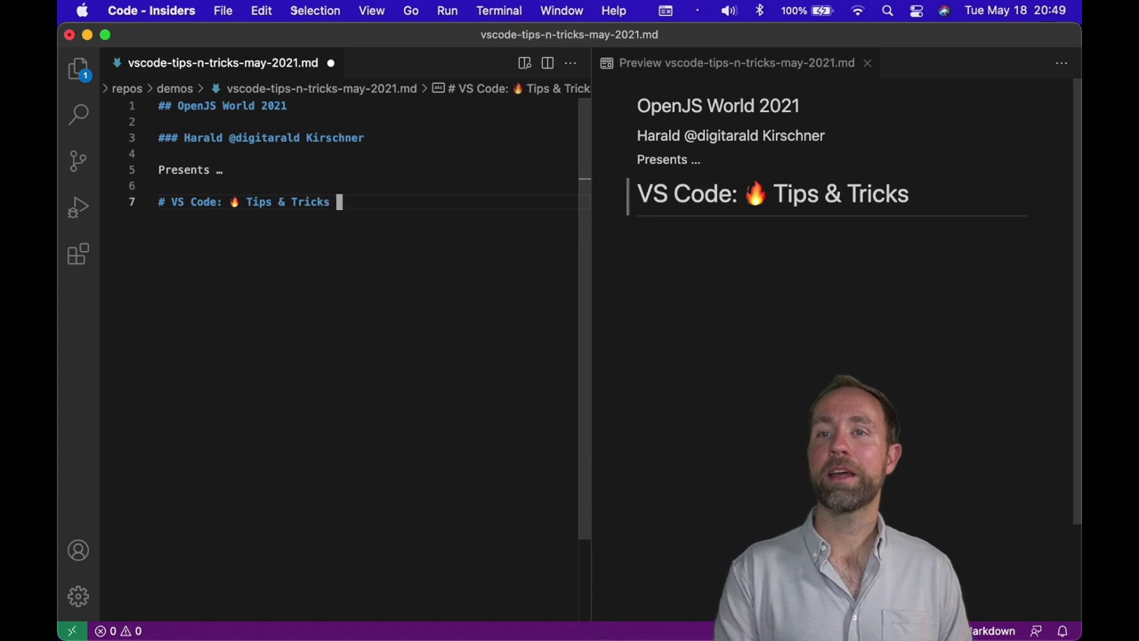
Append a 🔥 emoji after 'Tips & Tricks' in the line 7 heading.
type("🔥")
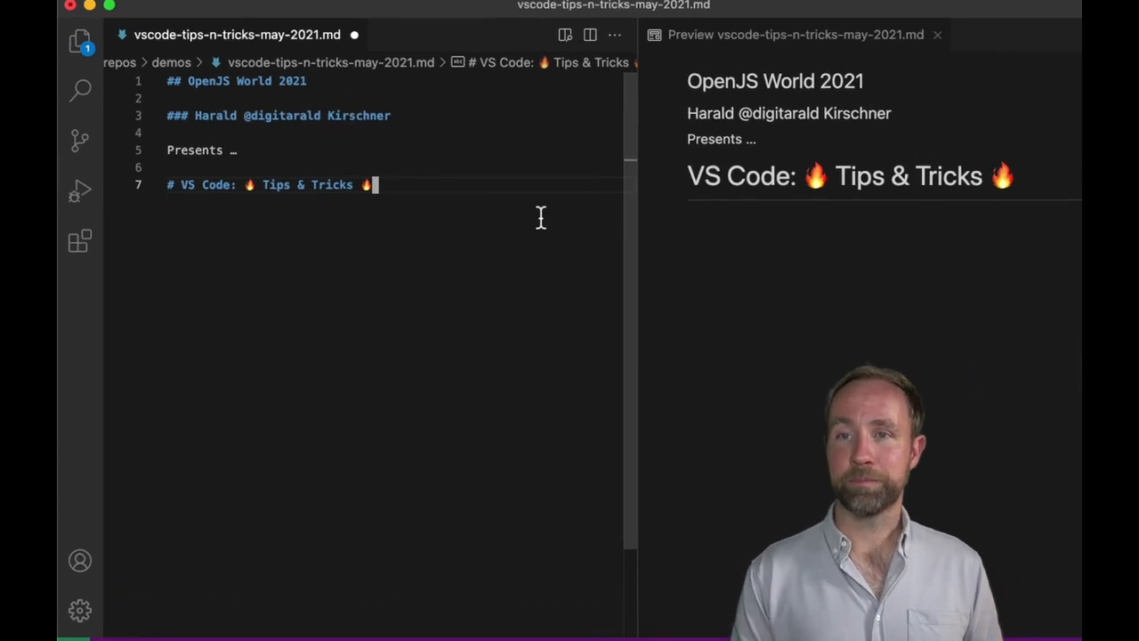
Run 'Developer: Toggle Screencast Mode' from the Command Palette to show keystrokes on screen.
key("cmd+shift+p")
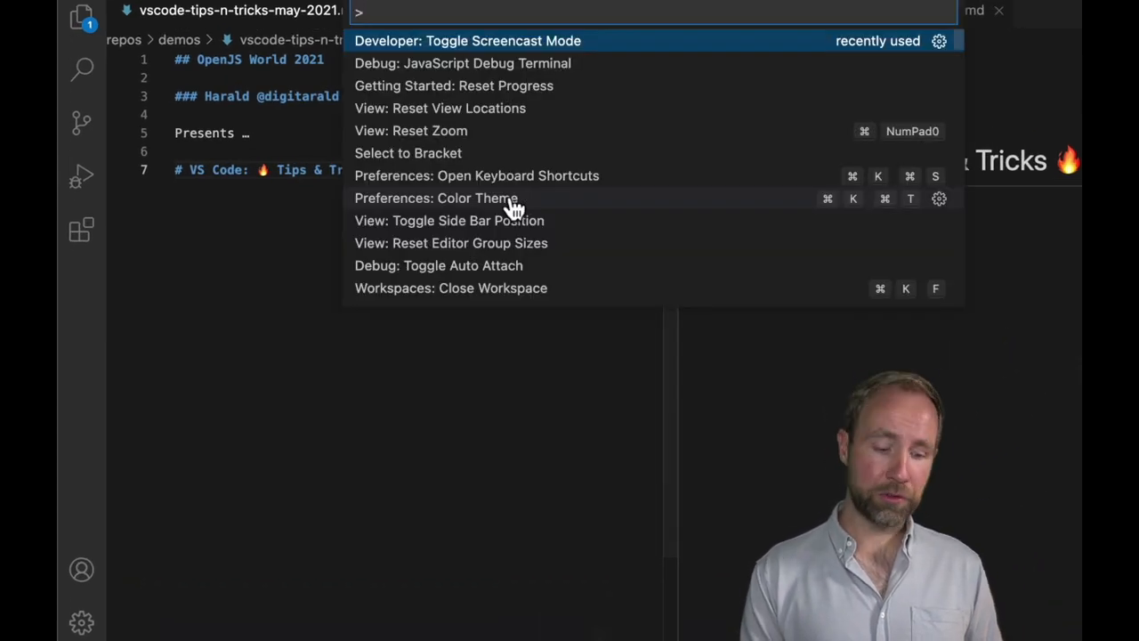
type("screen")
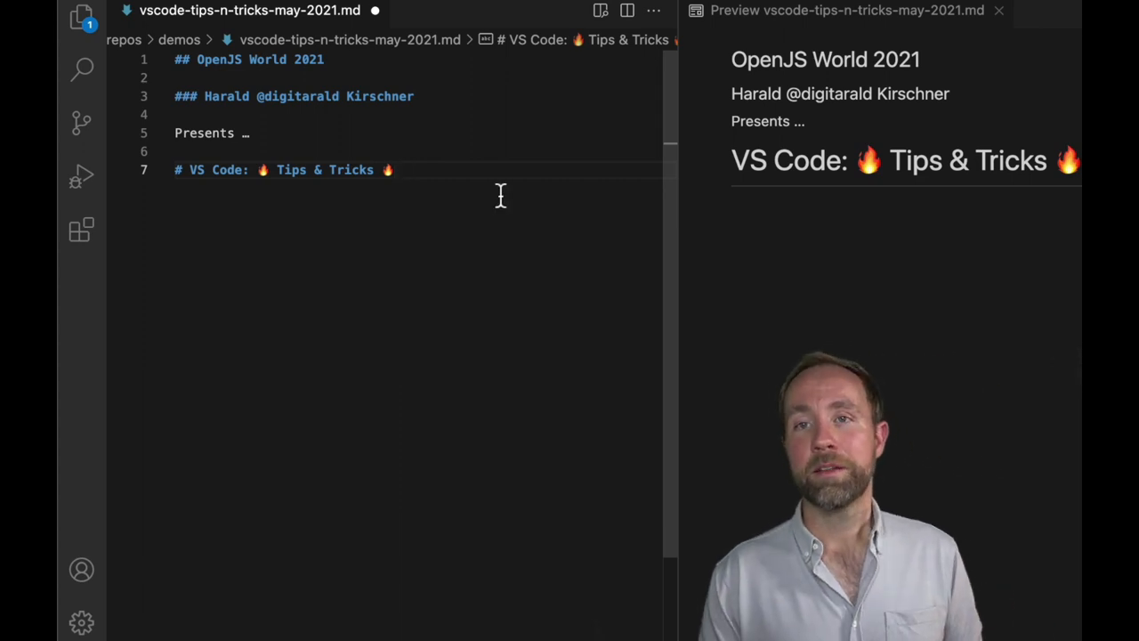
left_click(395, 170)
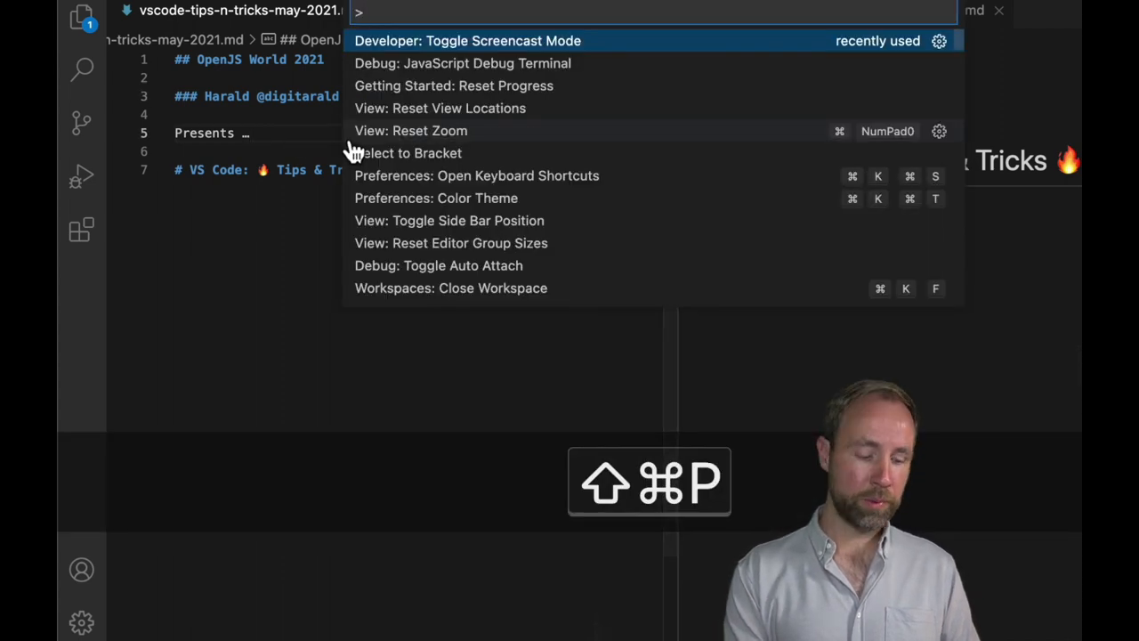
type("screencast")
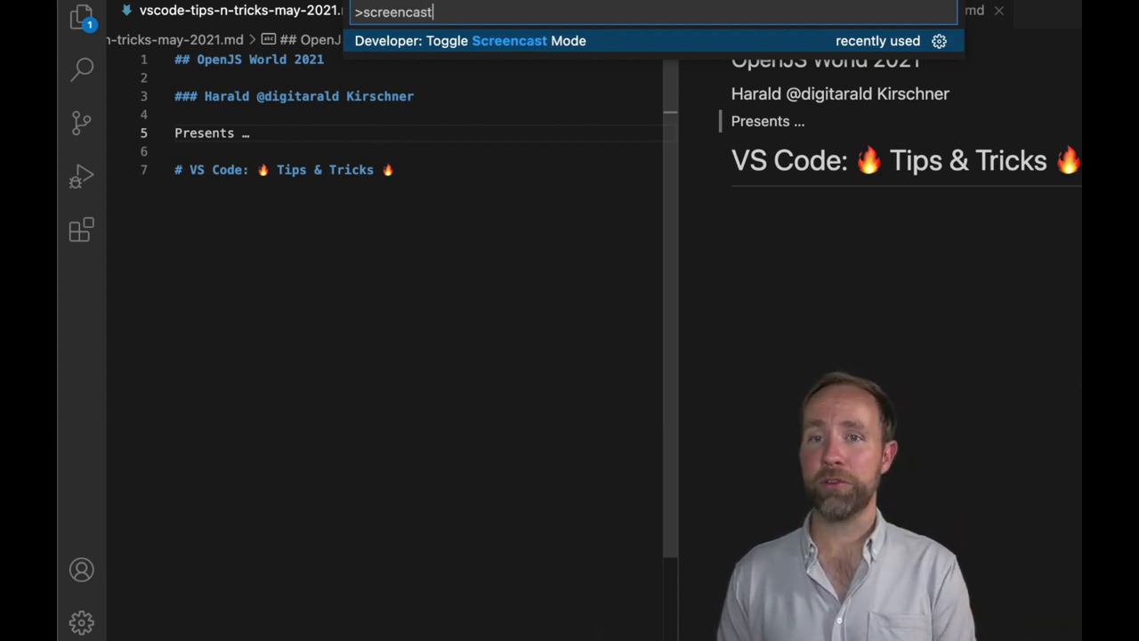
key("f1")
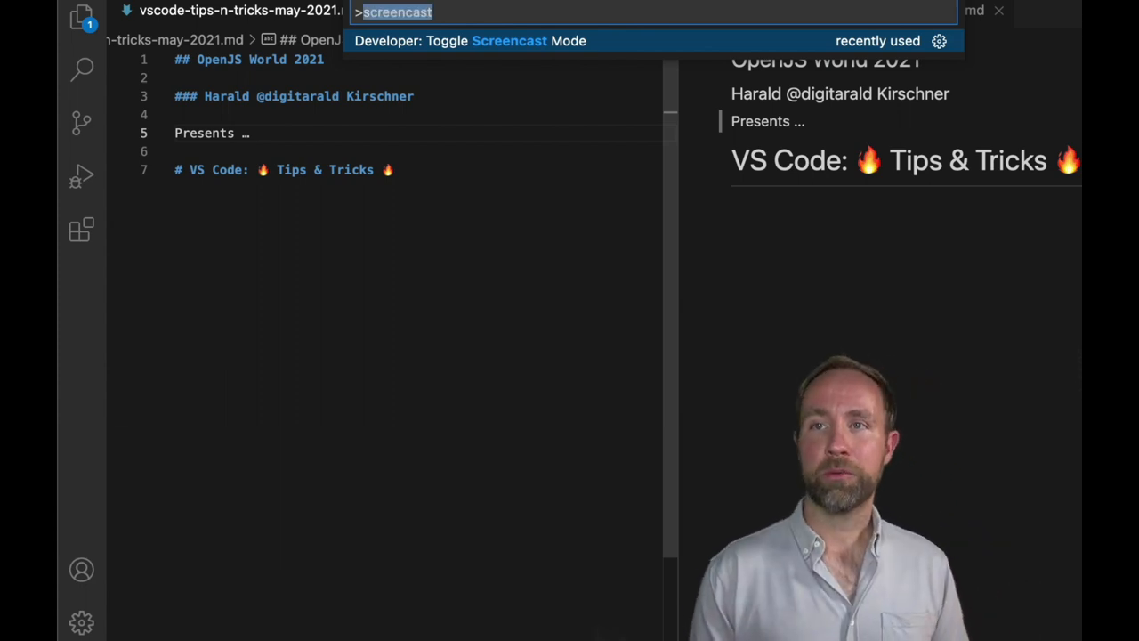
mouse_move(462, 49)
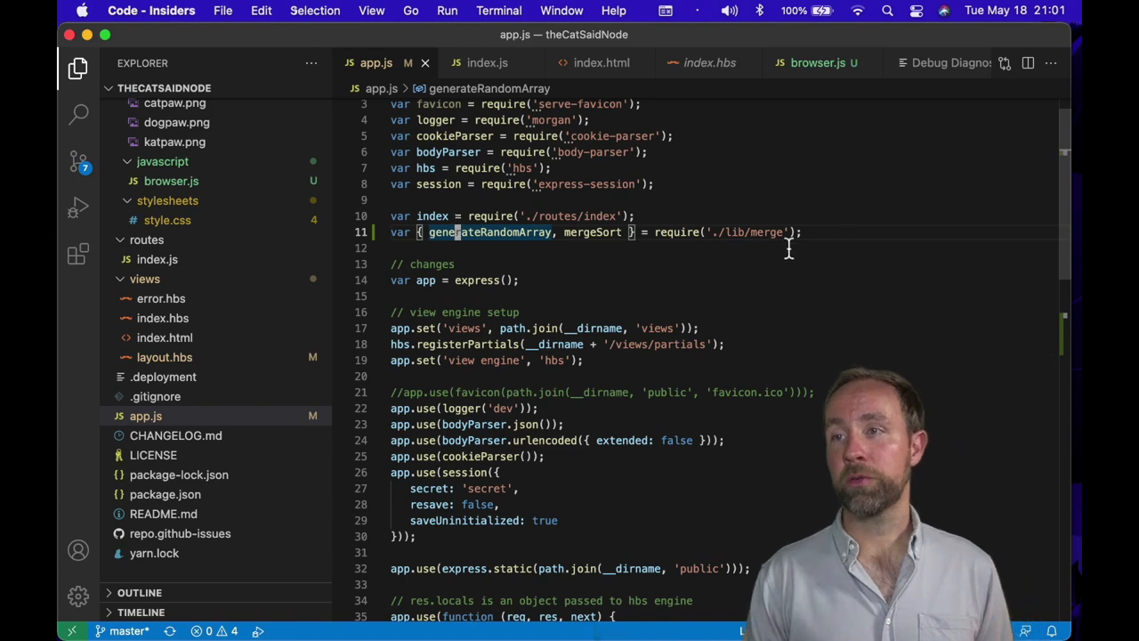
Open the Settings editor beside app.js and return focus to the code.
type("scre")
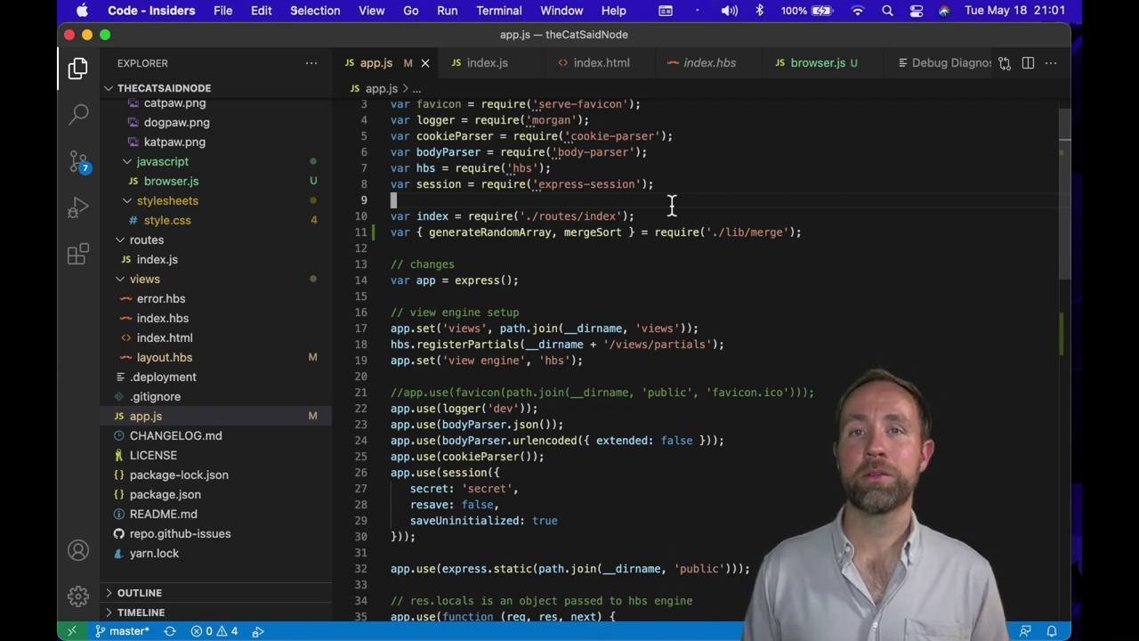
left_click(222, 11)
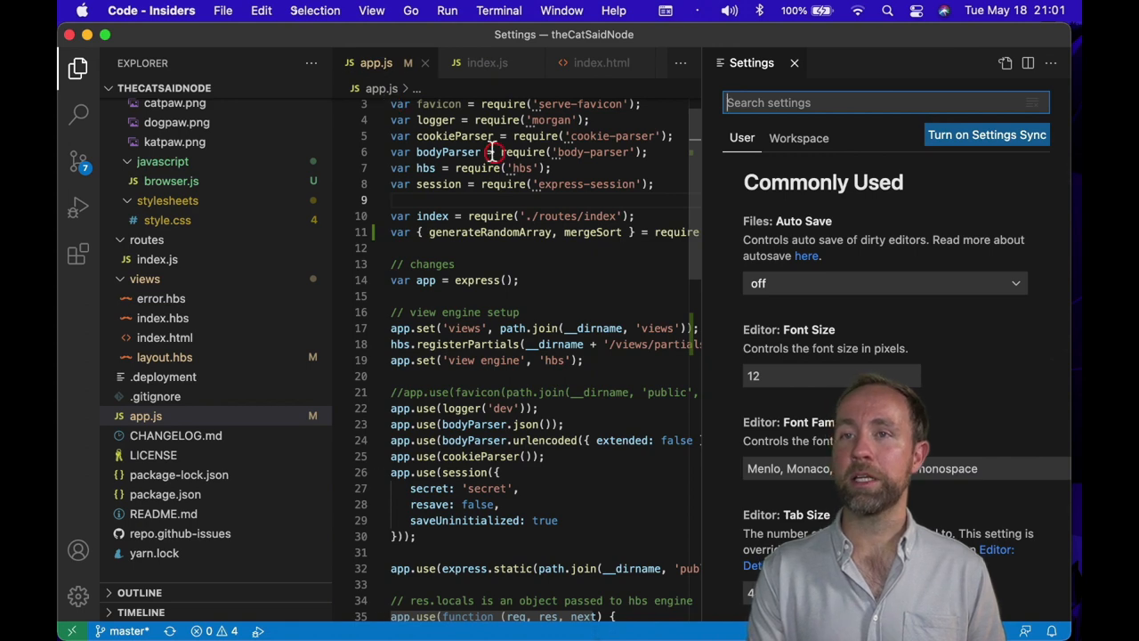
Search Settings for 'auto save' and set Files: Auto Save to afterDelay.
left_click(78, 67)
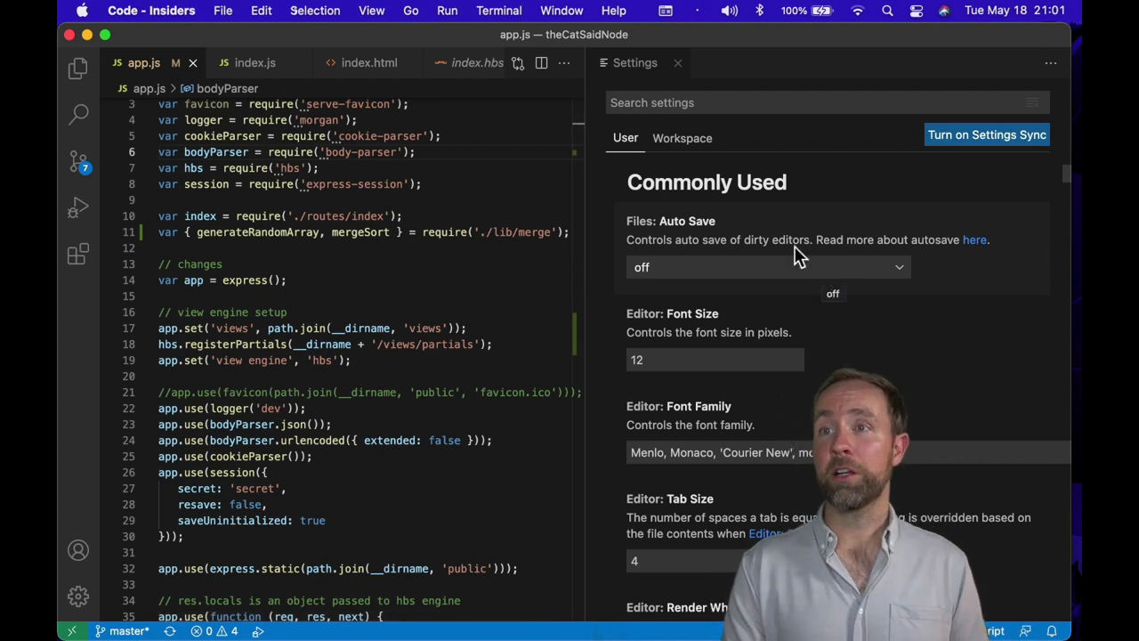
type("auto save")
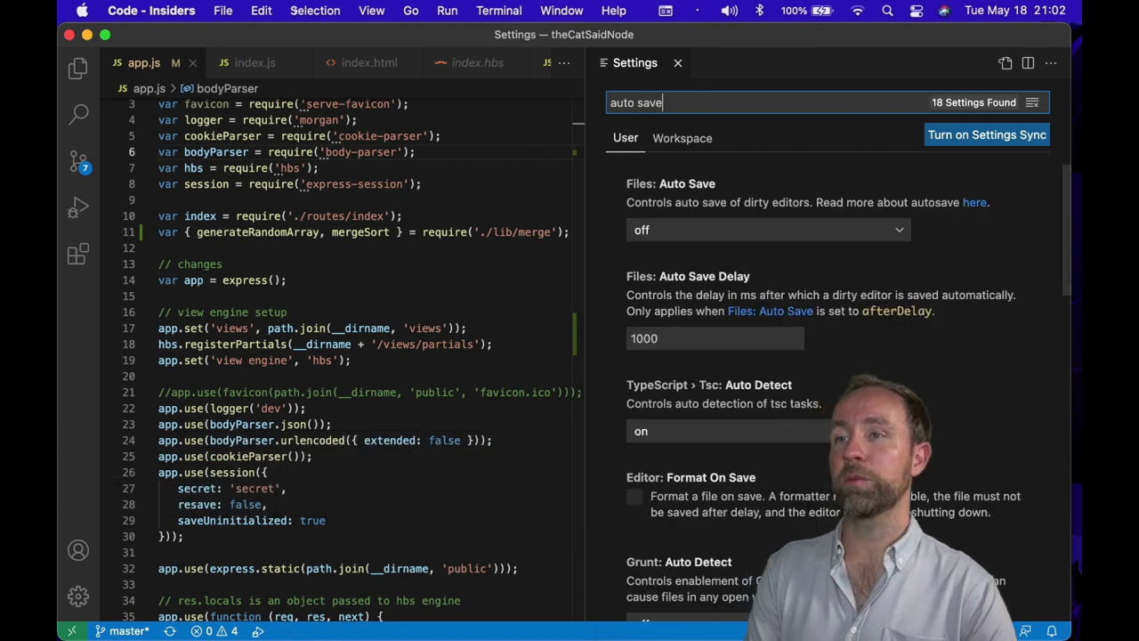
mouse_move(823, 143)
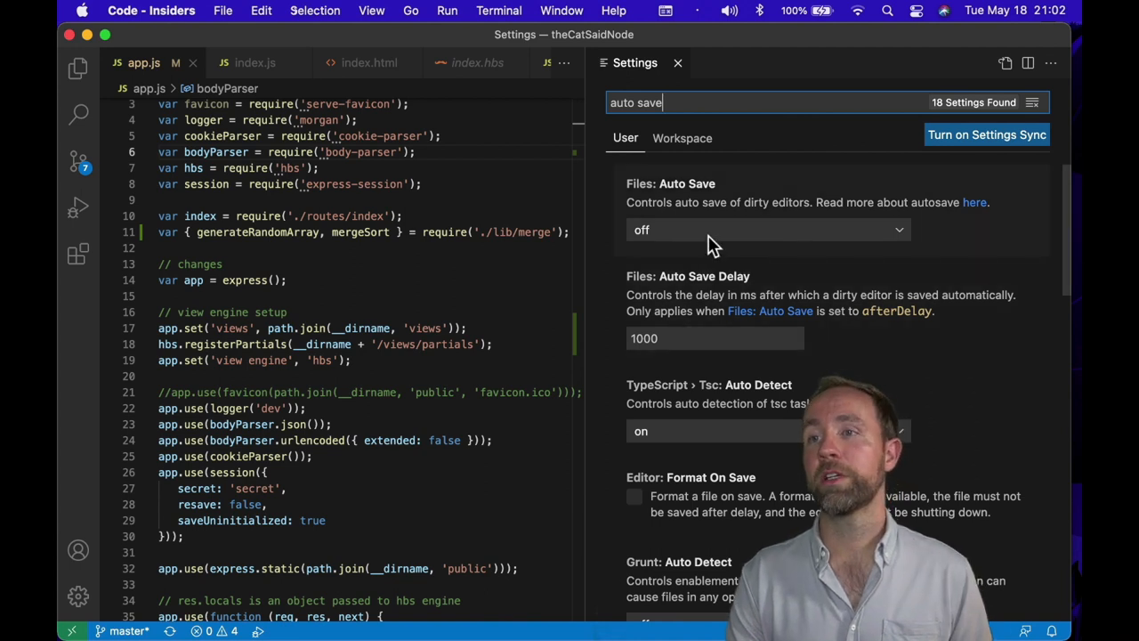
left_click(767, 229)
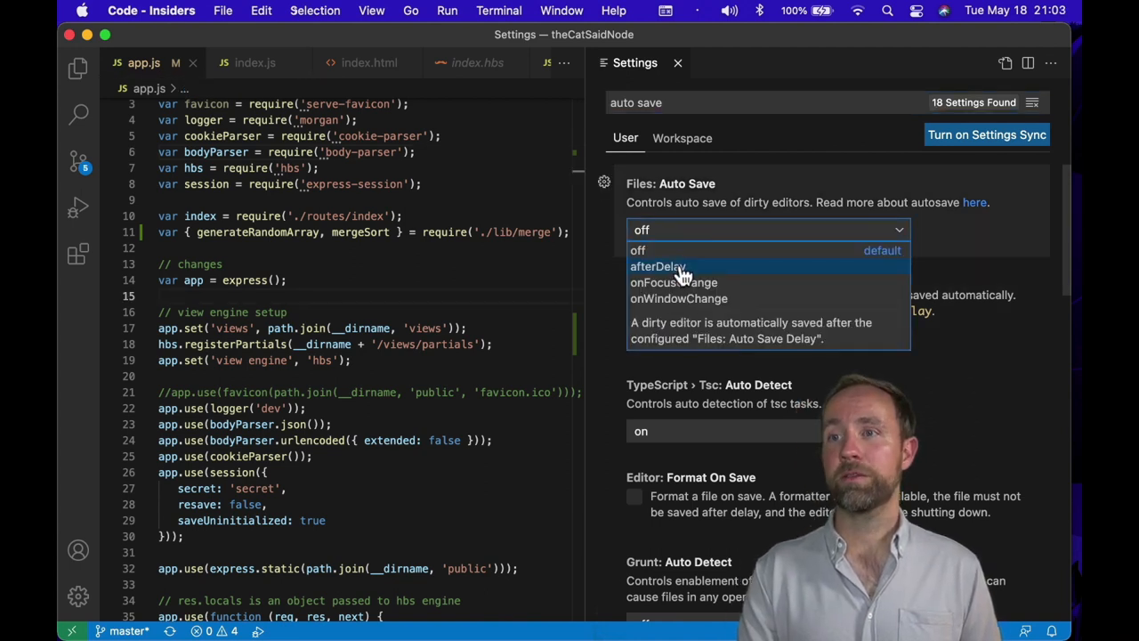
left_click(657, 266)
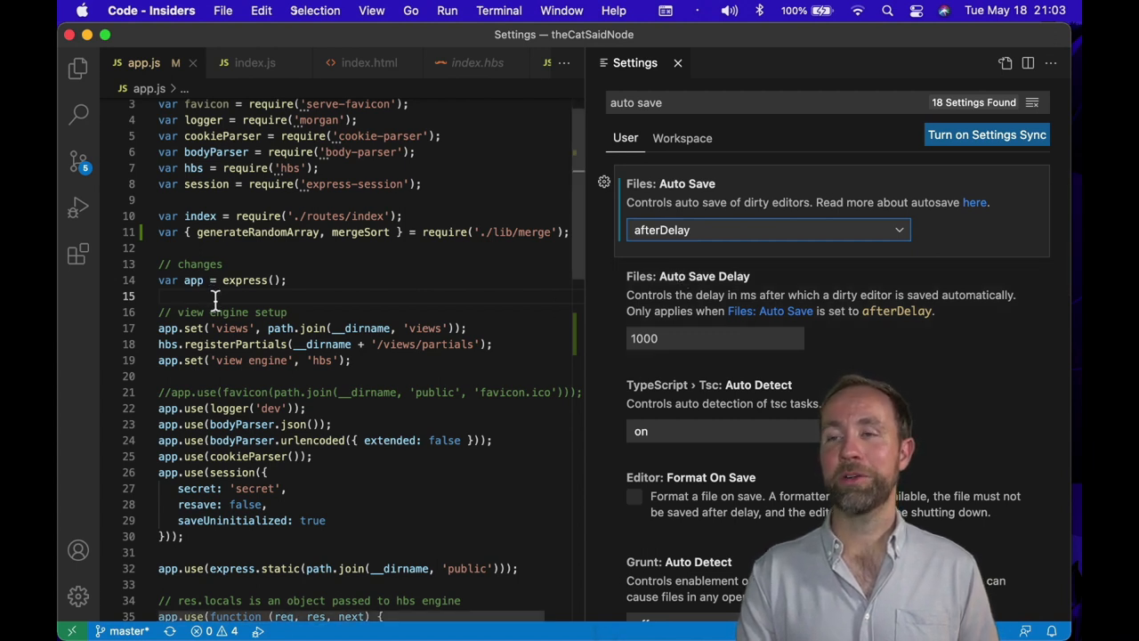
left_click(255, 62)
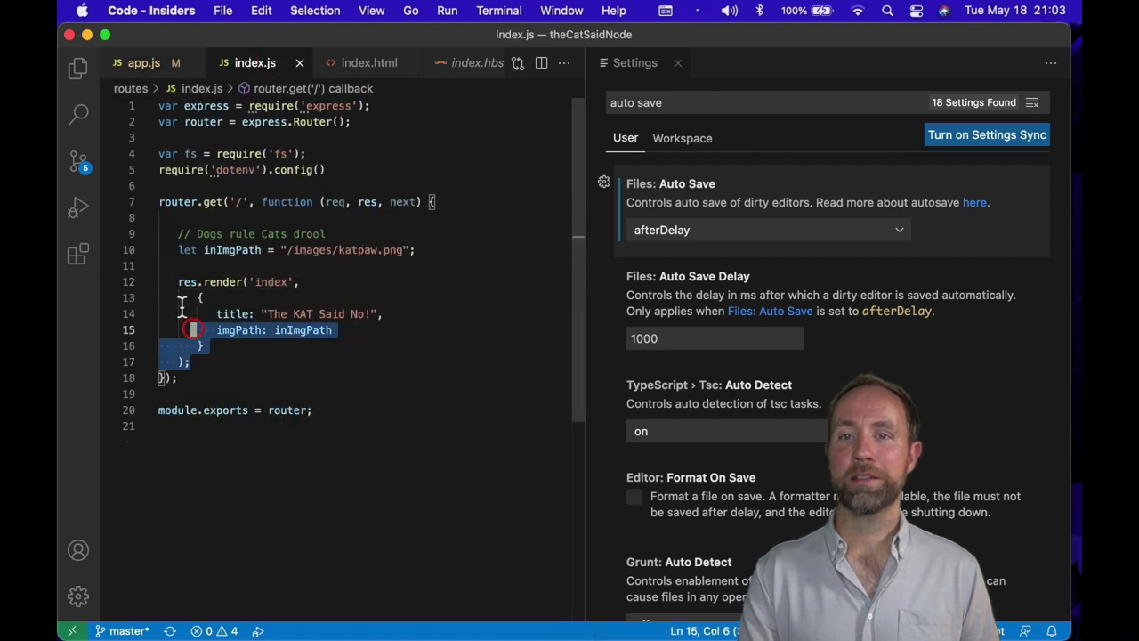
Try Auto Save onFocusChange by commenting the res.render call and switching between index.js and index.html.
key("cmd+/")
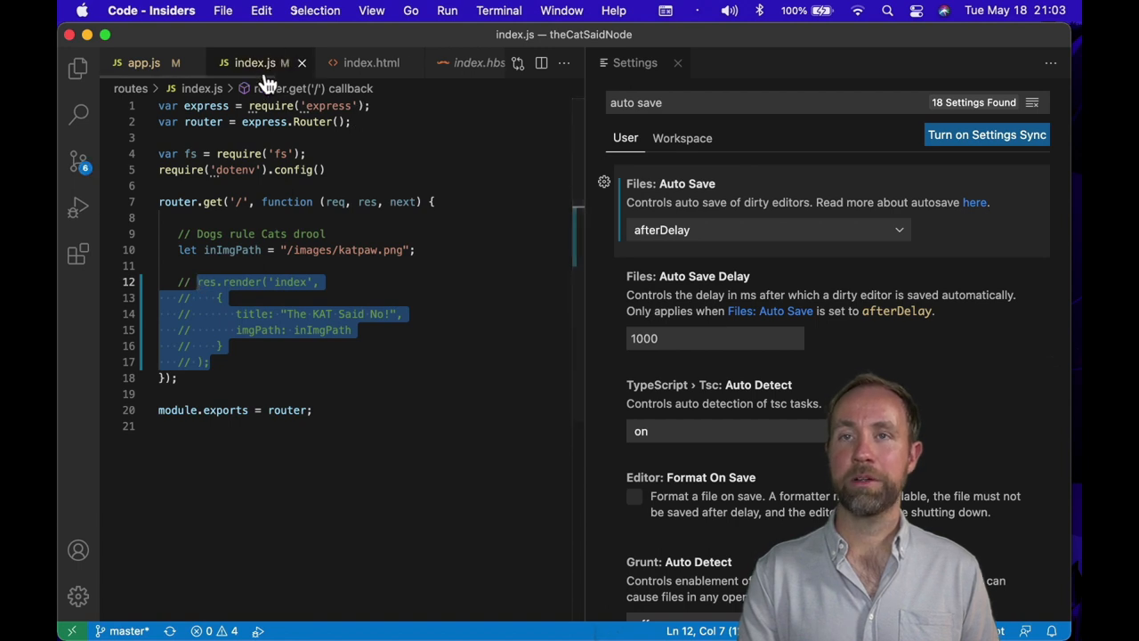
mouse_move(267, 75)
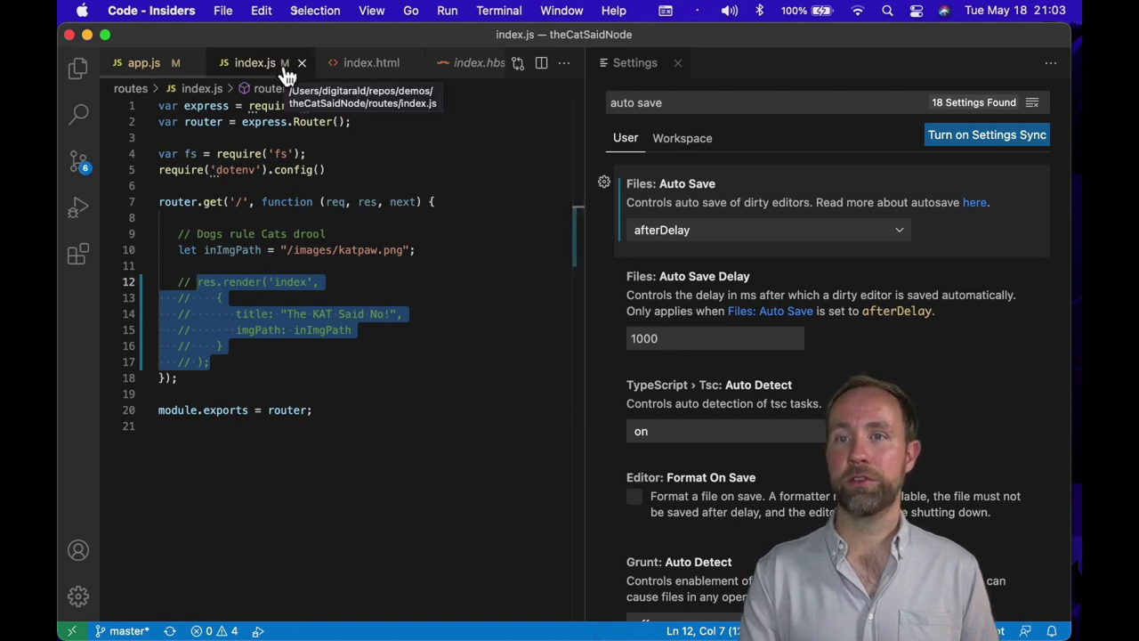
key("cmd+/")
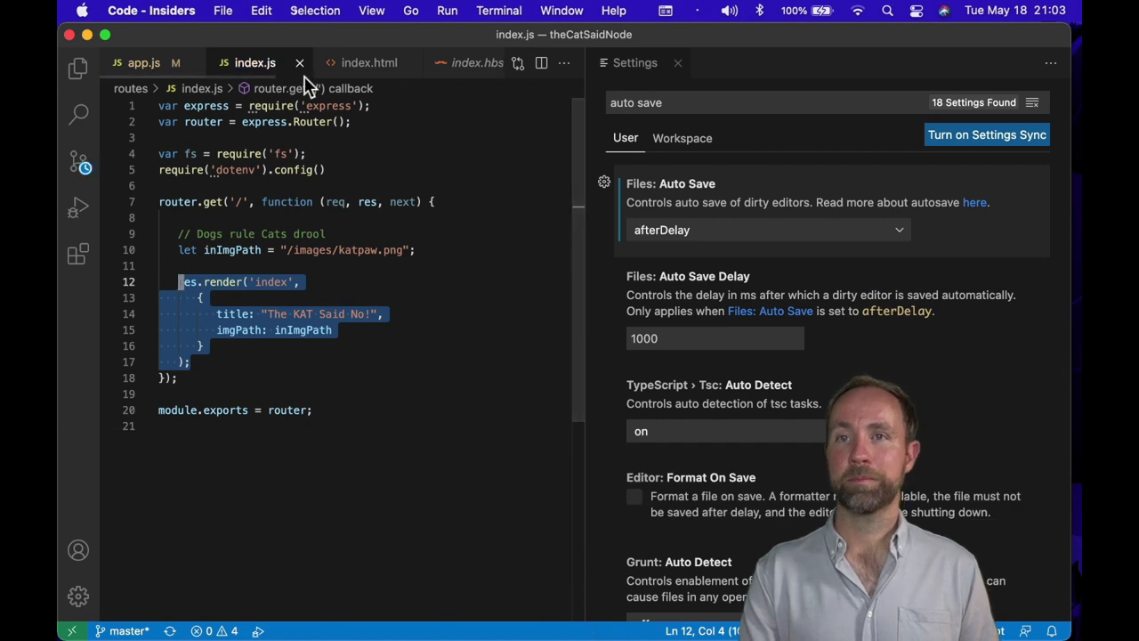
left_click(765, 230)
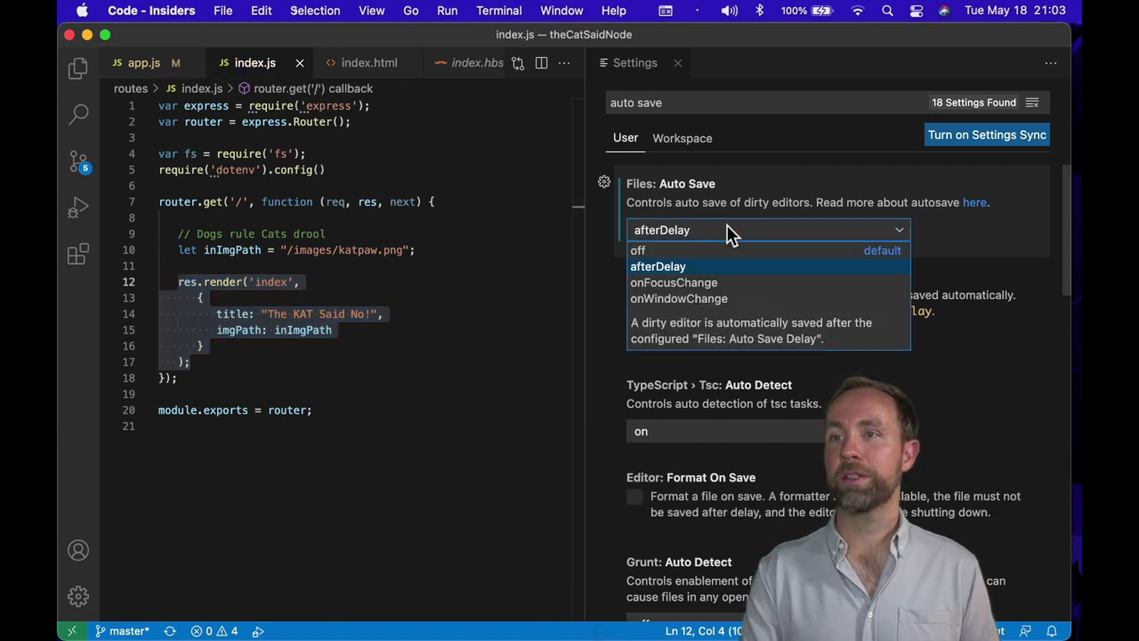
left_click(673, 282)
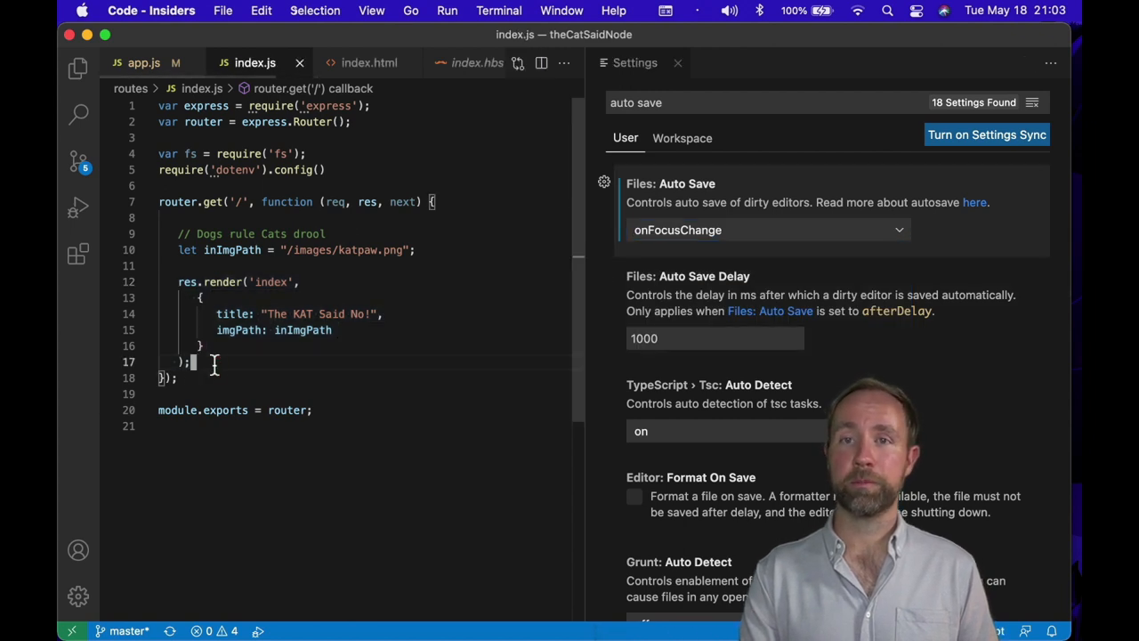
key("cmd+/")
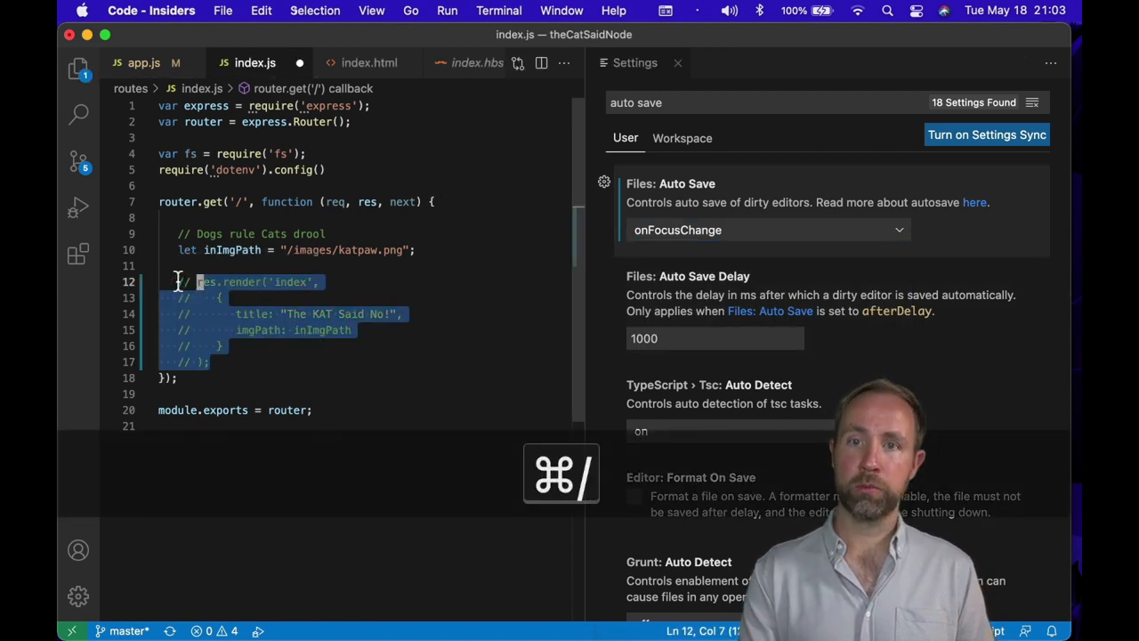
left_click(368, 62)
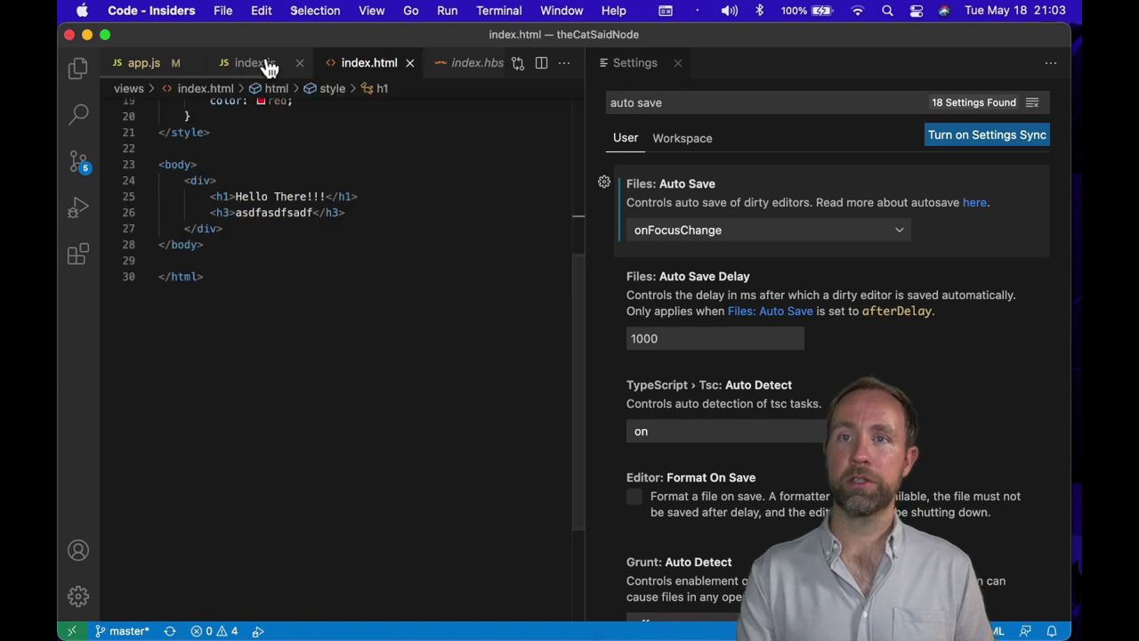
left_click(256, 63)
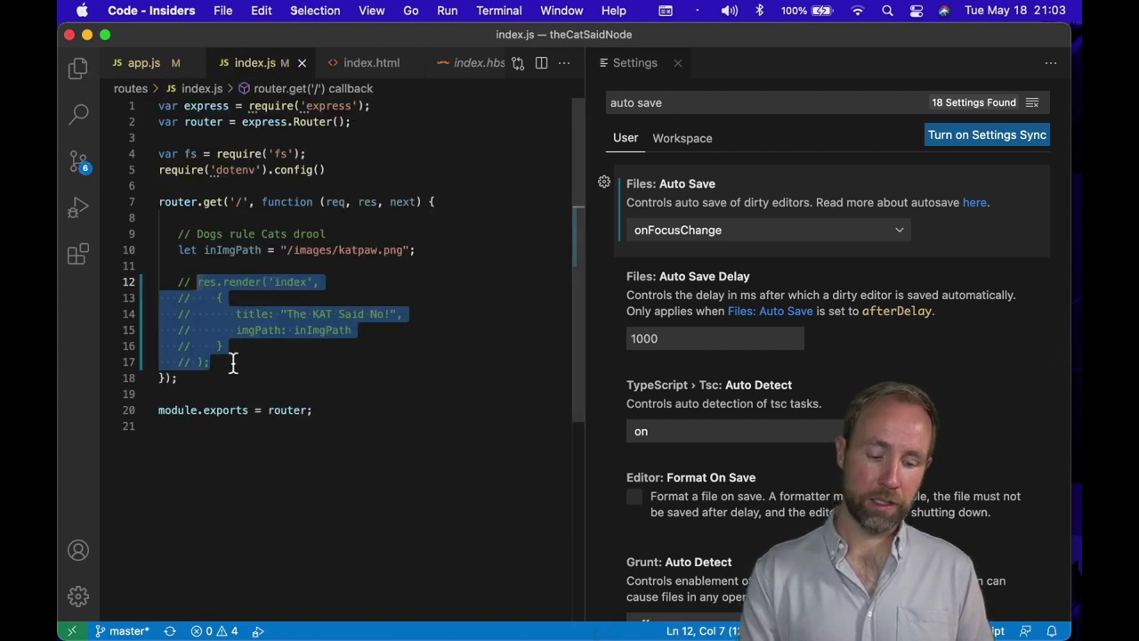
Try Auto Save onWindowChange, undo the res.render edits, and set Auto Save back to afterDelay.
left_click(765, 229)
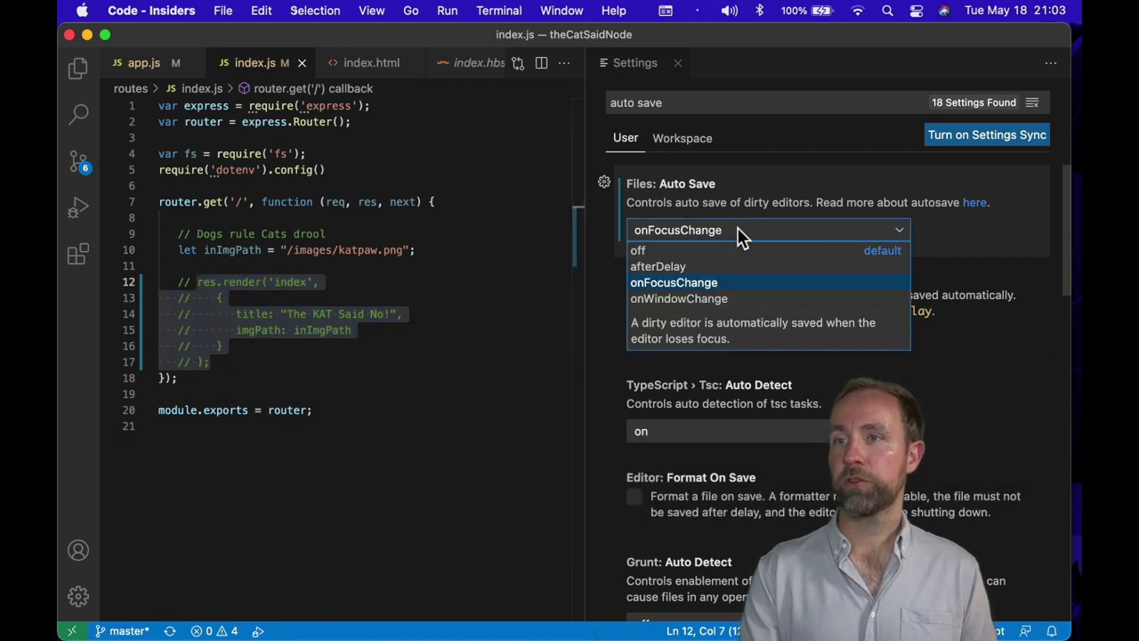
left_click(678, 298)
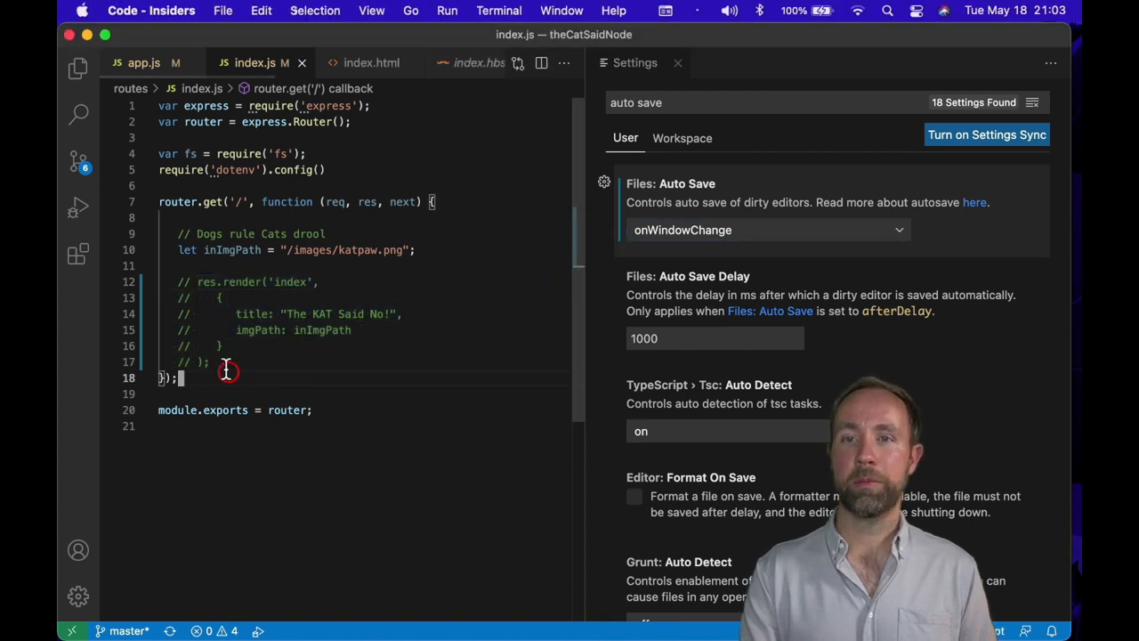
key("cmd+/")
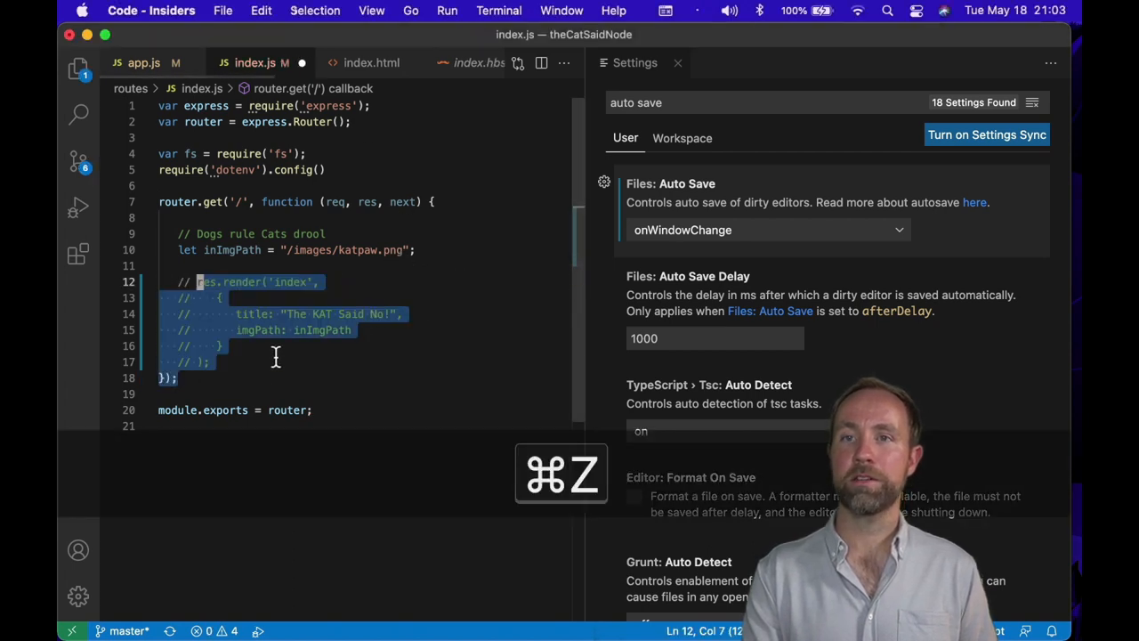
key("cmd+z")
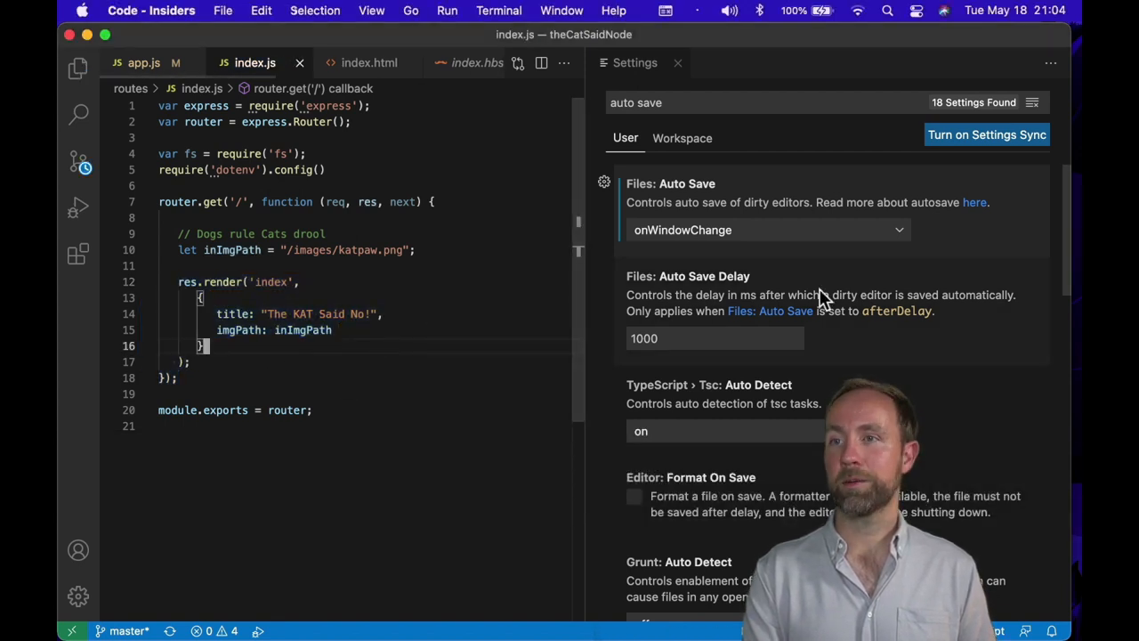
left_click(767, 229)
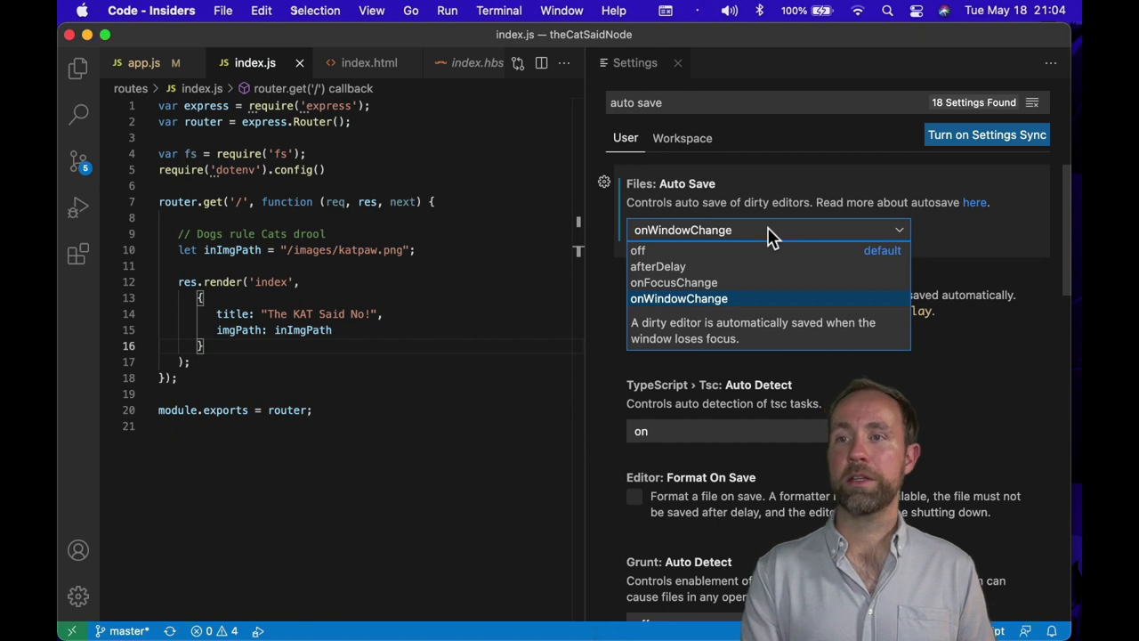
left_click(657, 266)
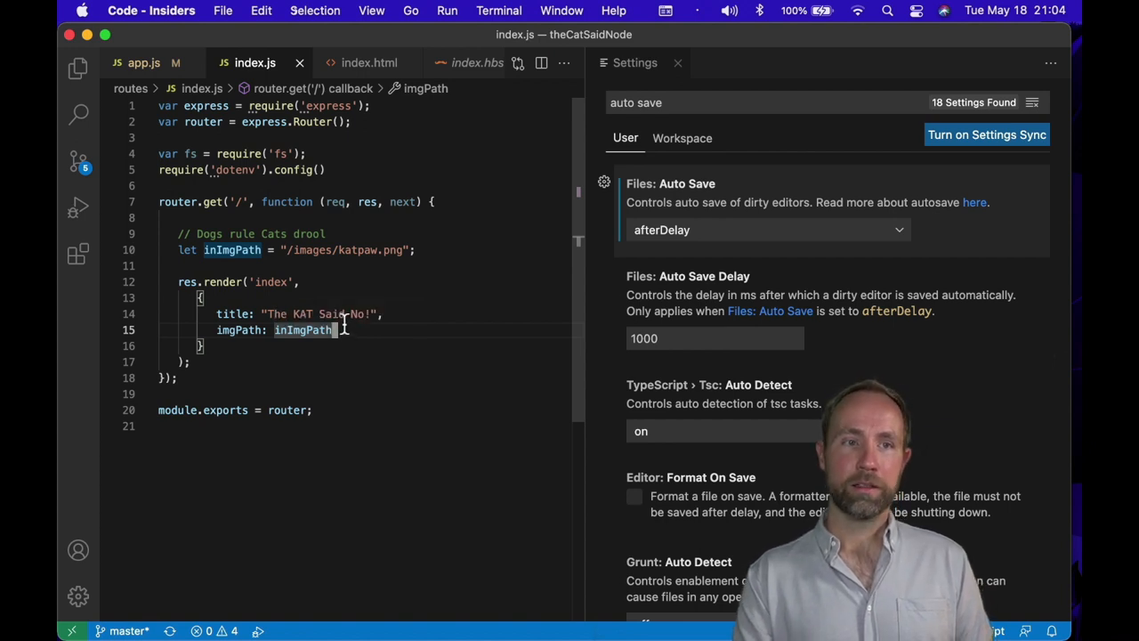
mouse_move(694, 200)
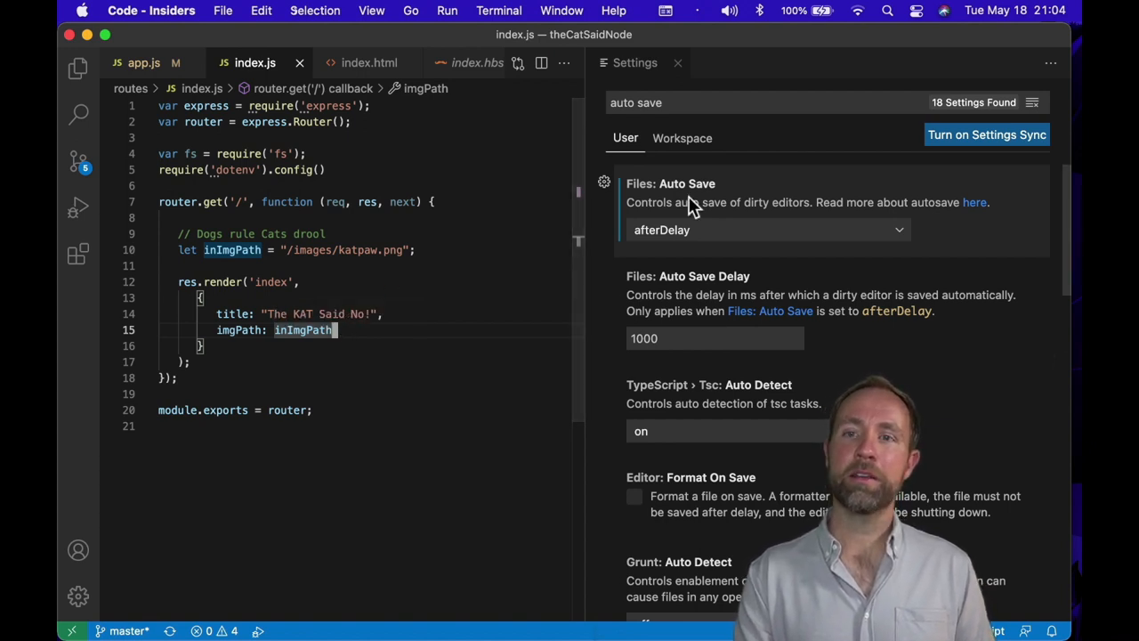
mouse_move(331, 201)
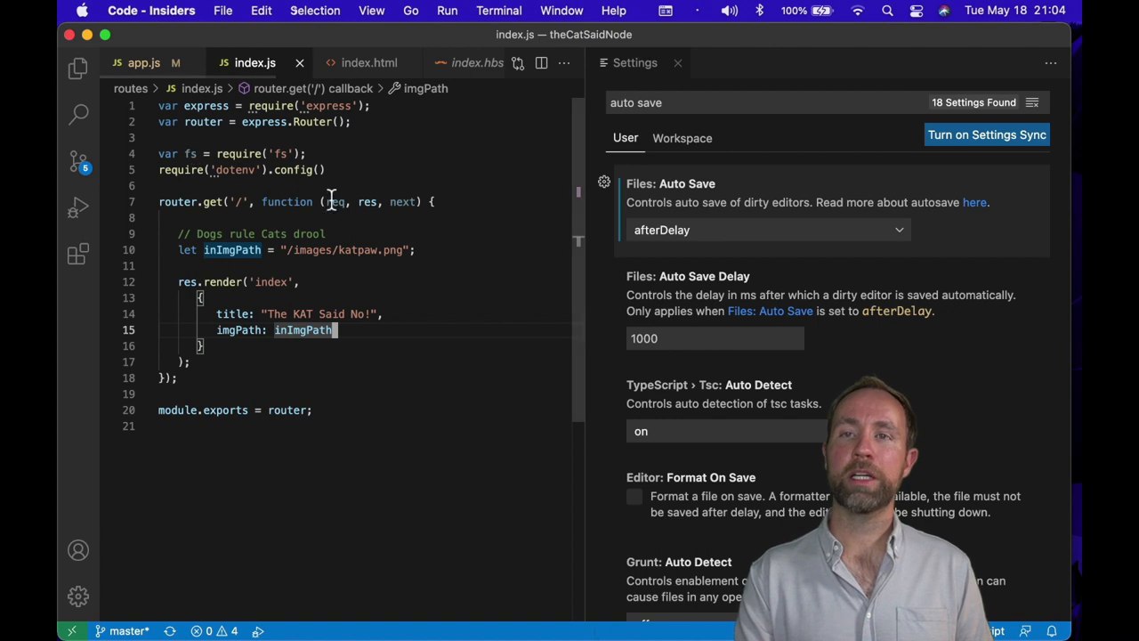
mouse_move(1015, 51)
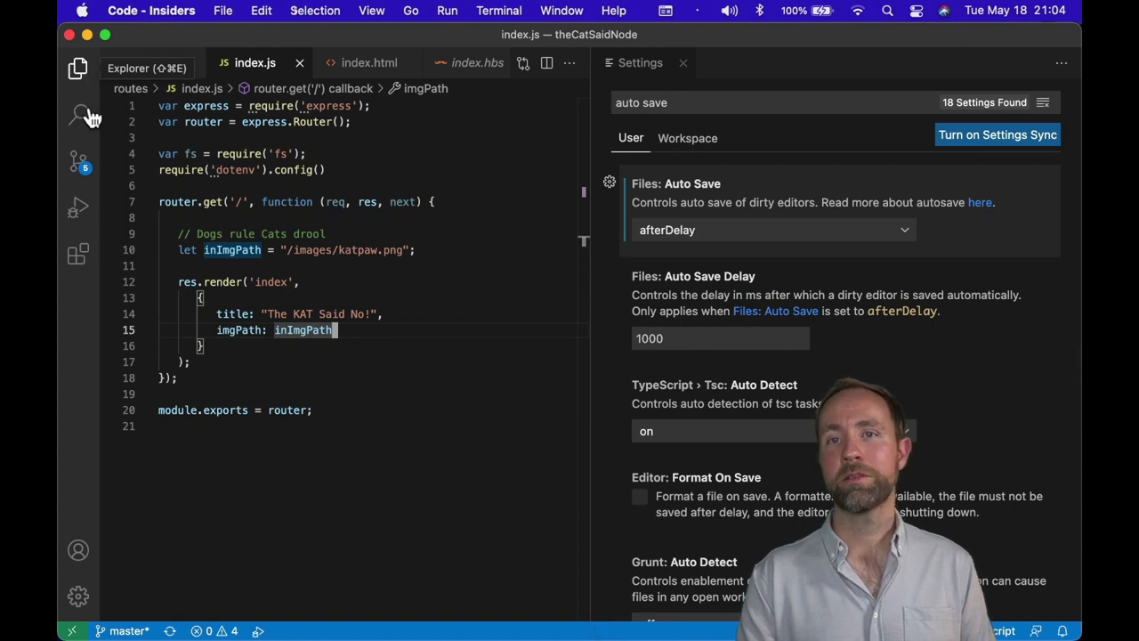
left_click(77, 68)
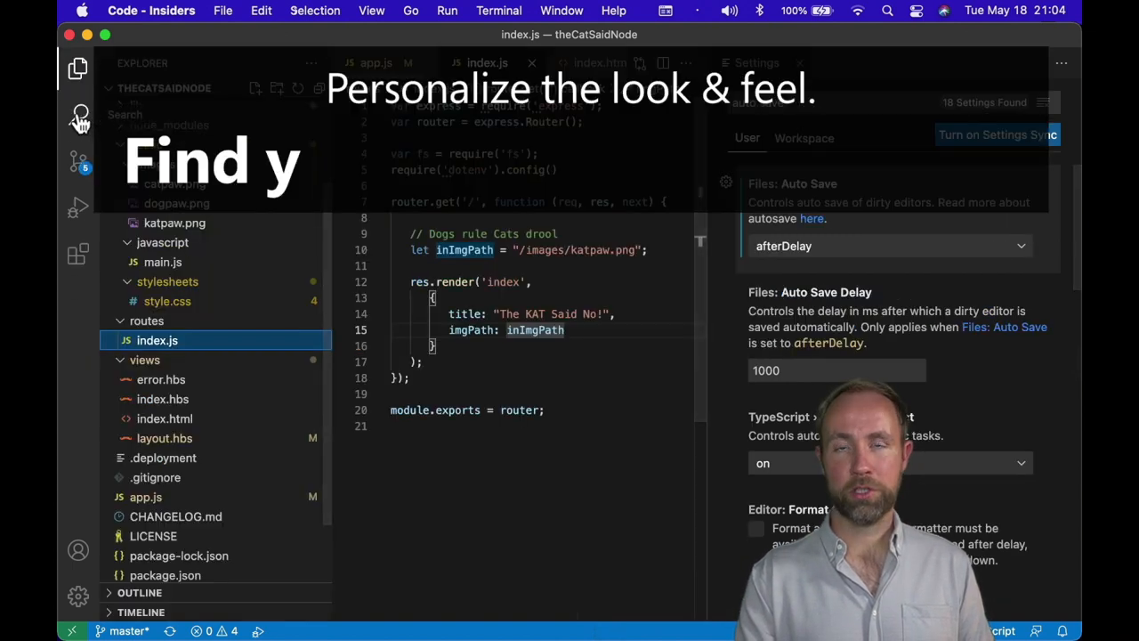
left_click(77, 161)
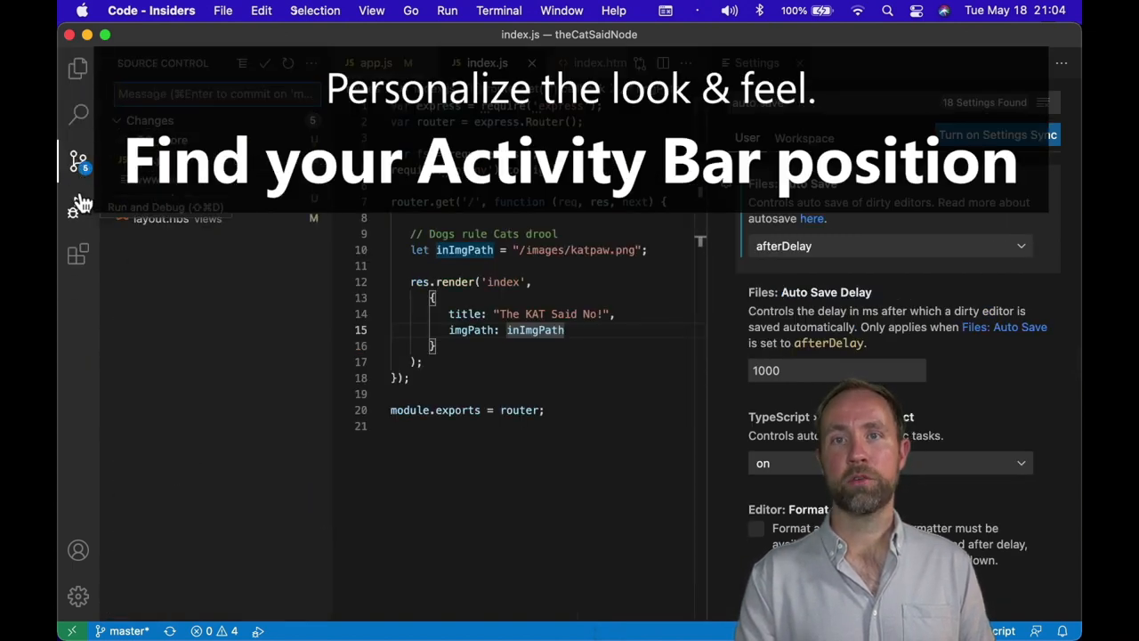
left_click(78, 207)
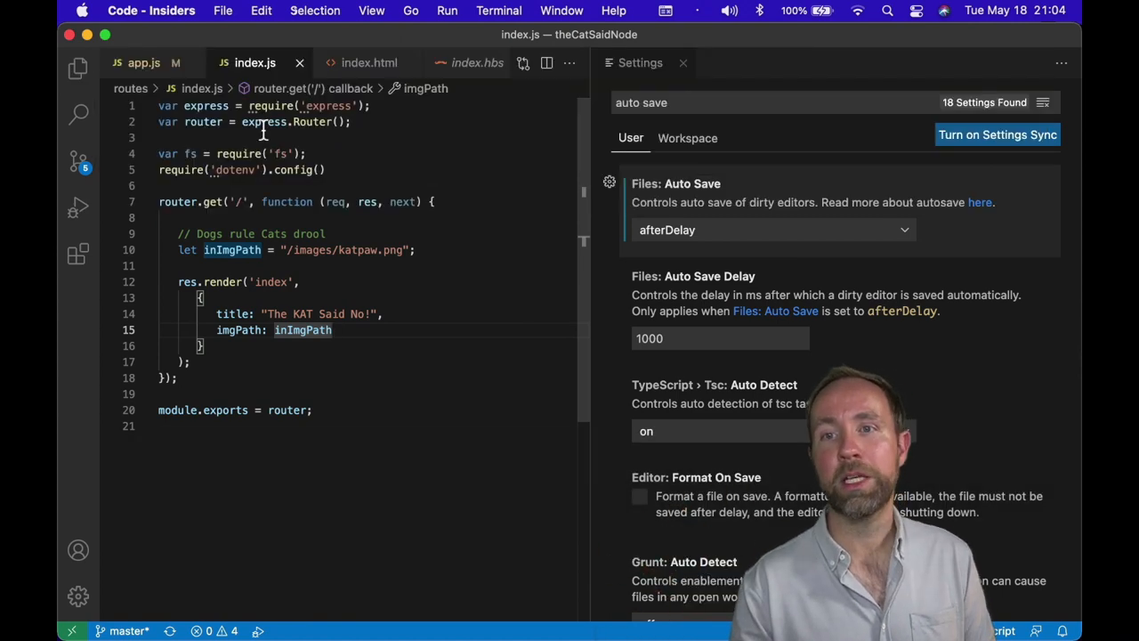
key("cmd+b")
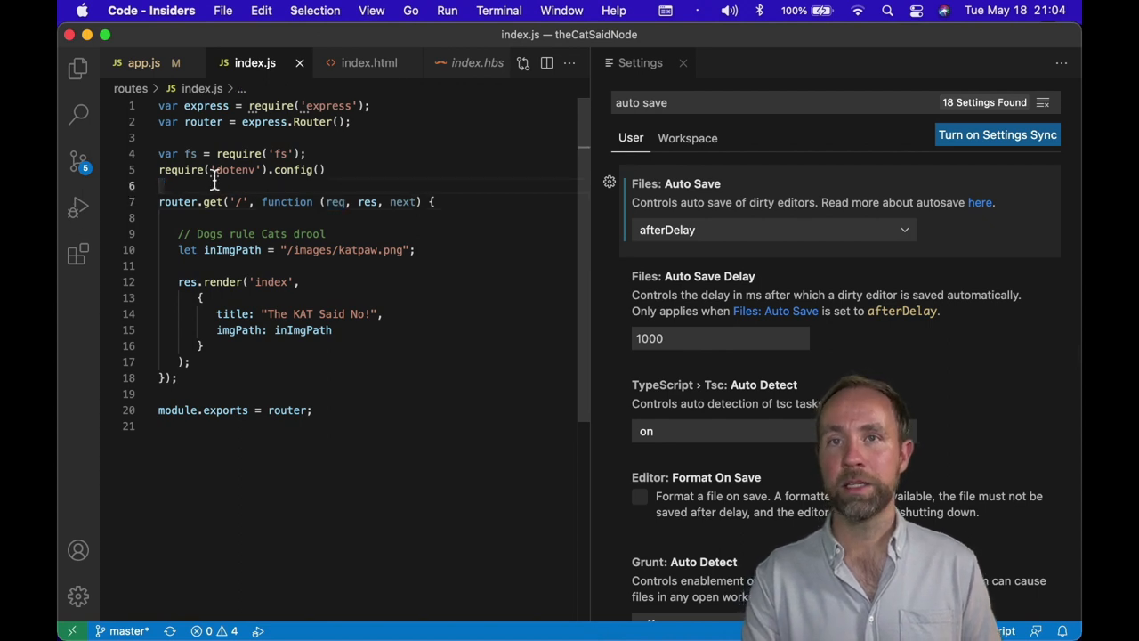
mouse_move(79, 70)
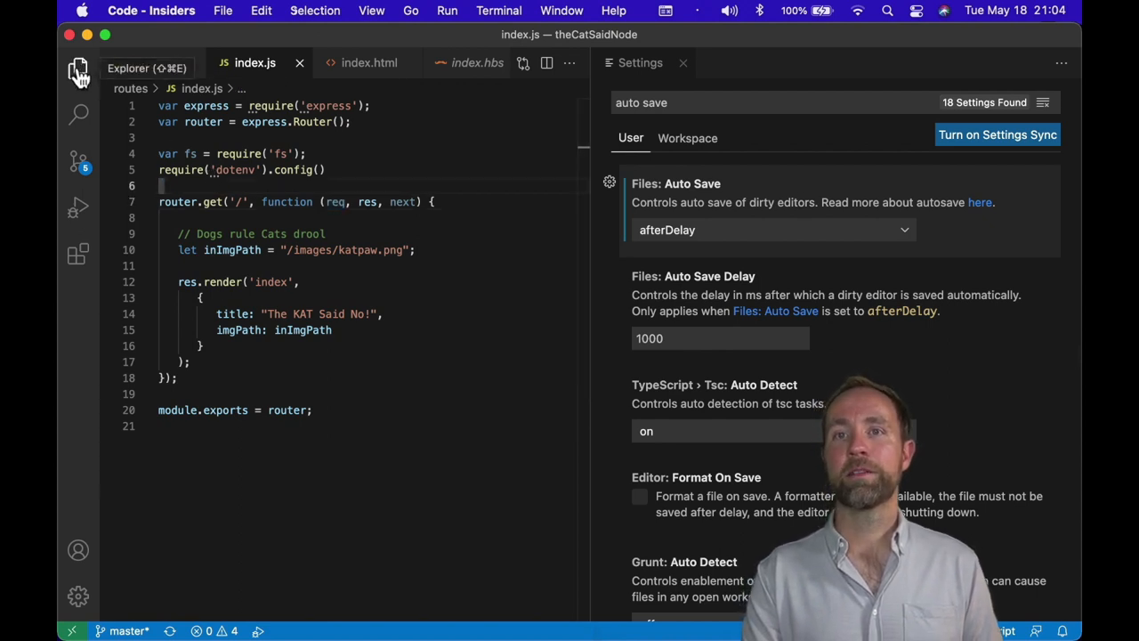
Show the Explorer and move the side bar to the right edge of the window.
left_click(78, 73)
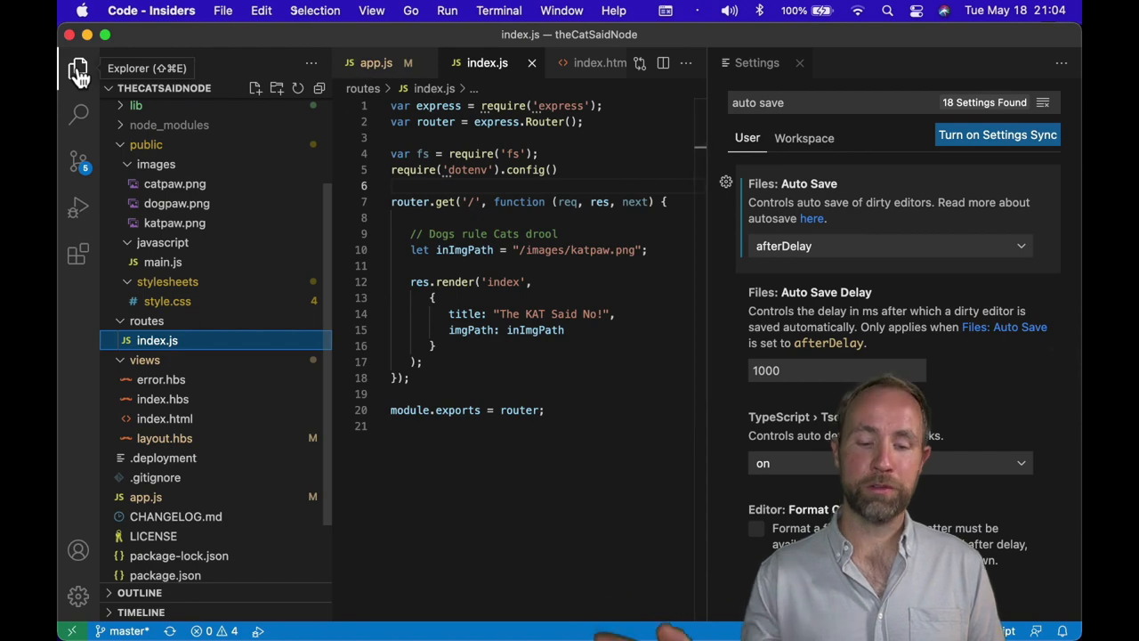
key("cmd+b")
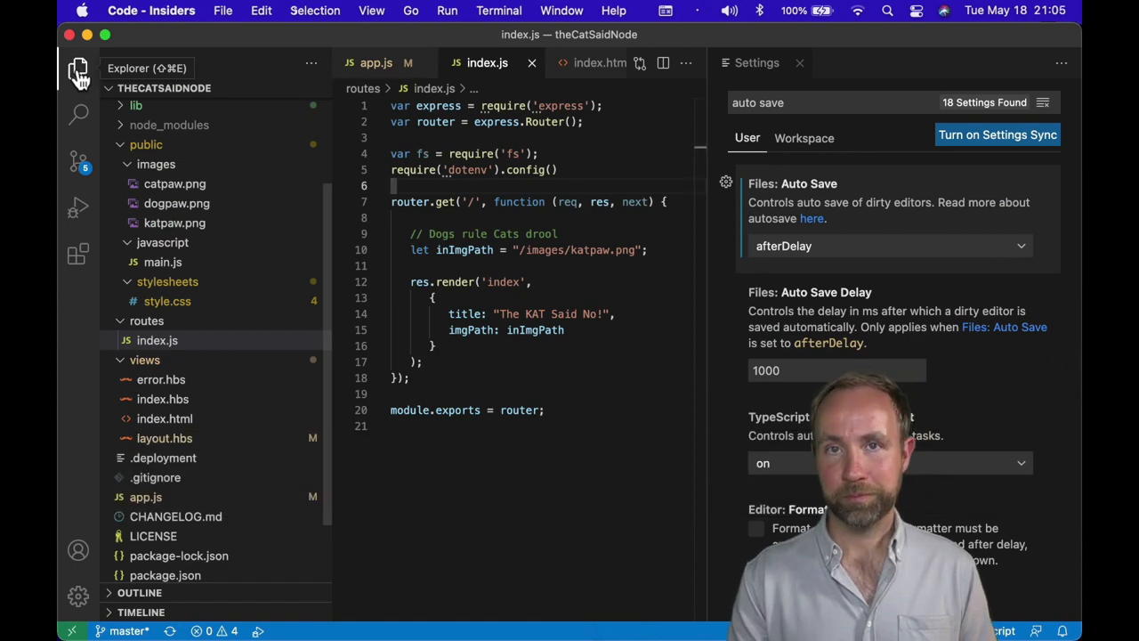
right_click(78, 70)
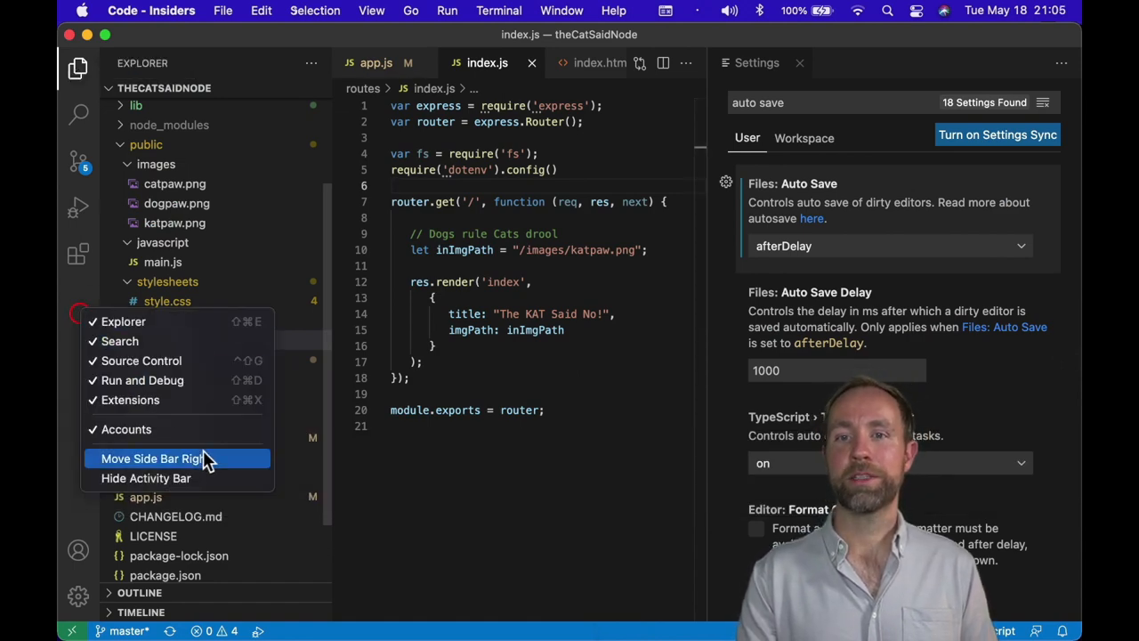
left_click(152, 458)
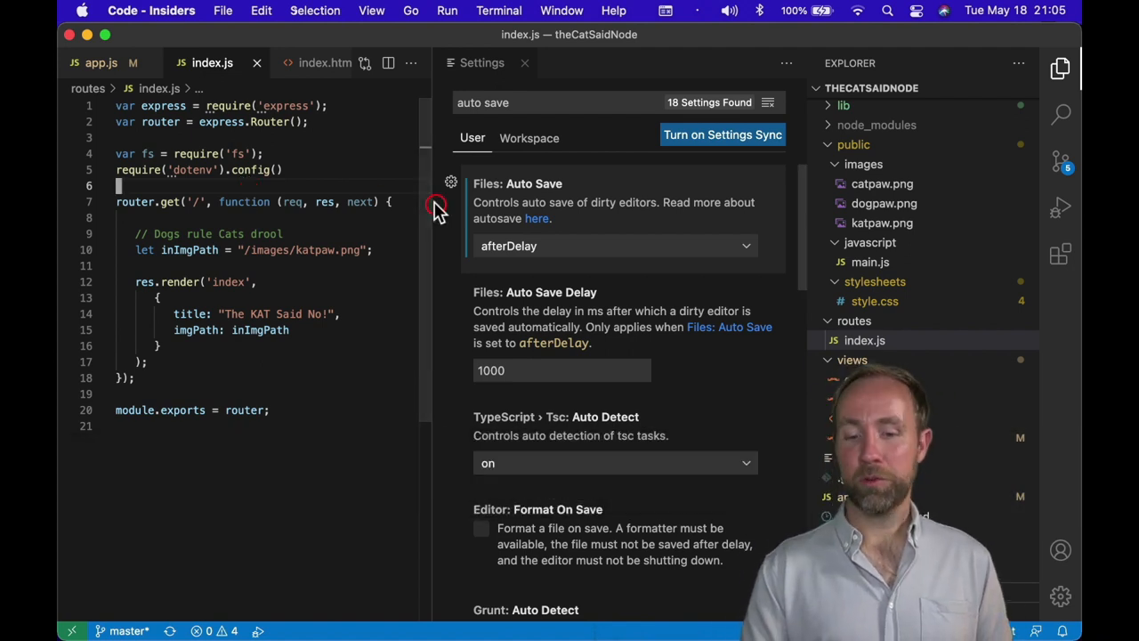
Filter the Command Palette to the 'toggle sidebar' position and visibility commands.
type("toggle s")
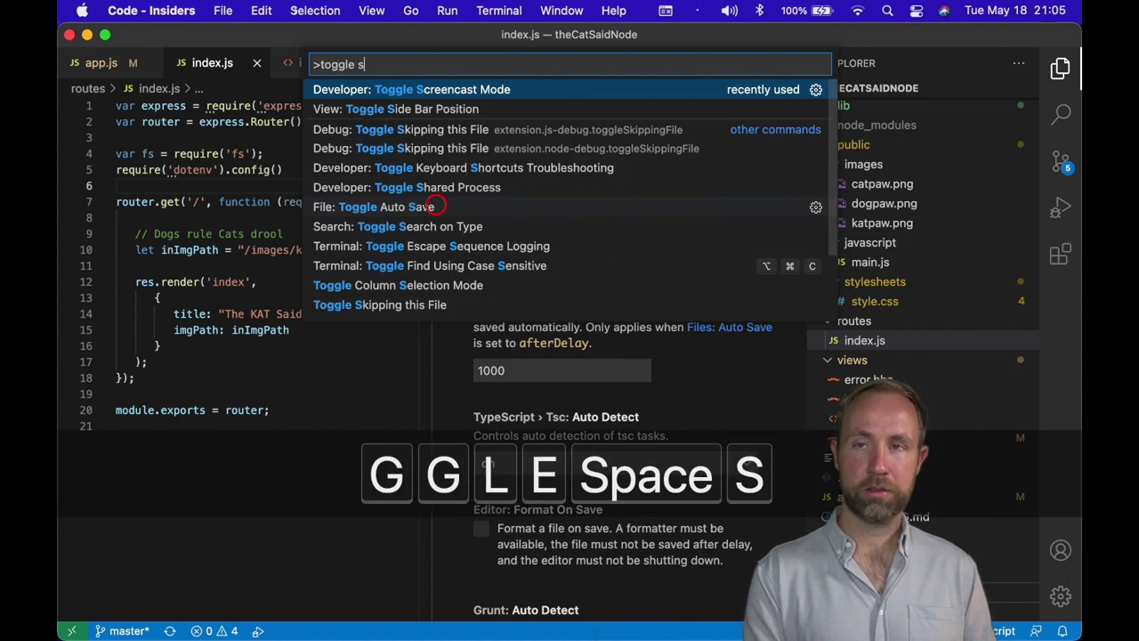
type("idebar")
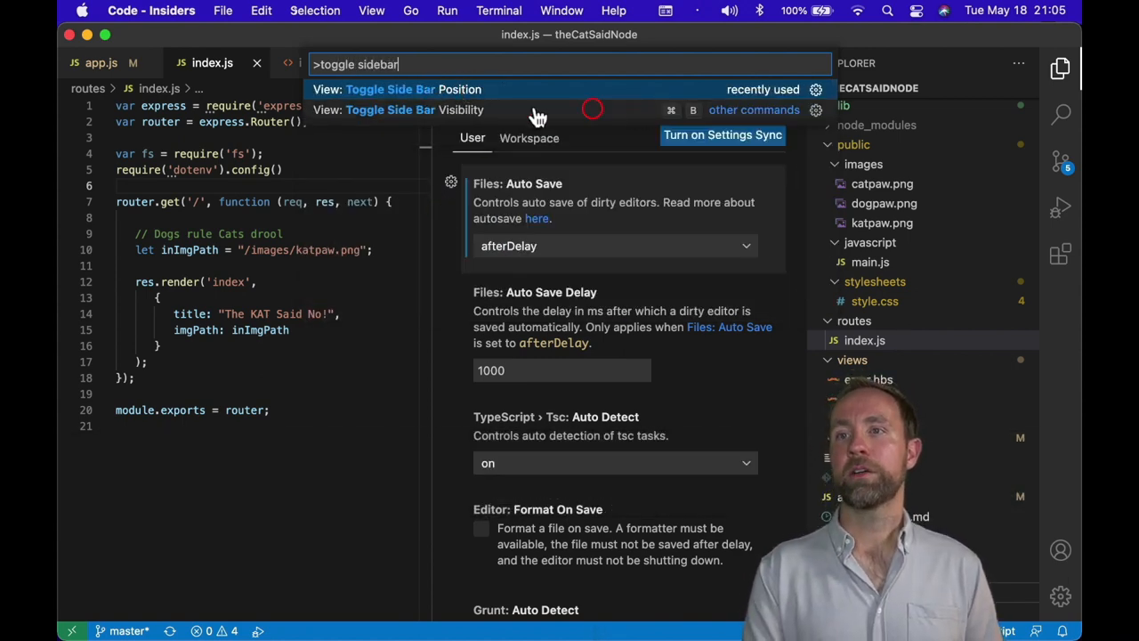
mouse_move(630, 118)
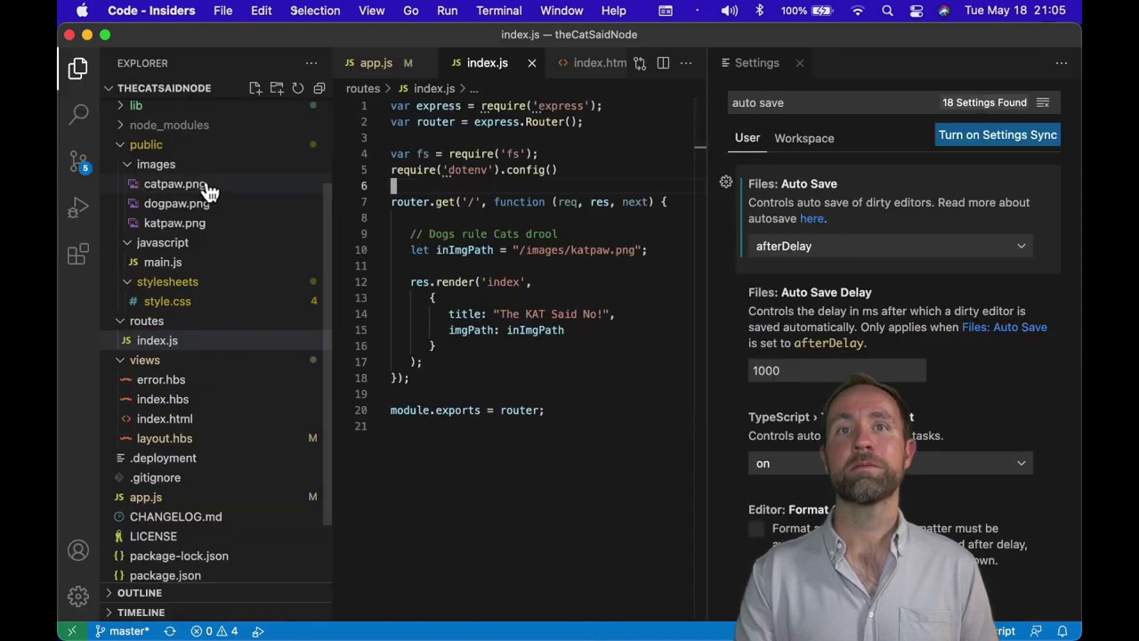
mouse_move(175, 184)
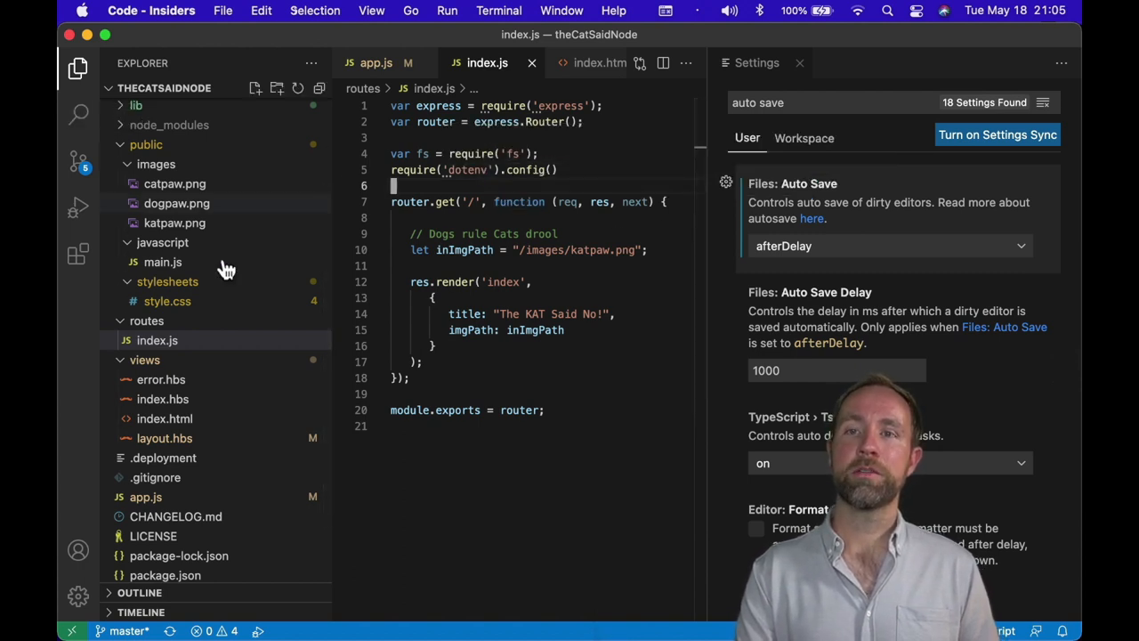
mouse_move(74, 292)
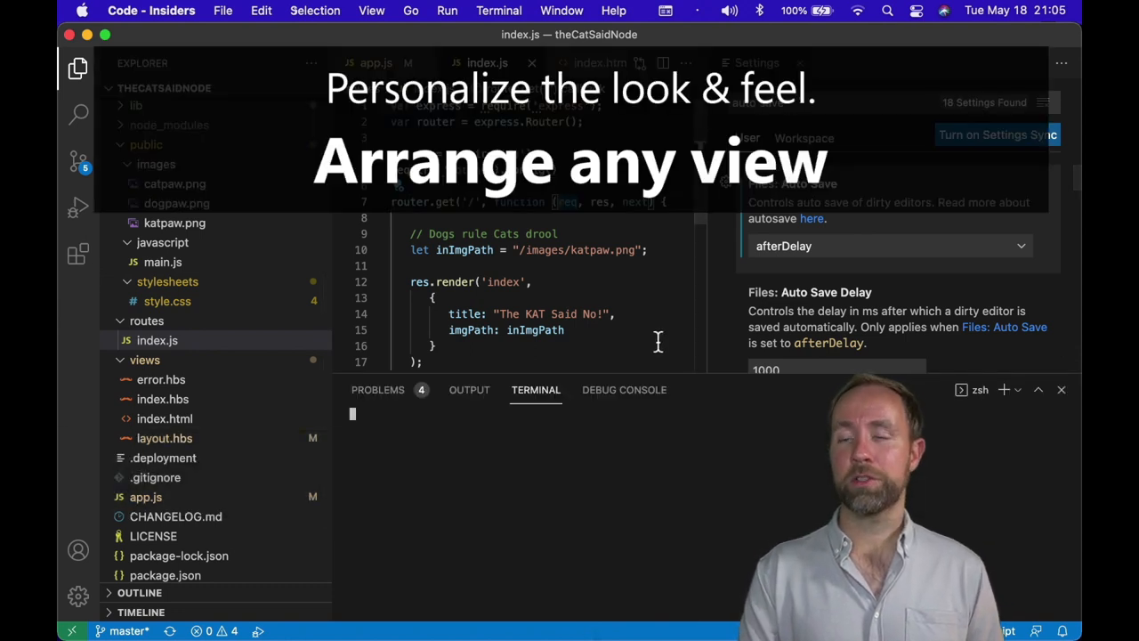
Show the Debug Console below the code and switch to the Run and Debug view.
left_click(624, 389)
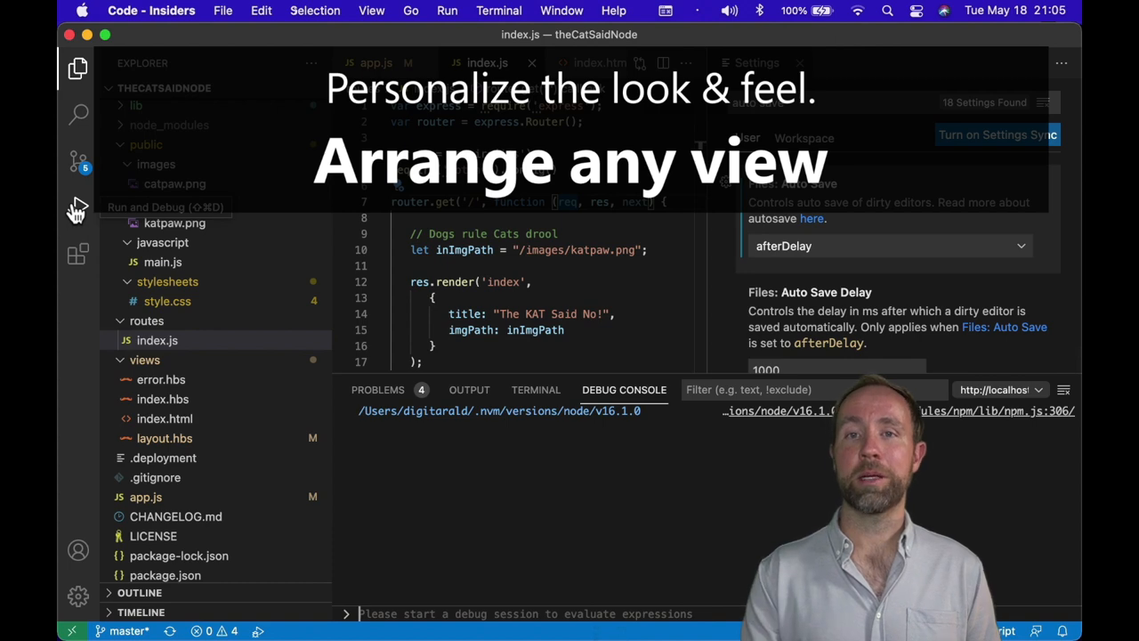
left_click(77, 207)
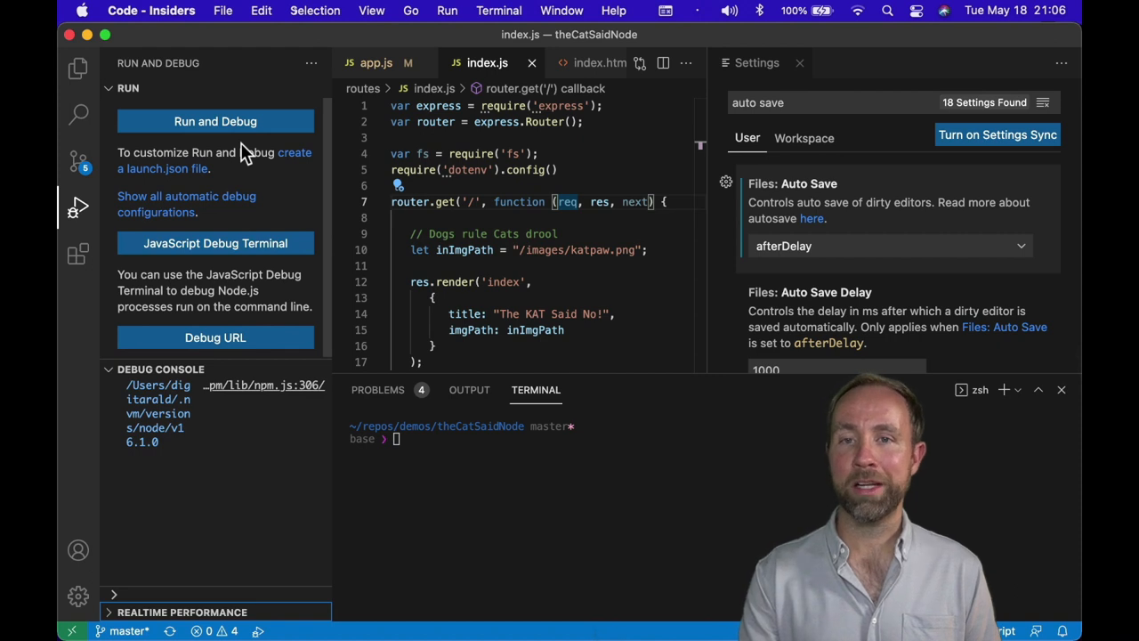
mouse_move(635, 495)
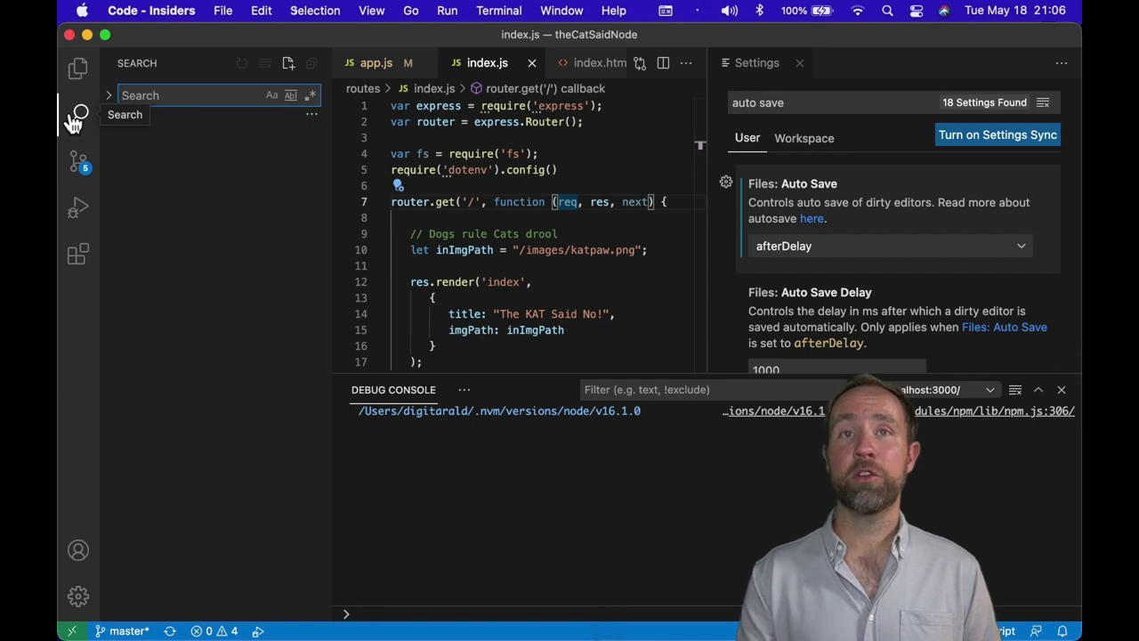
Search the project for 'app' and show the Search results in the bottom panel via Additional Views.
type("app")
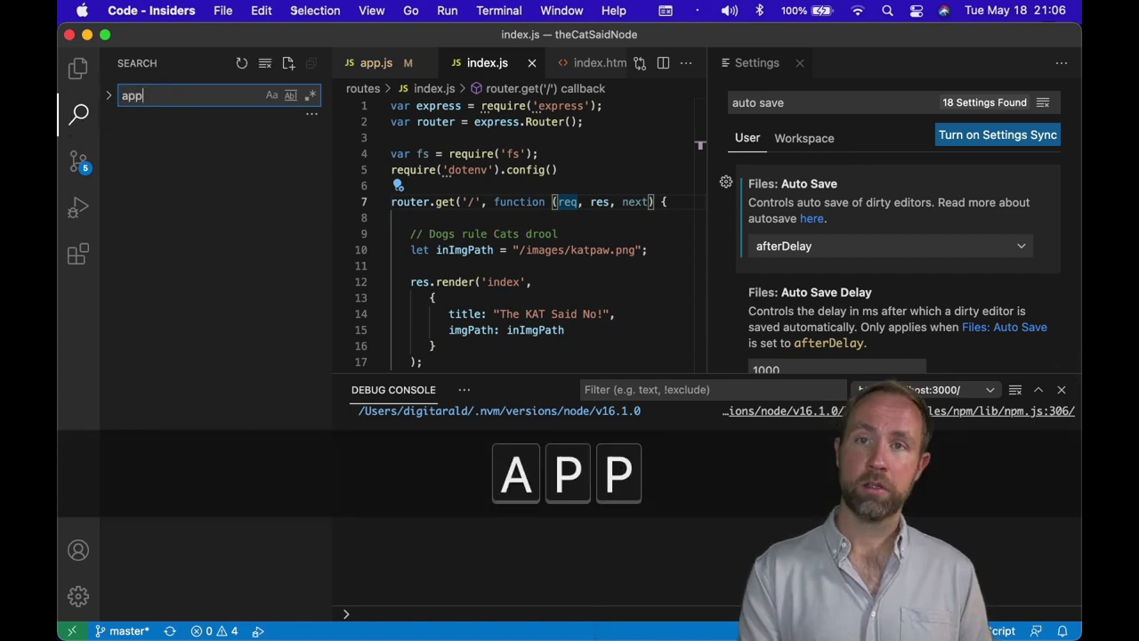
type("app")
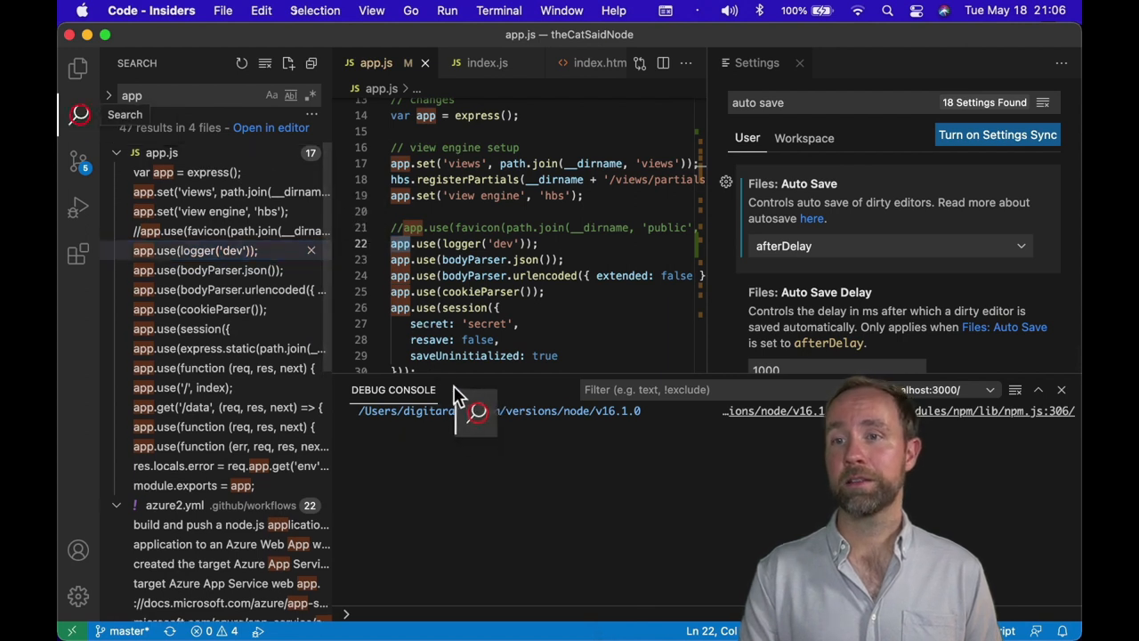
left_click(78, 67)
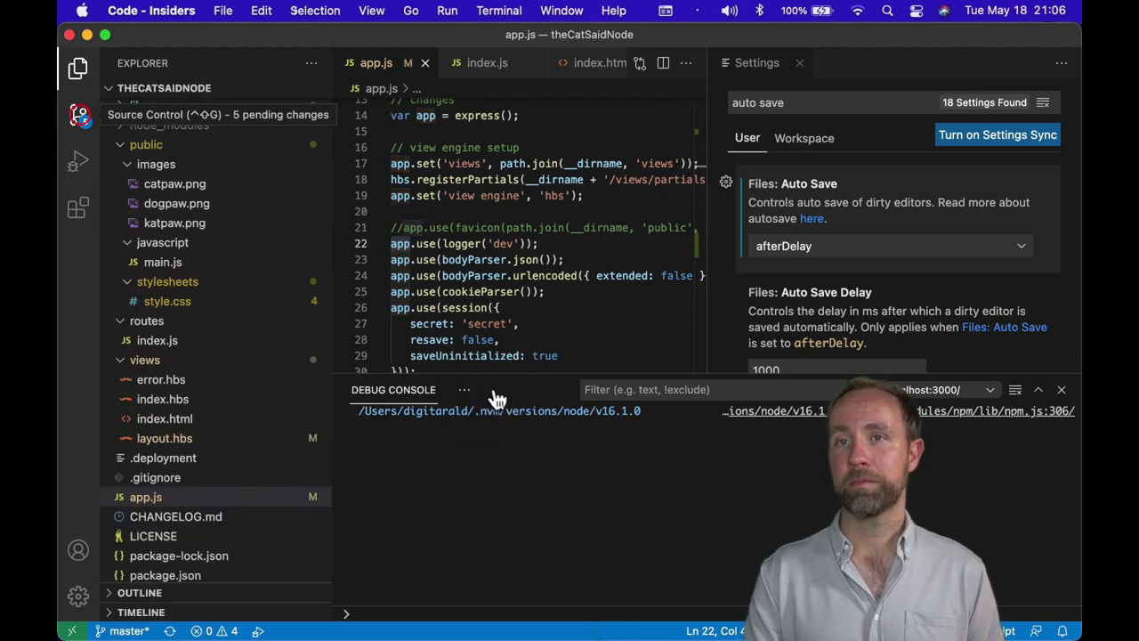
left_click(464, 390)
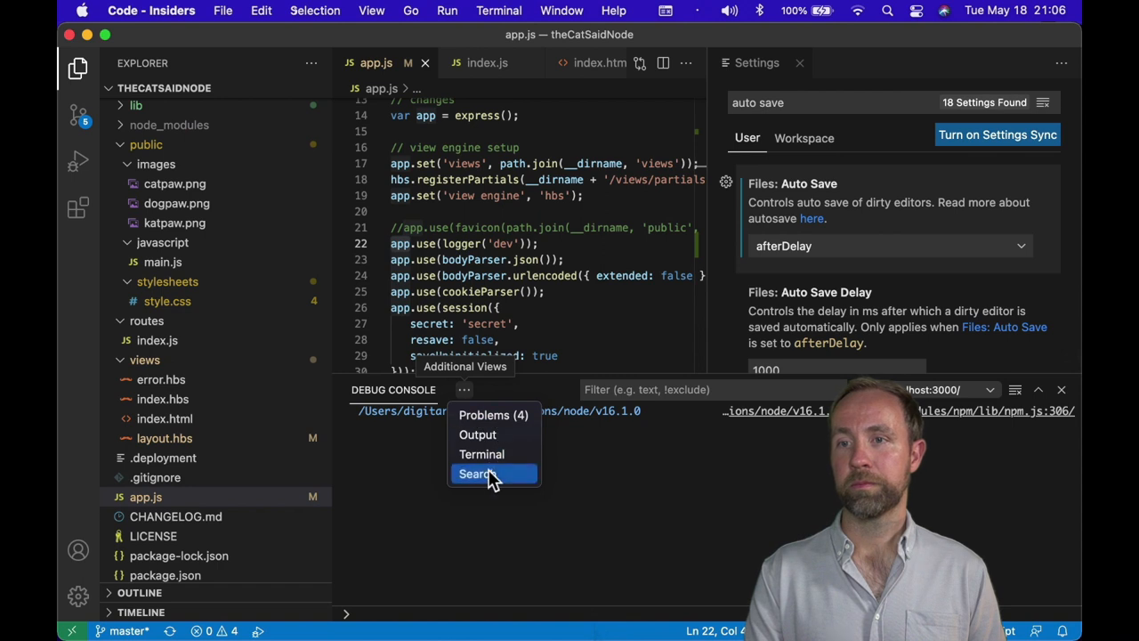
left_click(480, 473)
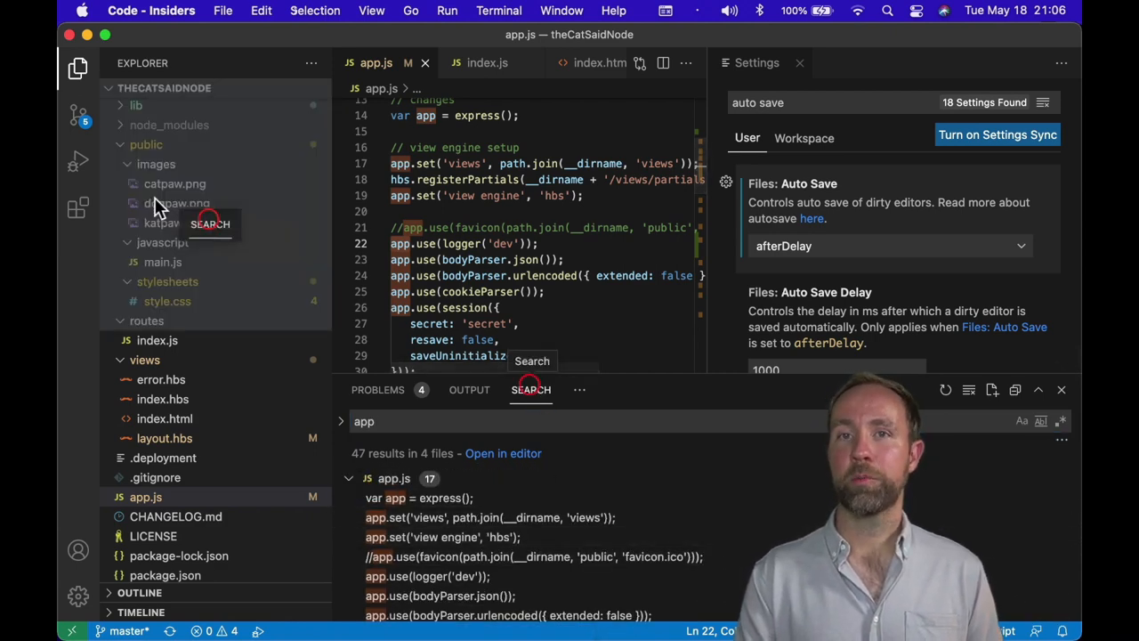
Return Search to the side bar and jump from Problems to the style.css line 212 vendor-prefix warning.
left_click(535, 388)
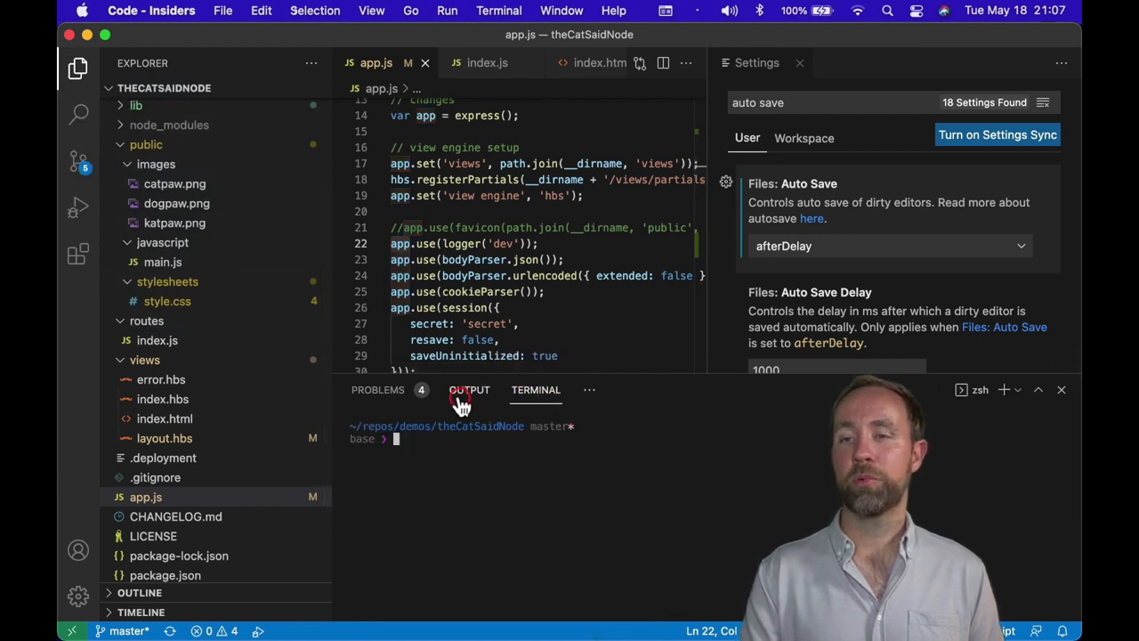
left_click(377, 390)
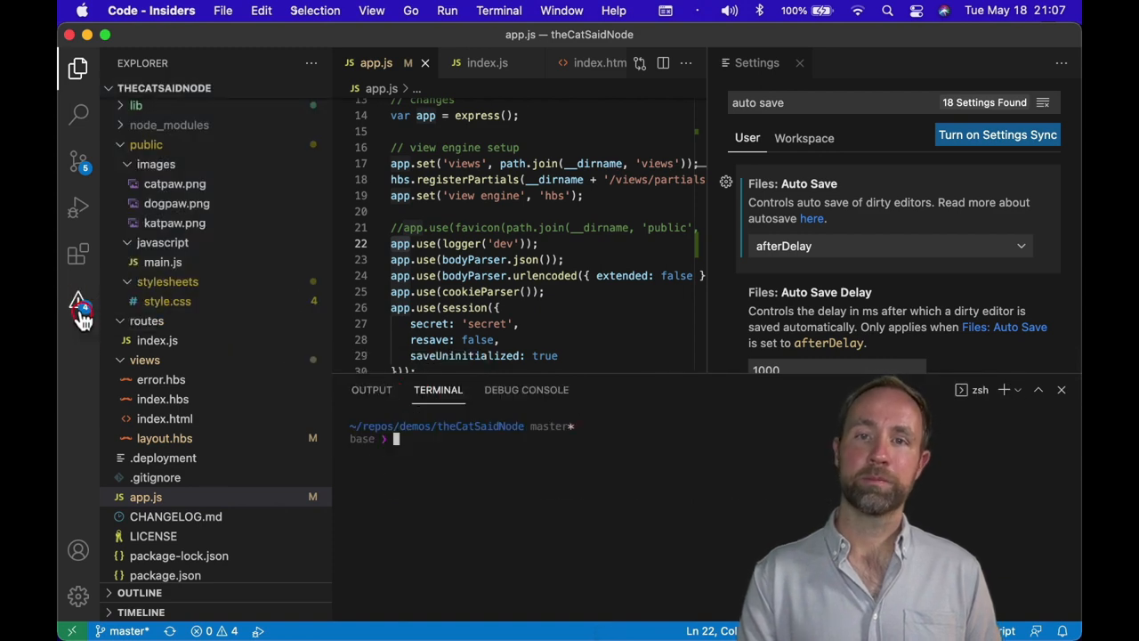
left_click(77, 300)
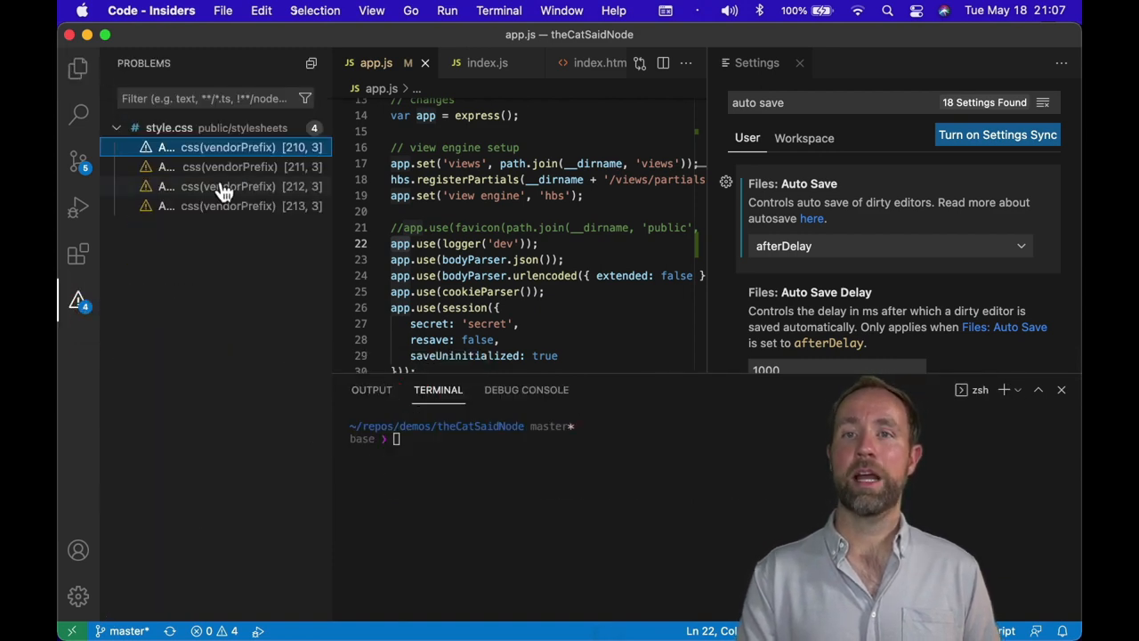
left_click(227, 186)
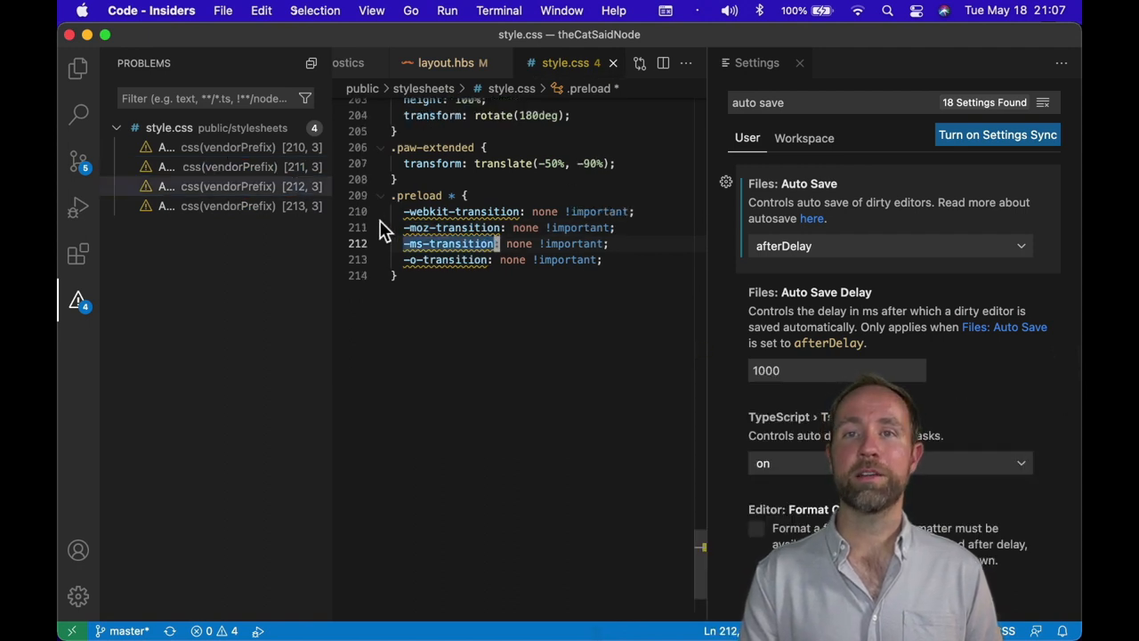
mouse_move(78, 316)
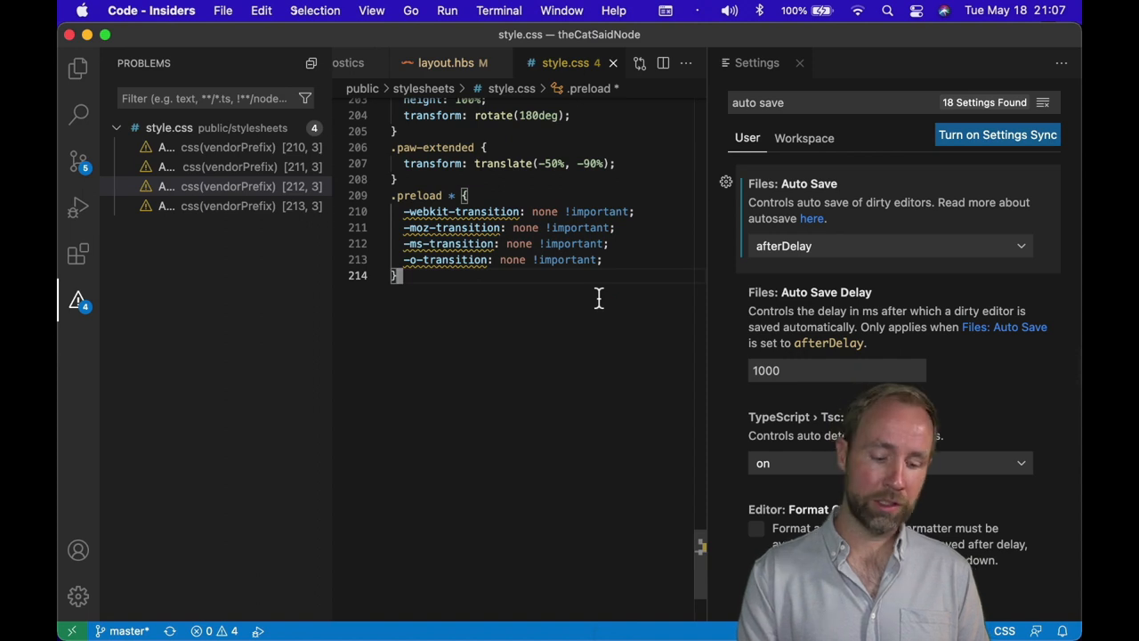
type("reset")
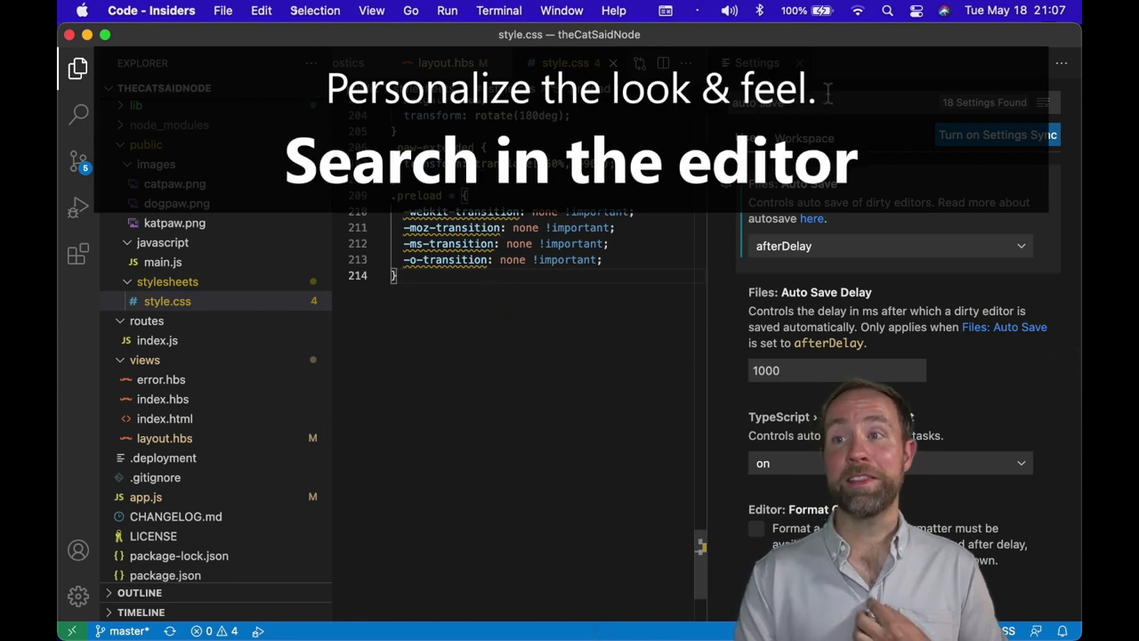
Set Search: Mode to reuseEditor so project searches use a reusable search editor.
left_click(79, 114)
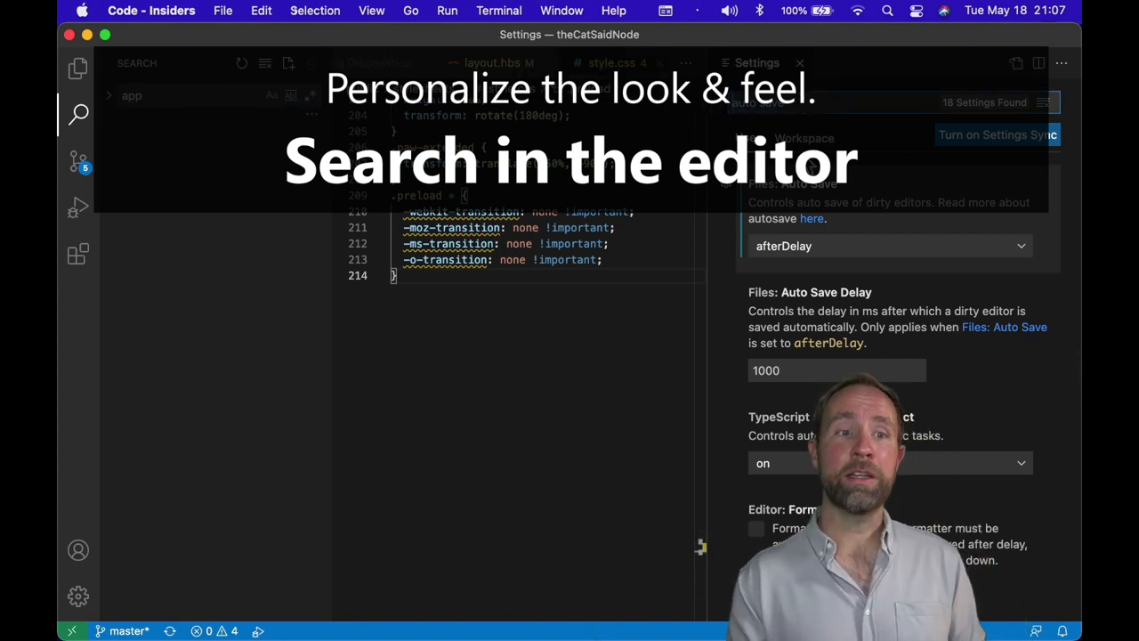
type("search mode")
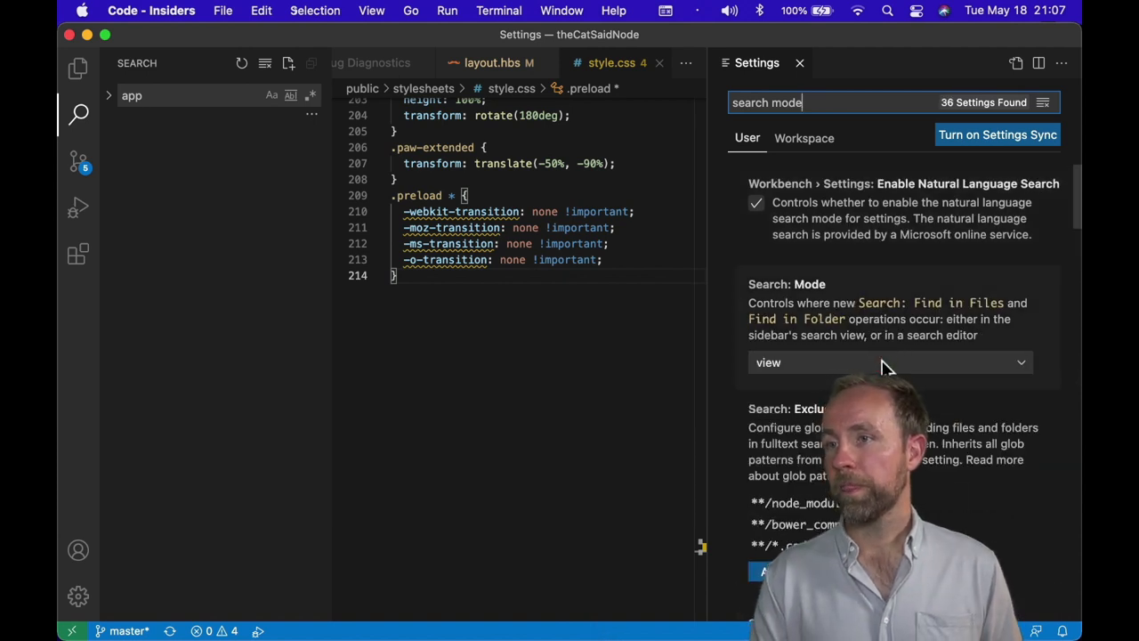
left_click(888, 362)
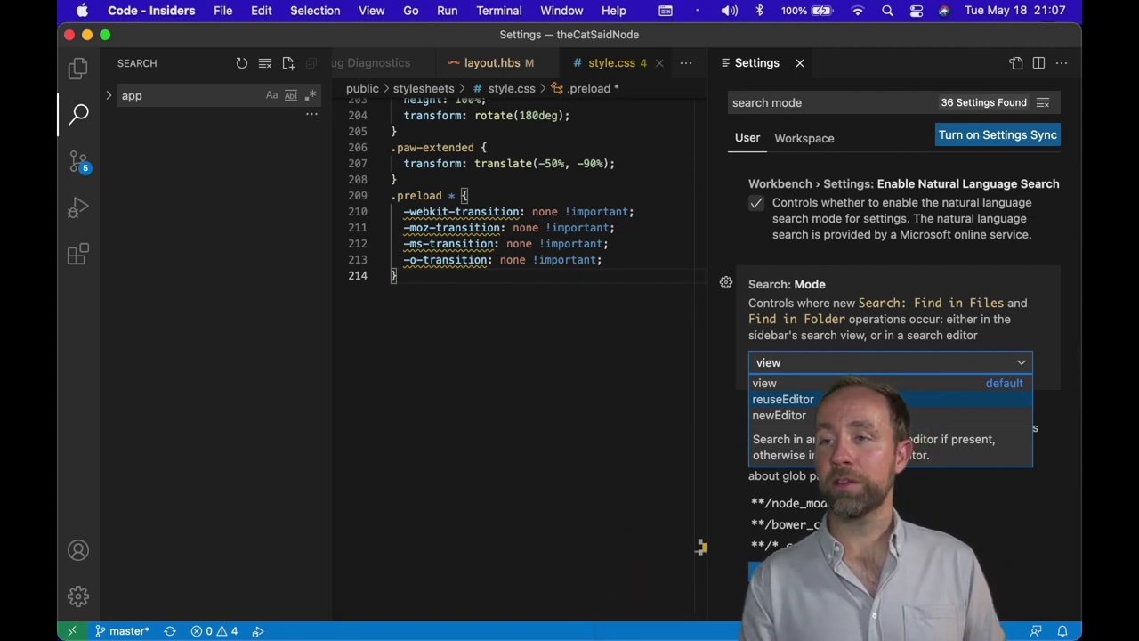
left_click(782, 399)
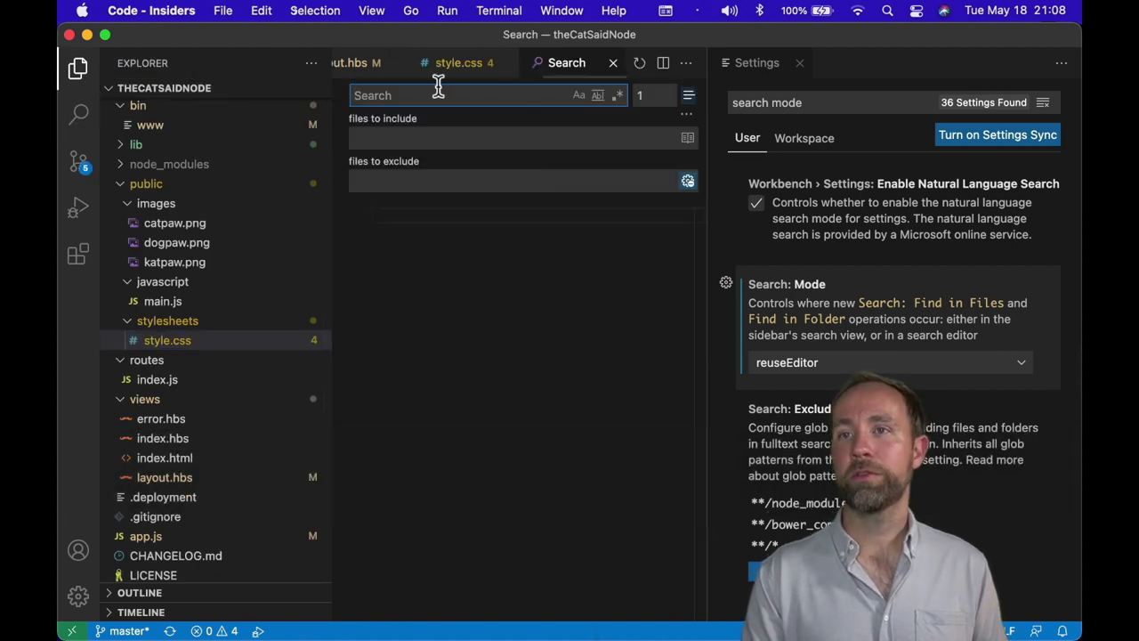
Search the whole project for 'app' in the search editor, yielding 47 results in 4 files.
right_click(78, 114)
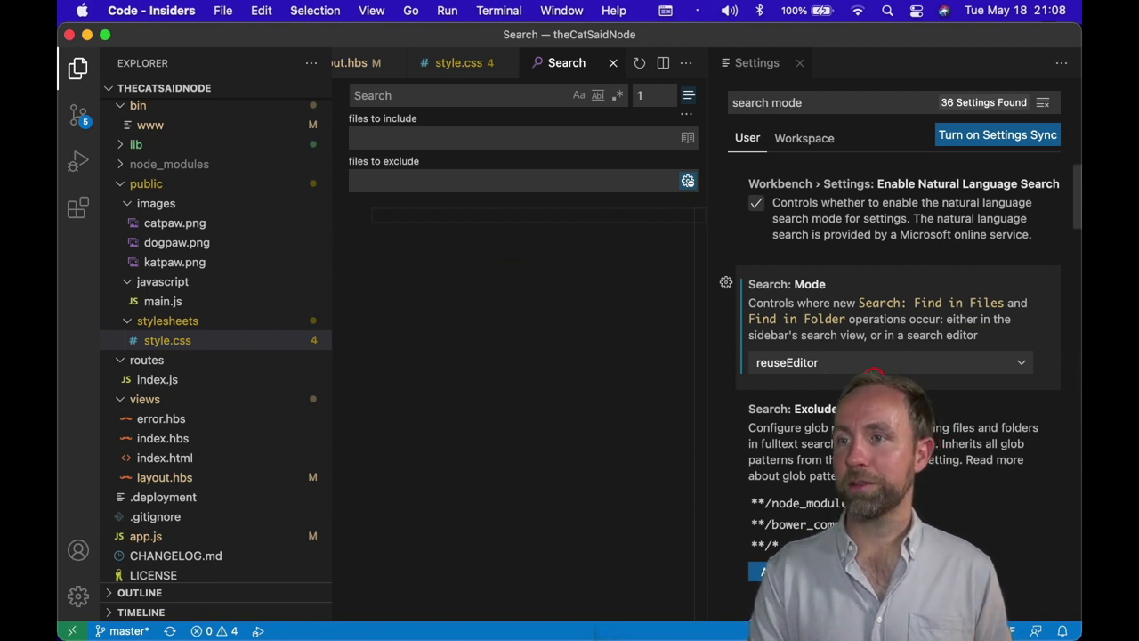
left_click(444, 95)
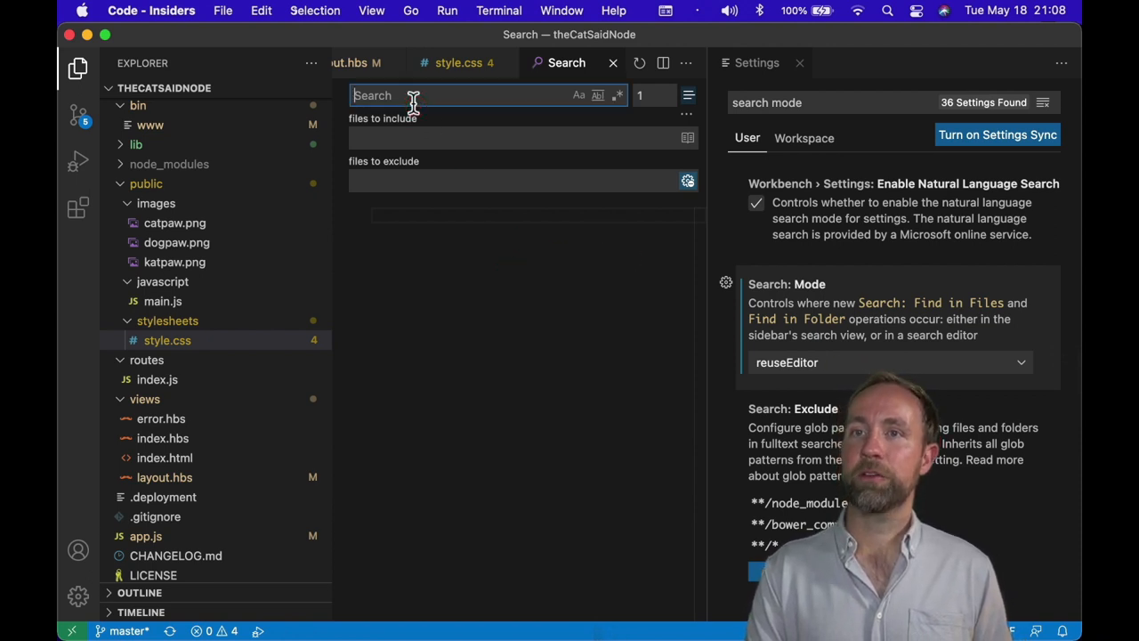
type("app")
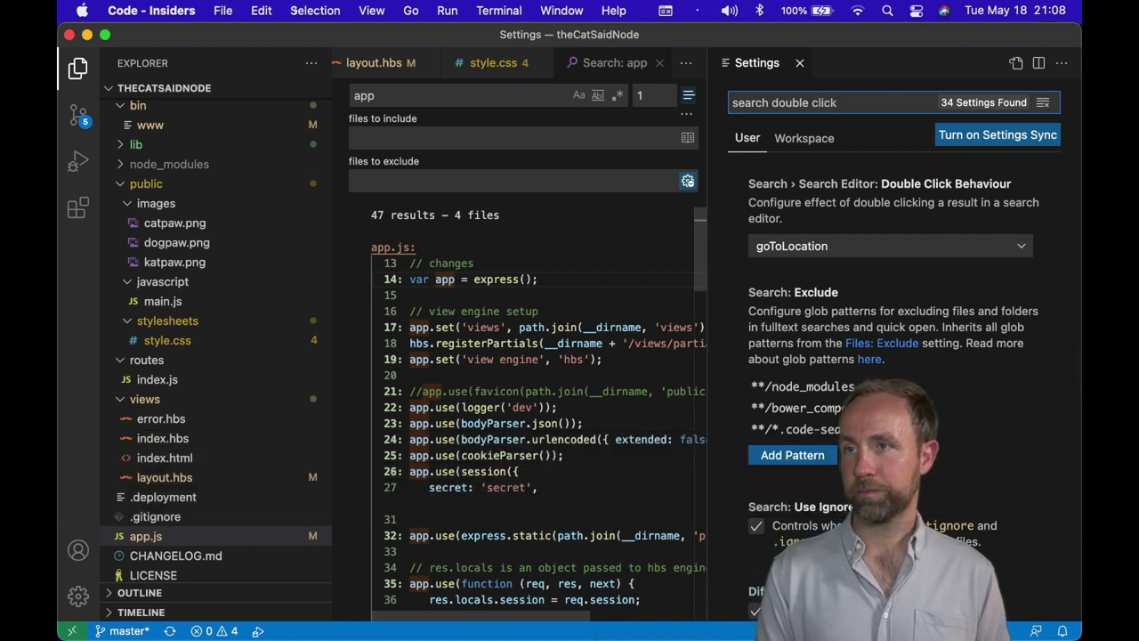
Set search editor Double Click Behaviour to openLocationToSide and view the app.js line 14 match beside results.
left_click(888, 246)
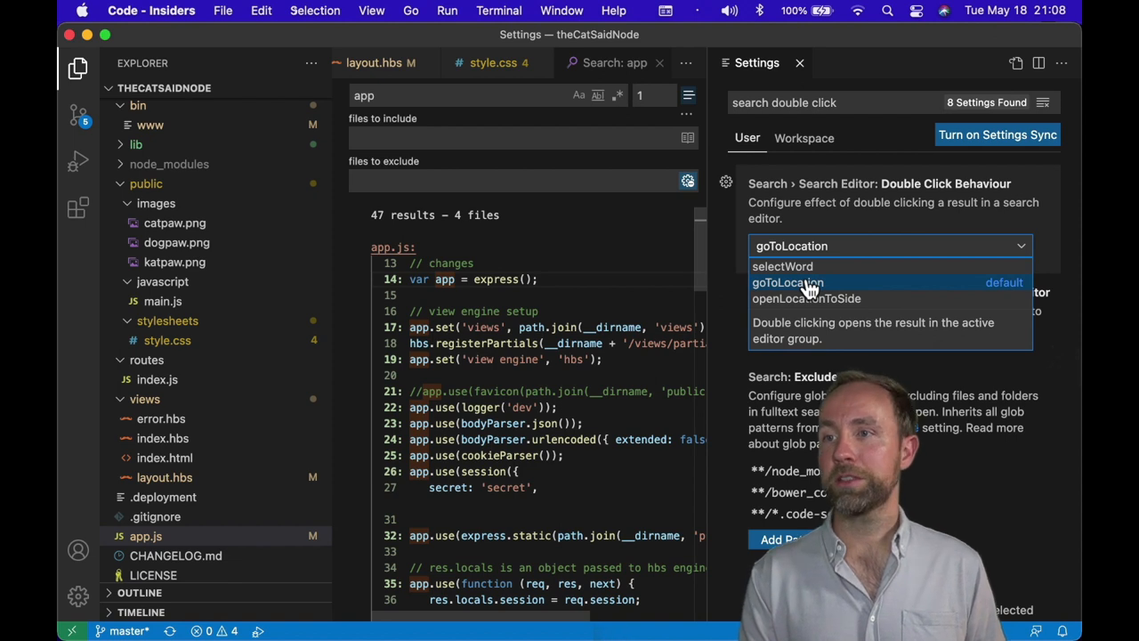
mouse_move(806, 298)
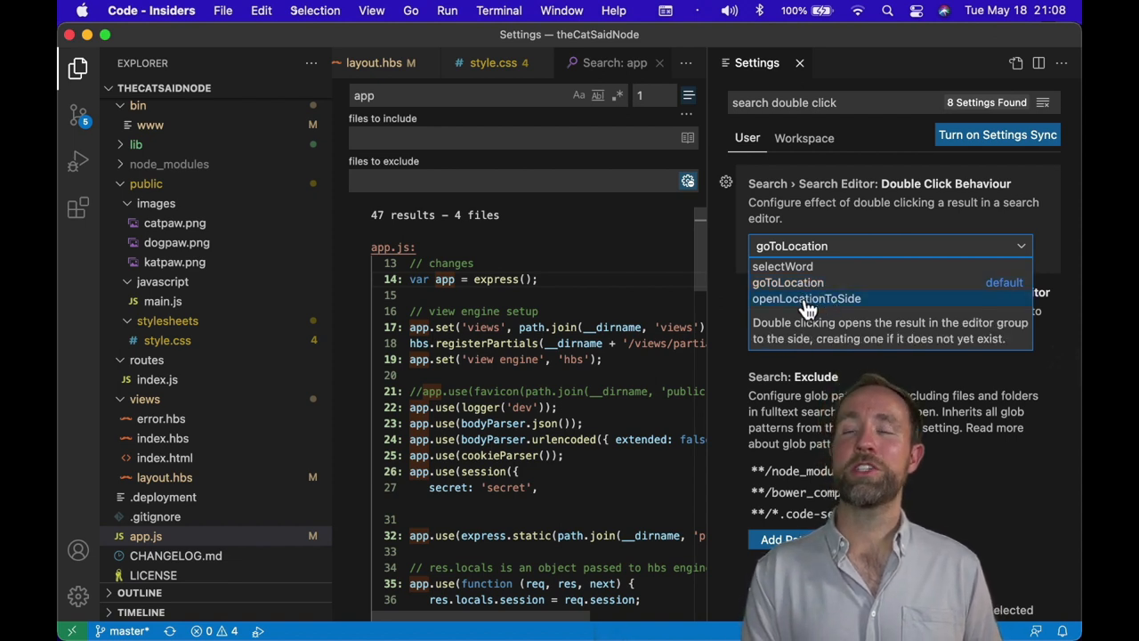
left_click(806, 298)
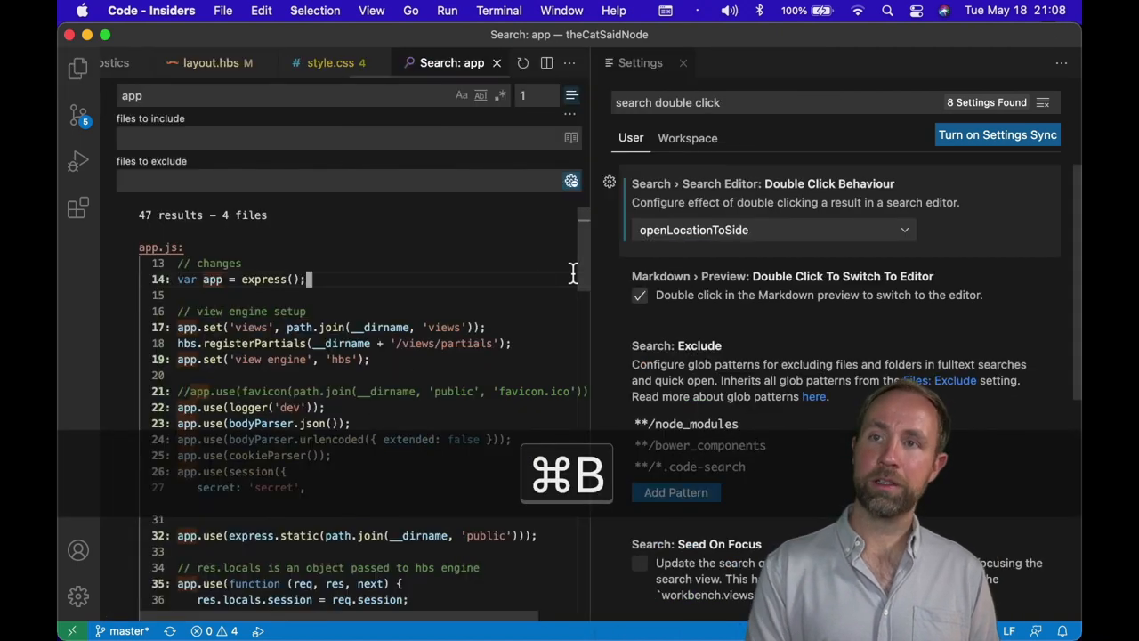
double_click(213, 279)
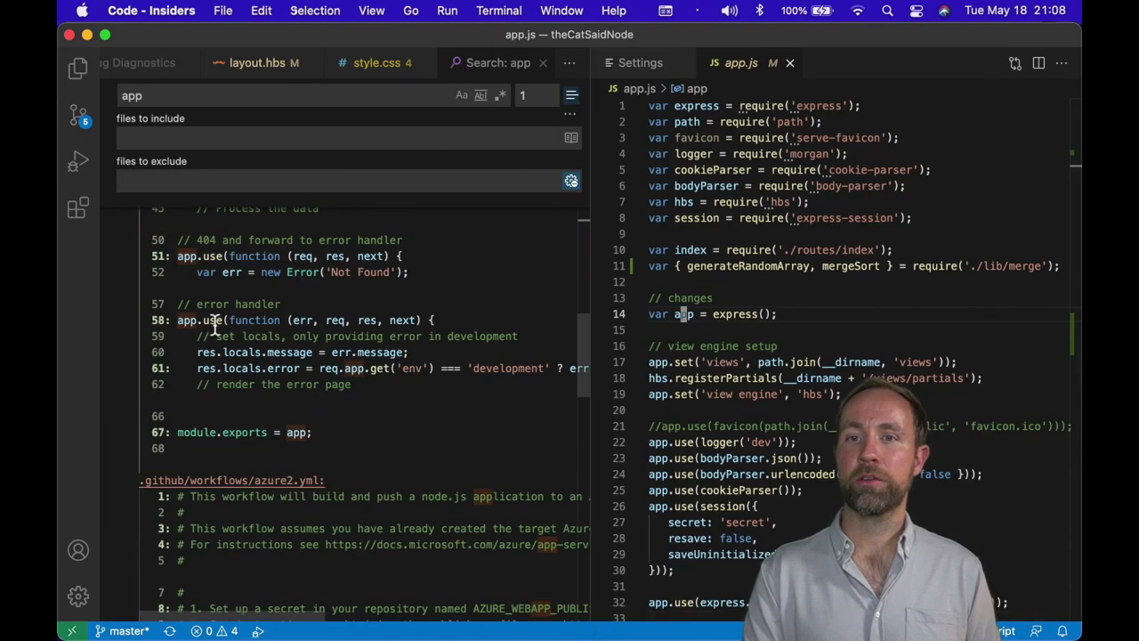
scroll("down", 3)
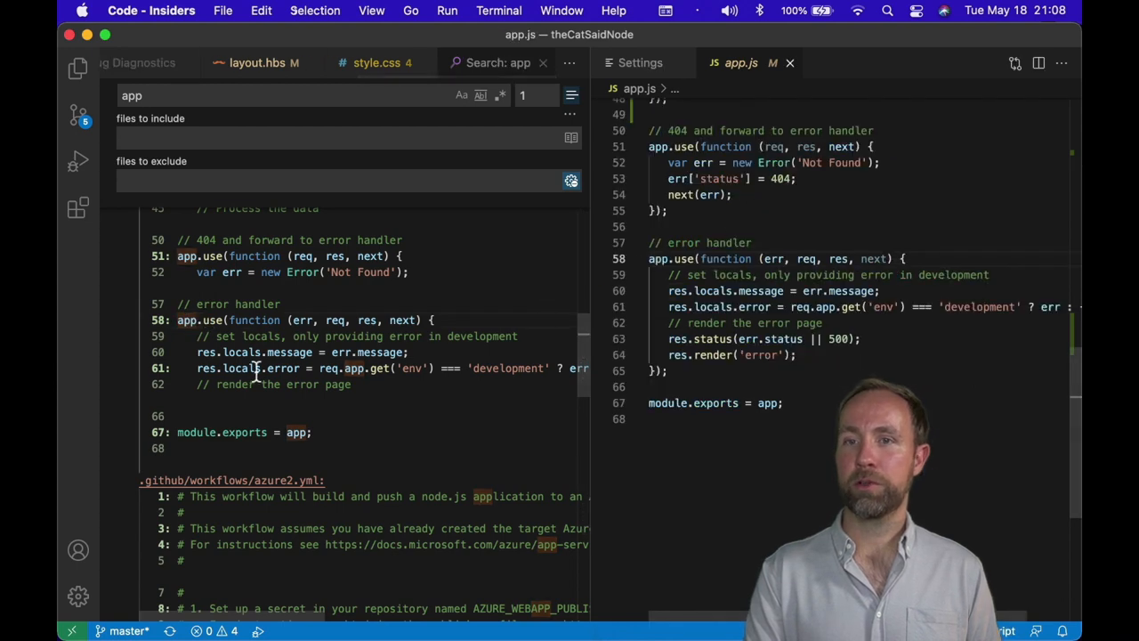
scroll("down", 3)
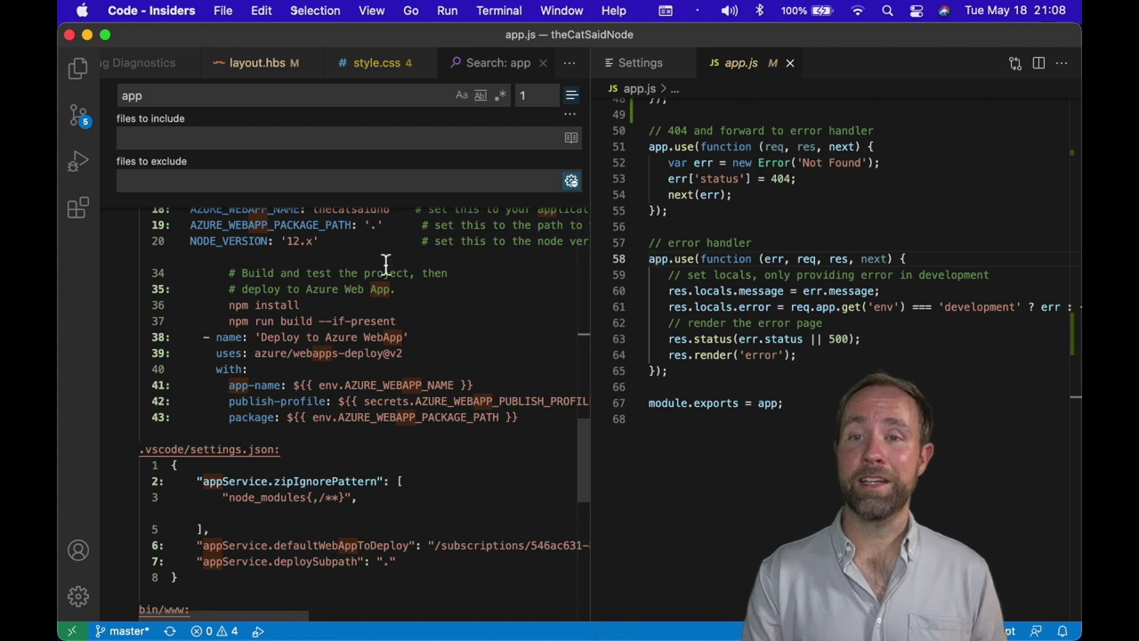
scroll("down", 3)
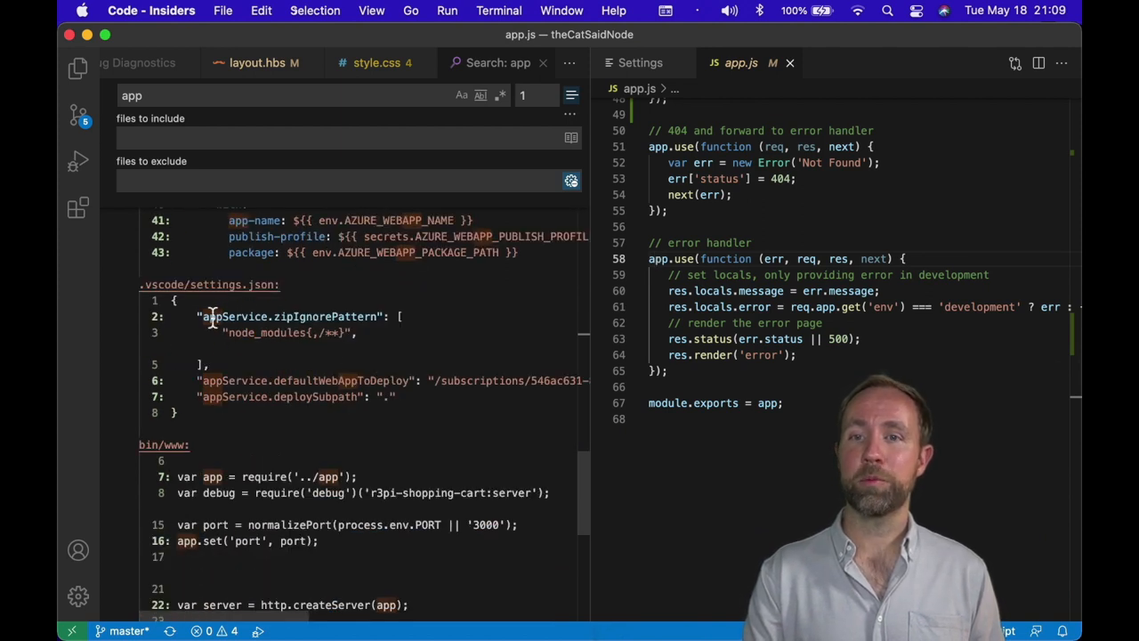
mouse_move(746, 294)
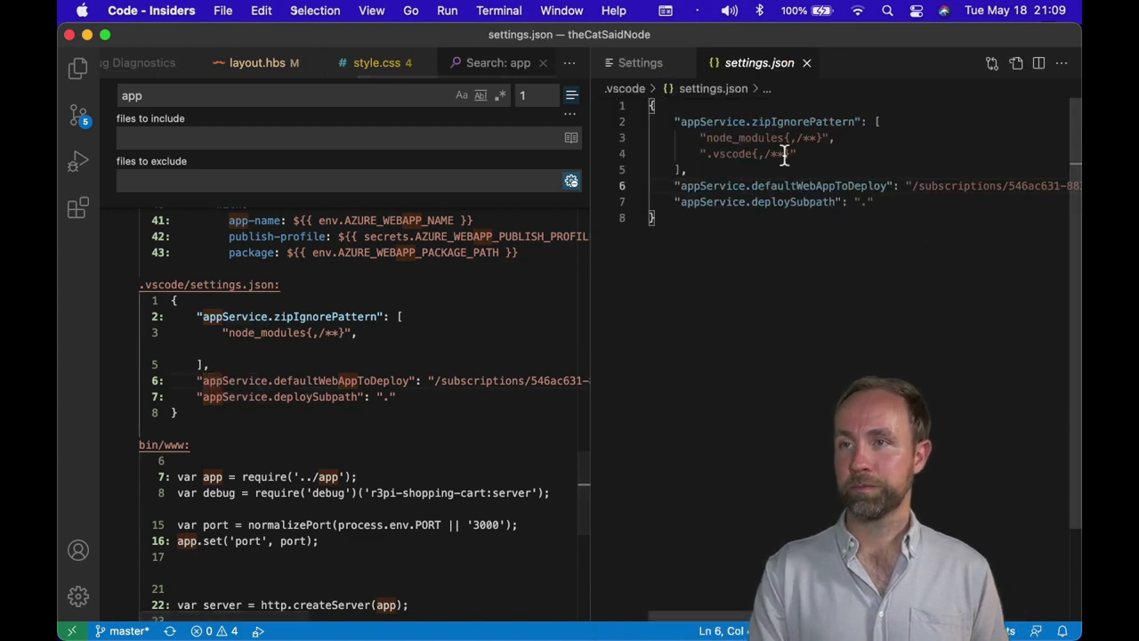
scroll("down", 3)
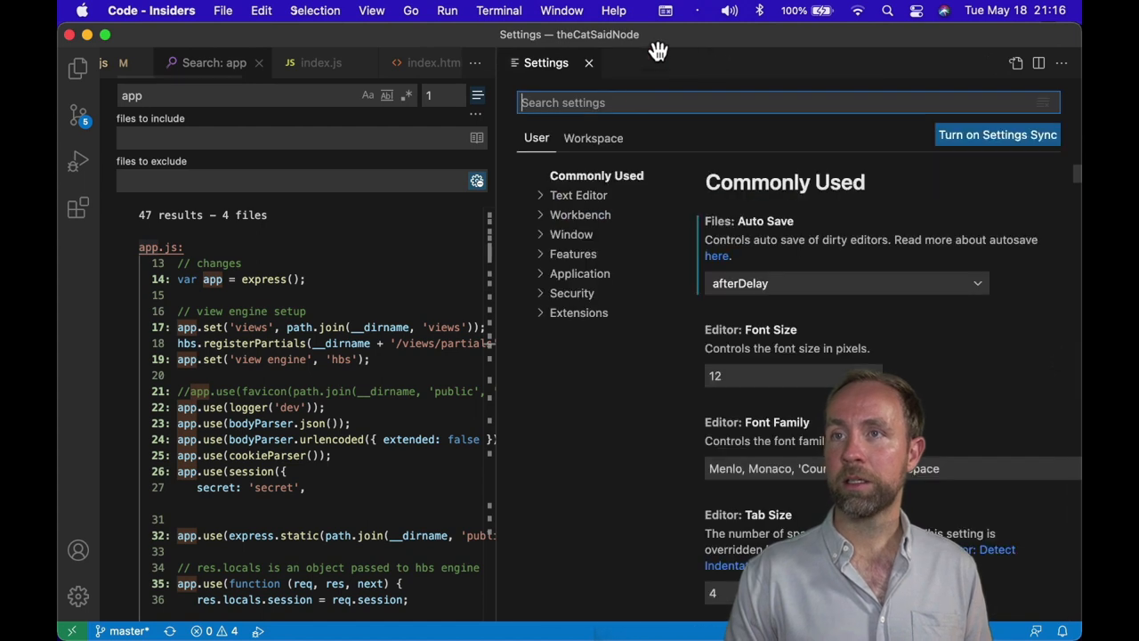
Set Editor: Word Wrap to bounded, then to on so long lines wrap at the editor edge.
type("word wrap")
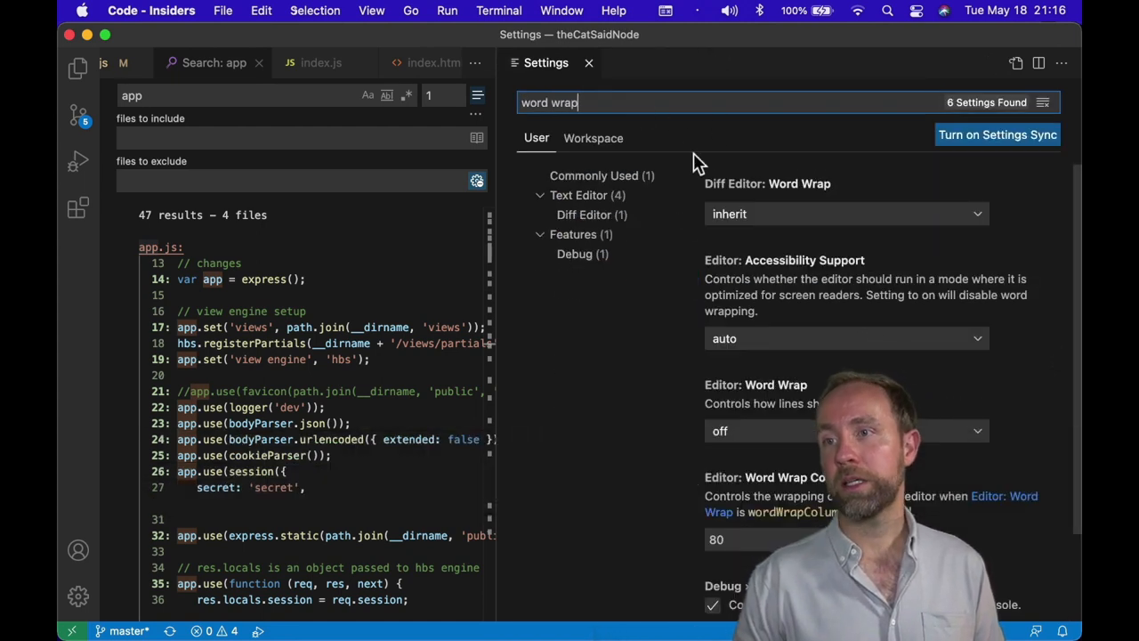
left_click(845, 431)
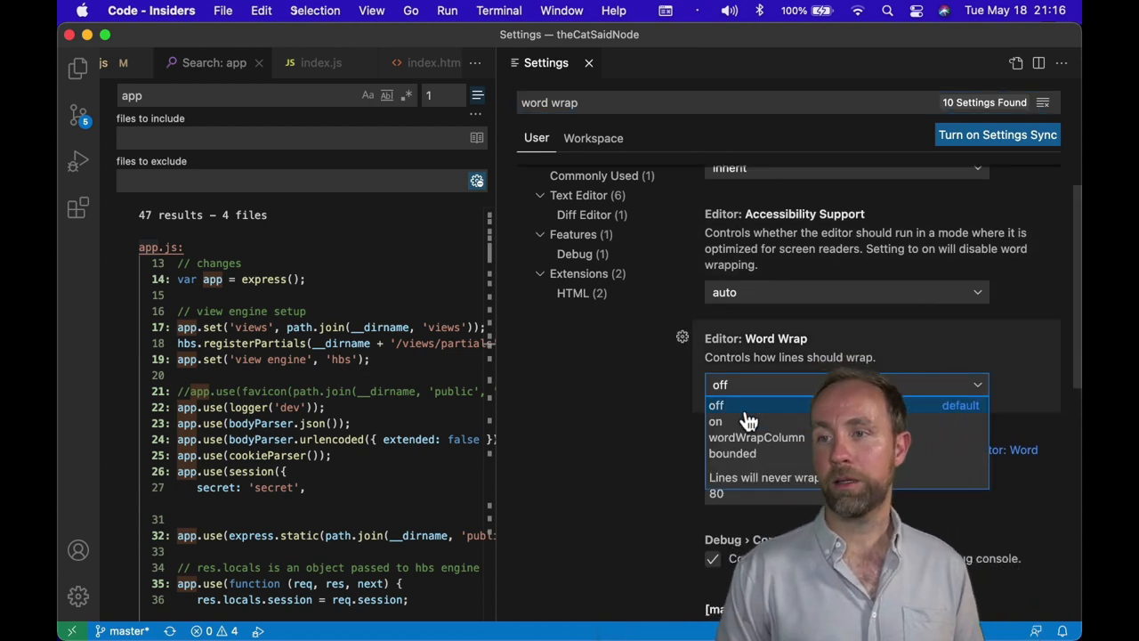
left_click(716, 421)
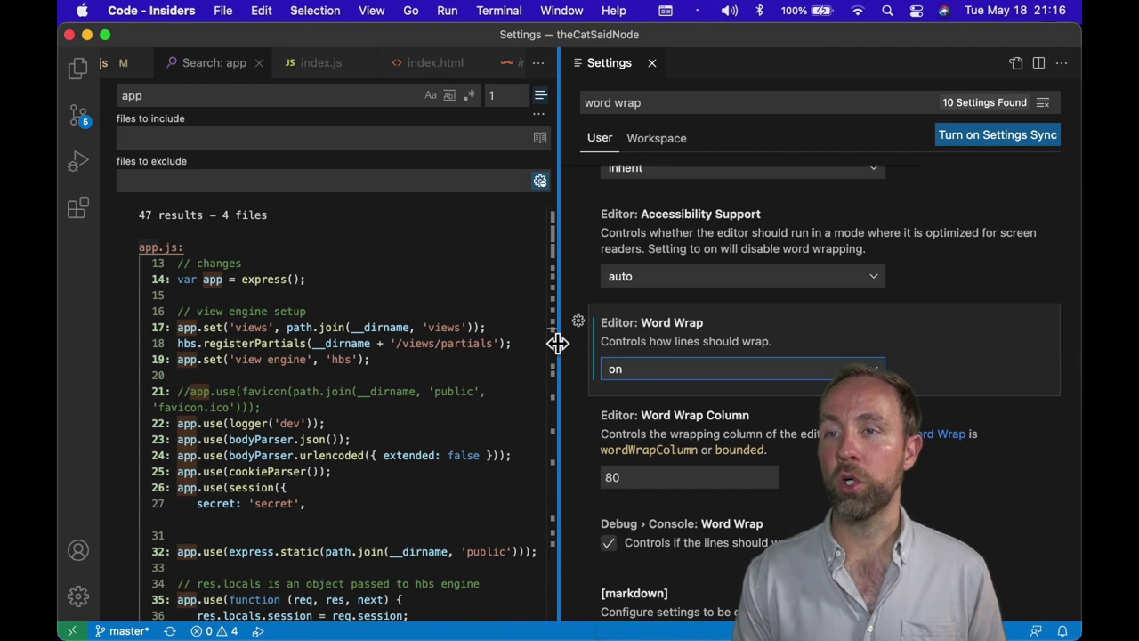
mouse_move(699, 374)
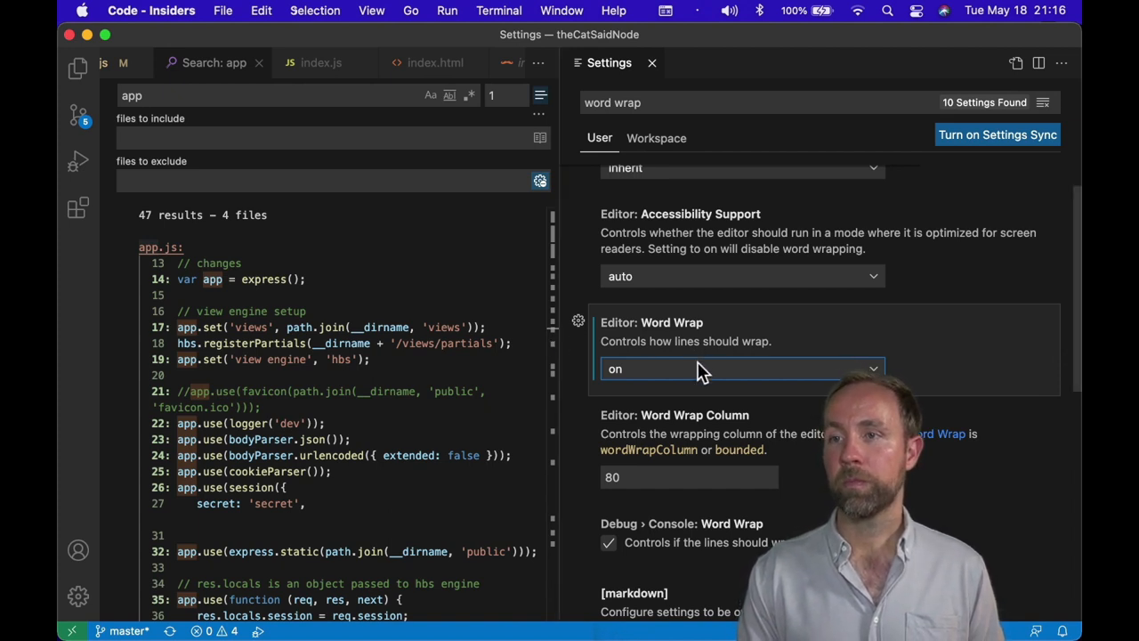
left_click(741, 368)
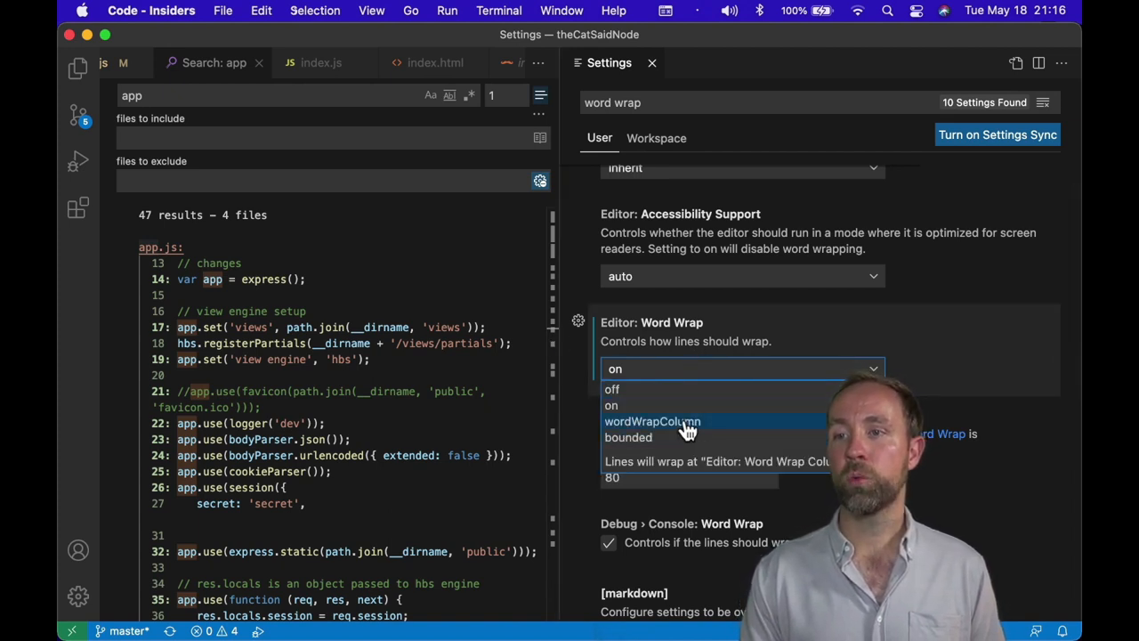
left_click(652, 421)
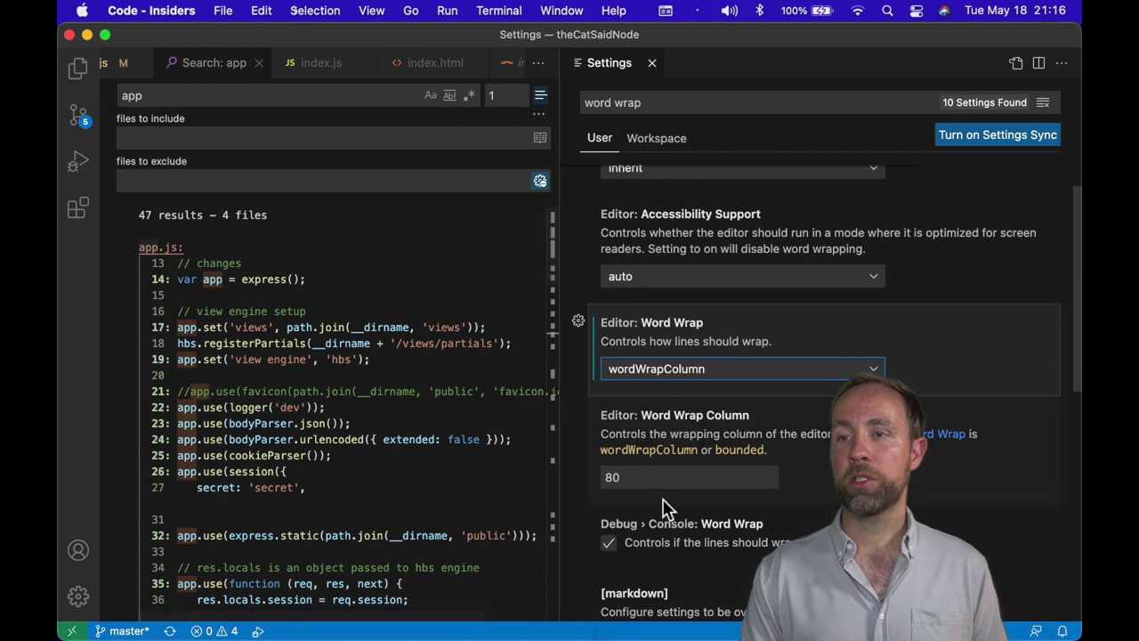
mouse_move(687, 476)
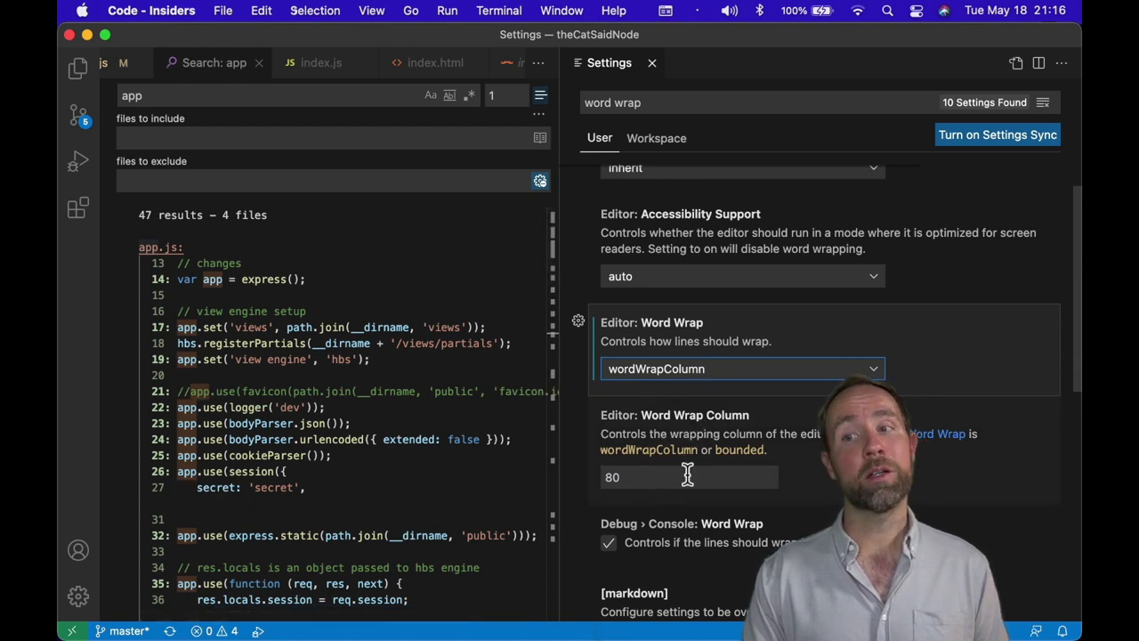
mouse_move(567, 298)
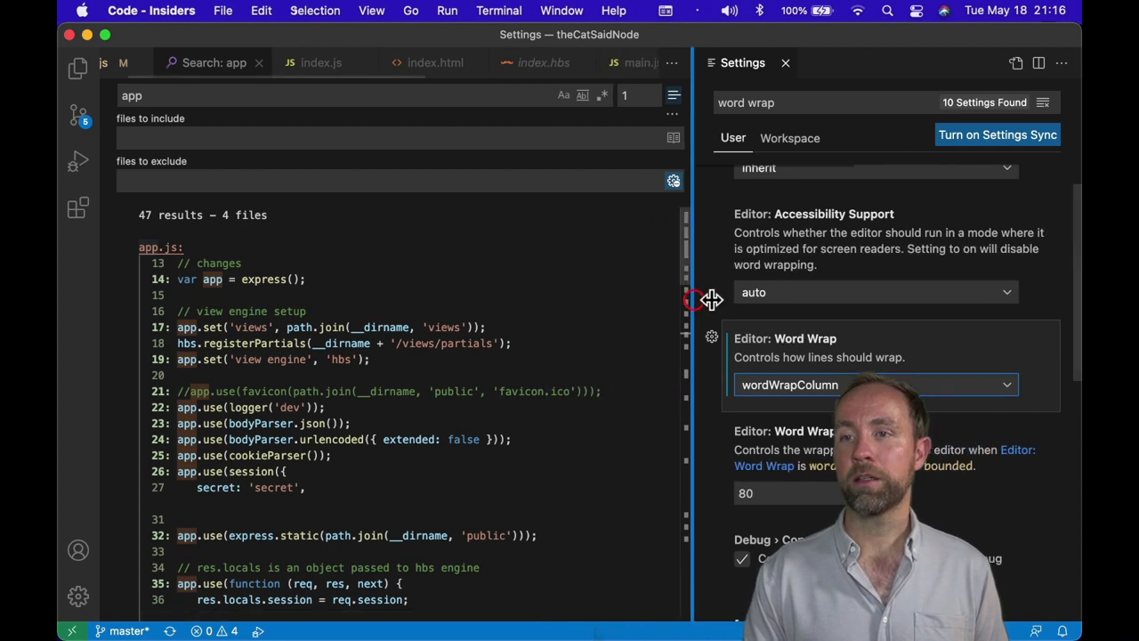
mouse_move(487, 289)
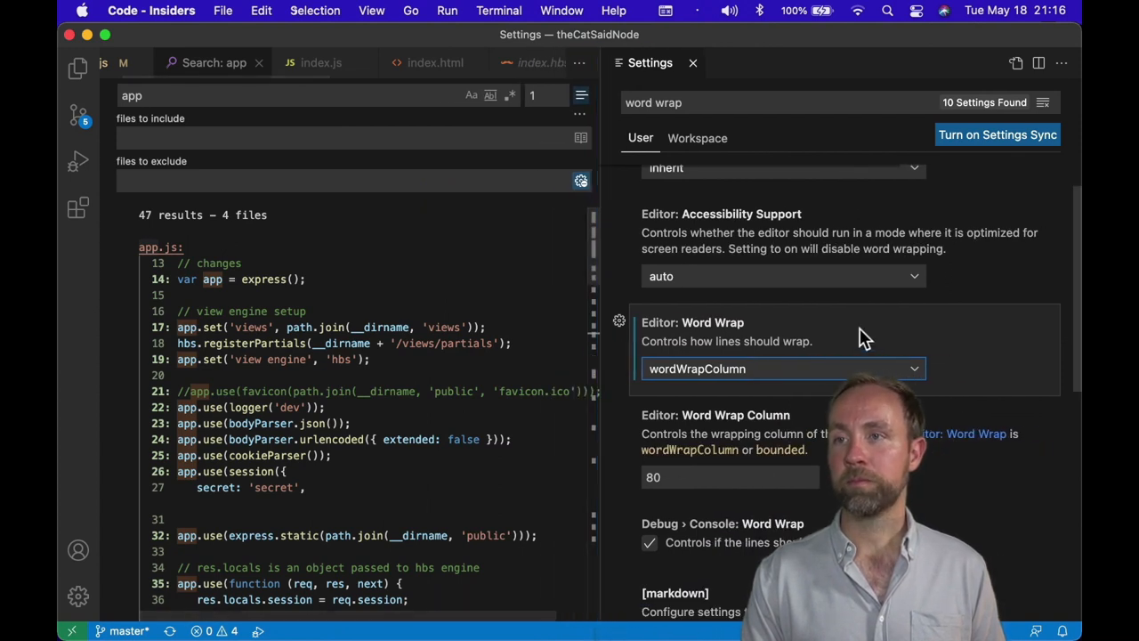
left_click(783, 368)
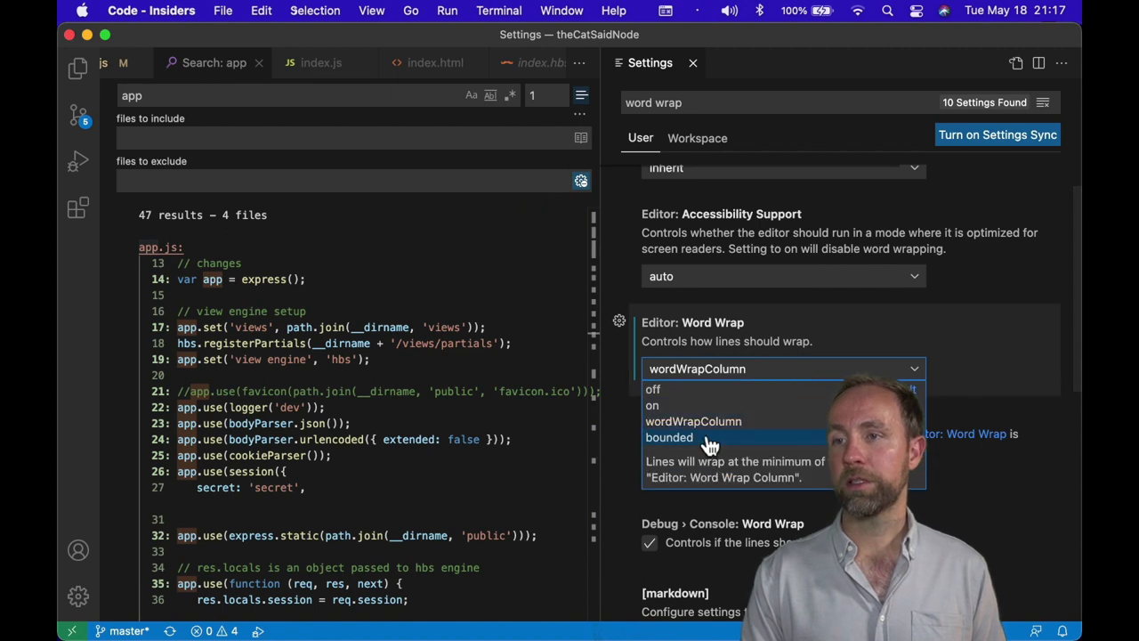
left_click(669, 437)
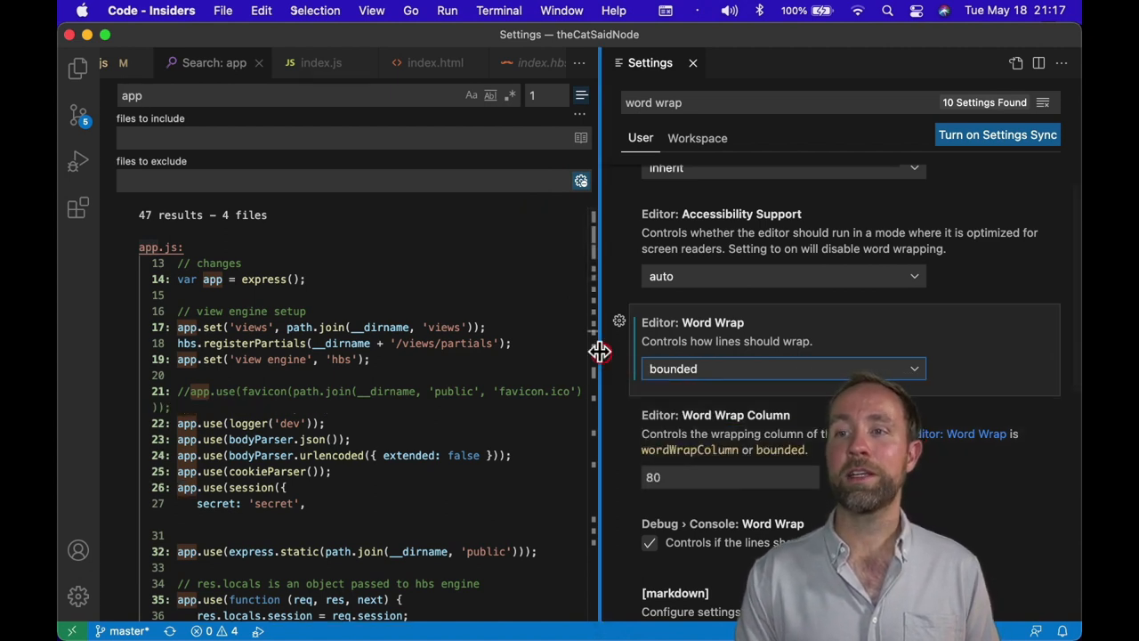
left_click_drag(600, 352, 632, 351)
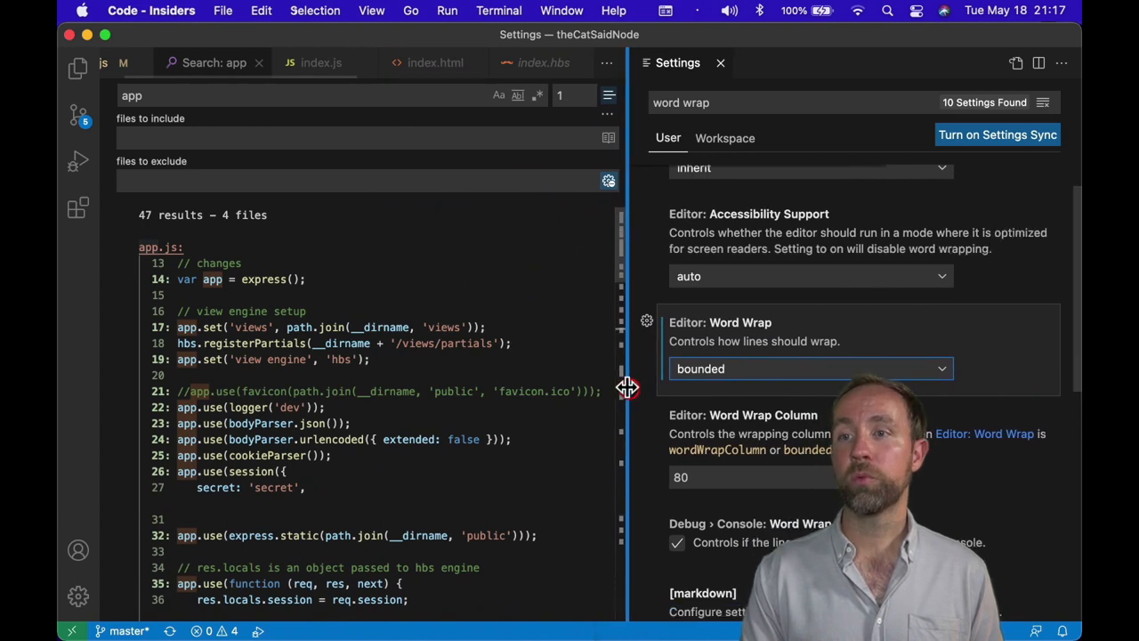
left_click(809, 369)
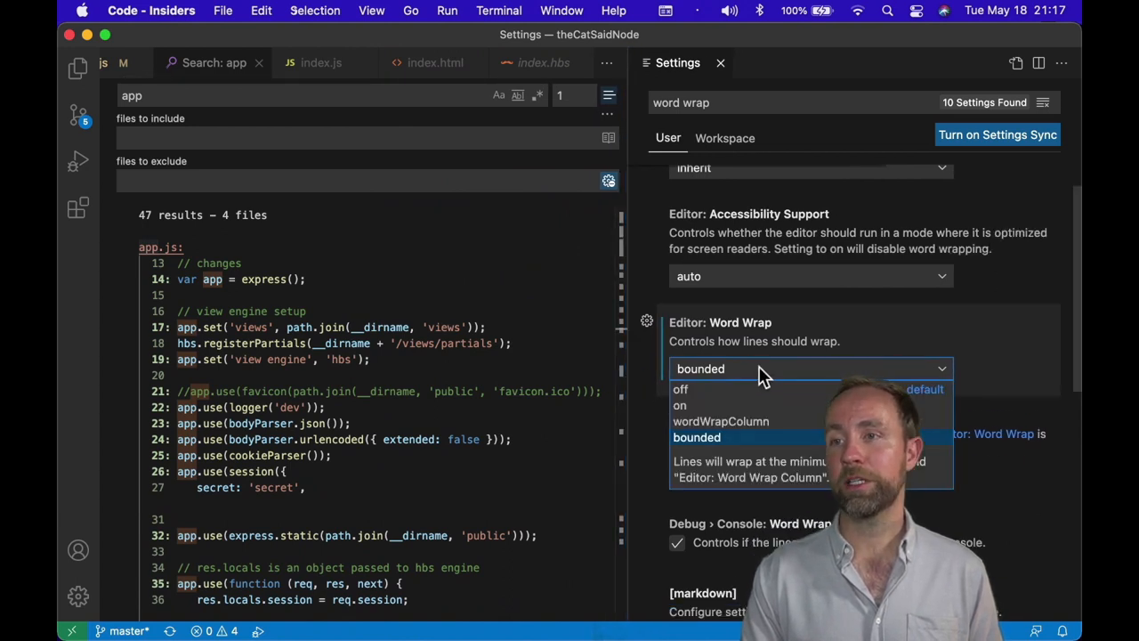
left_click(679, 405)
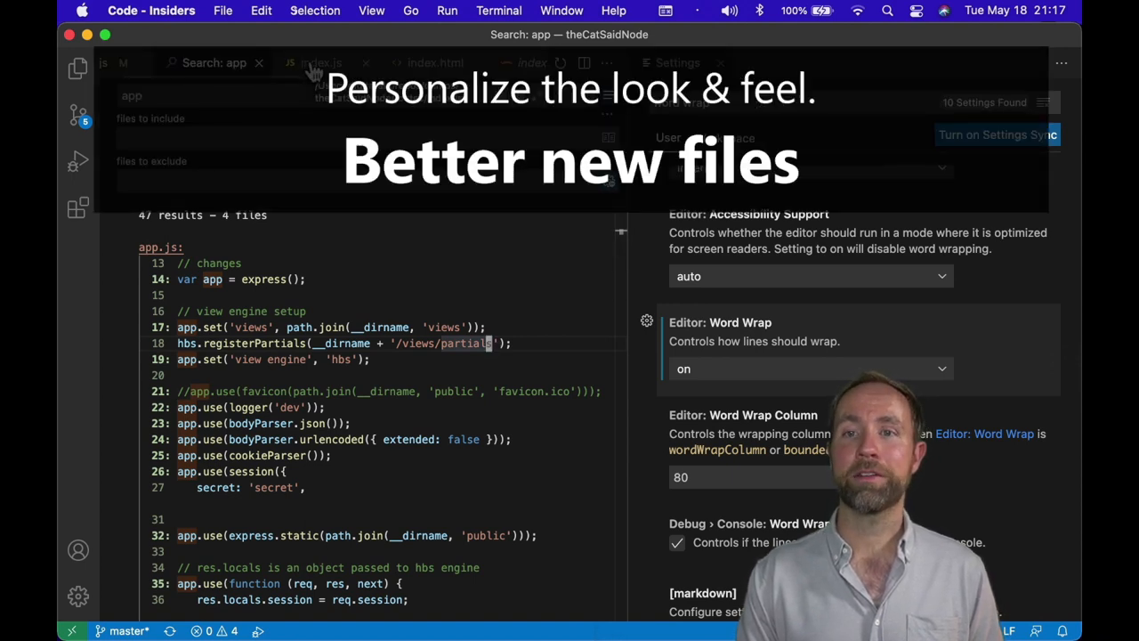
key("cmd+n")
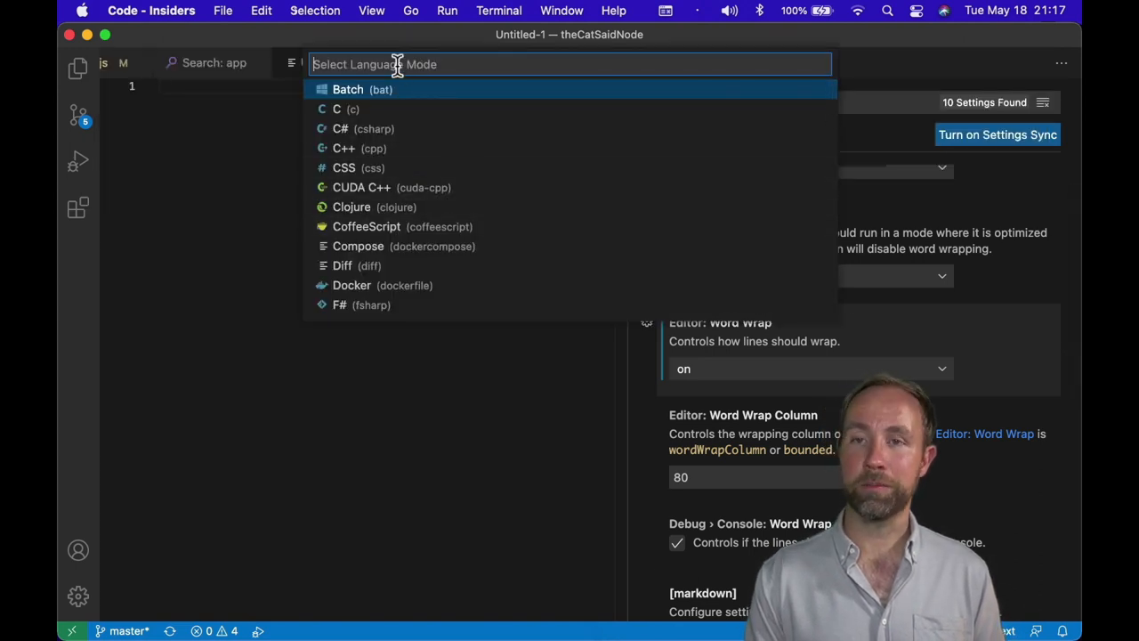
type("mark")
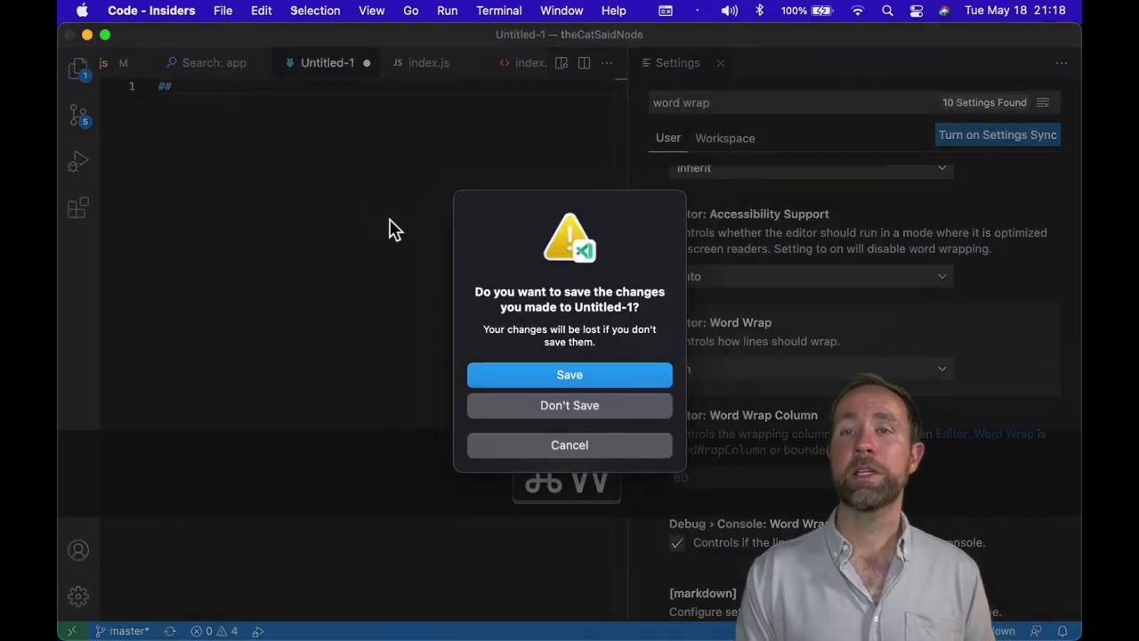
left_click(569, 405)
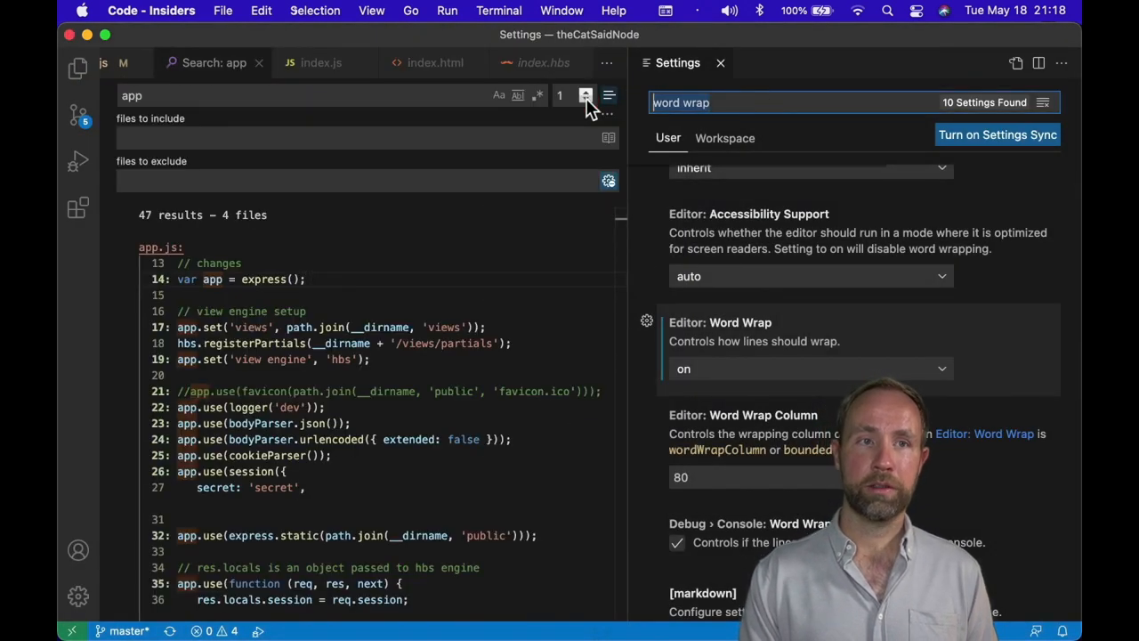
Set Files: Default Language to markdown via the 'default language' settings search.
type("dfe")
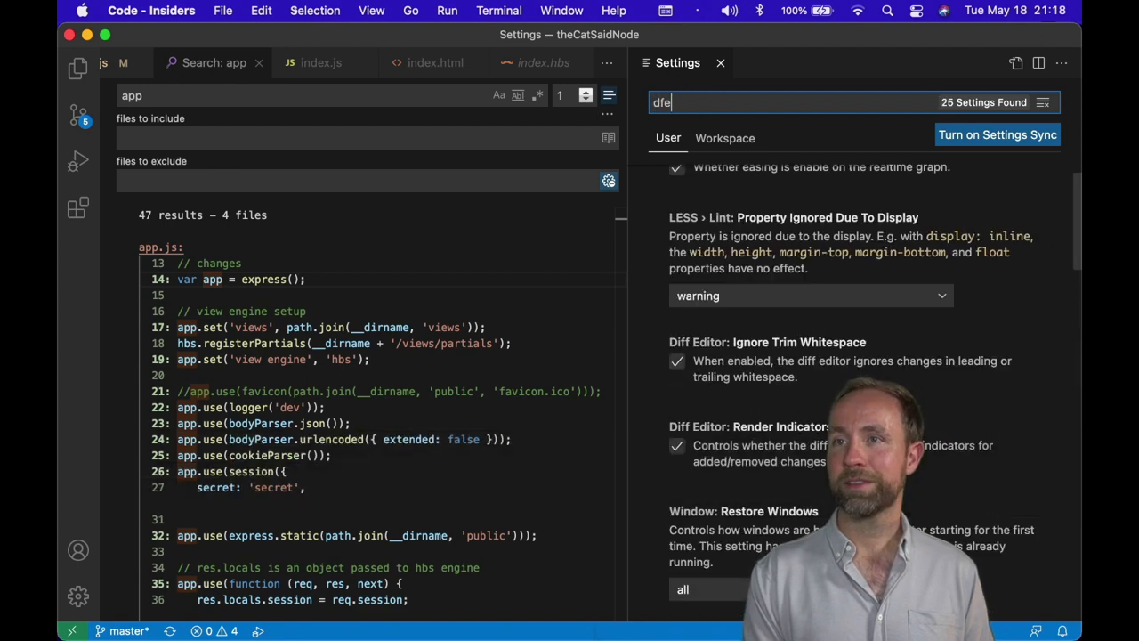
type("default languag")
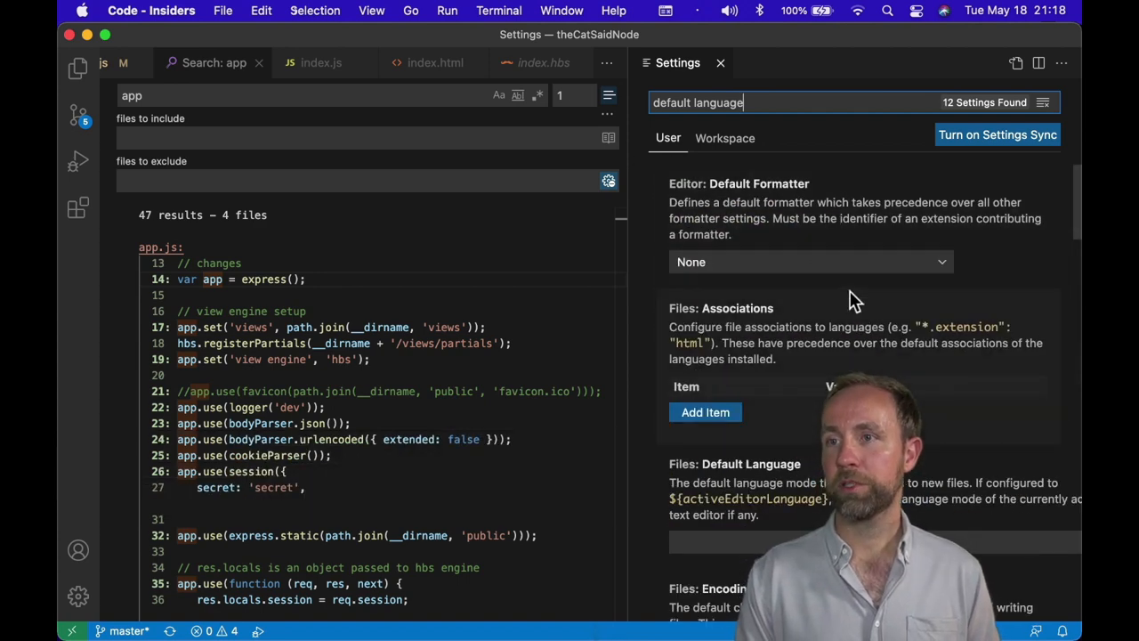
scroll("down", 3)
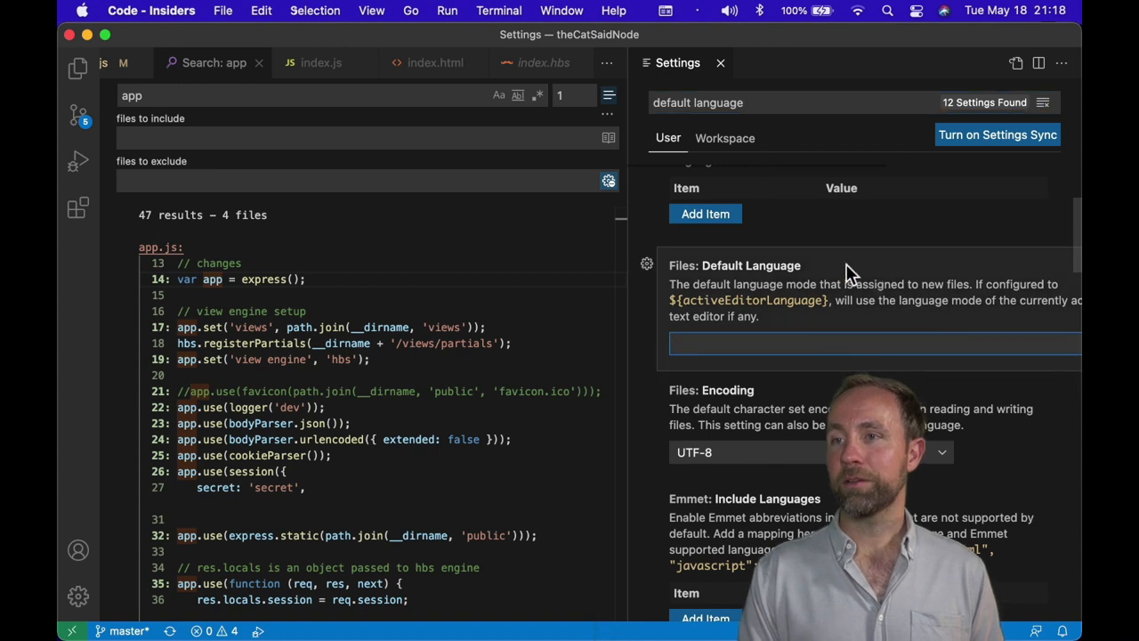
mouse_move(850, 309)
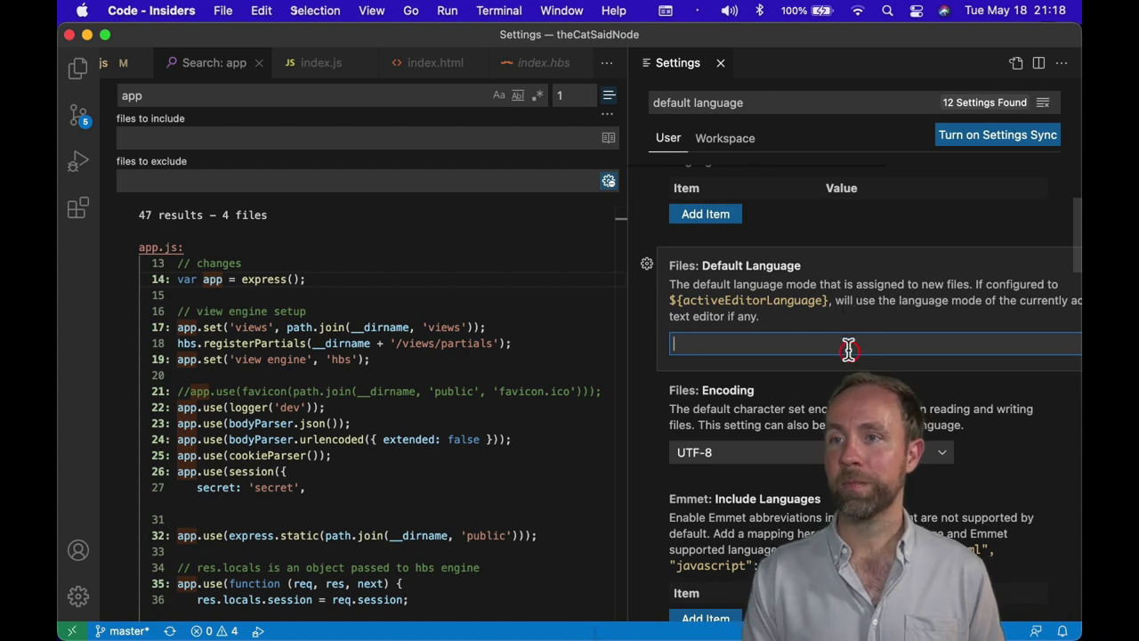
type("markdown")
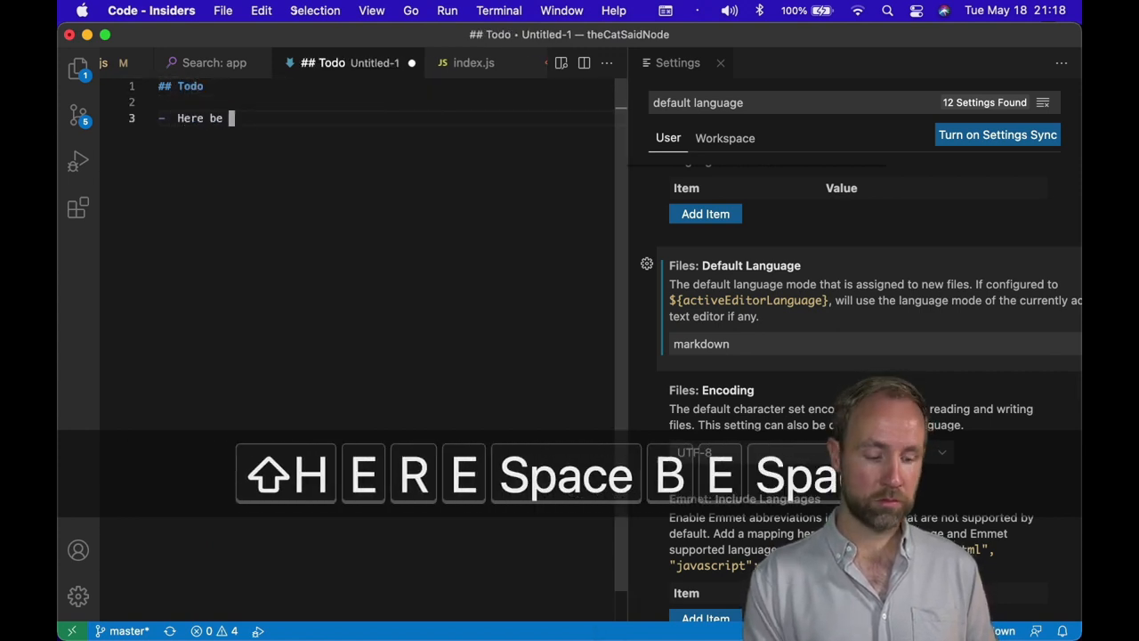
Test the default, then change Files: Default Language to ${activeEditorLanguage}.
type("dragons")
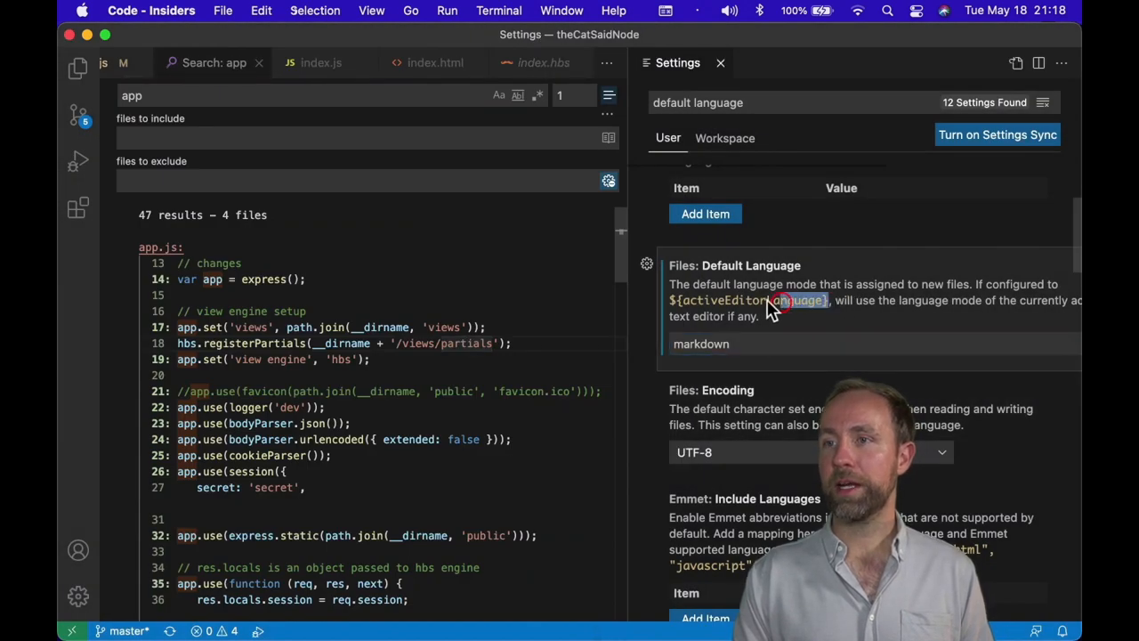
key("cmd+c")
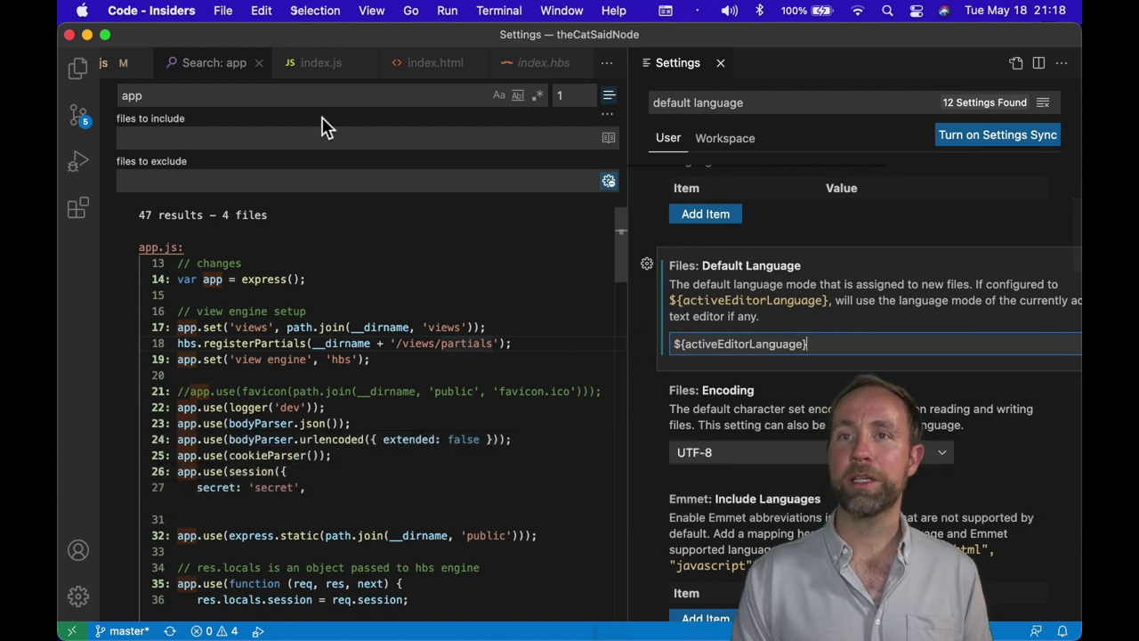
left_click(321, 62)
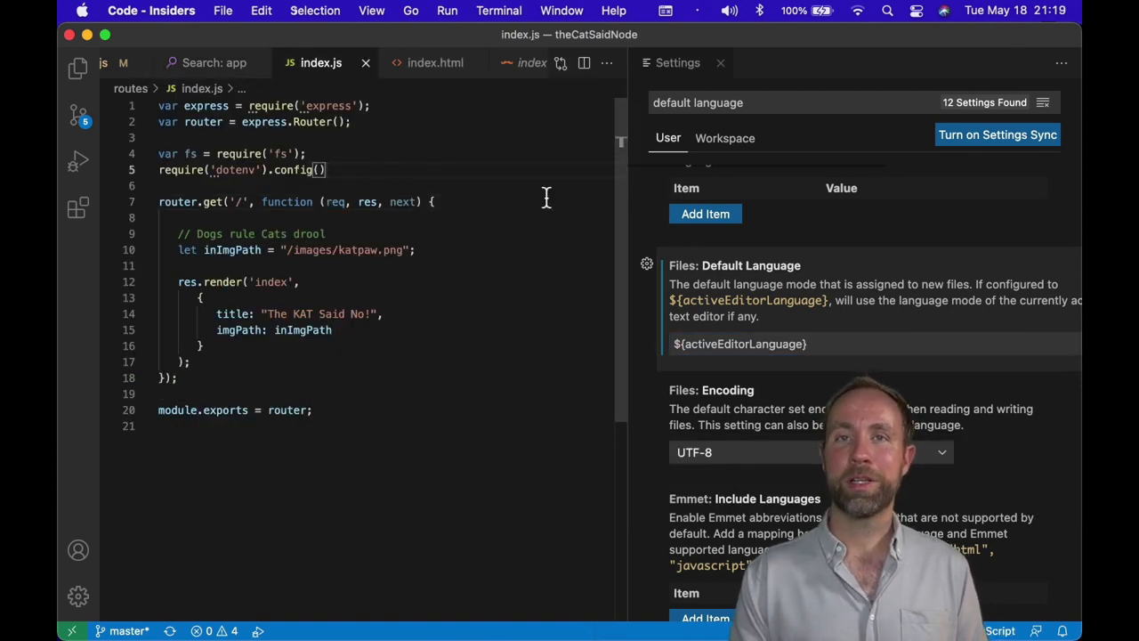
Create a new untitled file from index.js, confirm it inherits JavaScript mode, and discard it.
key("cmd+n")
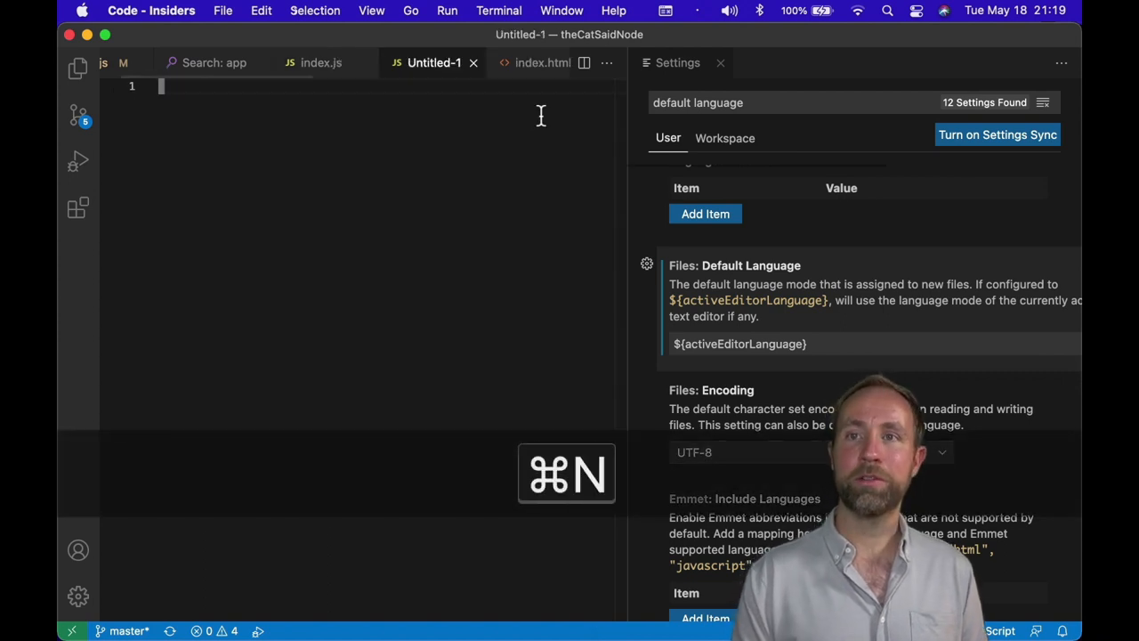
type("fun")
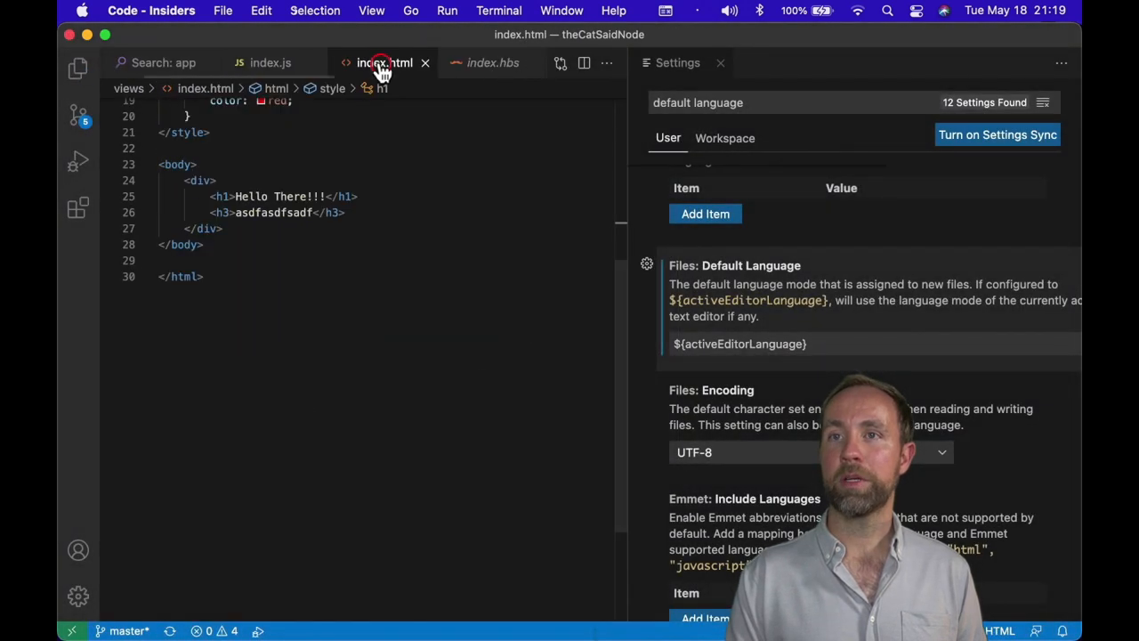
key("cmd+n")
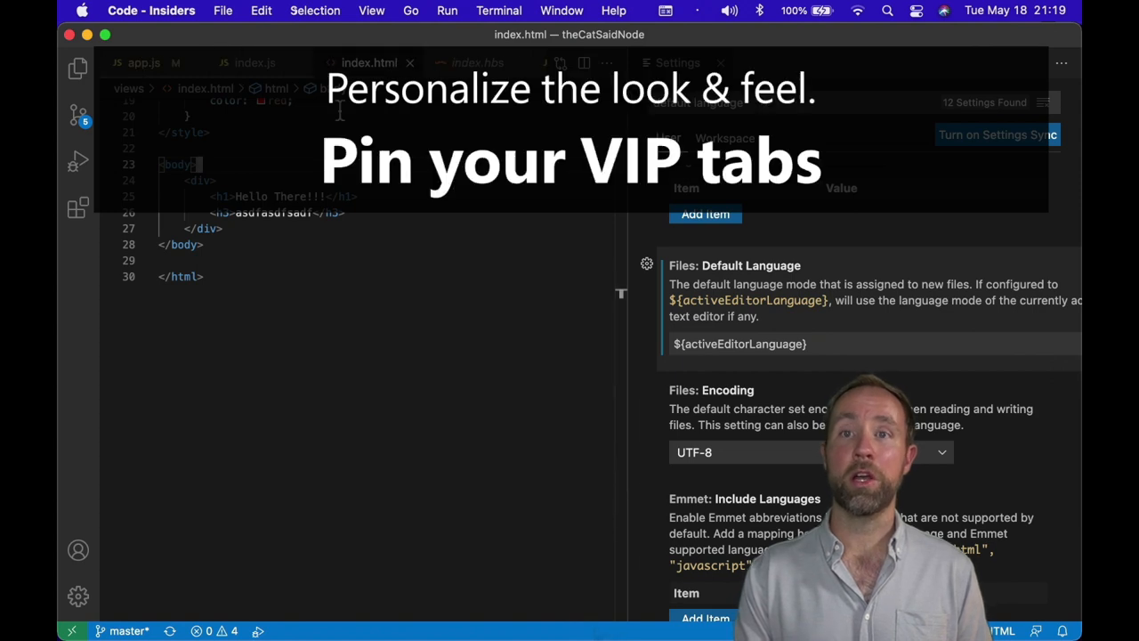
mouse_move(263, 162)
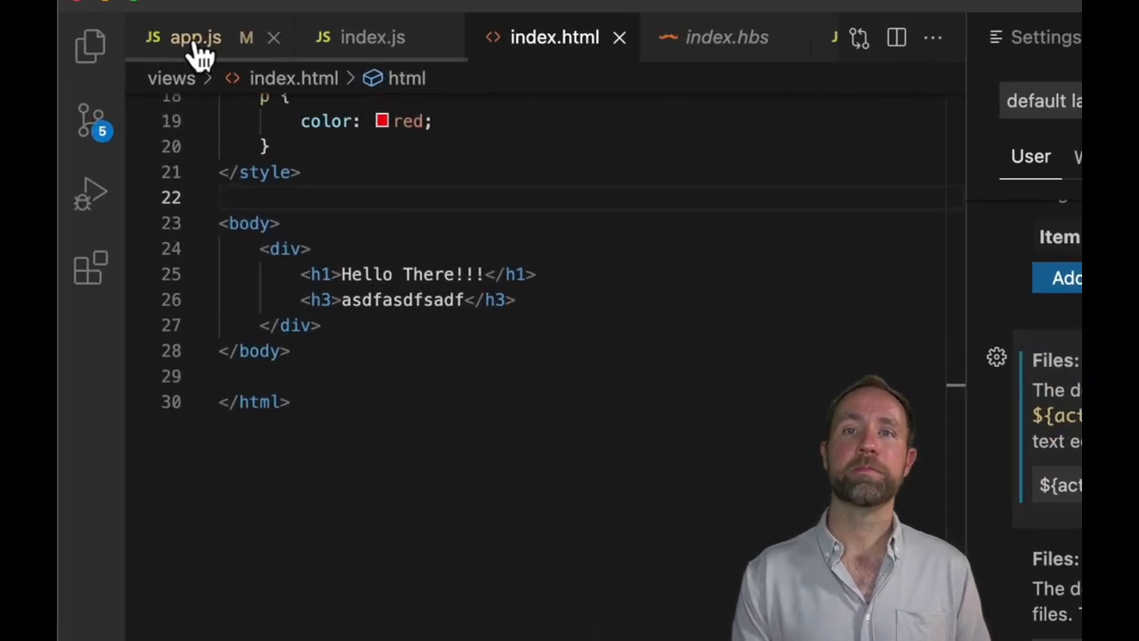
Pin the app.js tab so it stays first and make it the active editor.
right_click(187, 37)
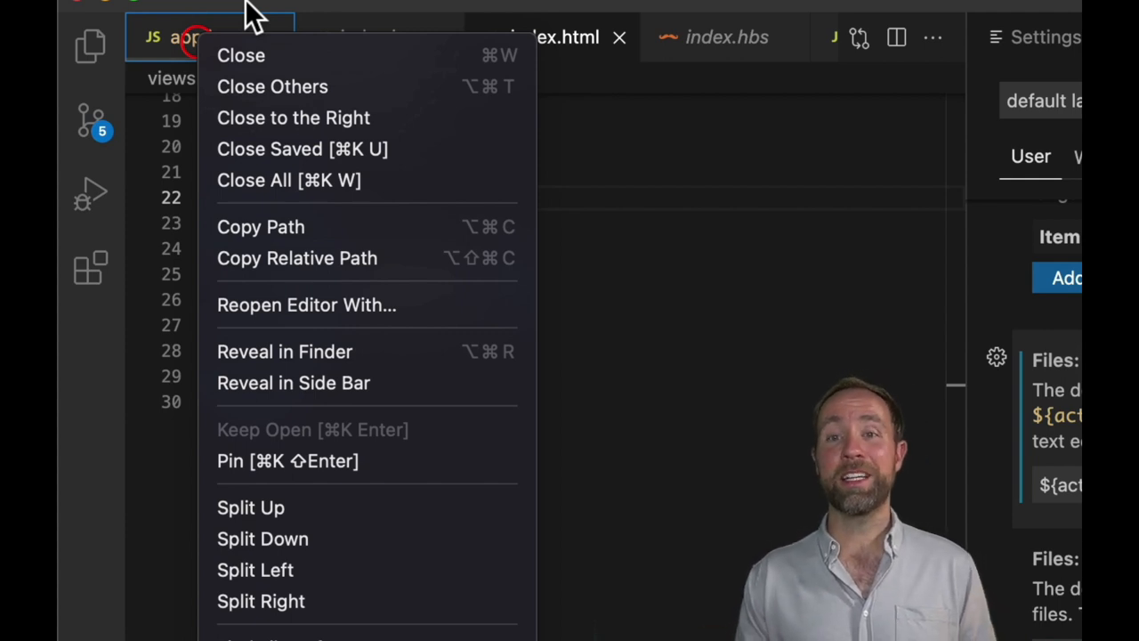
mouse_move(346, 460)
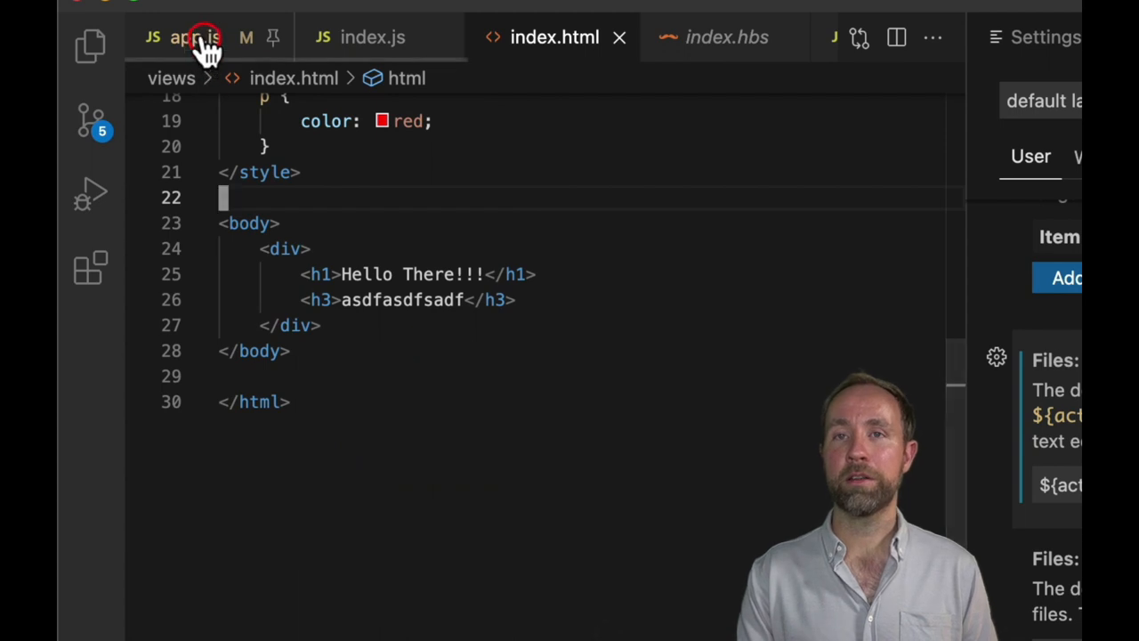
mouse_move(194, 36)
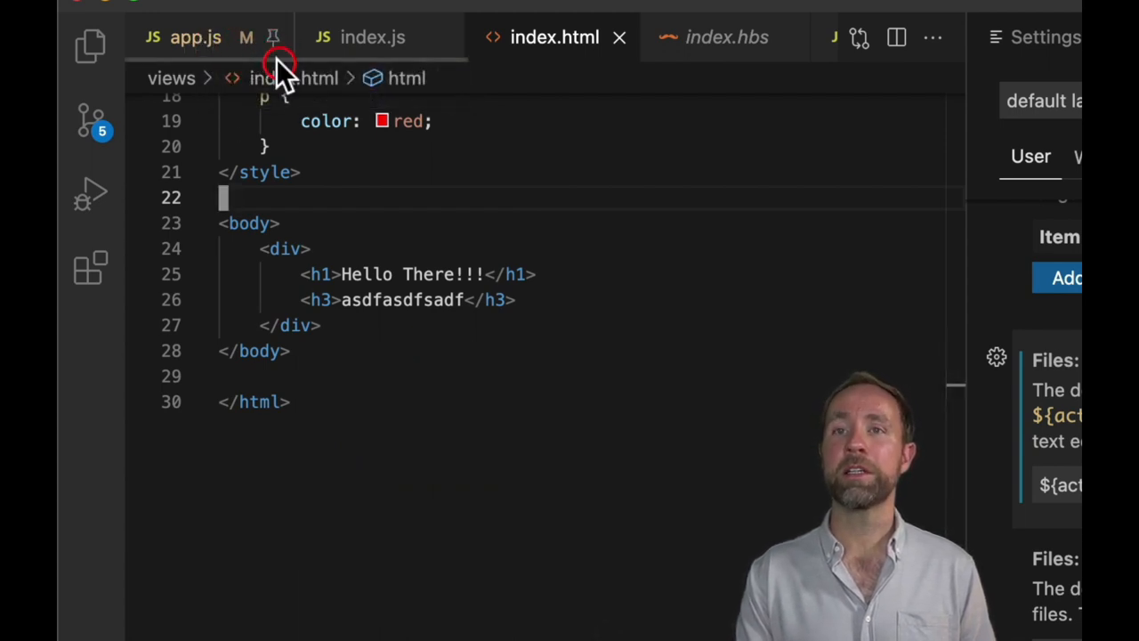
left_click(372, 36)
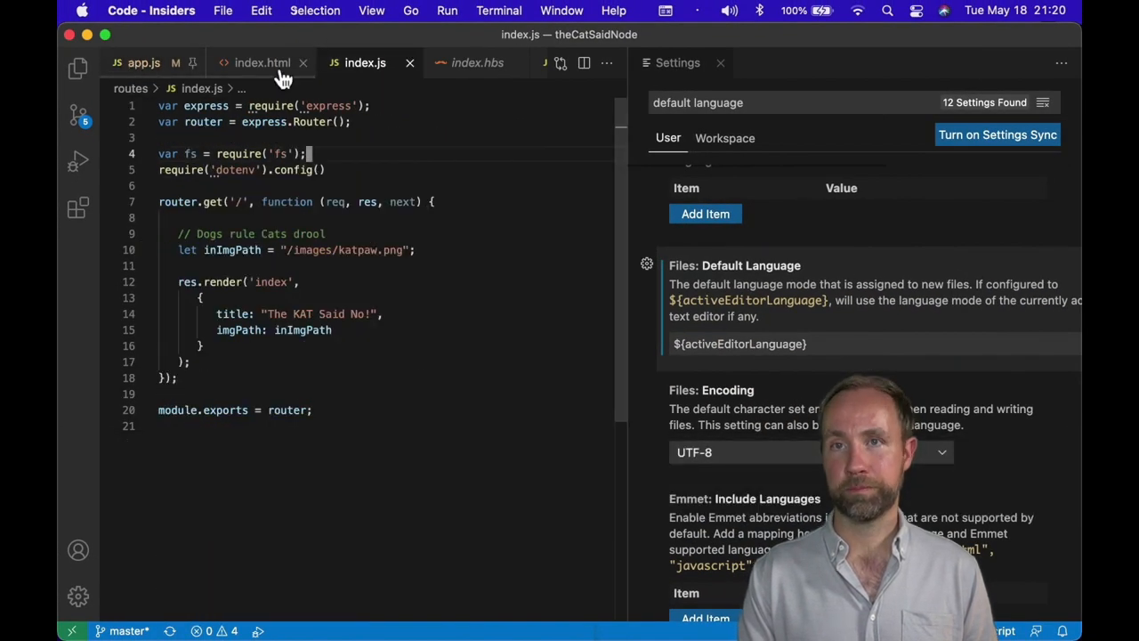
left_click(144, 63)
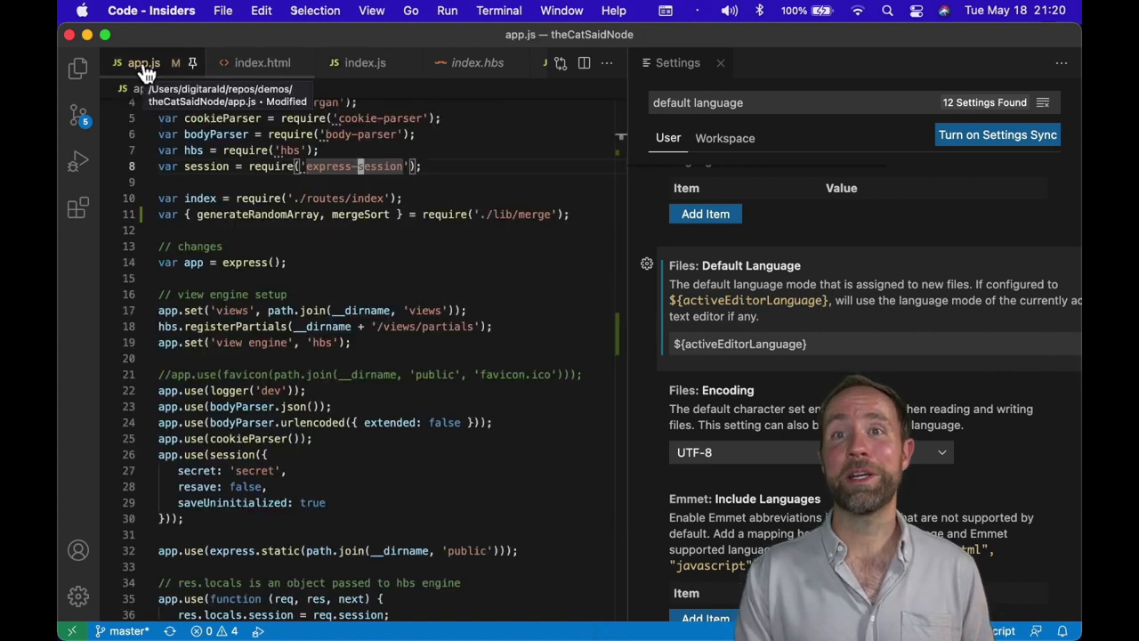
left_click(772, 102)
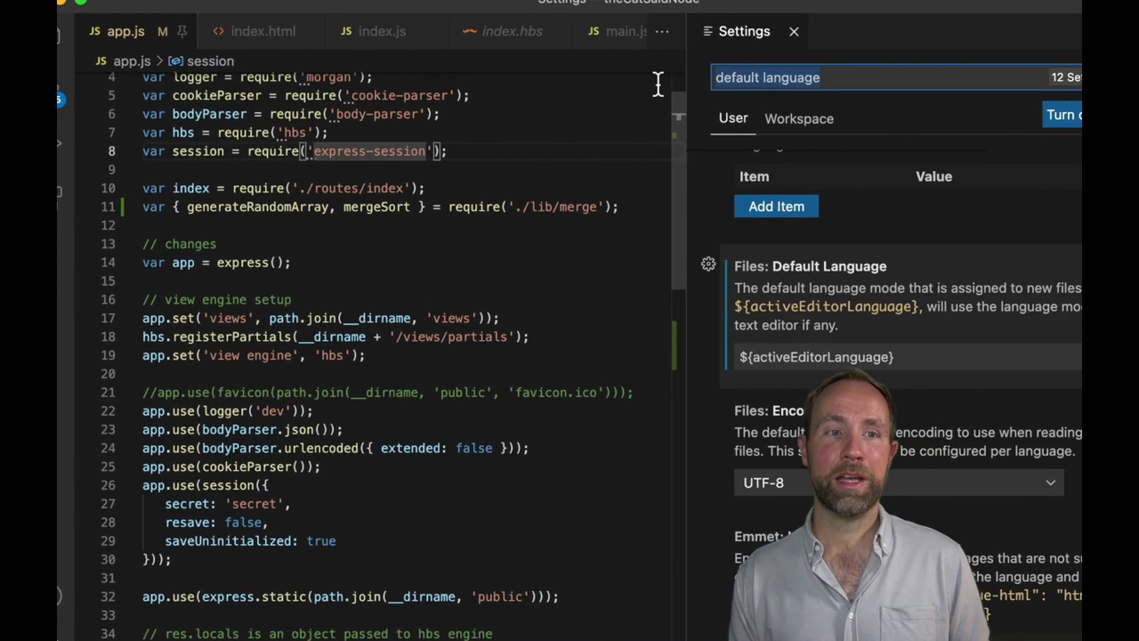
Set Pinned Tab Sizing to shrink and pin routes/index.js next to app.js at the front.
type("pinned t")
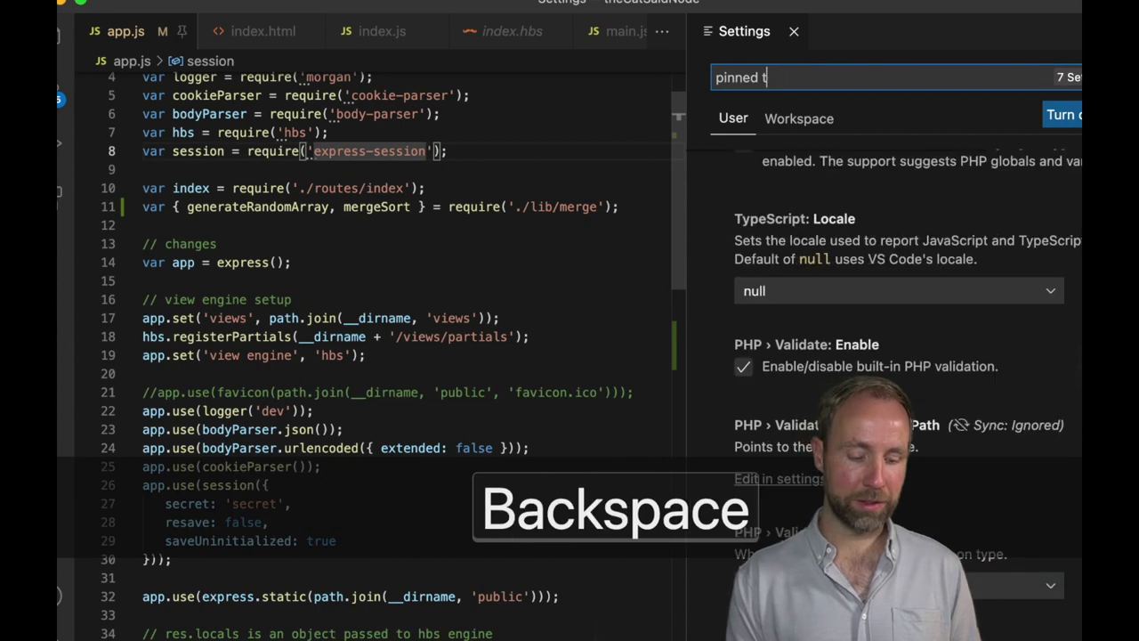
type("abs")
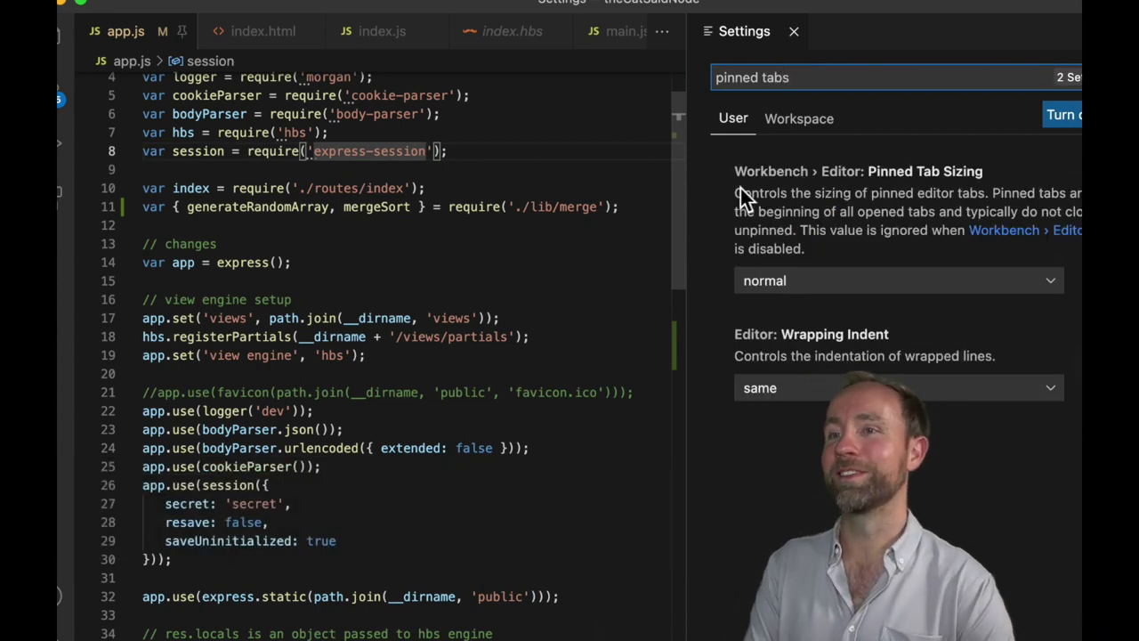
left_click(897, 280)
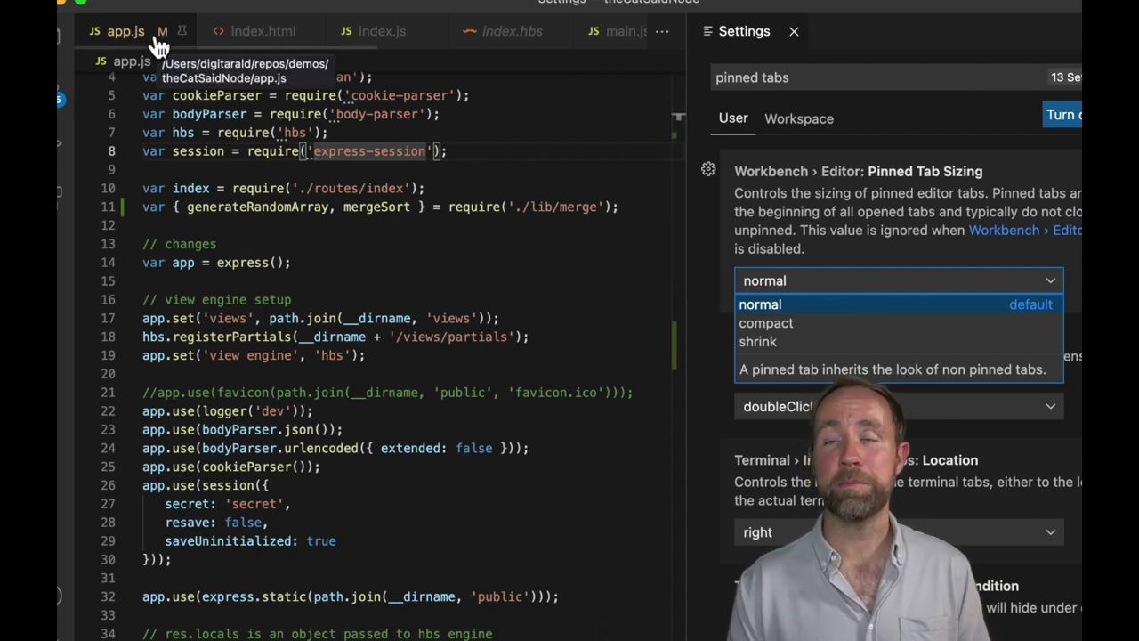
left_click(765, 322)
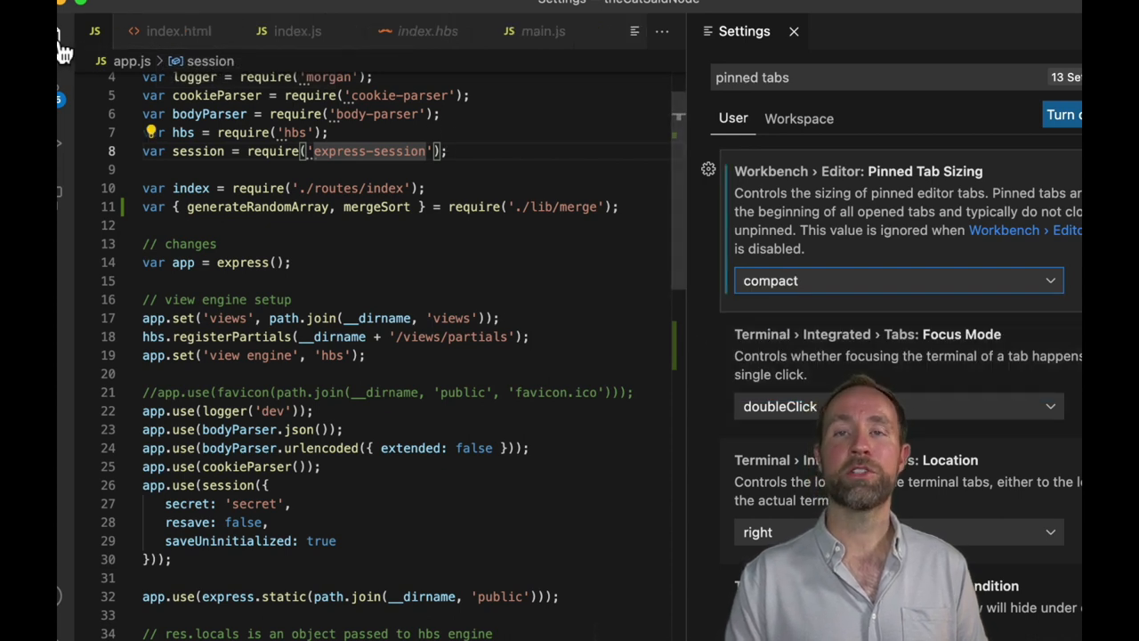
mouse_move(903, 298)
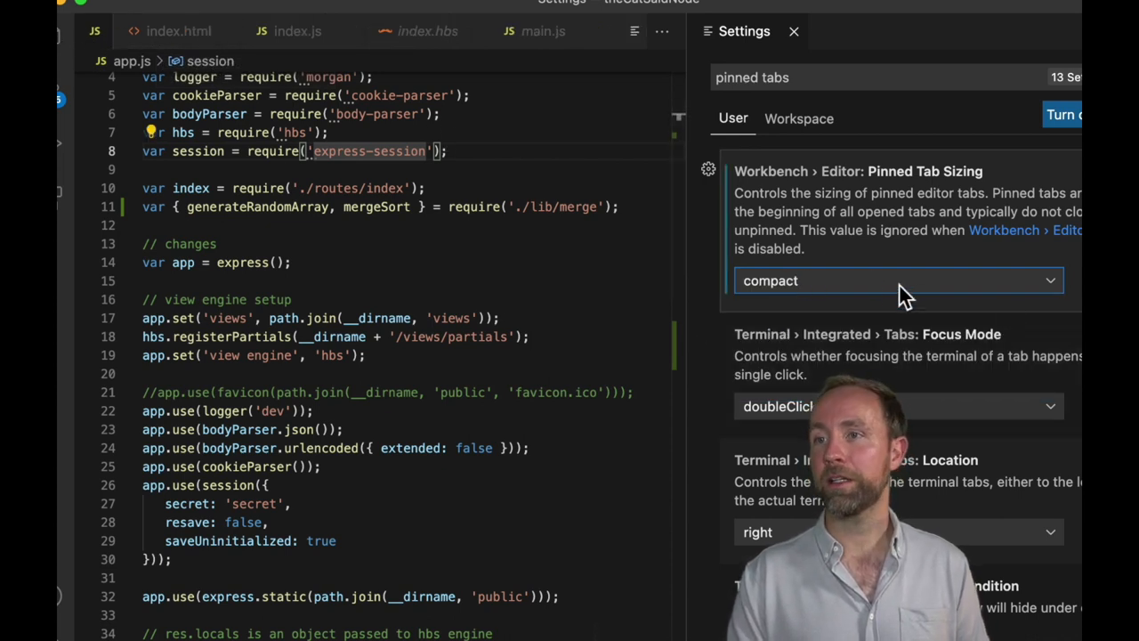
left_click(898, 280)
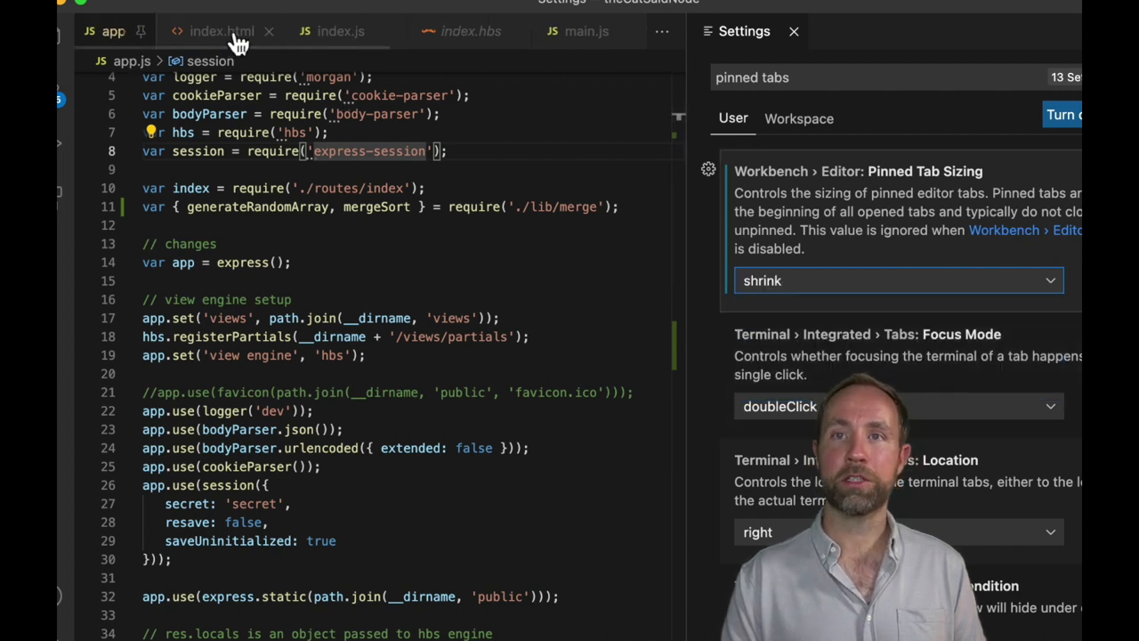
right_click(340, 31)
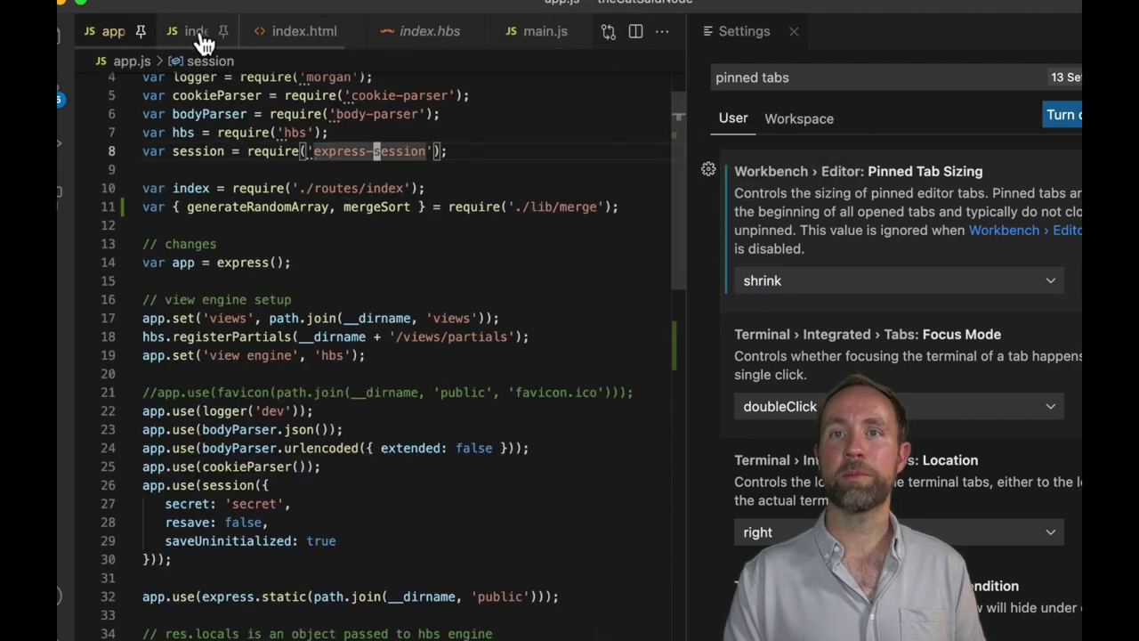
left_click(194, 31)
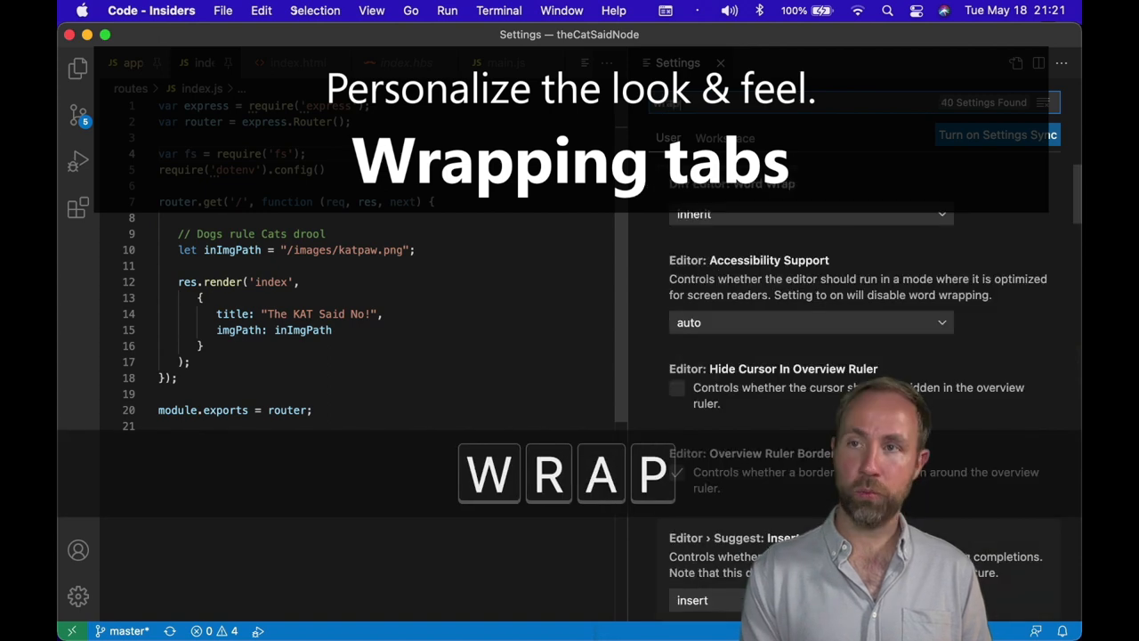
Enable Workbench › Editor: Wrap Tabs and close the Debug Diagnostics tab.
type("wrap tabs")
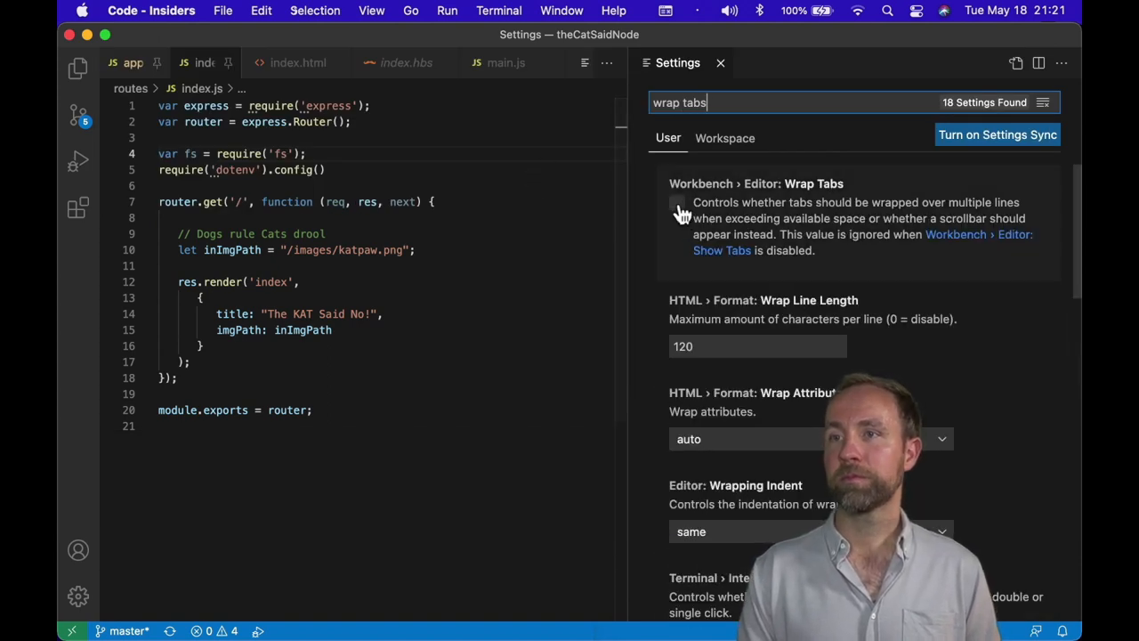
left_click(678, 203)
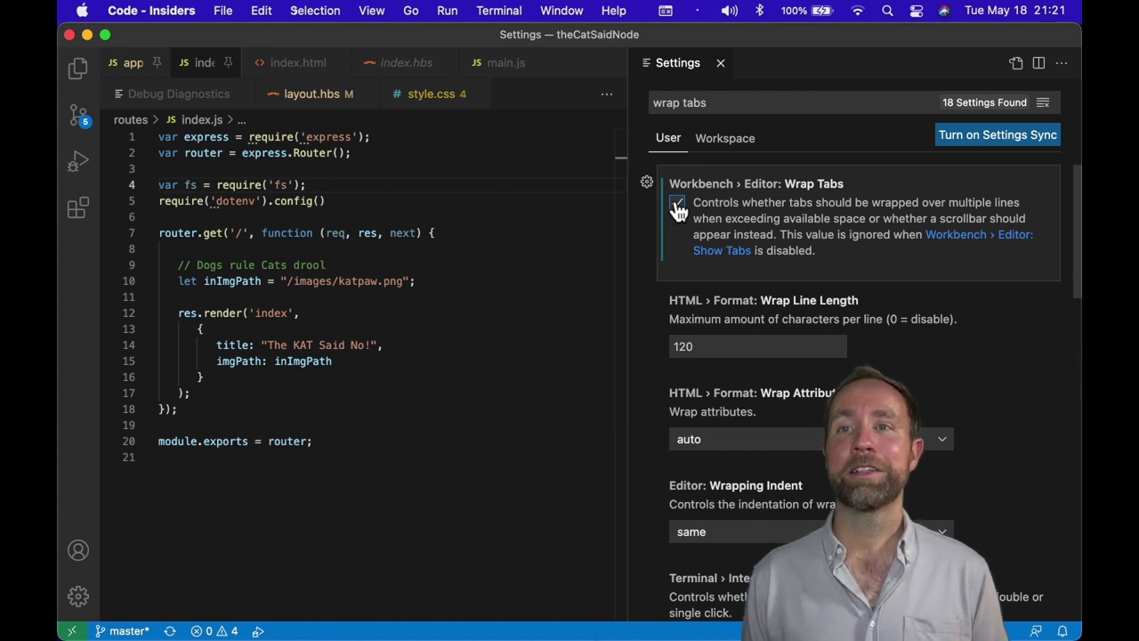
left_click(677, 202)
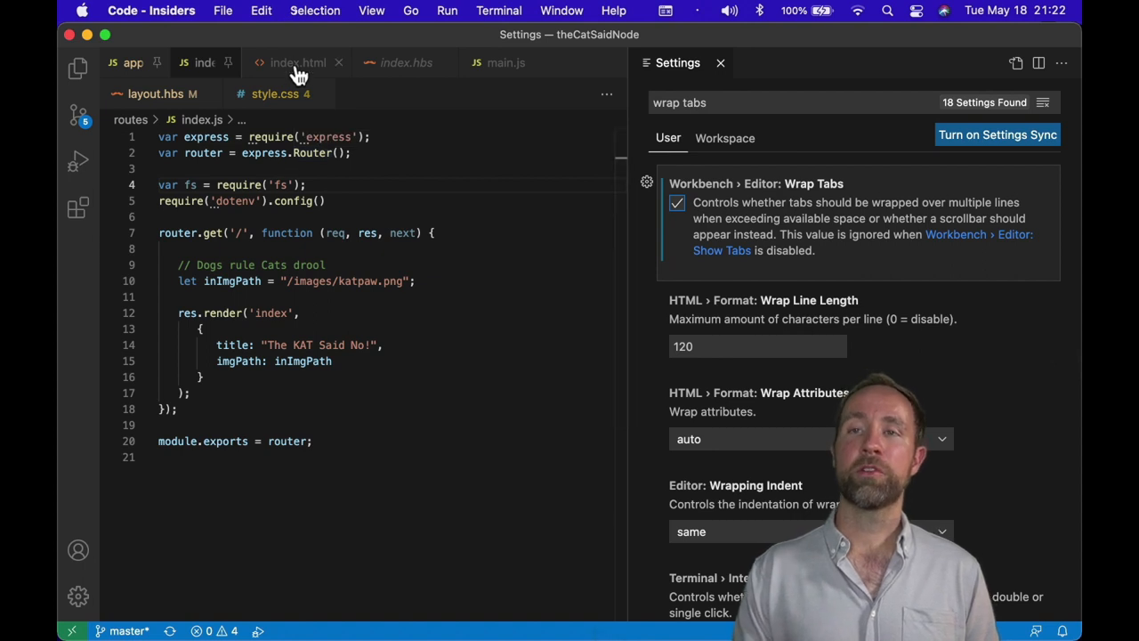
mouse_move(298, 62)
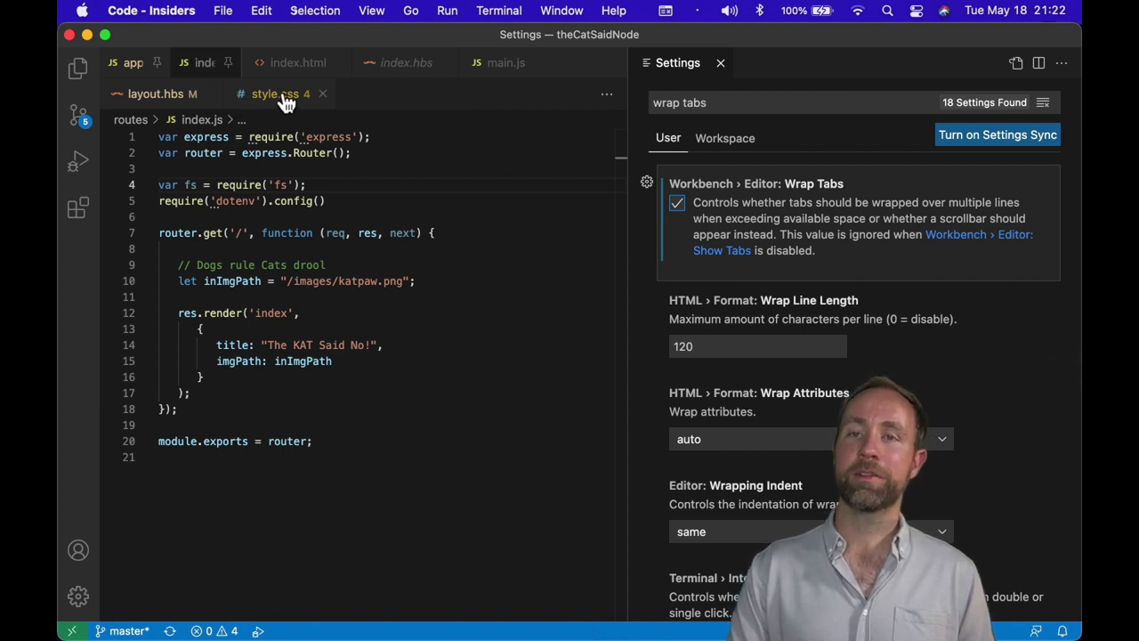
mouse_move(274, 94)
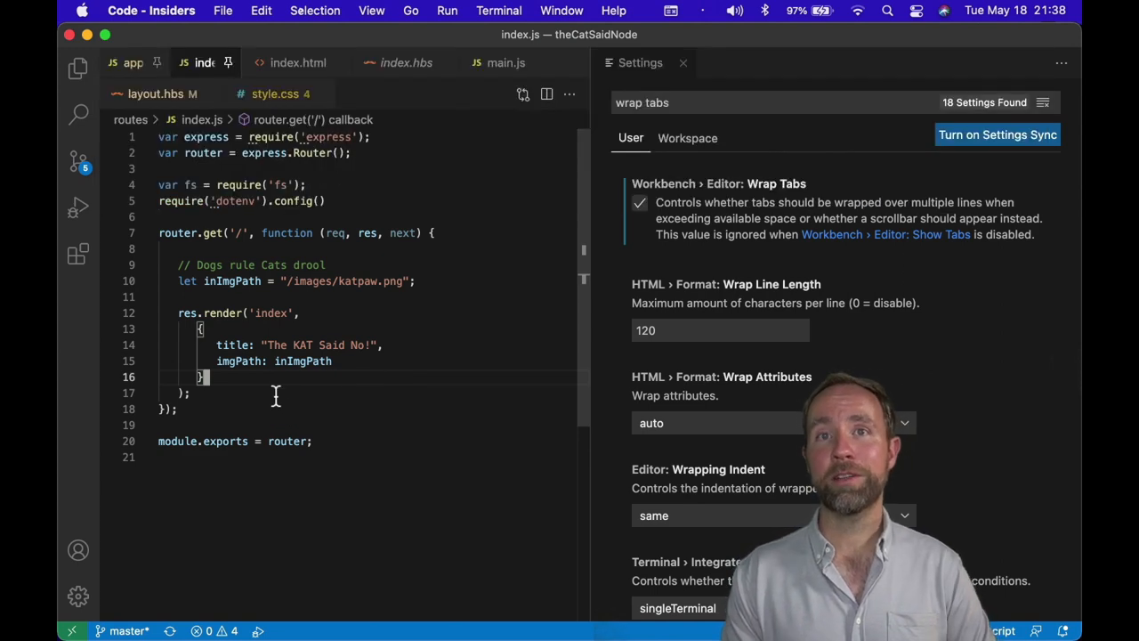
Turn on Settings Sync from the Manage gear and choose Sign in & Turn on.
left_click(77, 596)
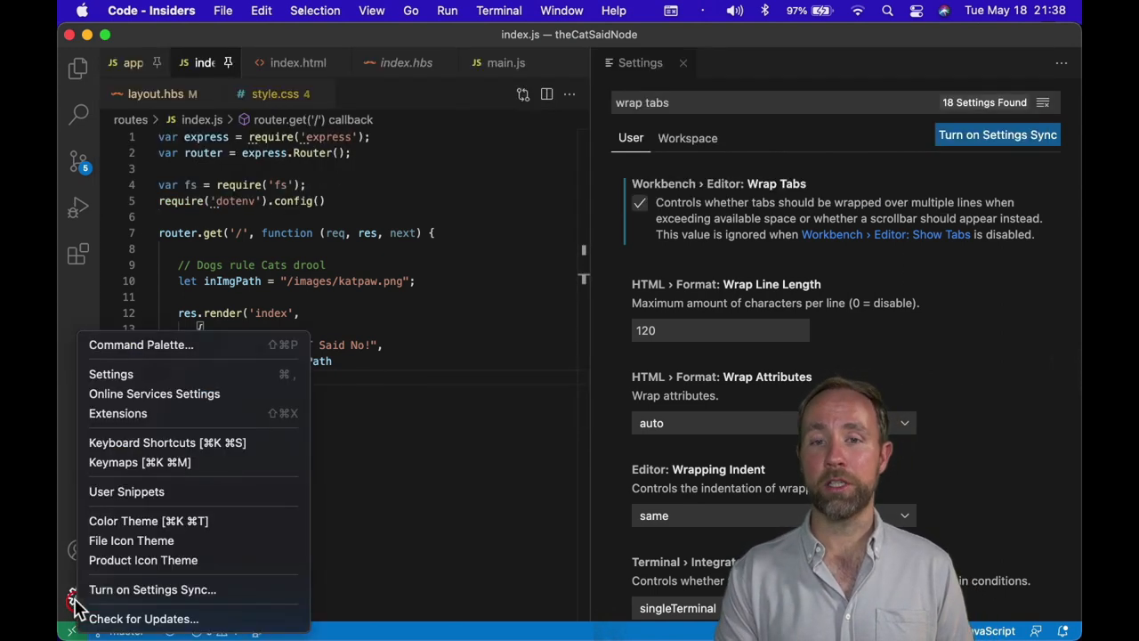
mouse_move(151, 589)
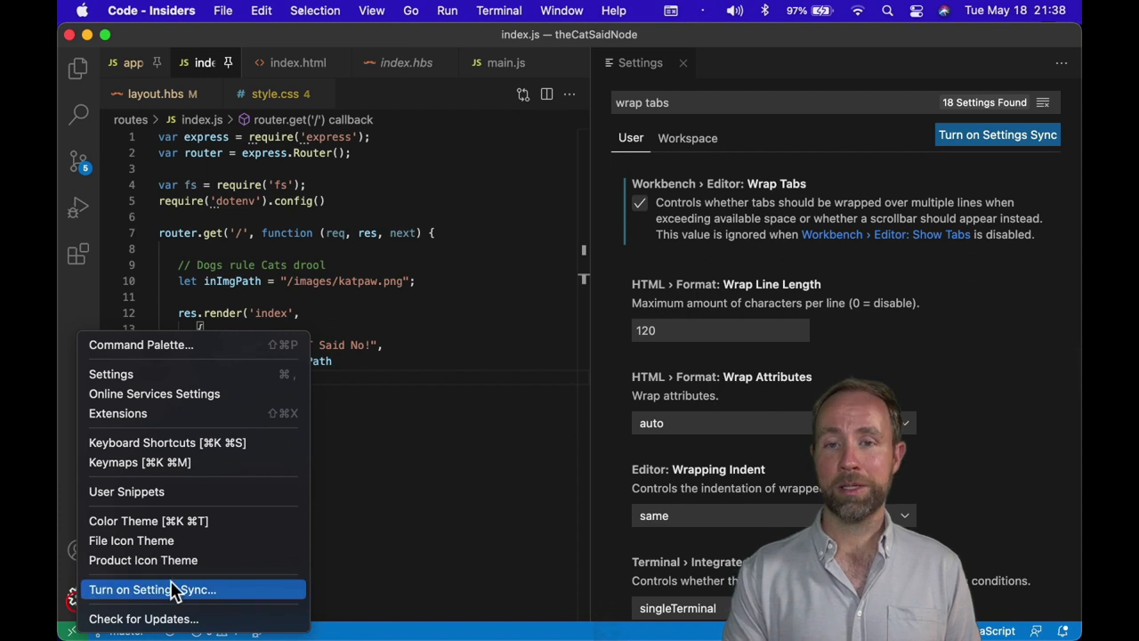
mouse_move(194, 594)
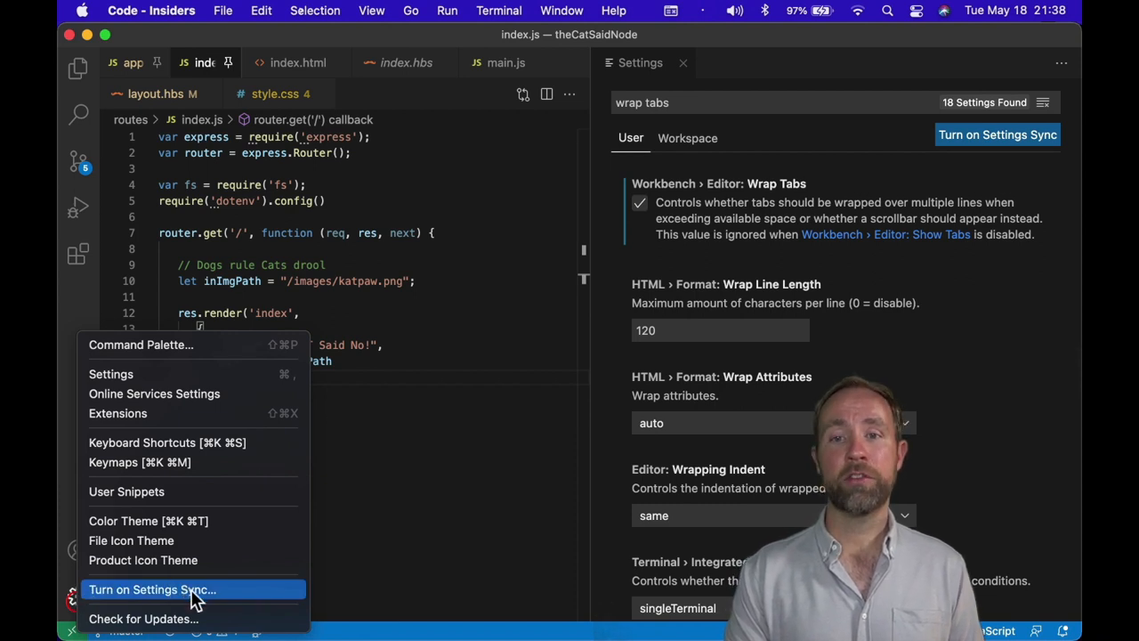
left_click(151, 589)
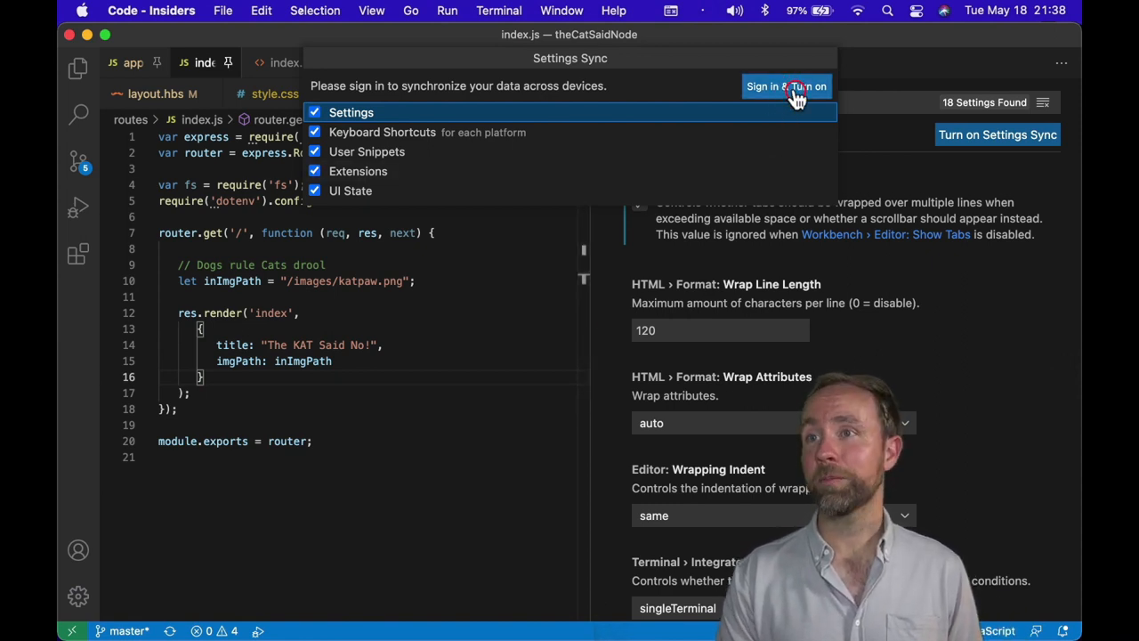
left_click(785, 87)
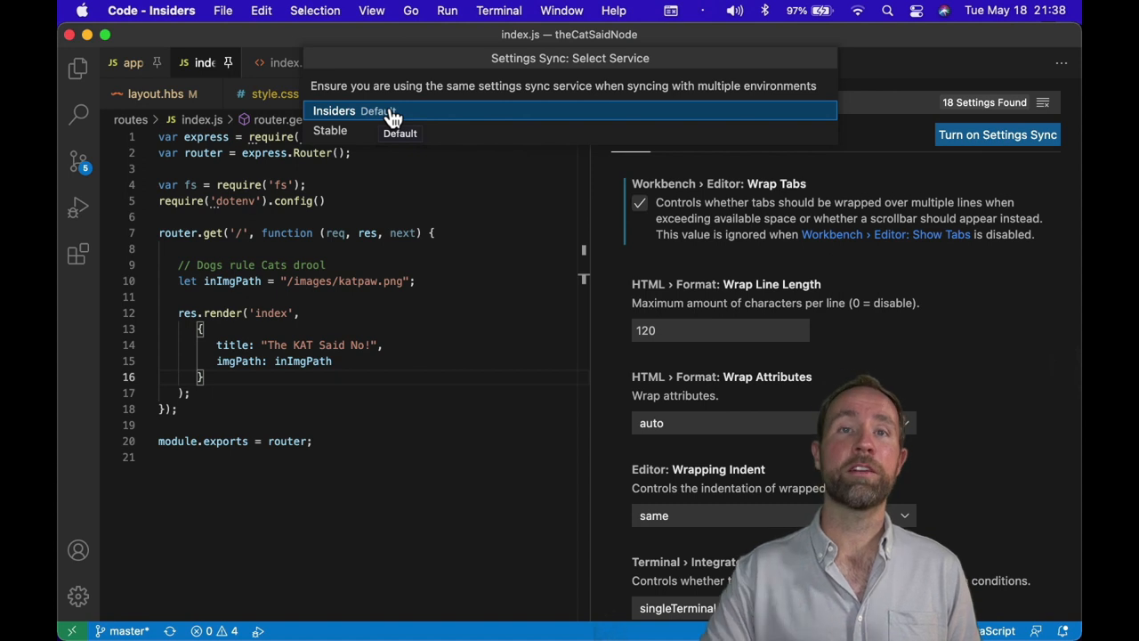
mouse_move(432, 116)
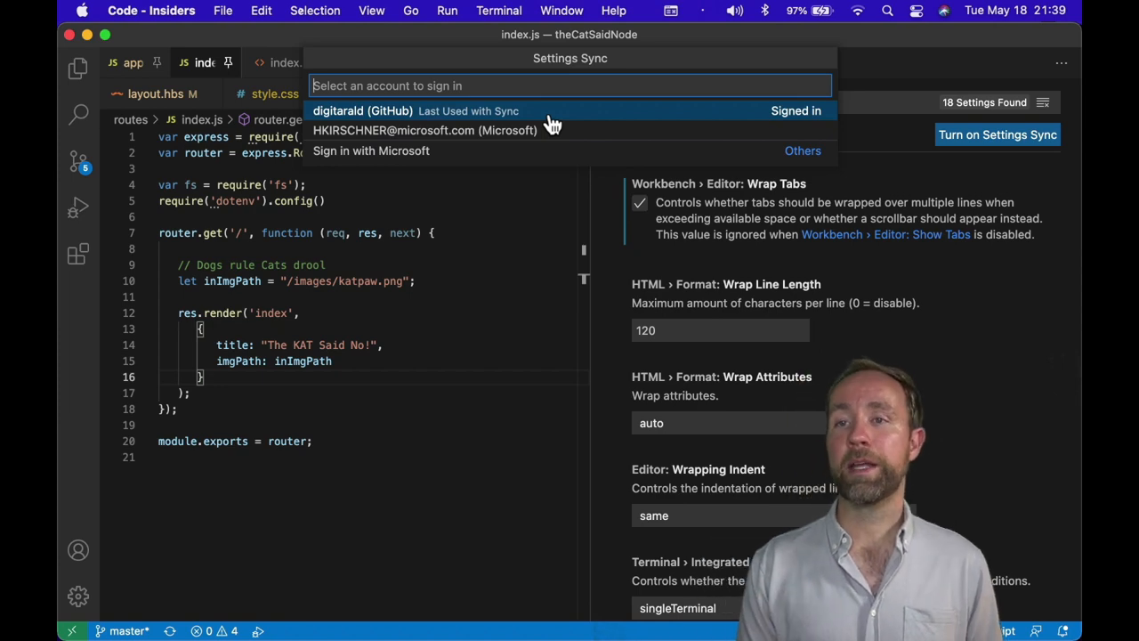
mouse_move(516, 111)
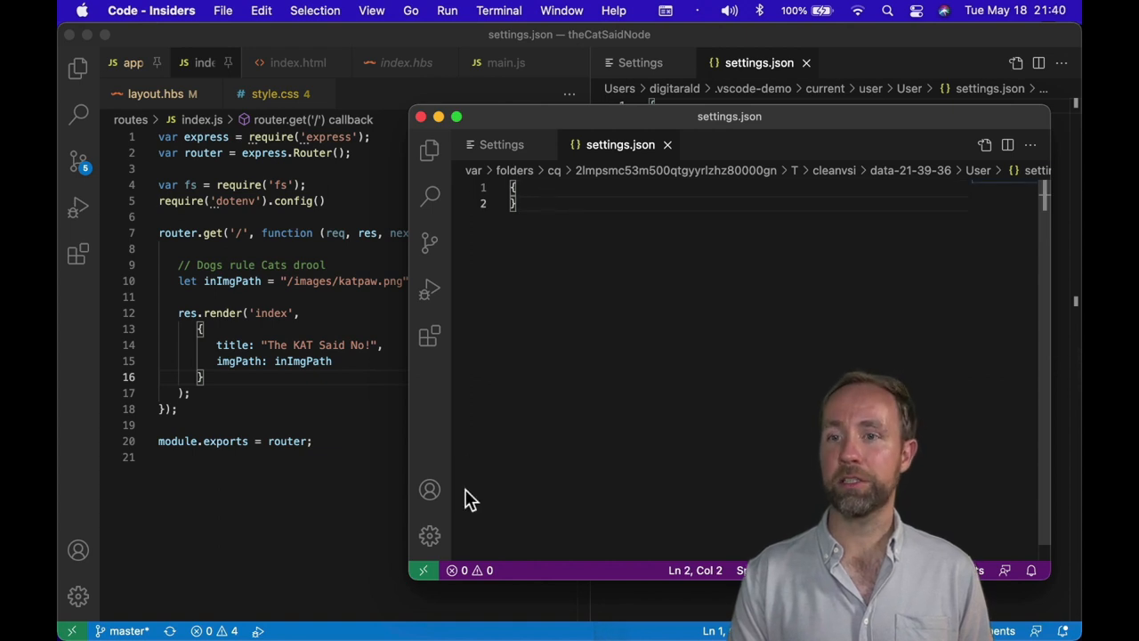
Enable Settings Sync from the Manage menu, signing in and picking the Insiders sync service.
left_click(429, 536)
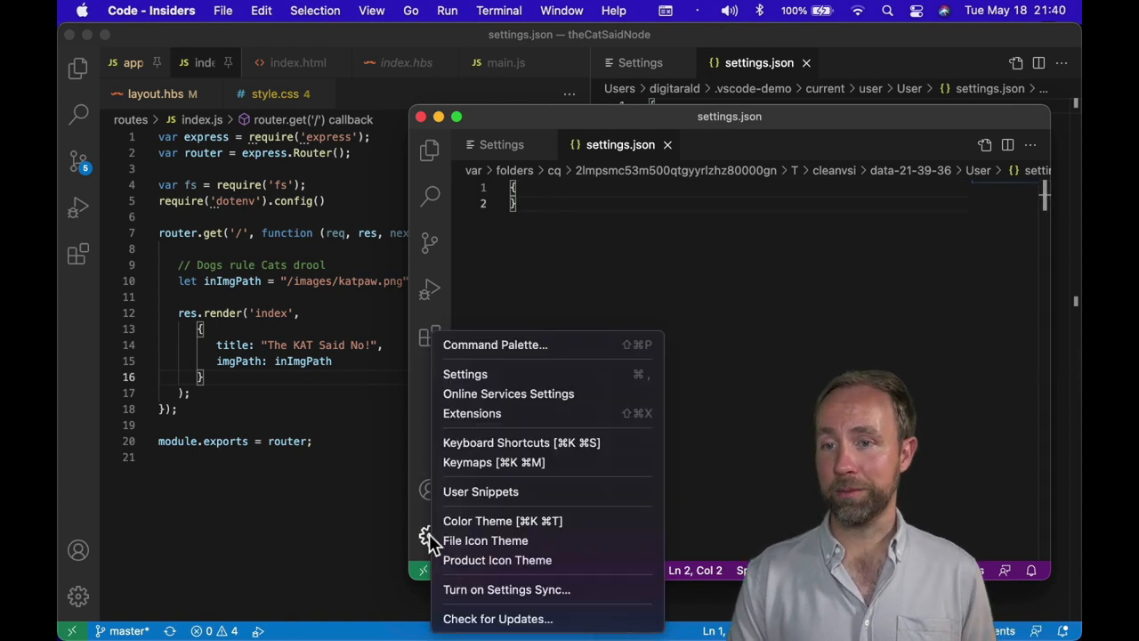
left_click(506, 589)
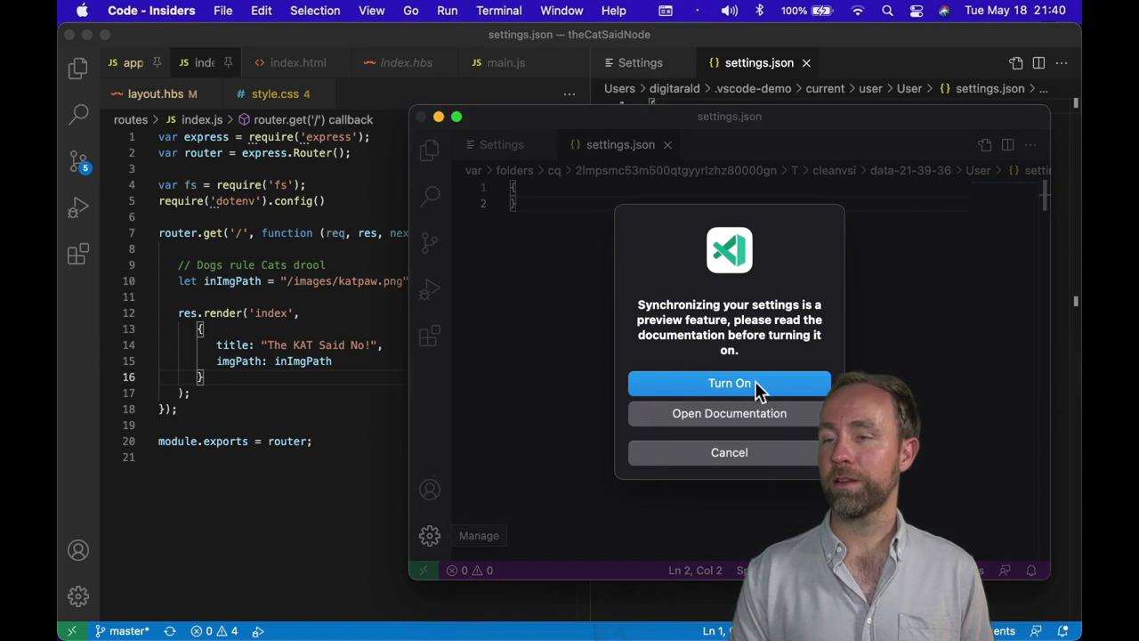
left_click(728, 382)
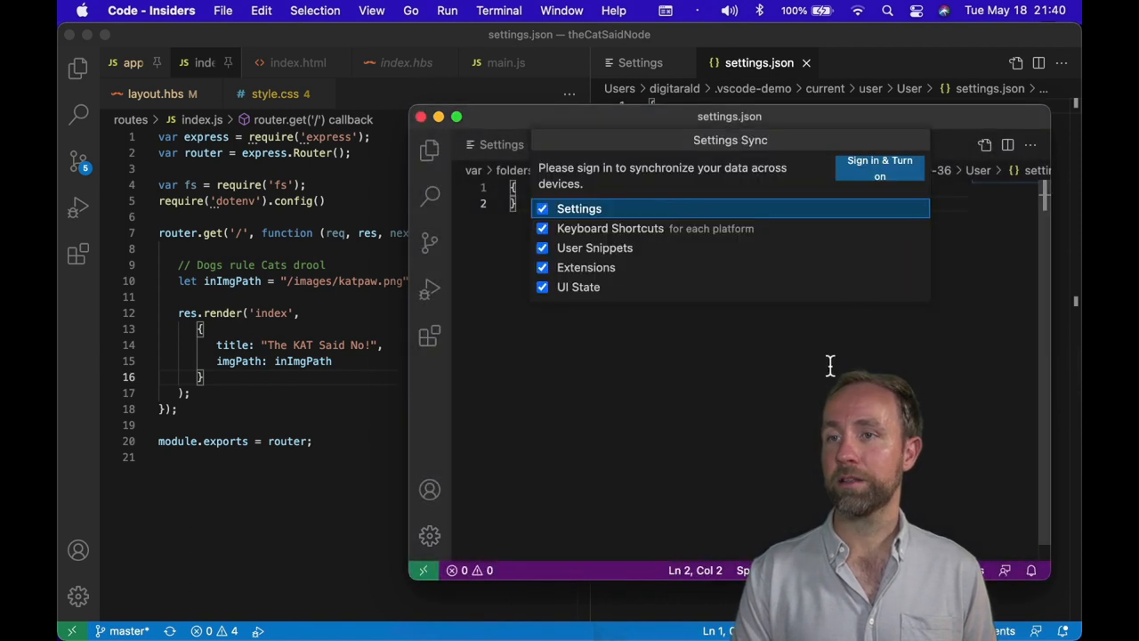
left_click(879, 167)
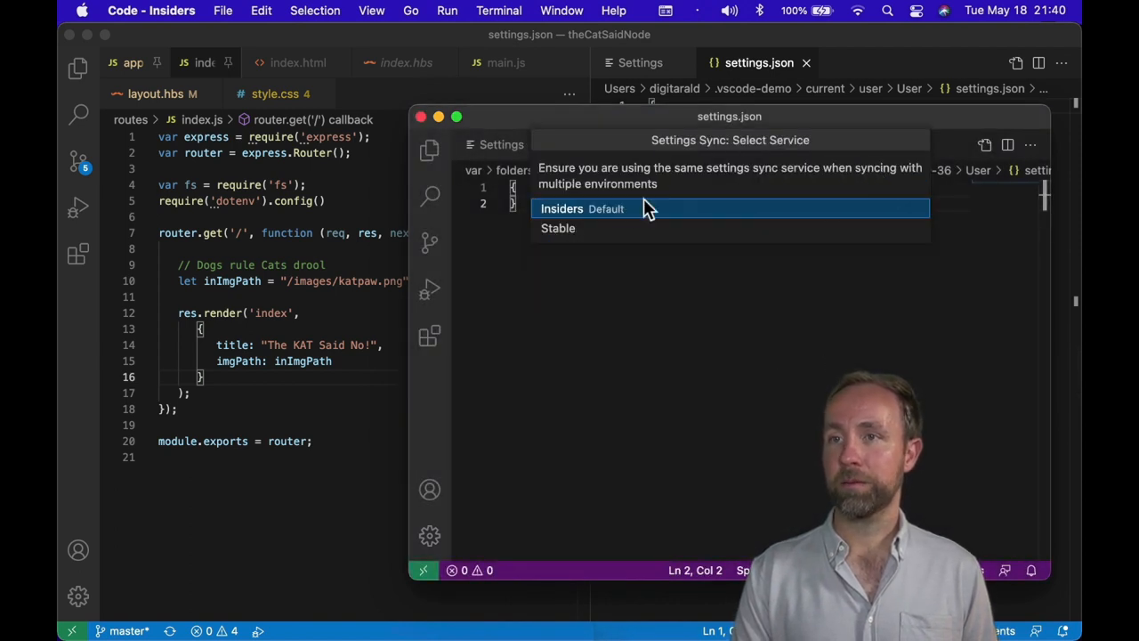
left_click(582, 208)
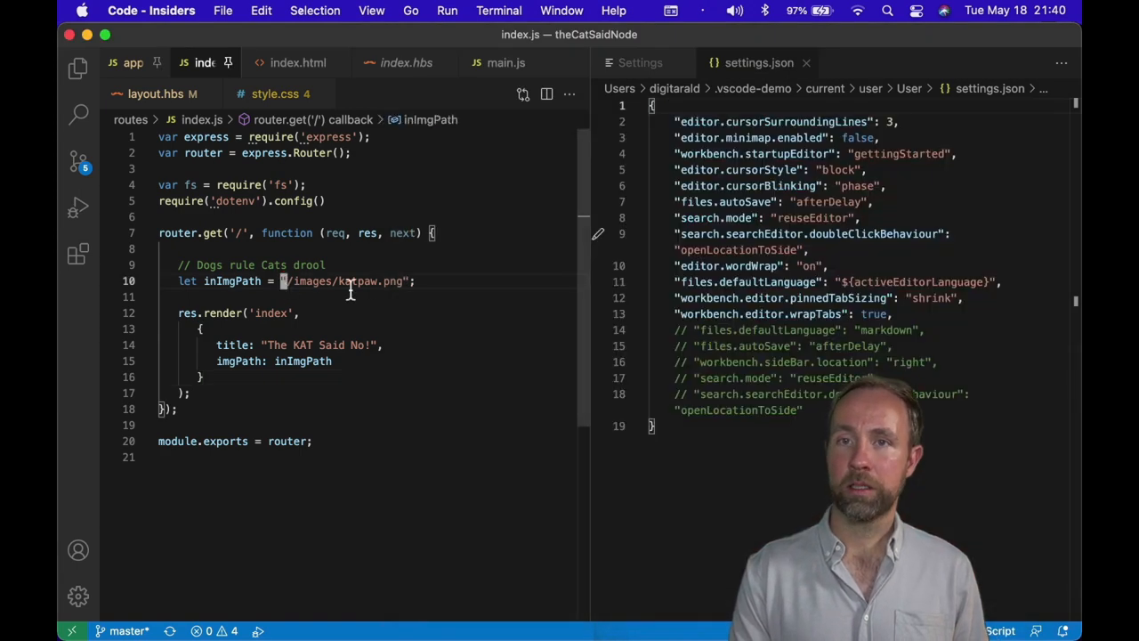
mouse_move(480, 283)
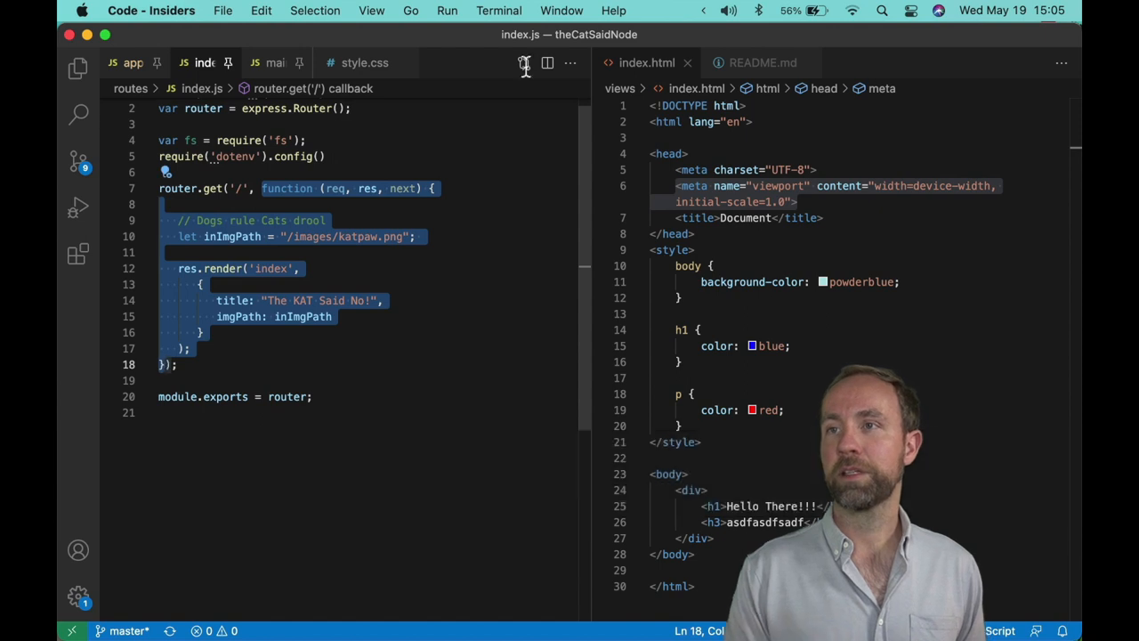
Make README.md the active editor in the right group beside routes/index.js.
left_click(762, 62)
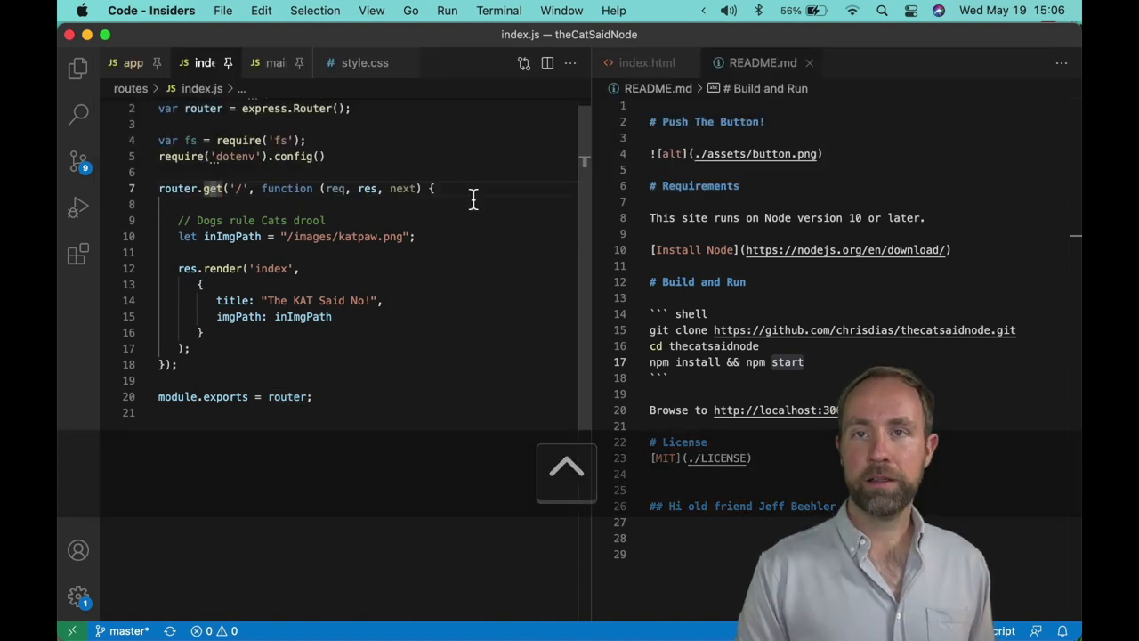
mouse_move(213, 188)
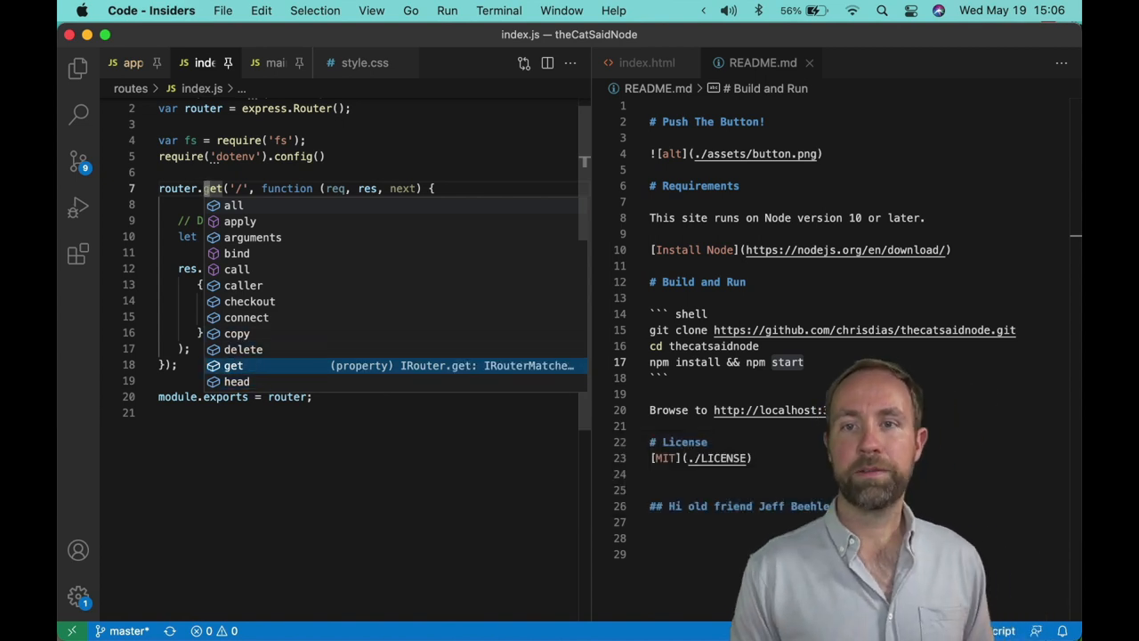
Accept a completion on router.get, leaving line 7 reading router.deleteget.
key("Enter")
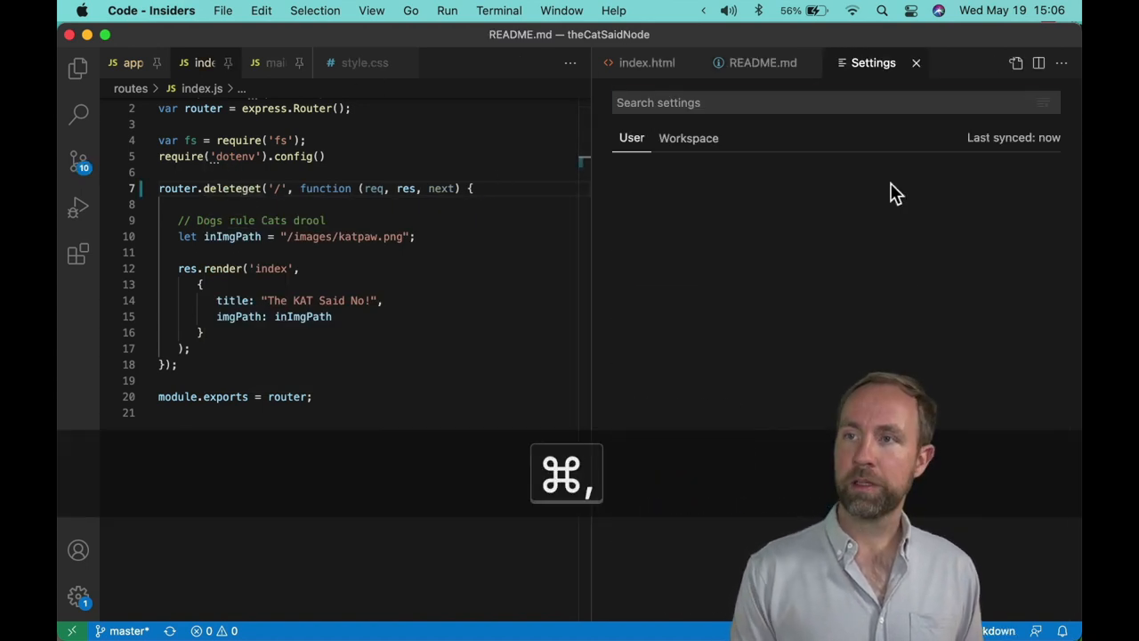
Search Settings for 'suggest insert' and set Editor › Suggest: Insert Mode to replace.
type("inte")
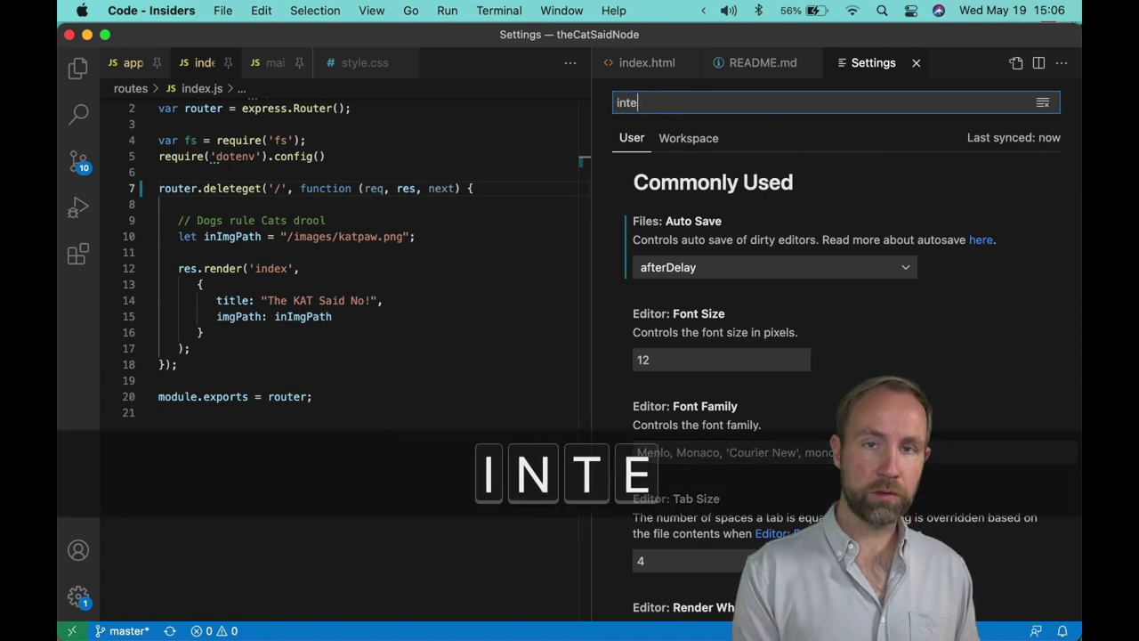
type("suggest")
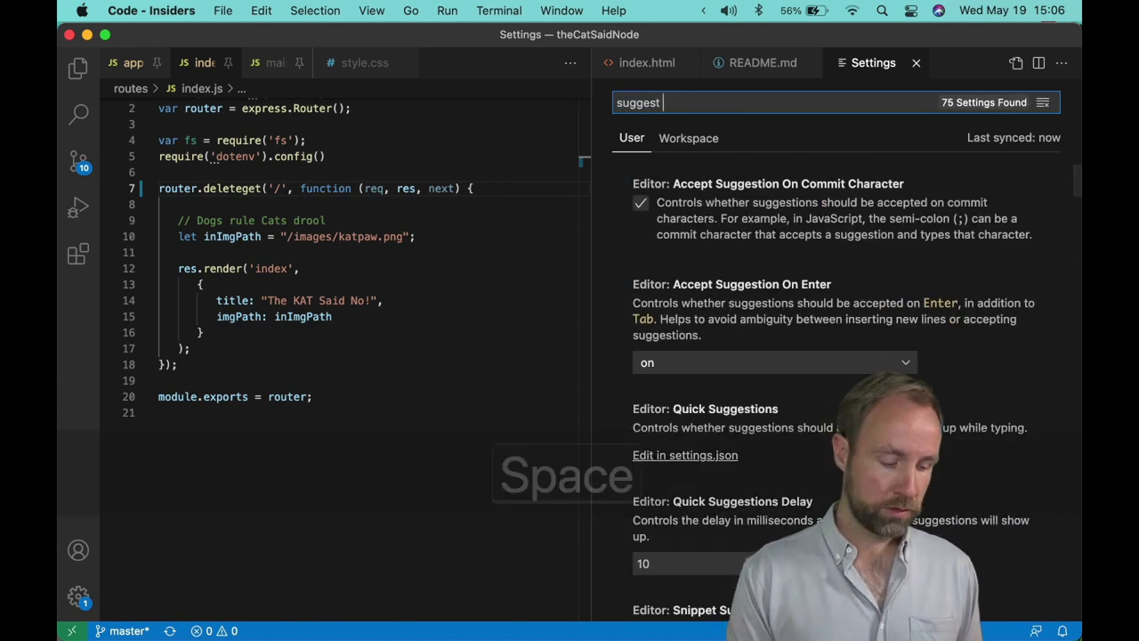
type("insert")
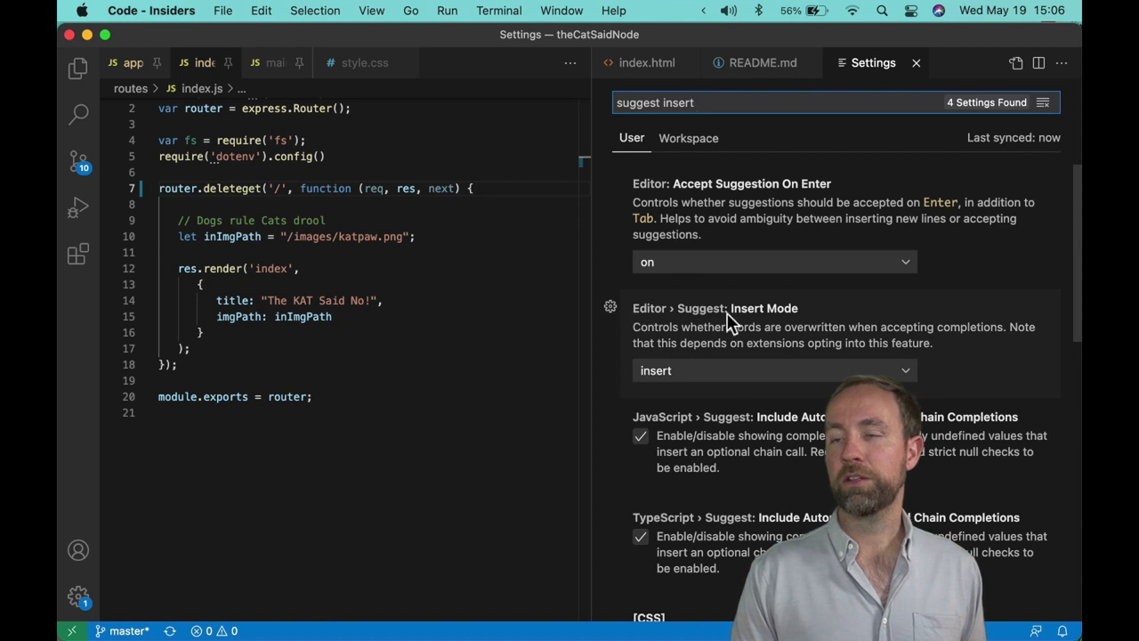
left_click(773, 370)
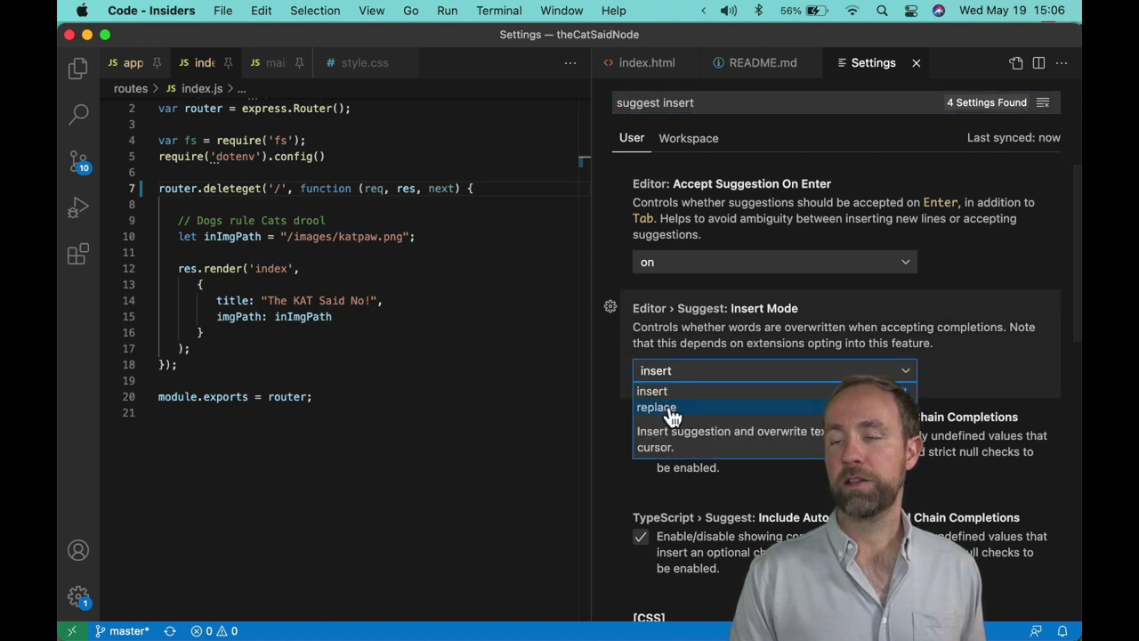
left_click(656, 407)
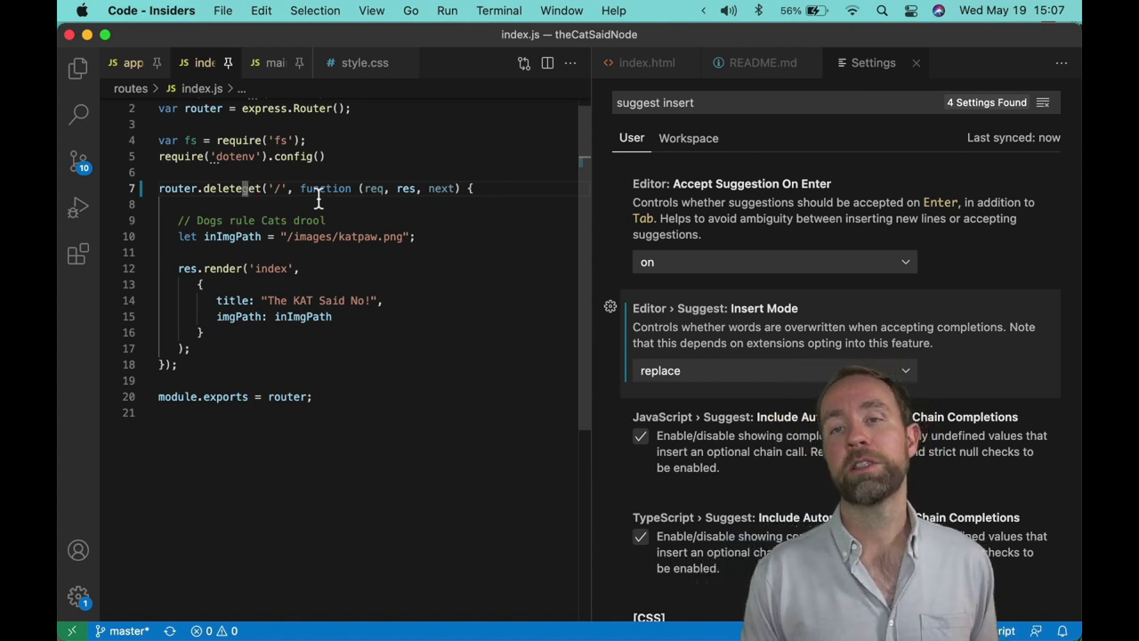
Replace the broken deleteget with router.post by retyping get and accepting post.
key("backspace")
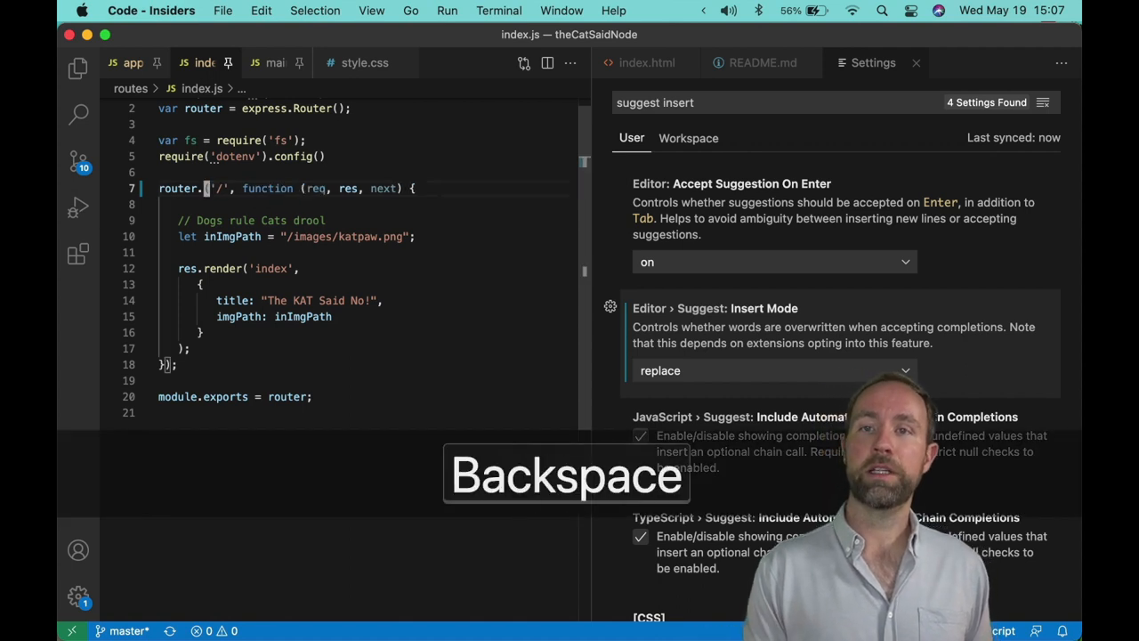
type("get")
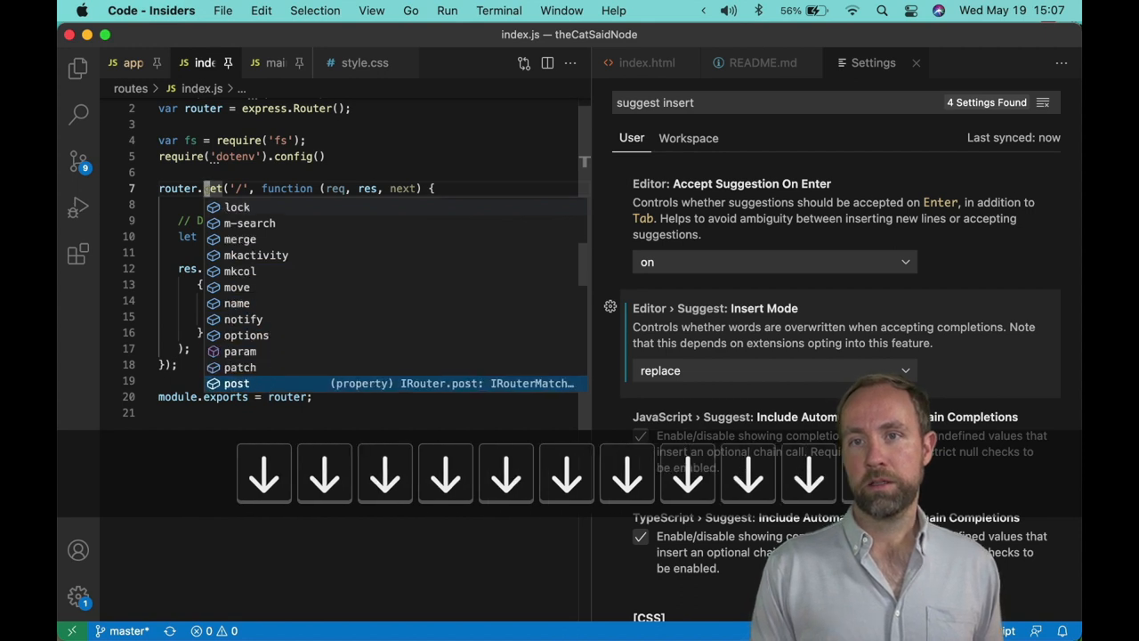
key("Enter")
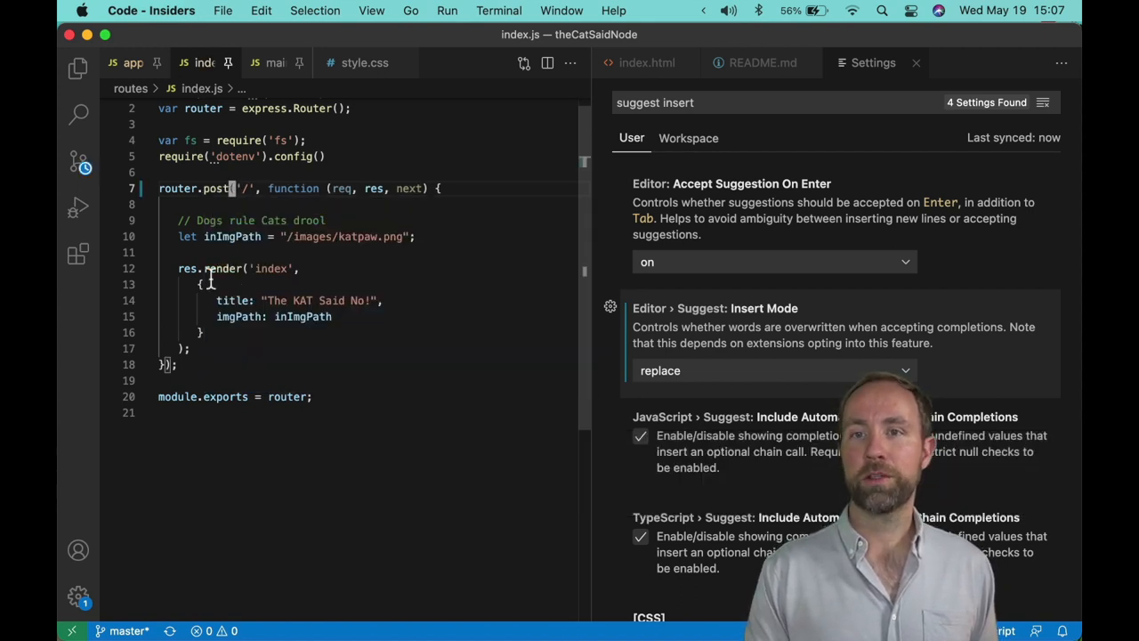
Trigger IntelliSense inside the getElementById call in main.js.
left_click(275, 63)
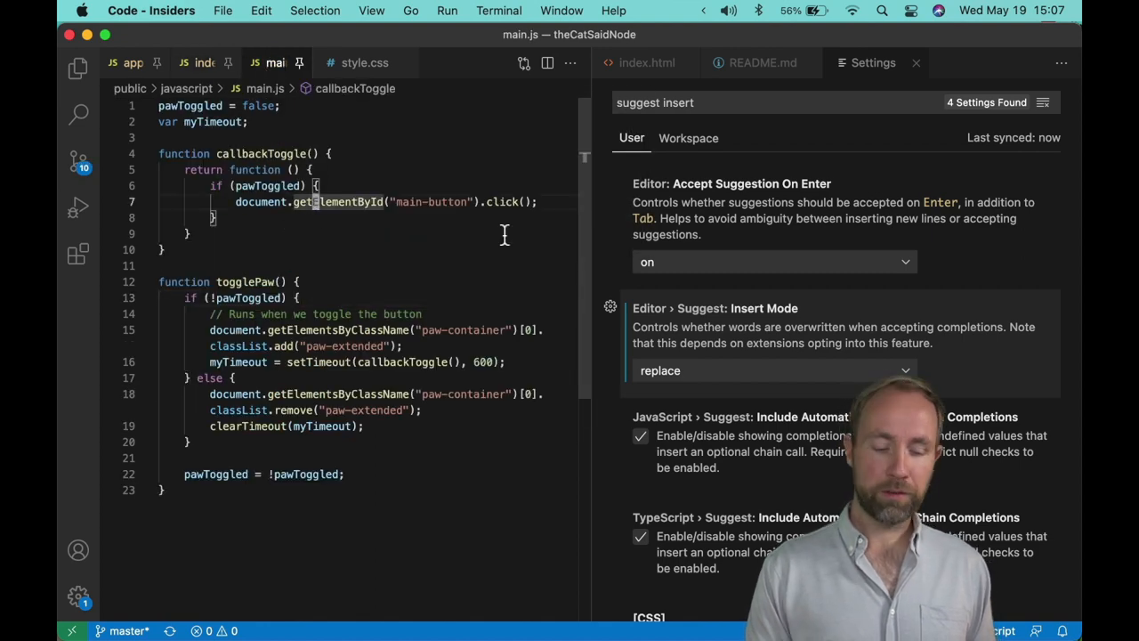
left_click(312, 201)
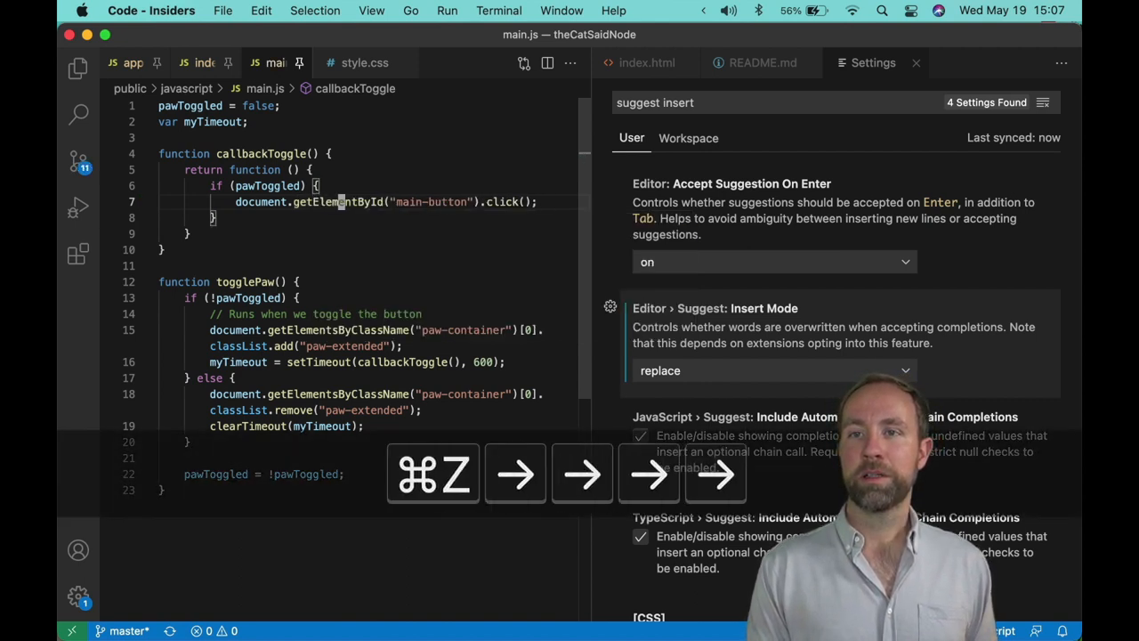
key("ctrl+space")
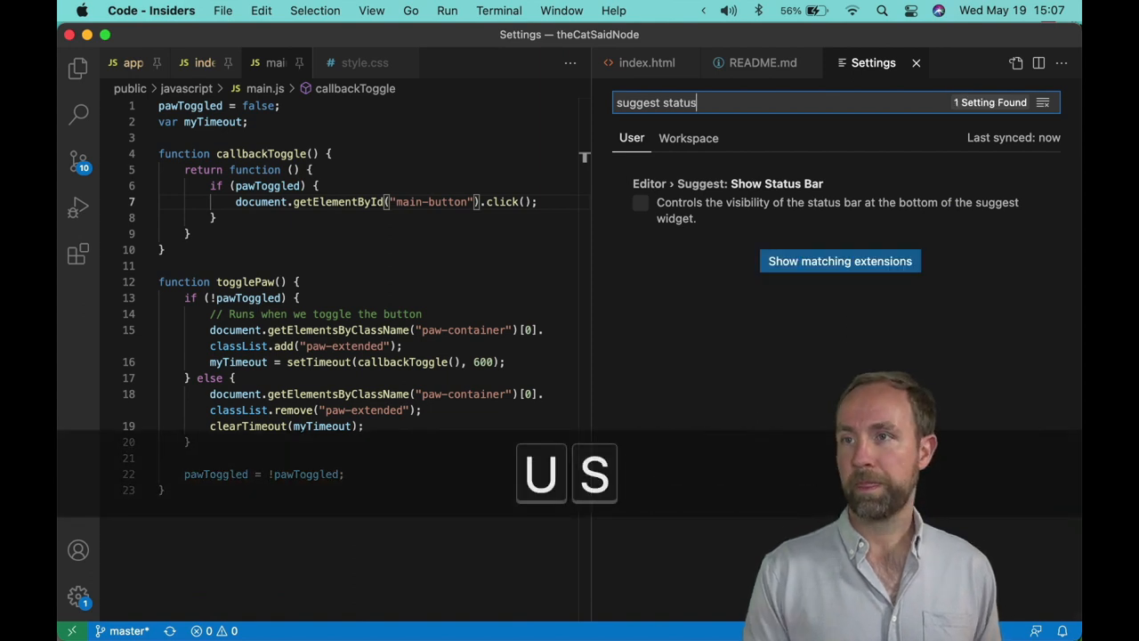
Tick Editor › Suggest: Show Status Bar and step through completions showing insert/replace hints.
left_click(640, 202)
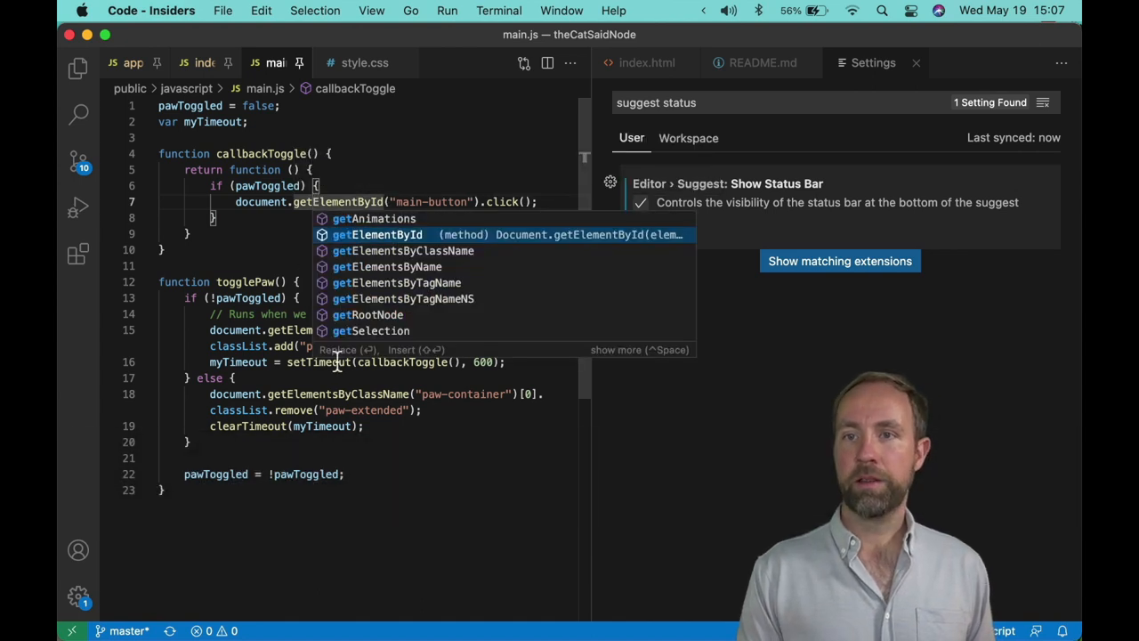
mouse_move(431, 356)
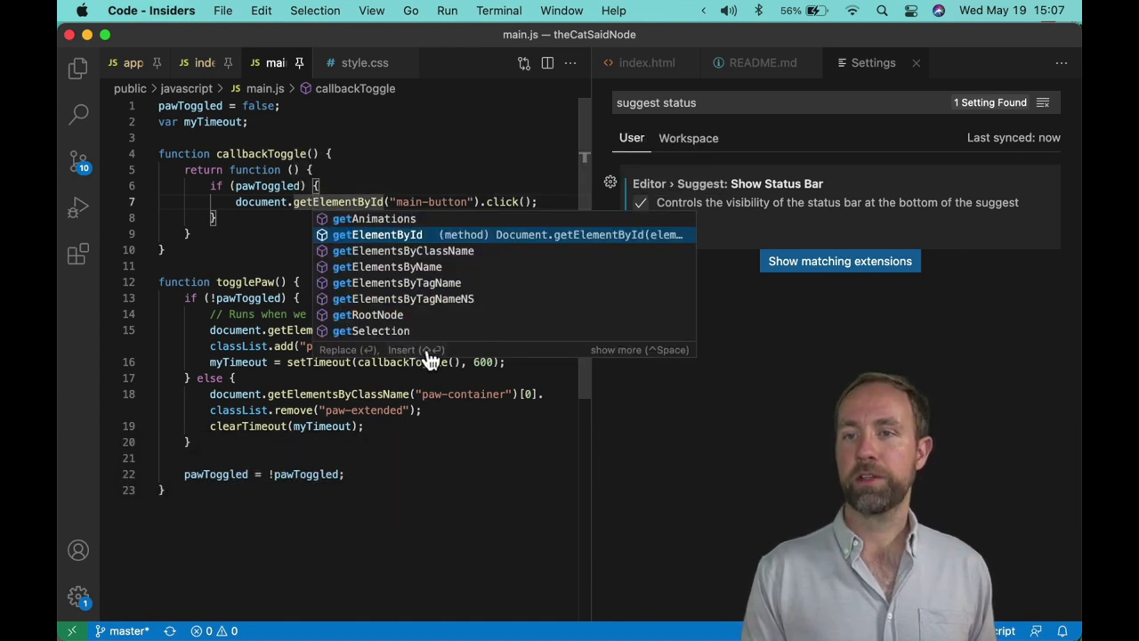
mouse_move(356, 363)
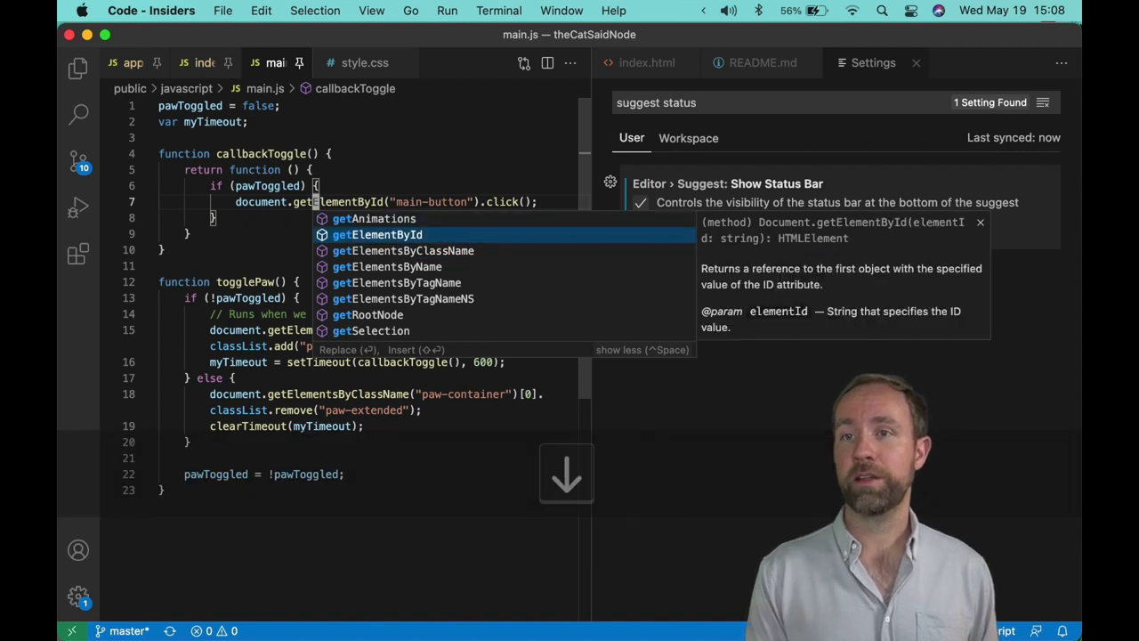
key("down")
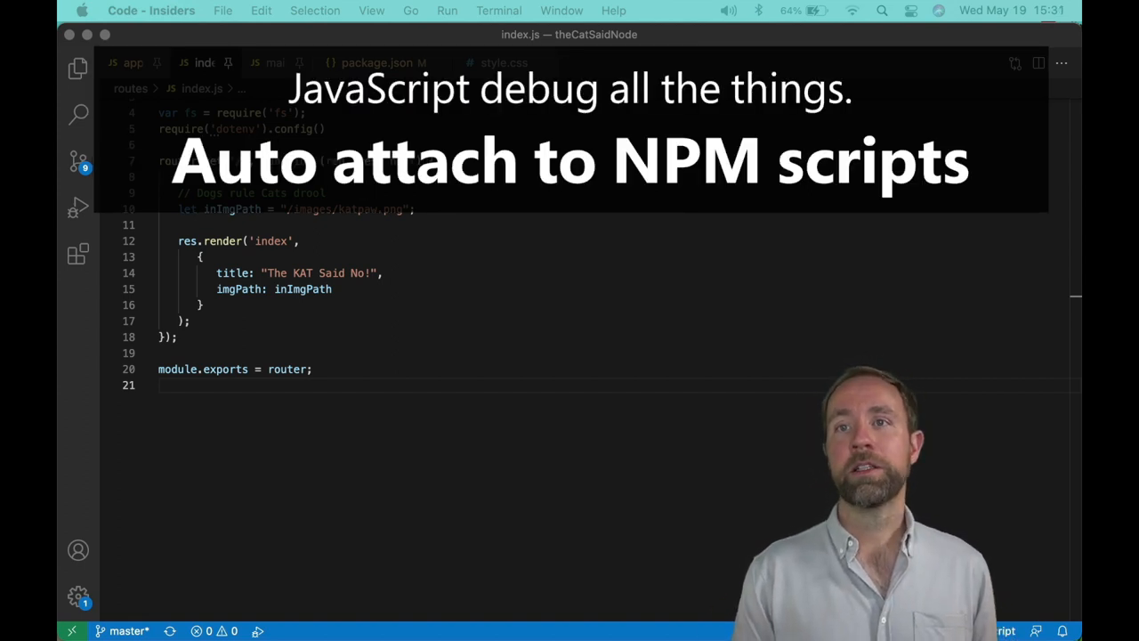
Debug the 'start' npm script via the package.json CodeLens, try the paw toggle at localhost:3000, return to main.js.
left_click(376, 62)
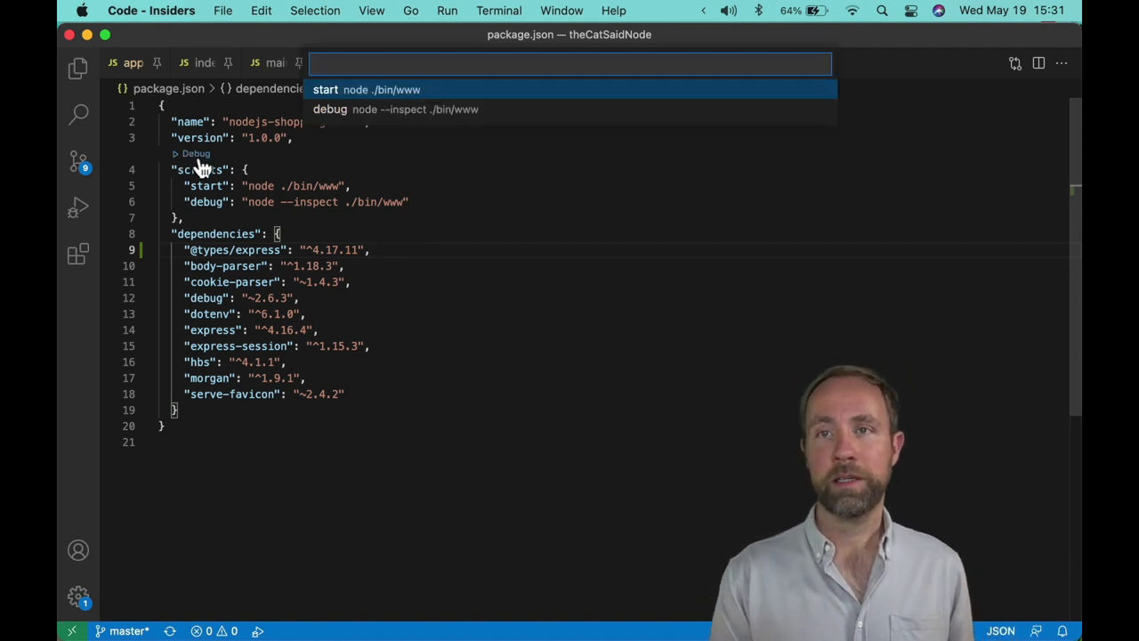
left_click(324, 89)
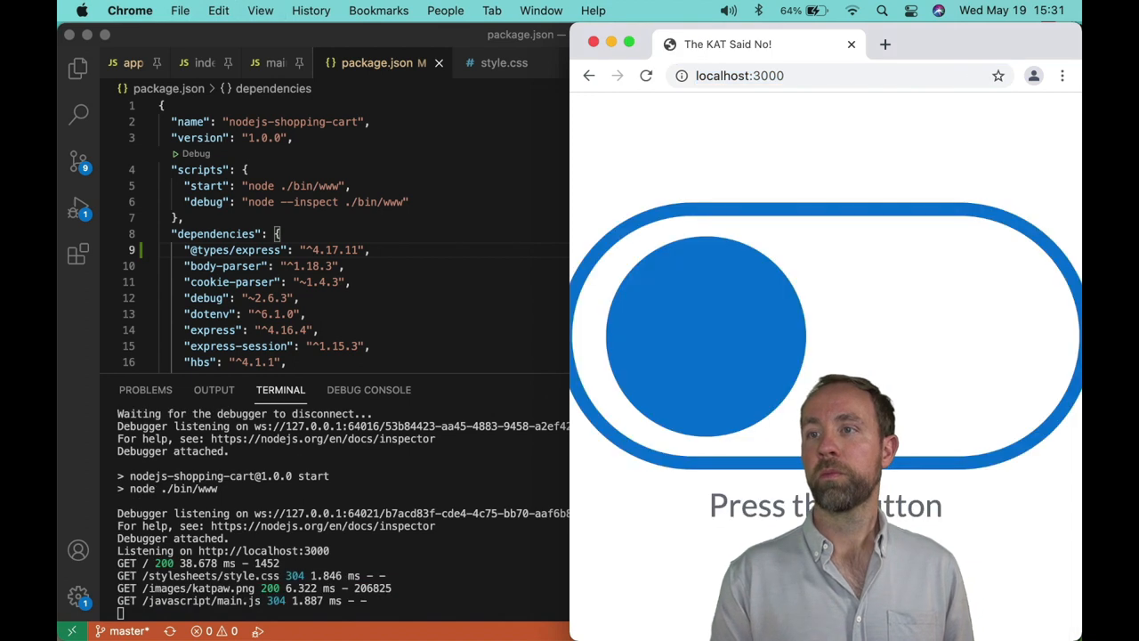
left_click(737, 296)
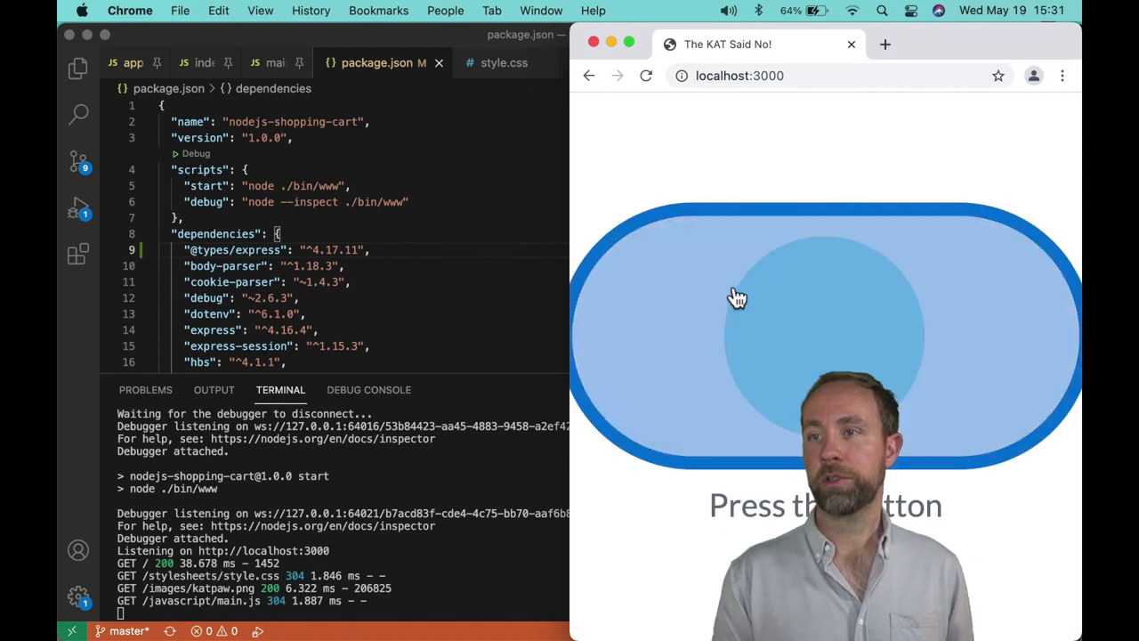
left_click(736, 298)
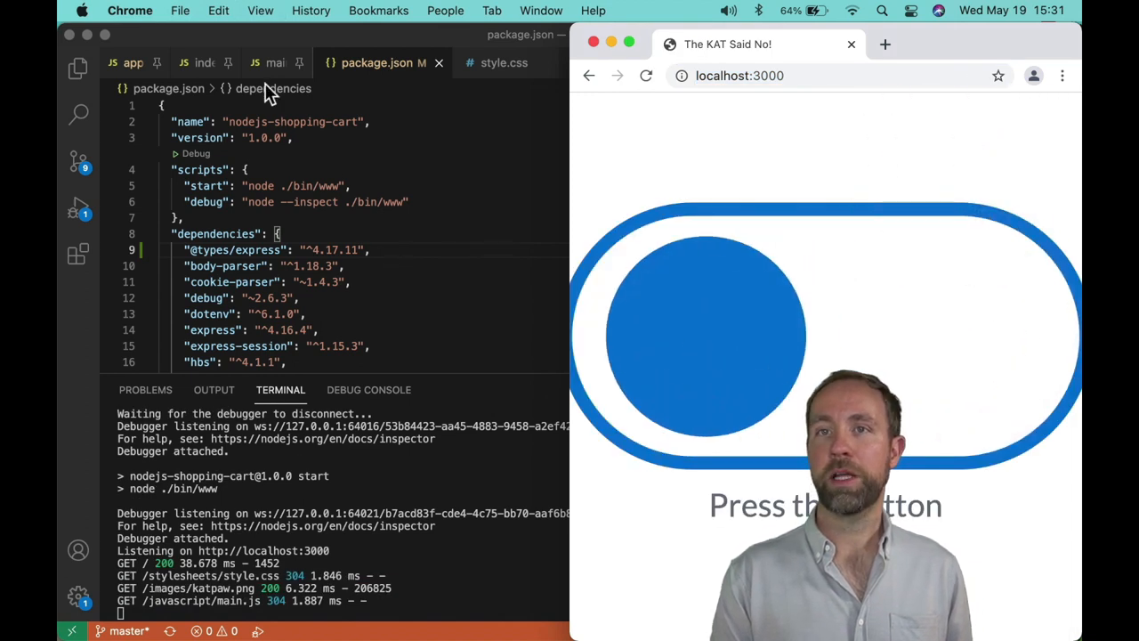
left_click(267, 62)
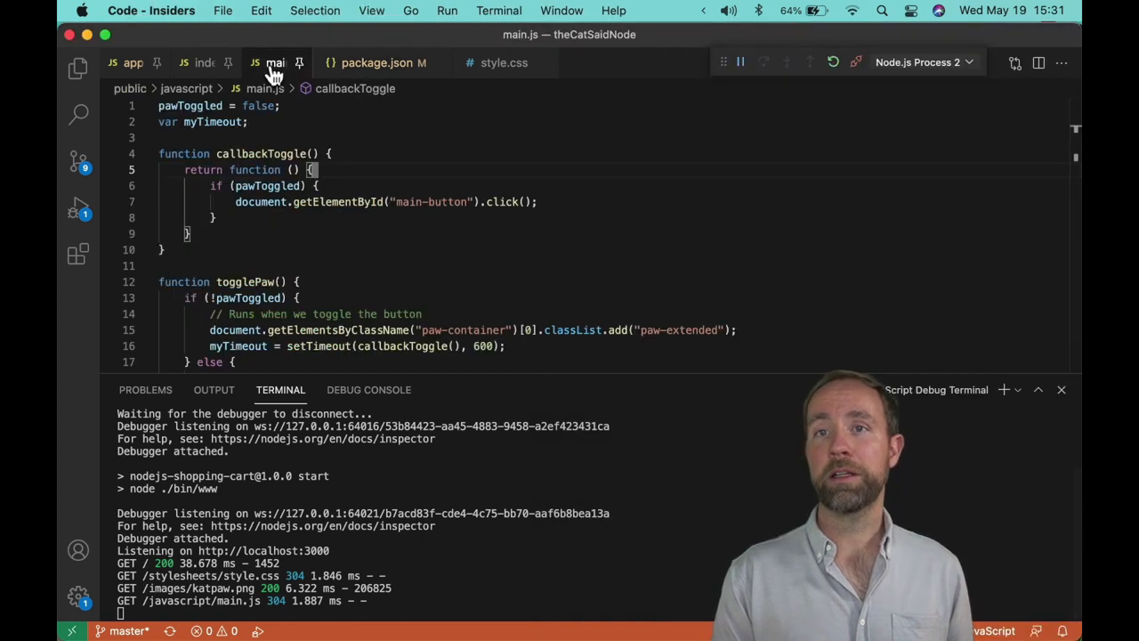
Pause at the index.js line 10 breakpoint, set inImgPath to dogpaw.png, and continue.
left_click(201, 62)
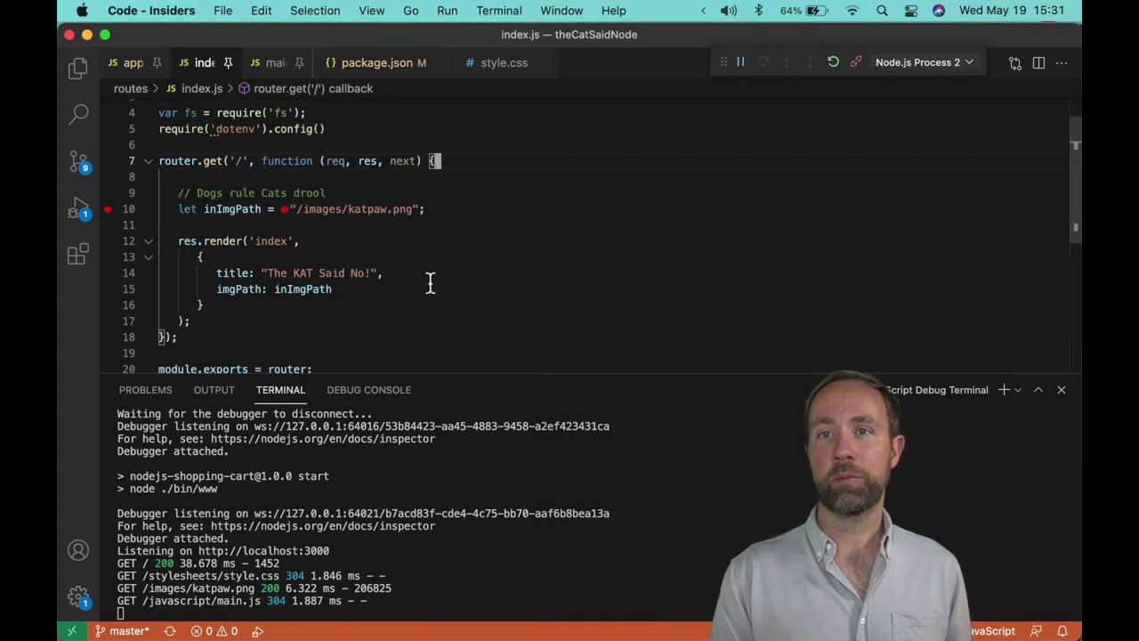
mouse_move(435, 276)
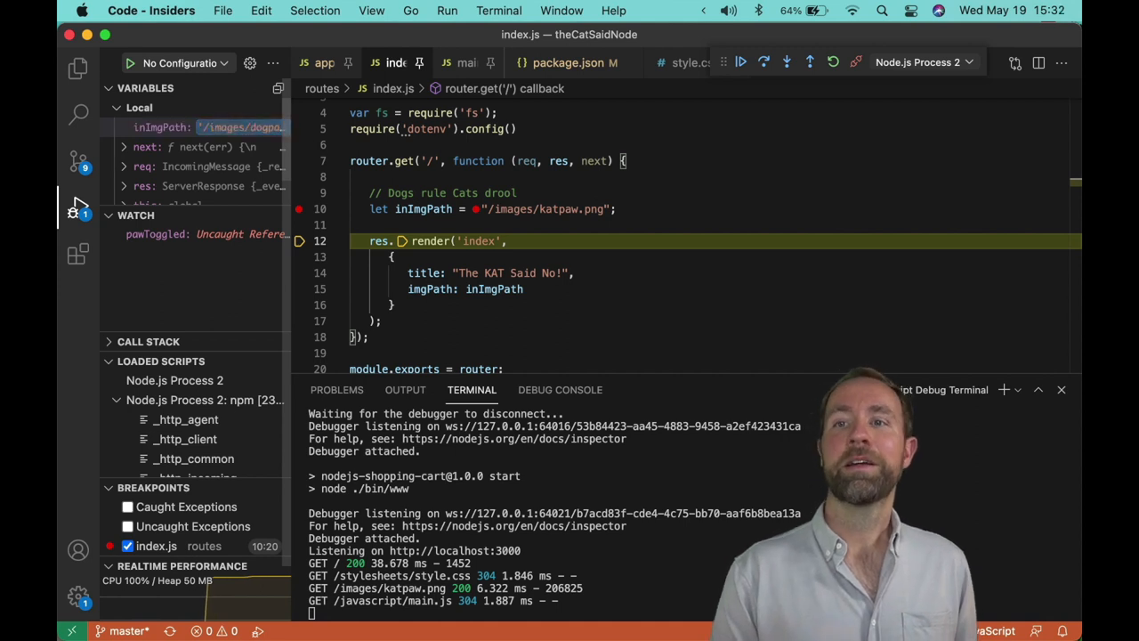
left_click(741, 61)
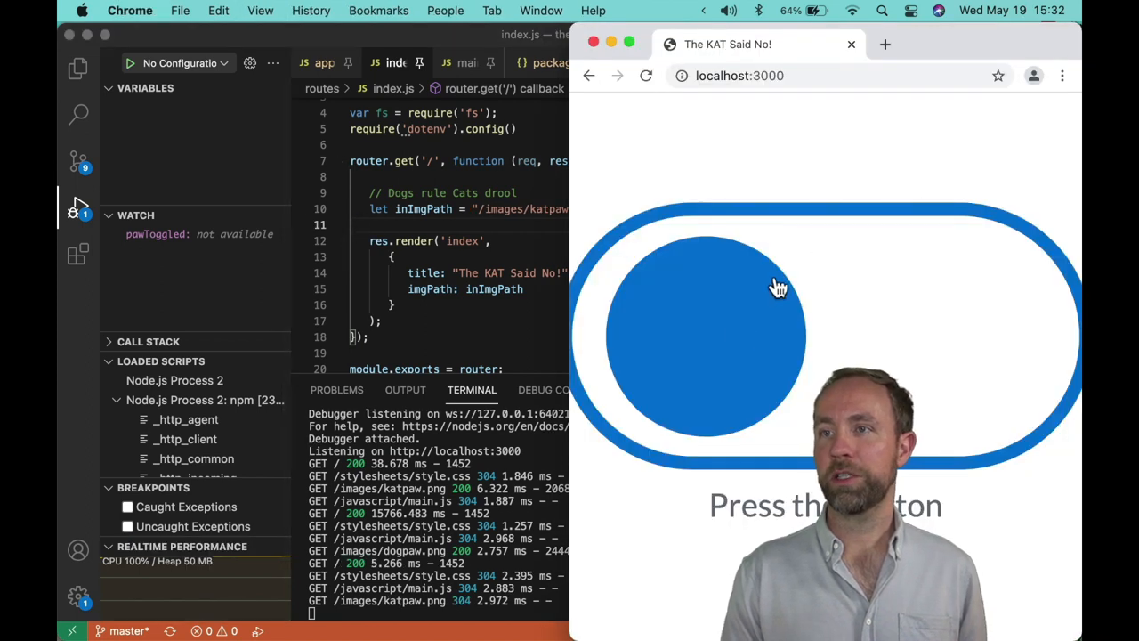
mouse_move(714, 351)
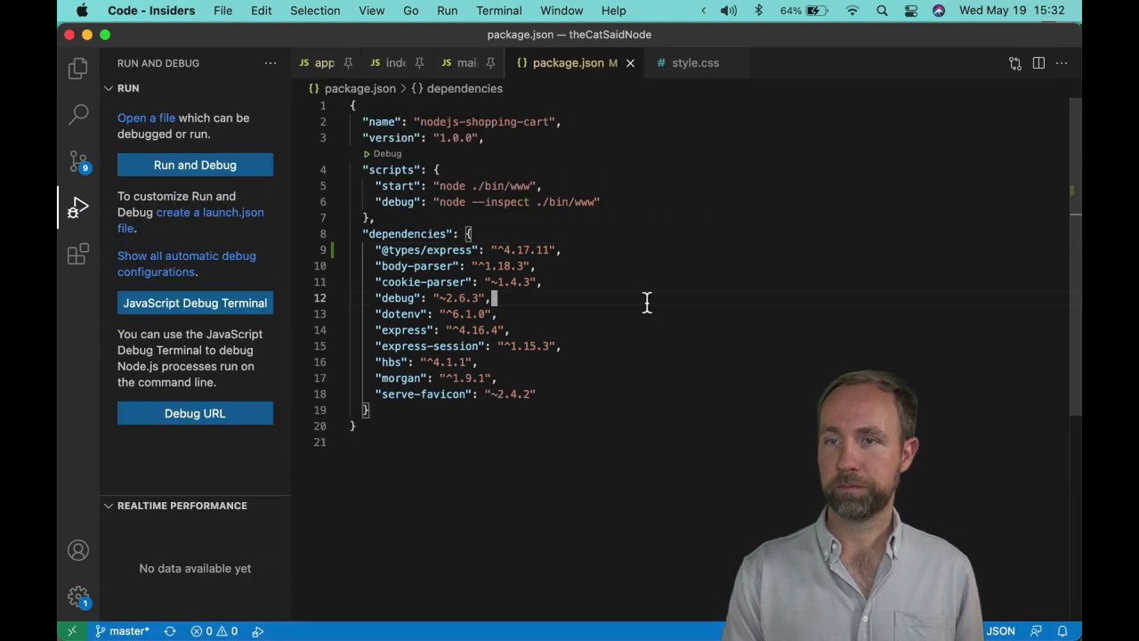
Search the command palette for 'javas' to reach the JavaScript Debug Terminal.
type("java")
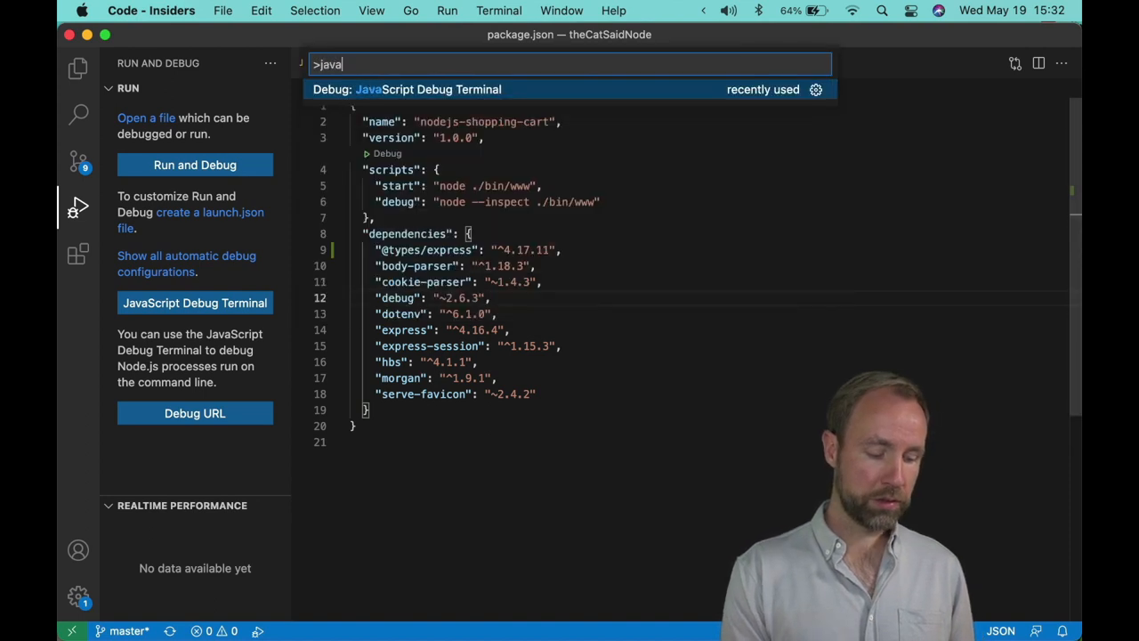
type("s")
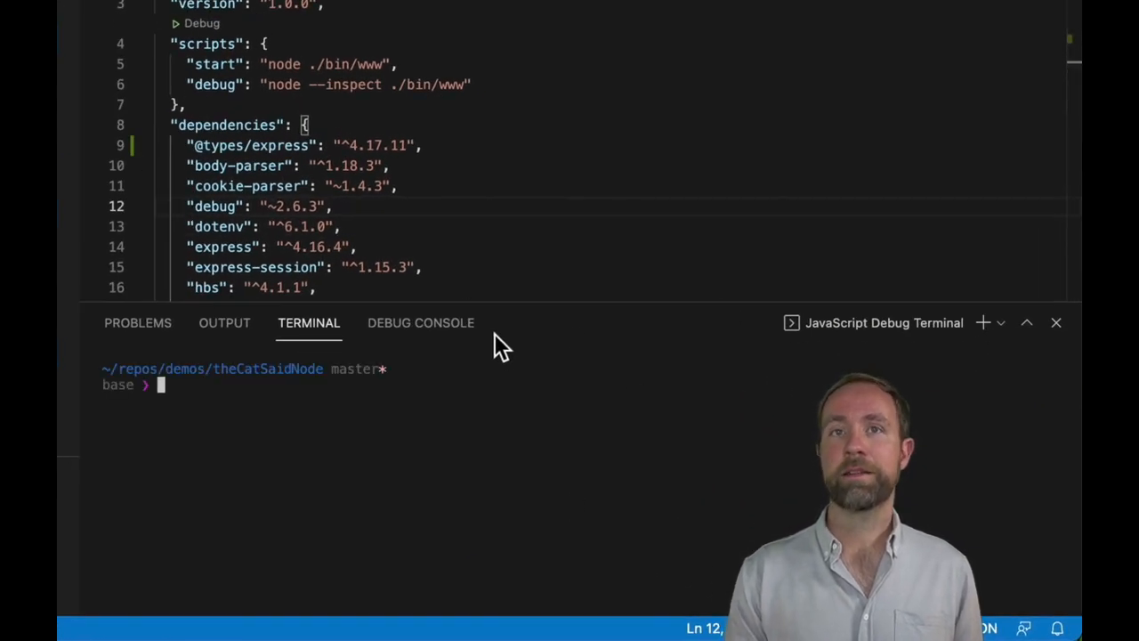
mouse_move(469, 419)
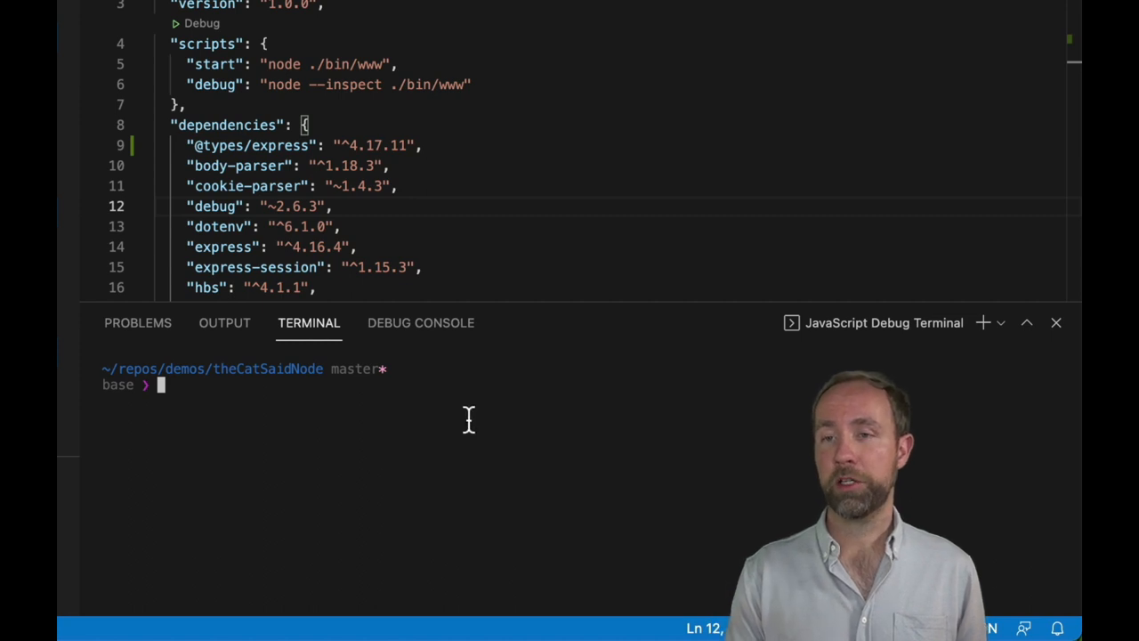
mouse_move(487, 469)
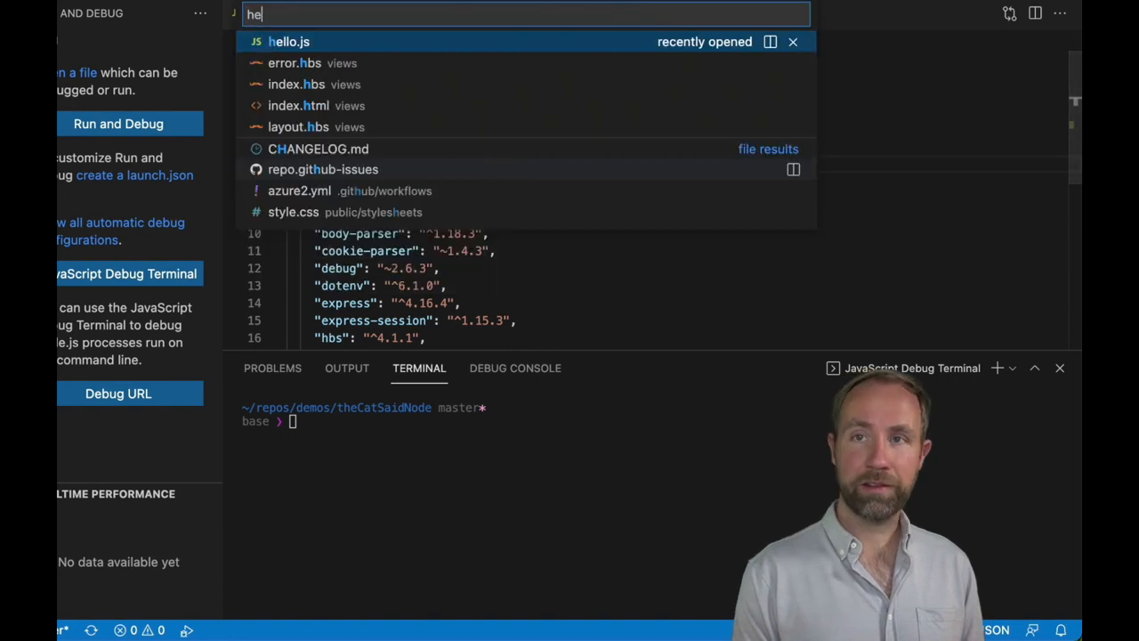
Run hello.js in the JavaScript Debug Terminal with a line 1 breakpoint and show the Debug Console.
left_click(288, 41)
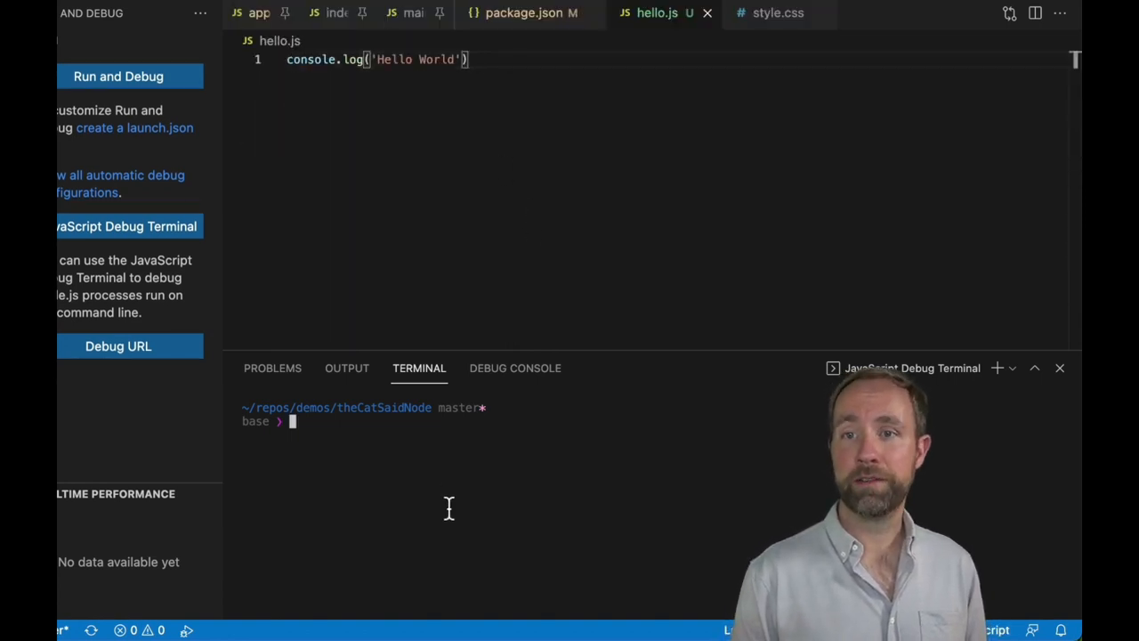
type("node scripts/code.sh")
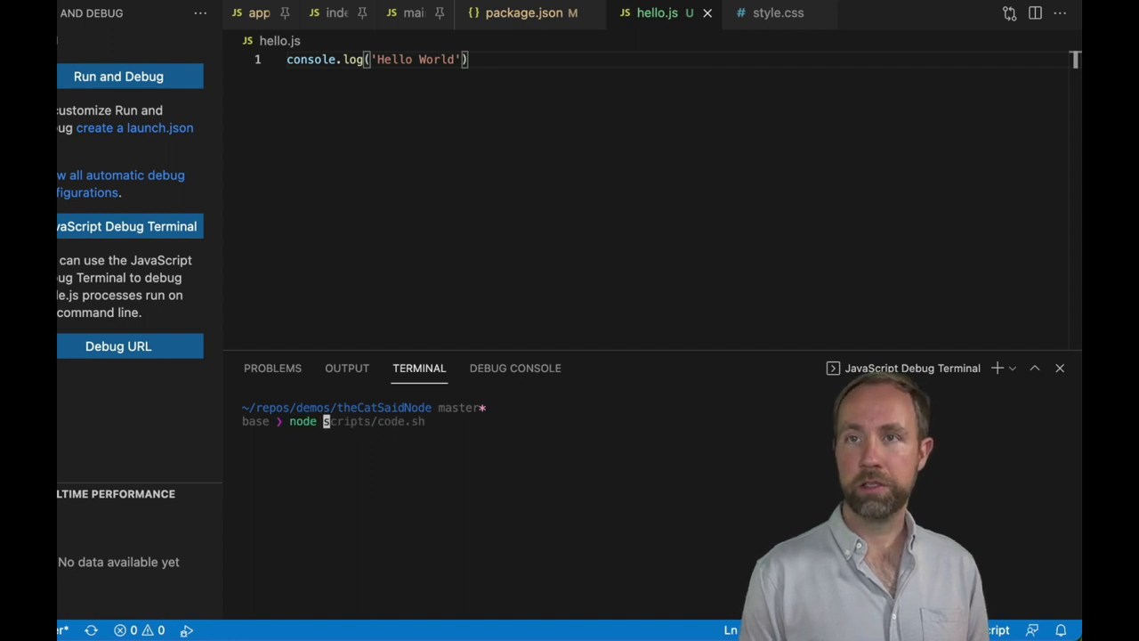
left_click(233, 59)
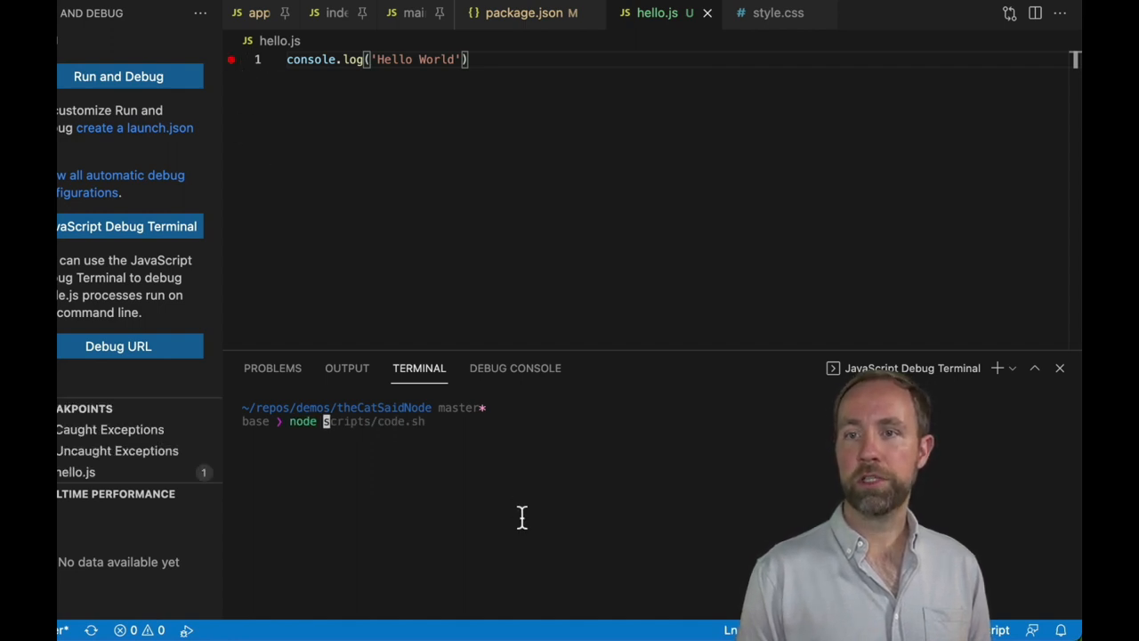
mouse_move(442, 476)
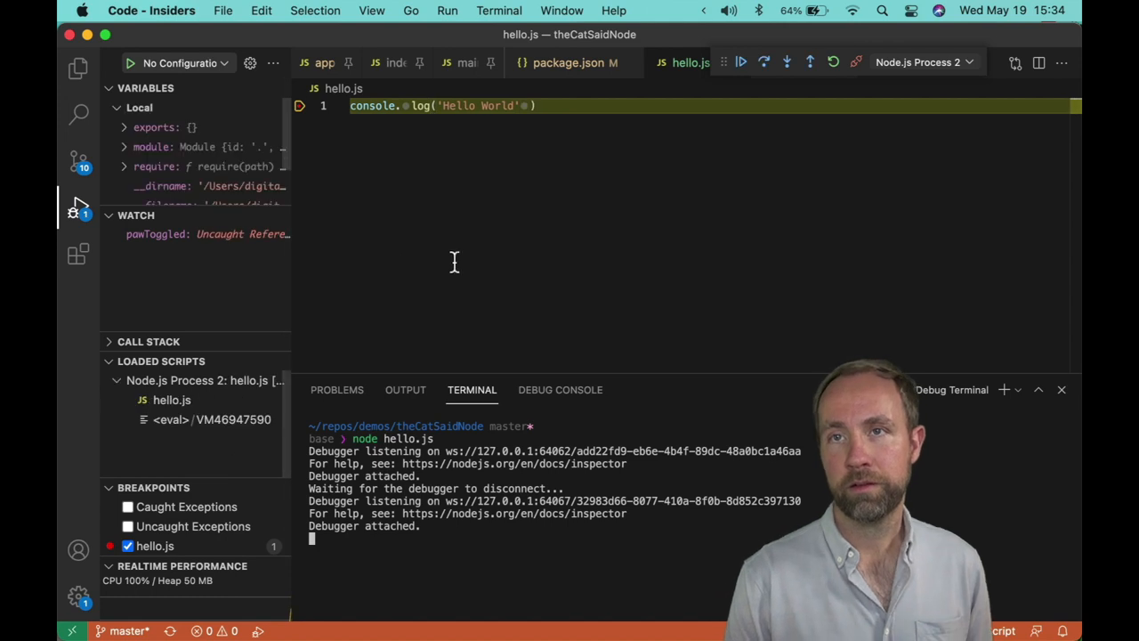
mouse_move(355, 407)
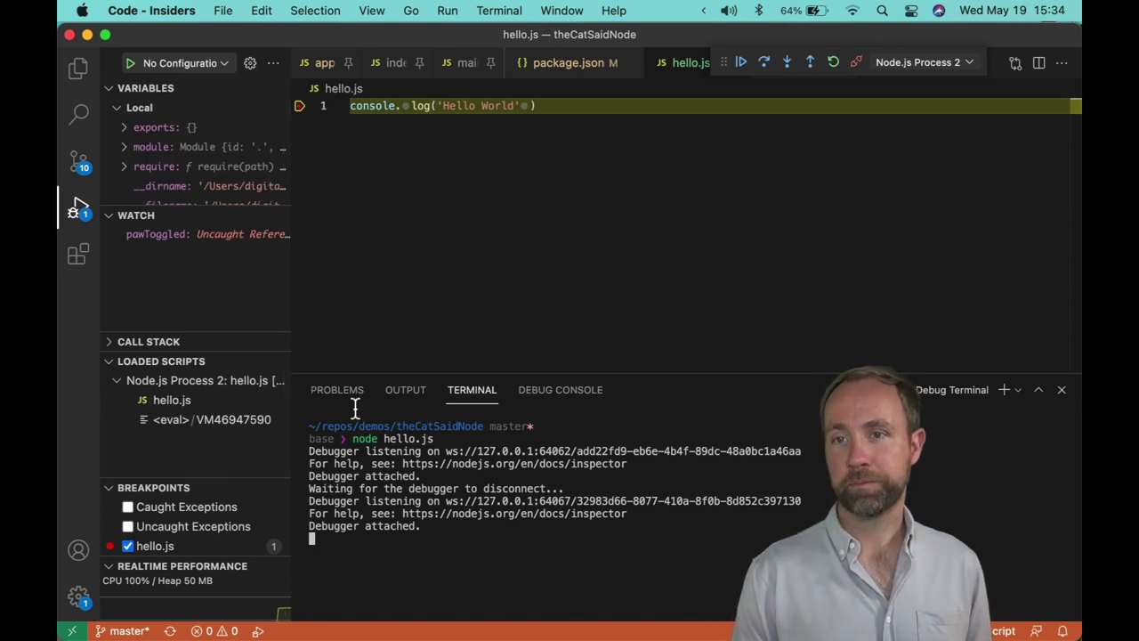
left_click(559, 388)
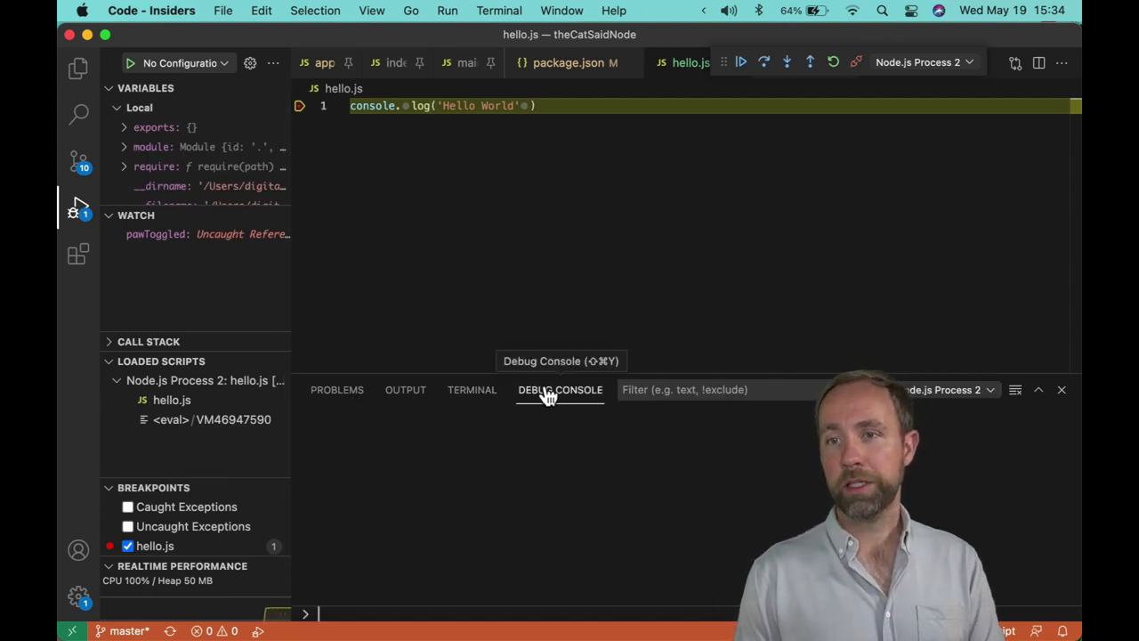
mouse_move(481, 310)
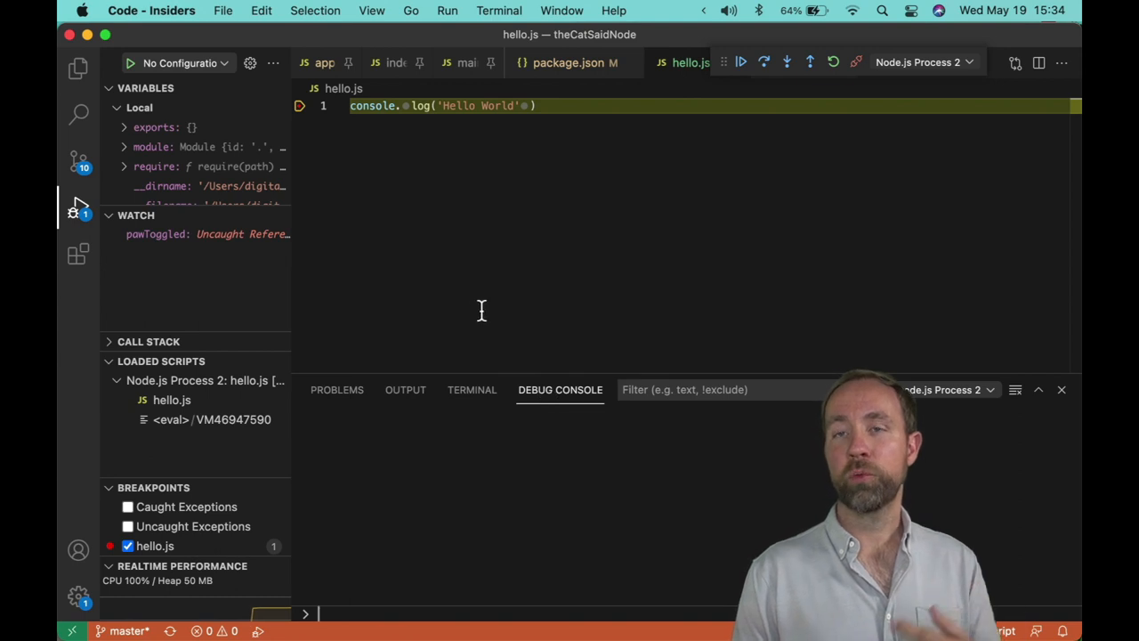
mouse_move(606, 227)
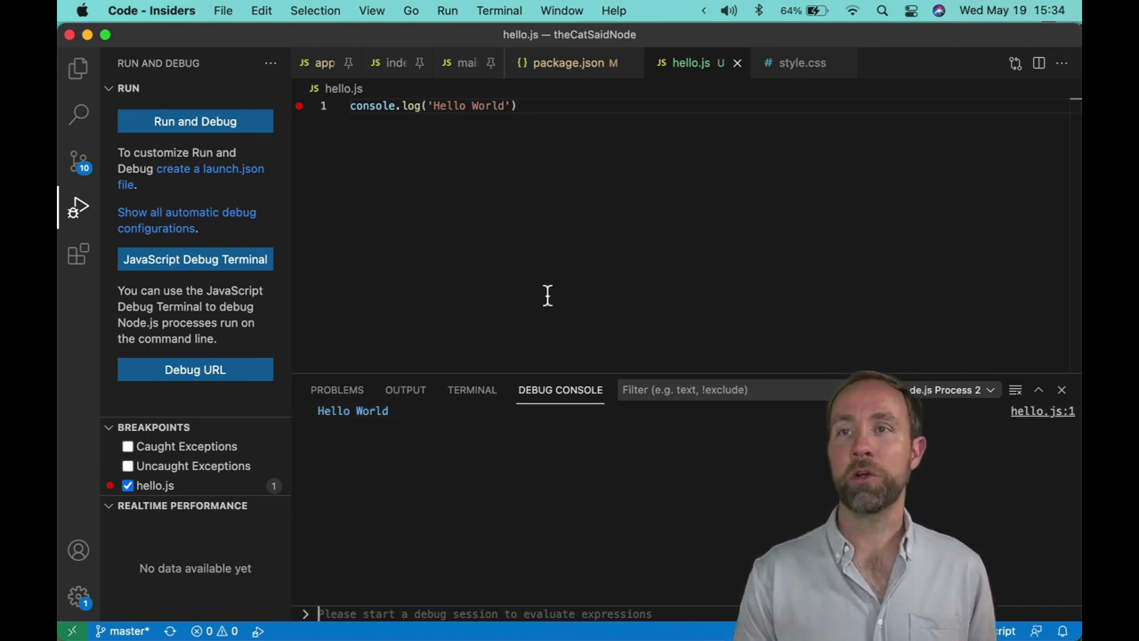
Review package.json and index.js, set a breakpoint on index.js line 10, and run npm run start.
left_click(565, 62)
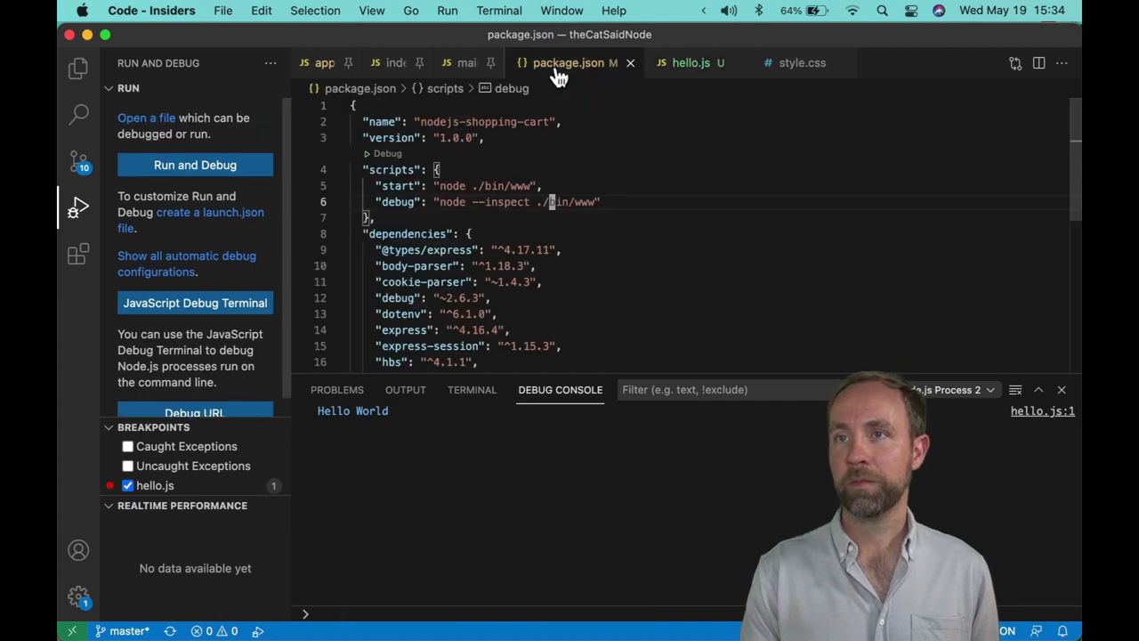
left_click(394, 62)
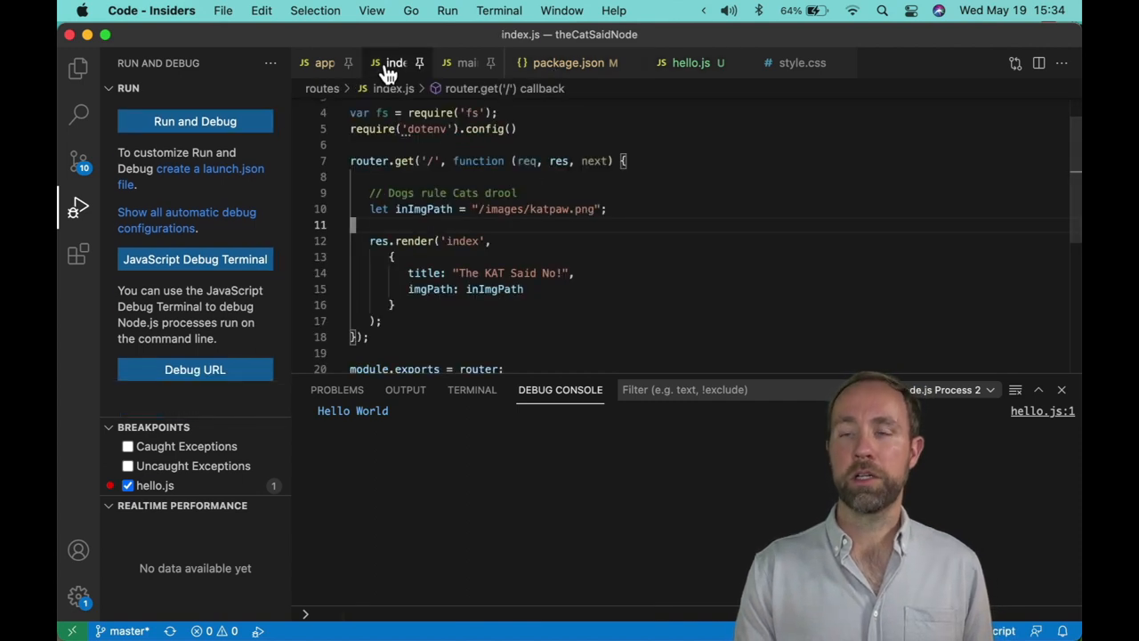
left_click(568, 62)
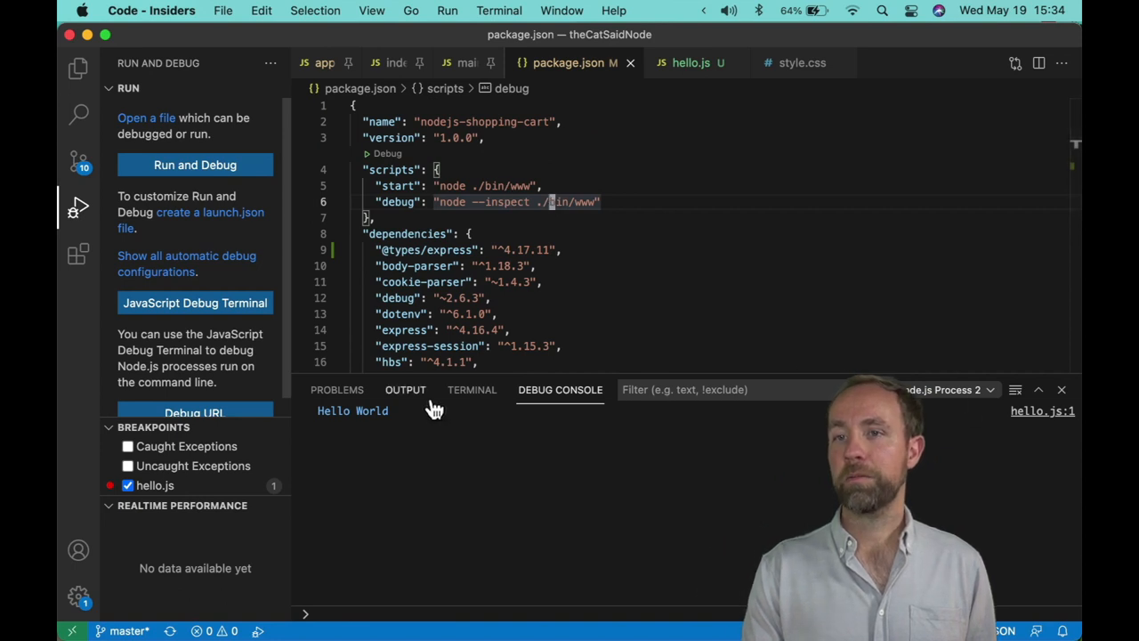
left_click(472, 389)
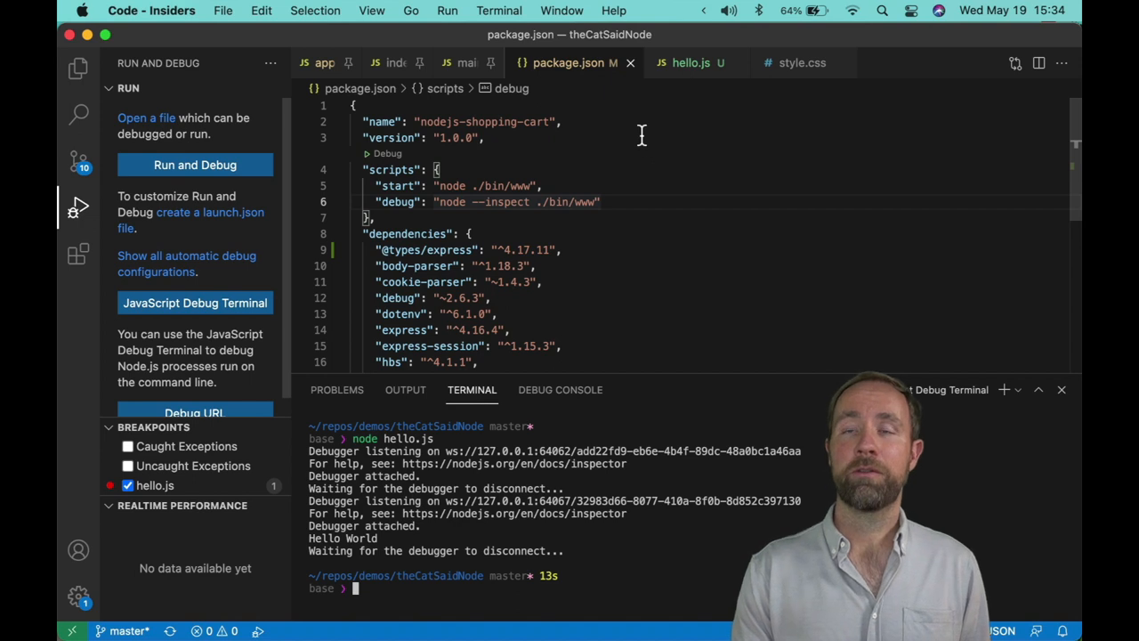
left_click(394, 62)
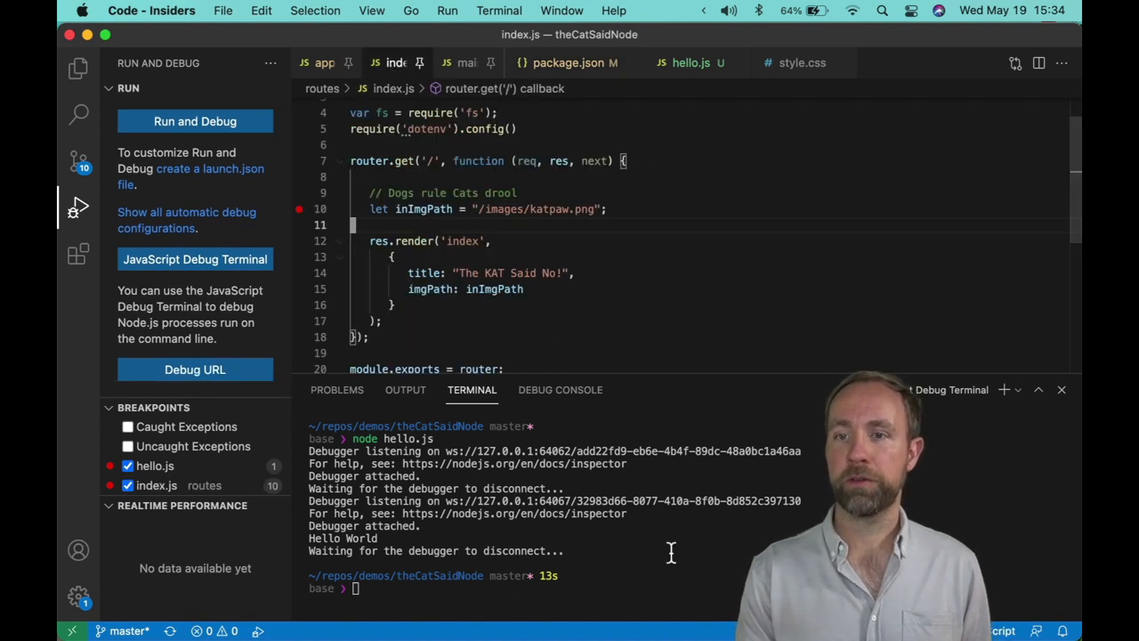
type("npm run start")
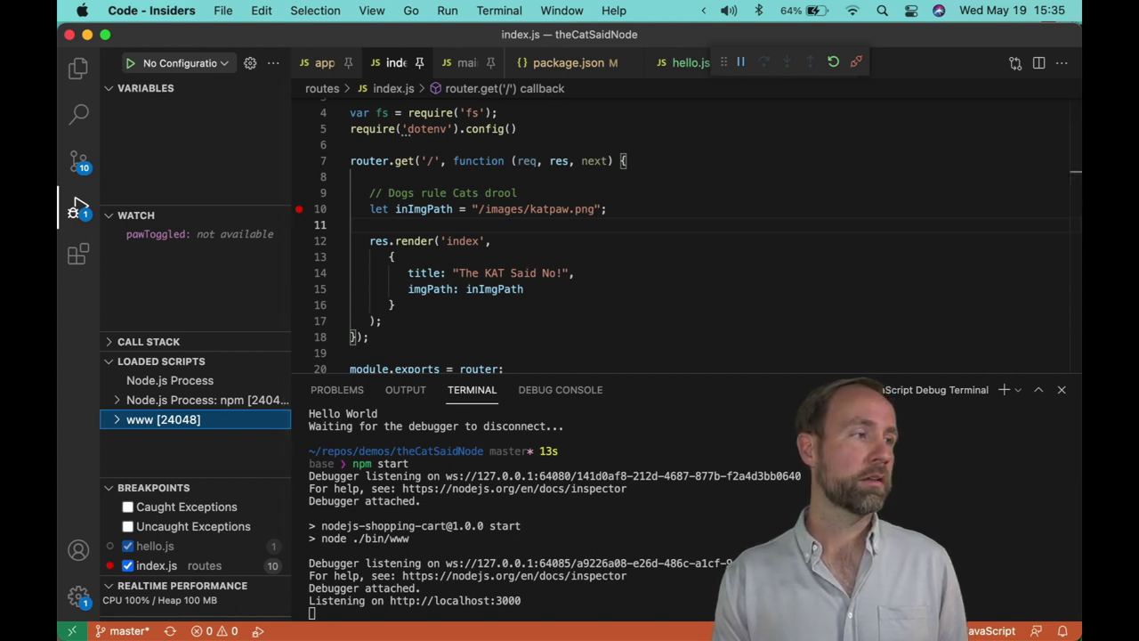
Evaluate inImgPath in the Debug Console and step over line 10 to the render call.
left_click(763, 62)
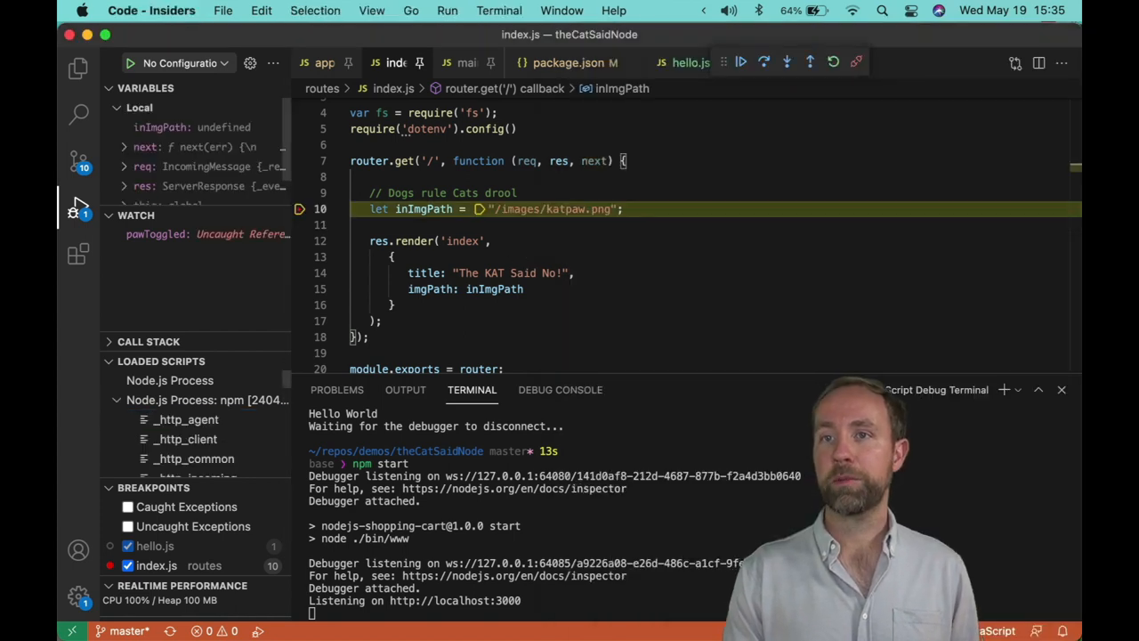
left_click(560, 389)
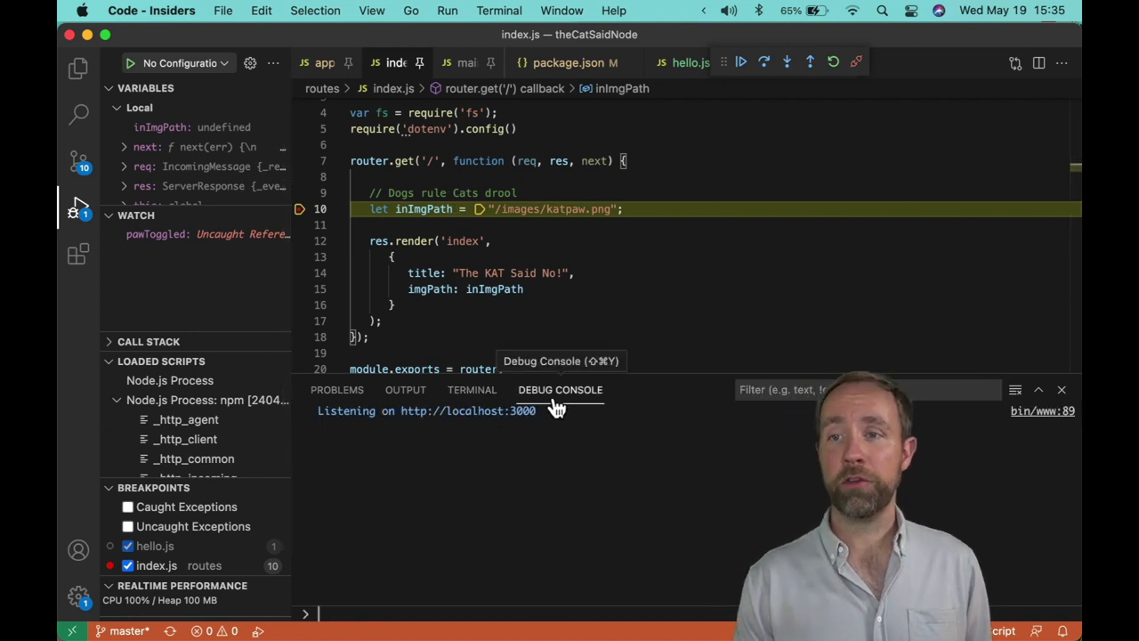
type("in")
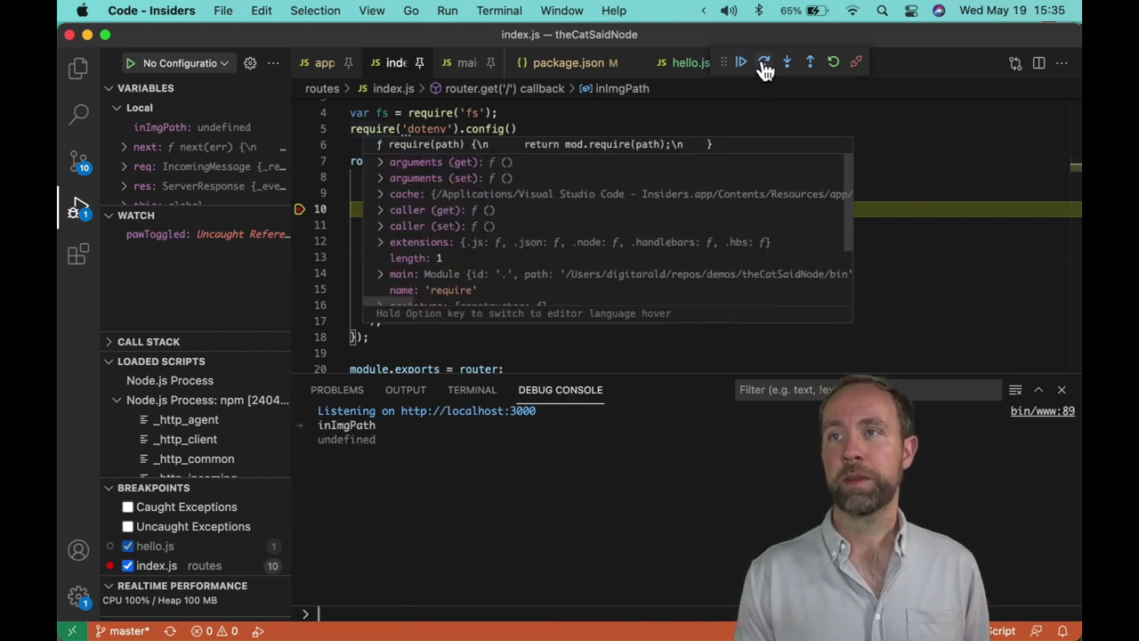
left_click(763, 62)
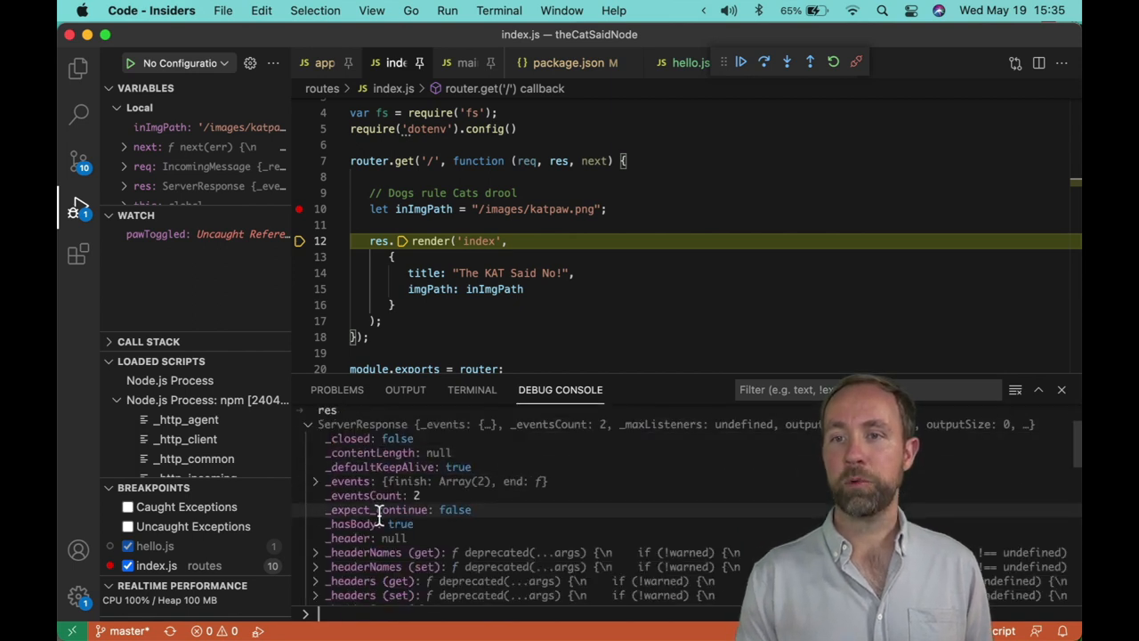
scroll("down", 3)
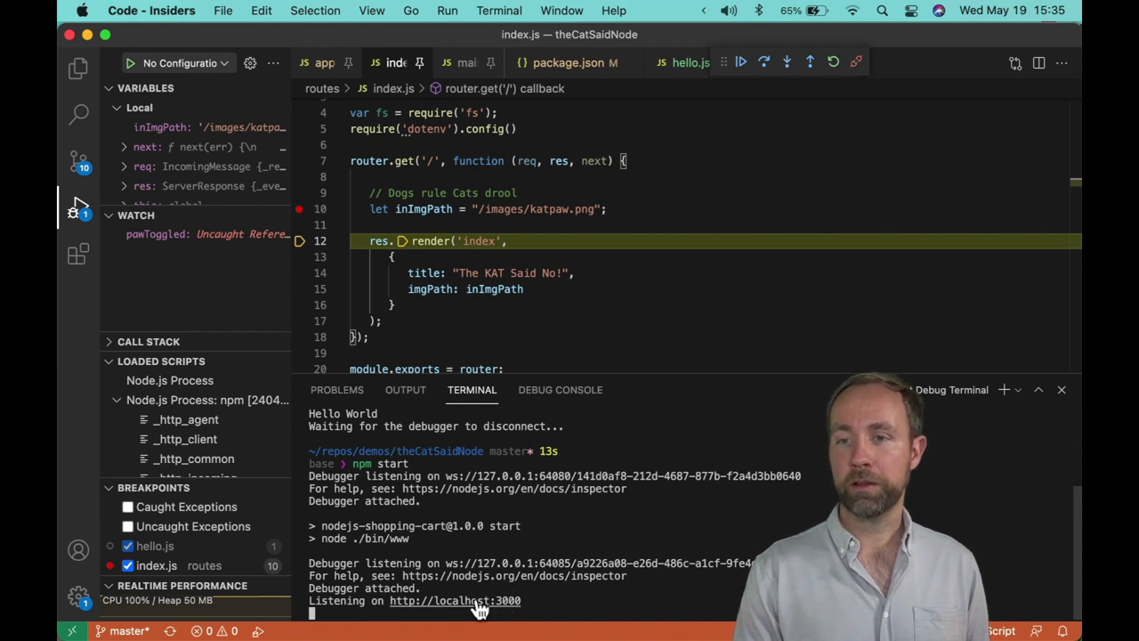
mouse_move(454, 601)
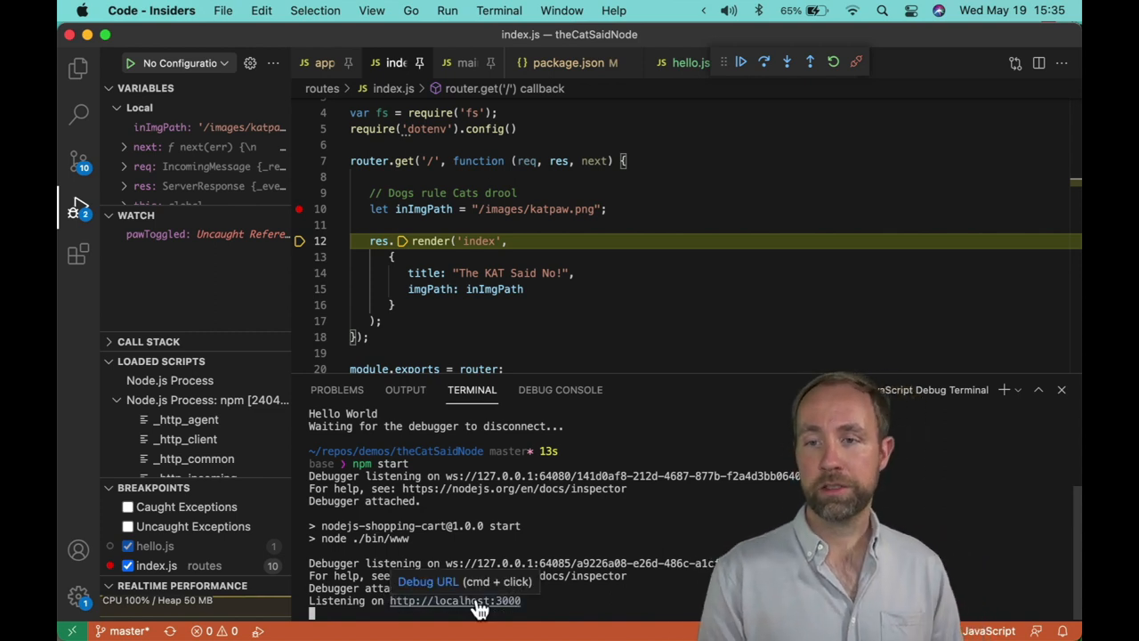
Debug the localhost:3000 page in a browser and set a breakpoint on main.js line 13.
left_click(480, 601)
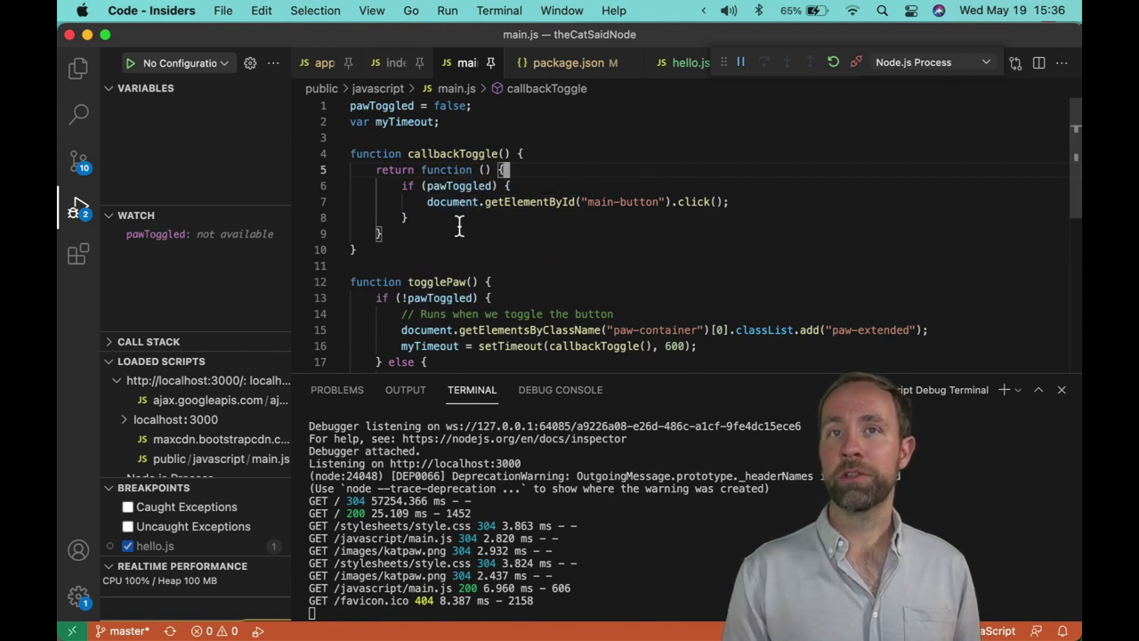
scroll("down", 3)
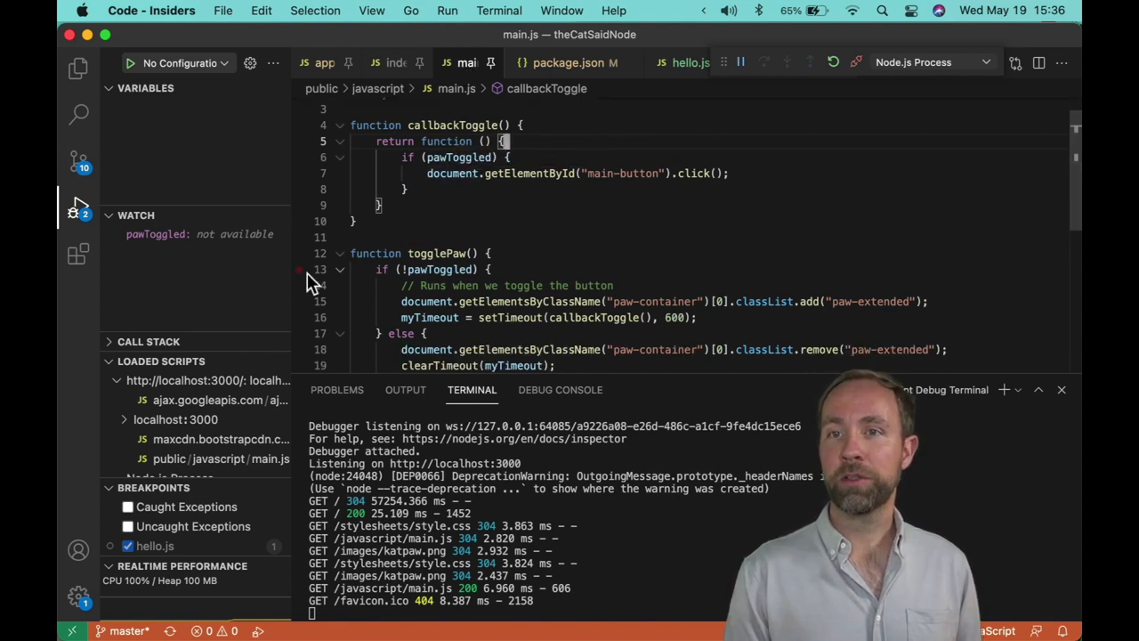
left_click(300, 269)
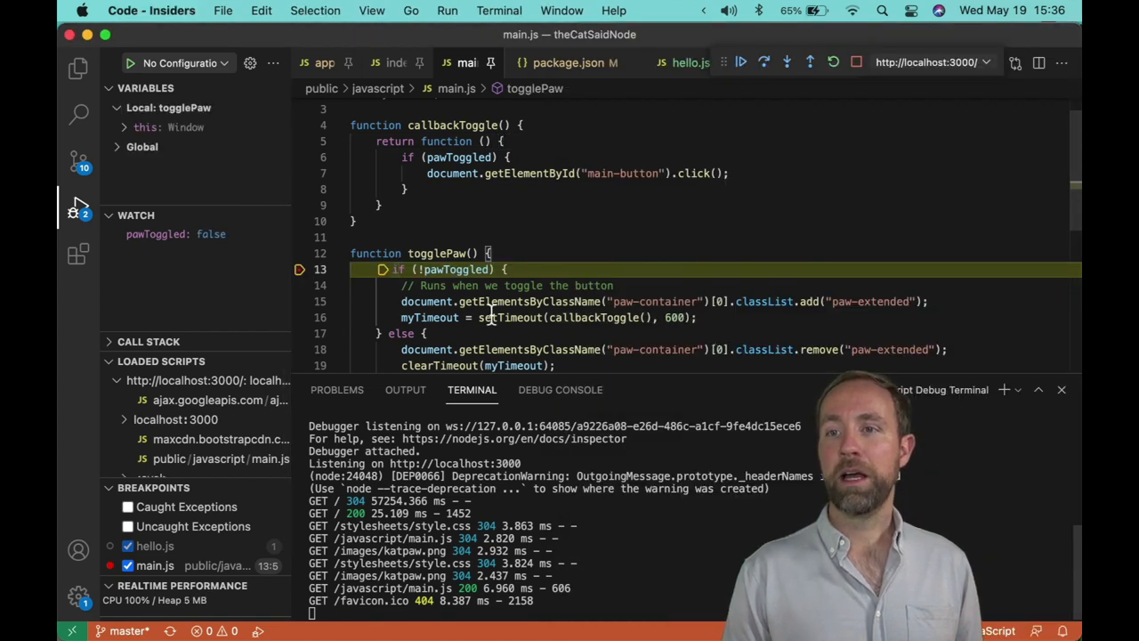
mouse_move(450, 268)
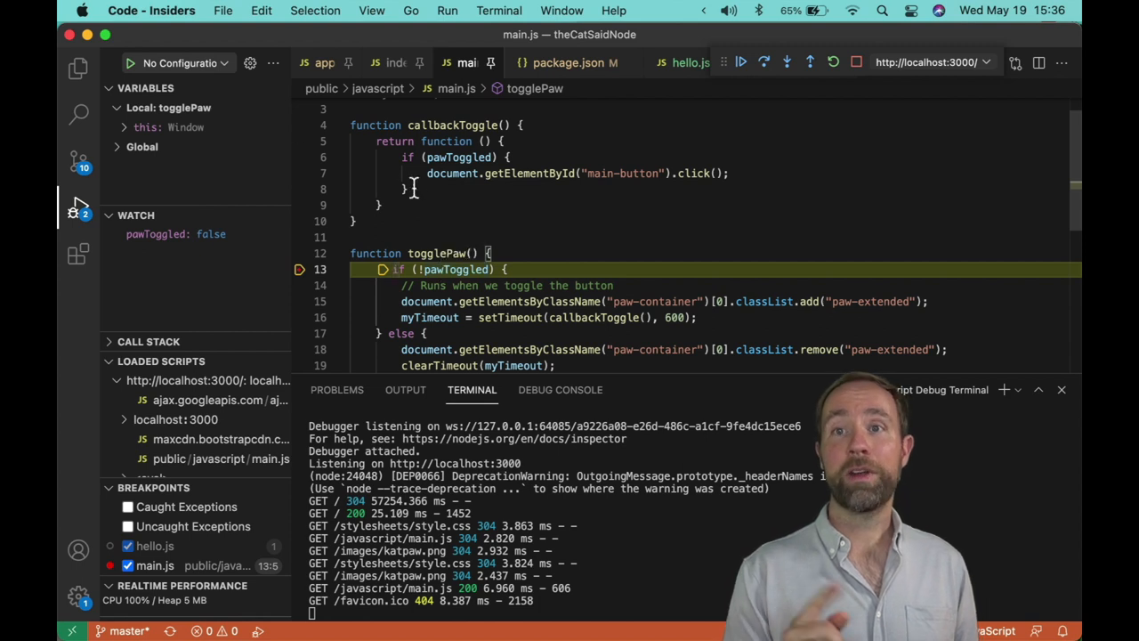
mouse_move(560, 390)
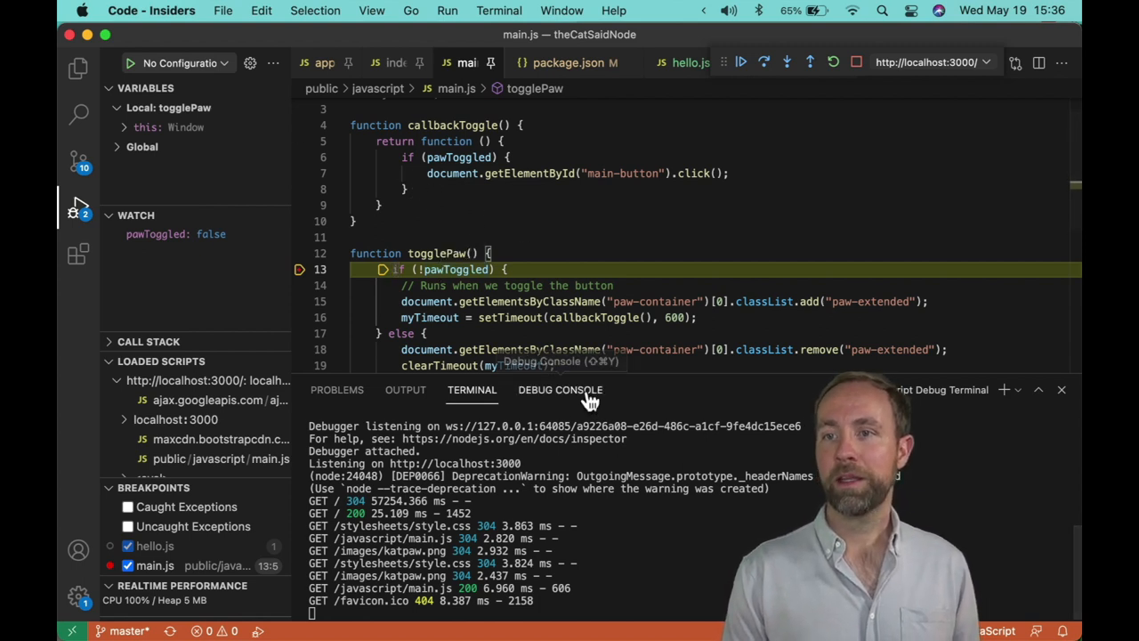
Evaluate pawToggled in the Debug Console, set it to true, and toggle the paw in the page.
left_click(559, 389)
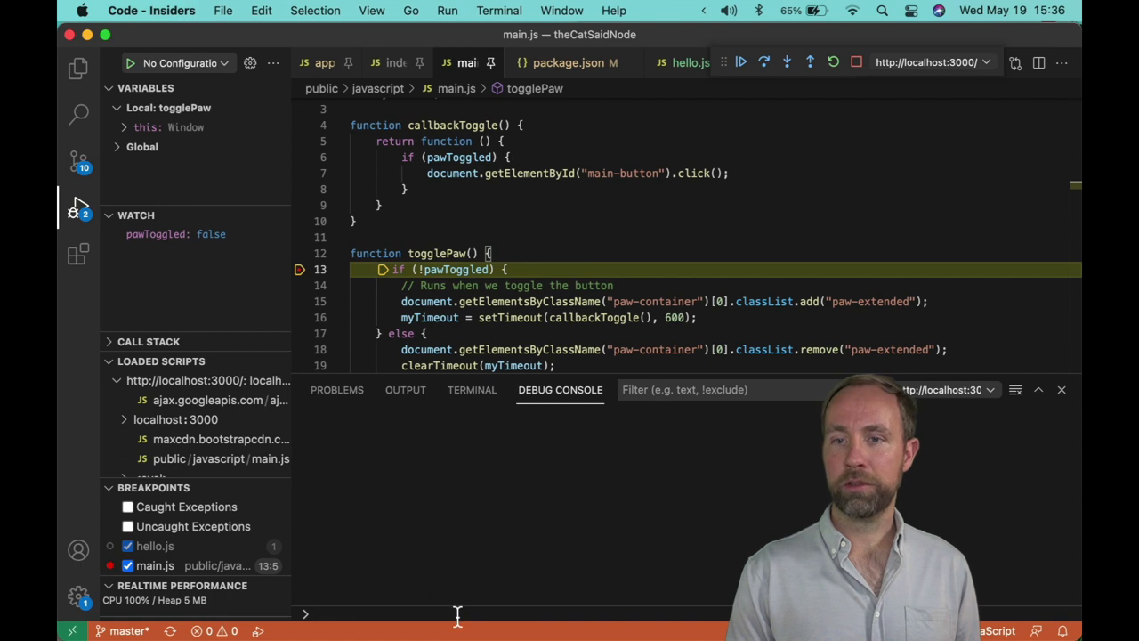
type("paw")
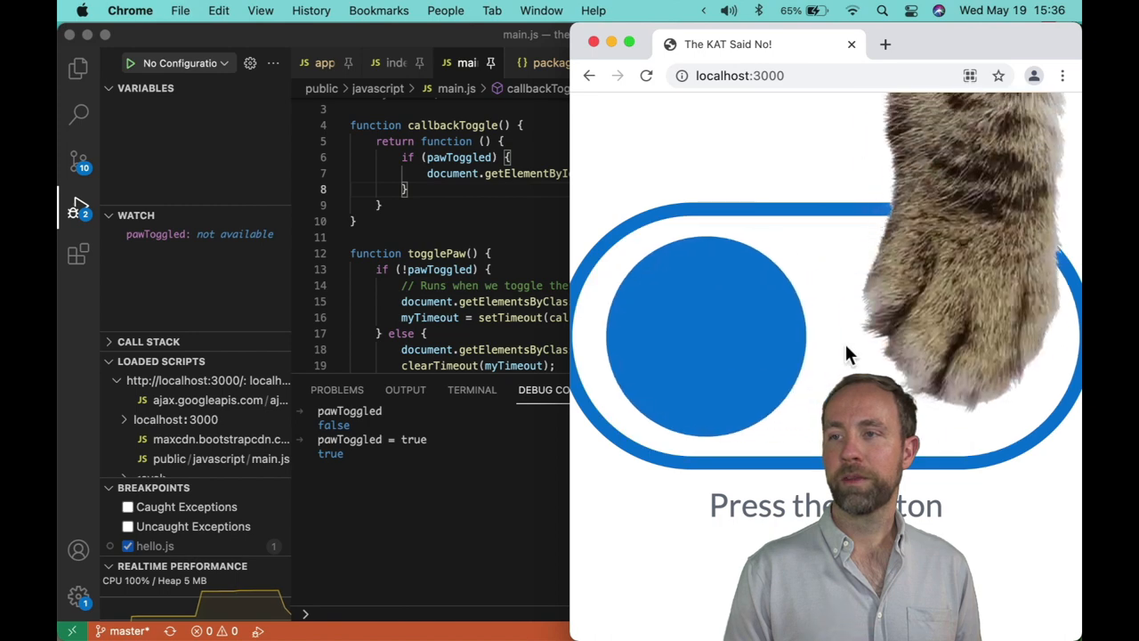
left_click(706, 334)
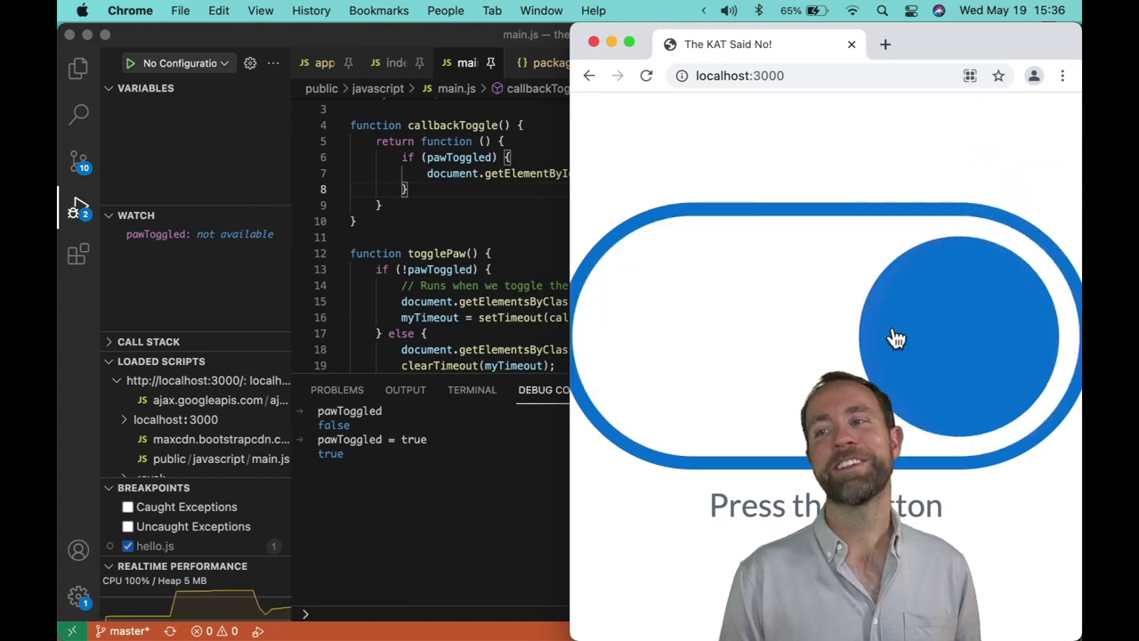
left_click(896, 336)
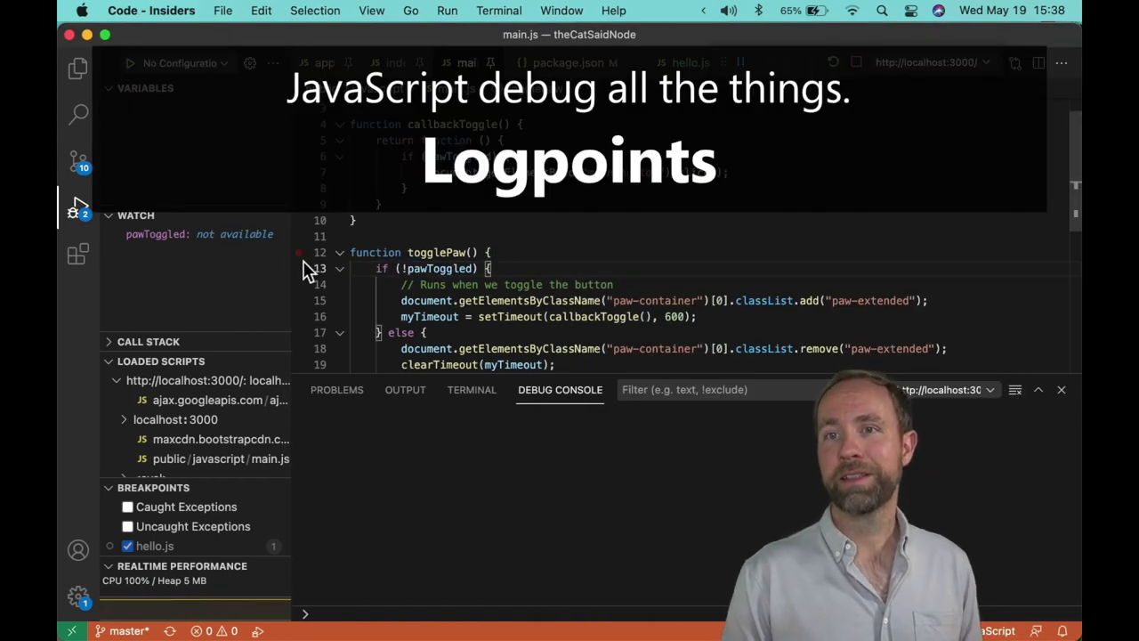
Add a logpoint 'Paw is {pawToggled}' on main.js line 13 and toggle the paw to trigger it.
right_click(307, 268)
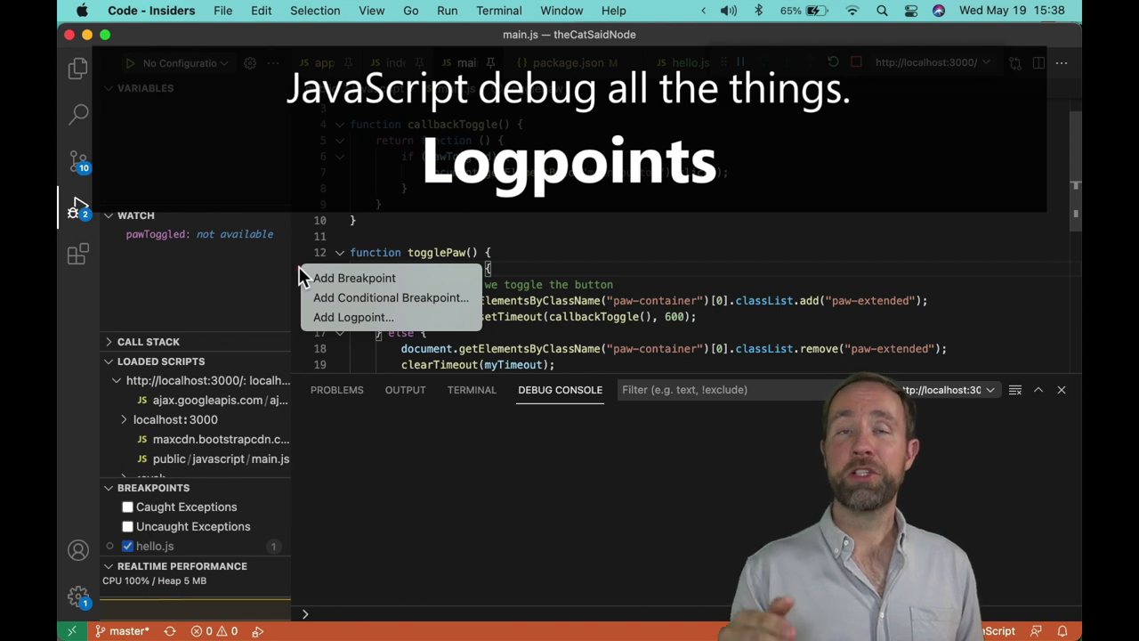
mouse_move(353, 316)
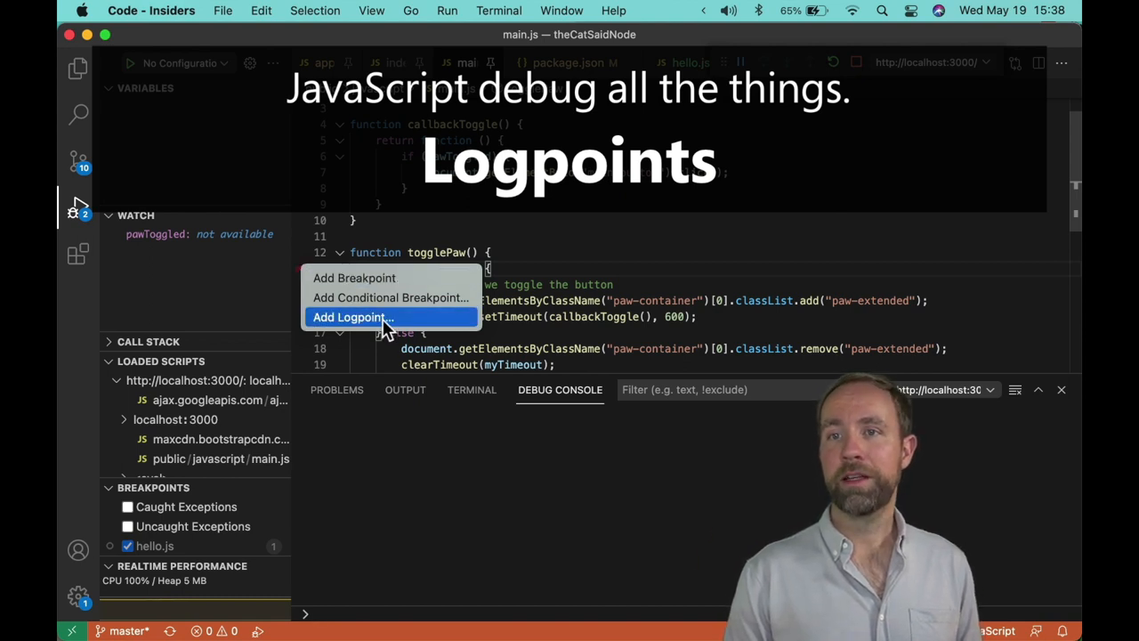
left_click(353, 318)
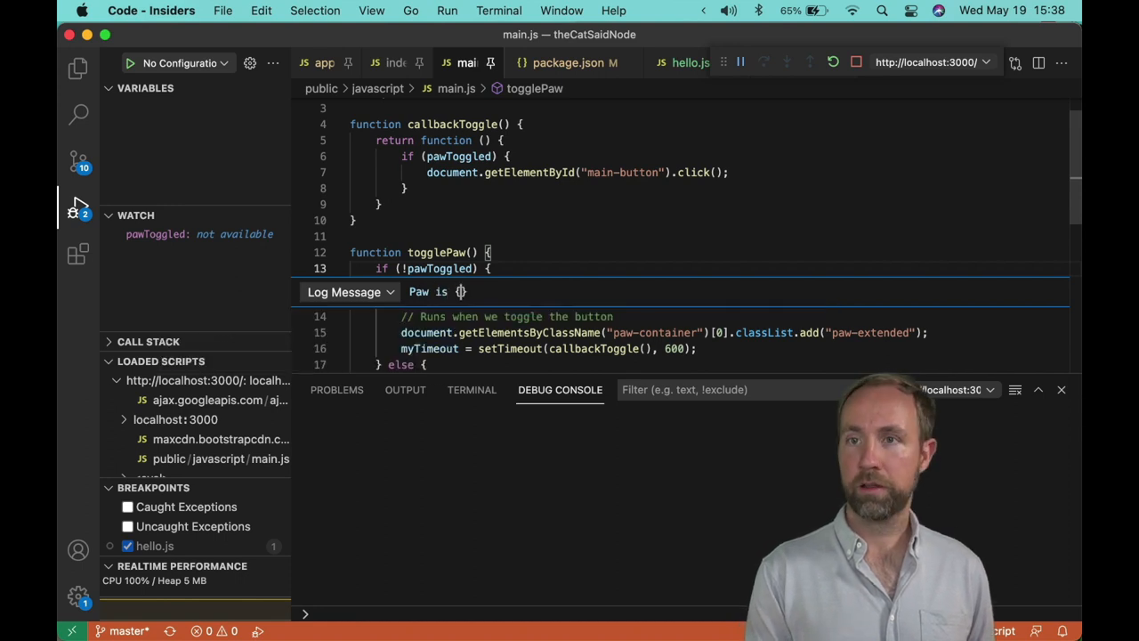
type("pawToggled")
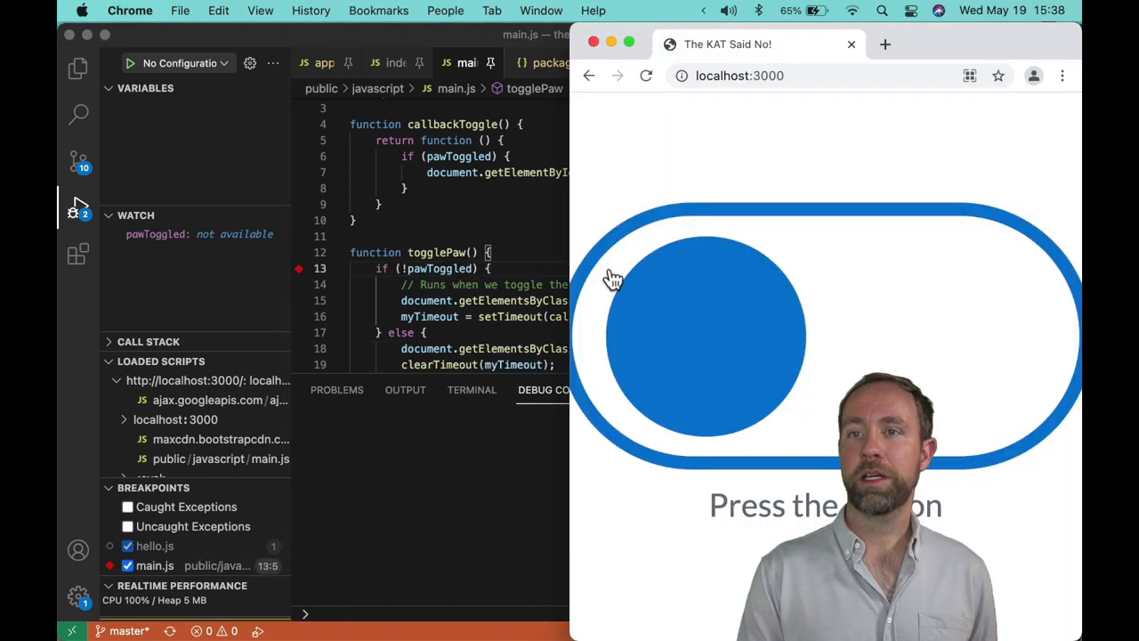
left_click(706, 335)
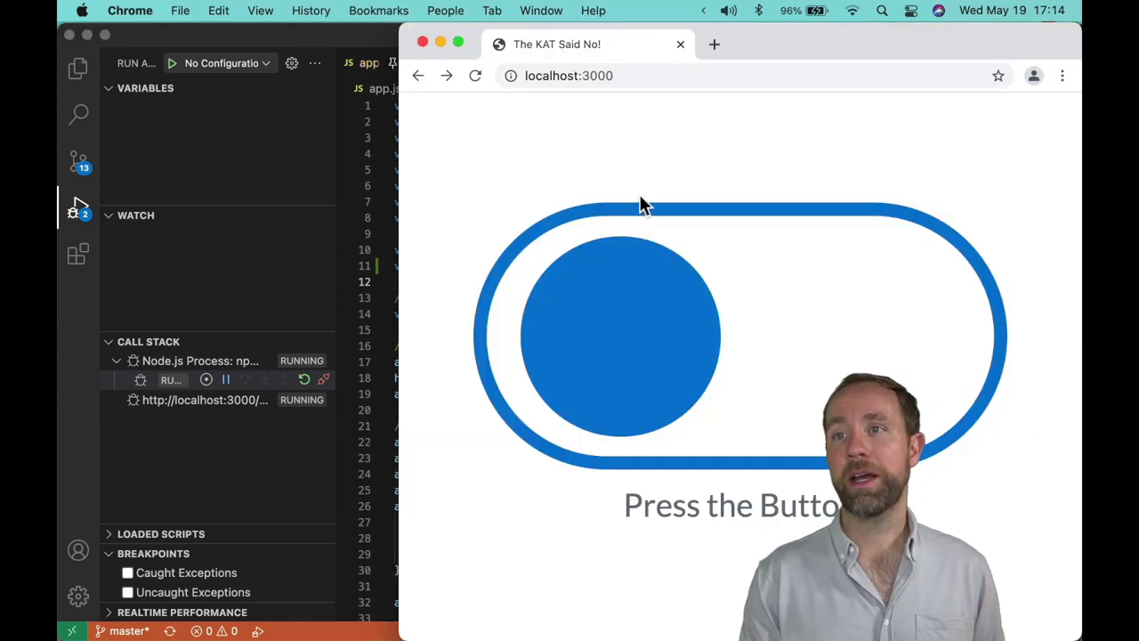
Go to the /data handler in app.js and take a timed performance profile of the Node process.
left_click(568, 76)
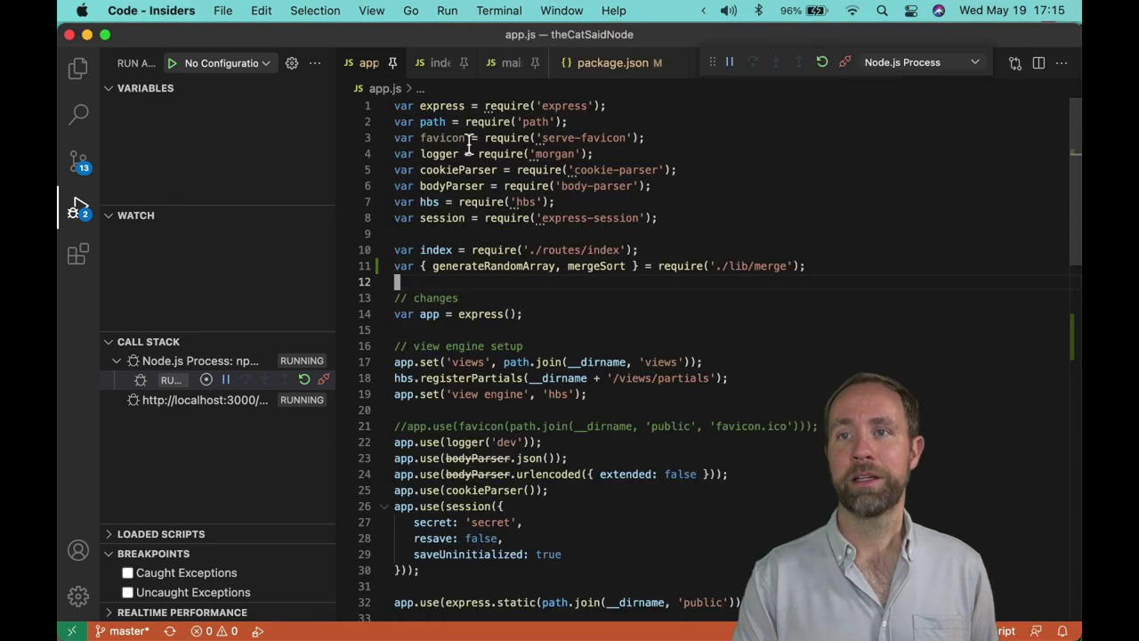
type("@data', (req, res, next) => {")
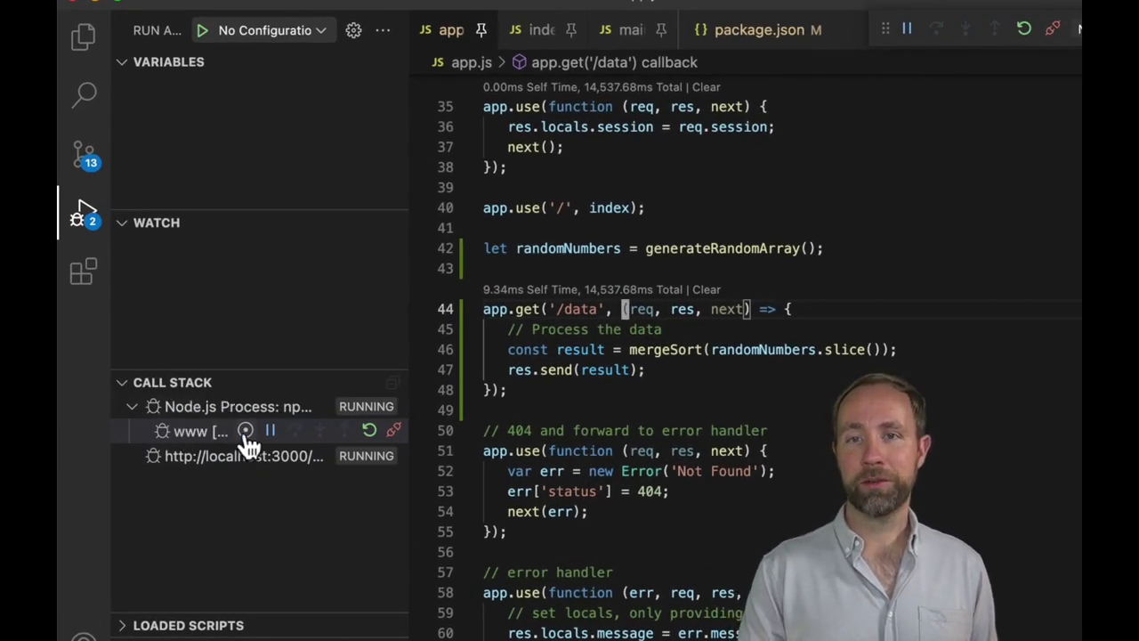
mouse_move(245, 429)
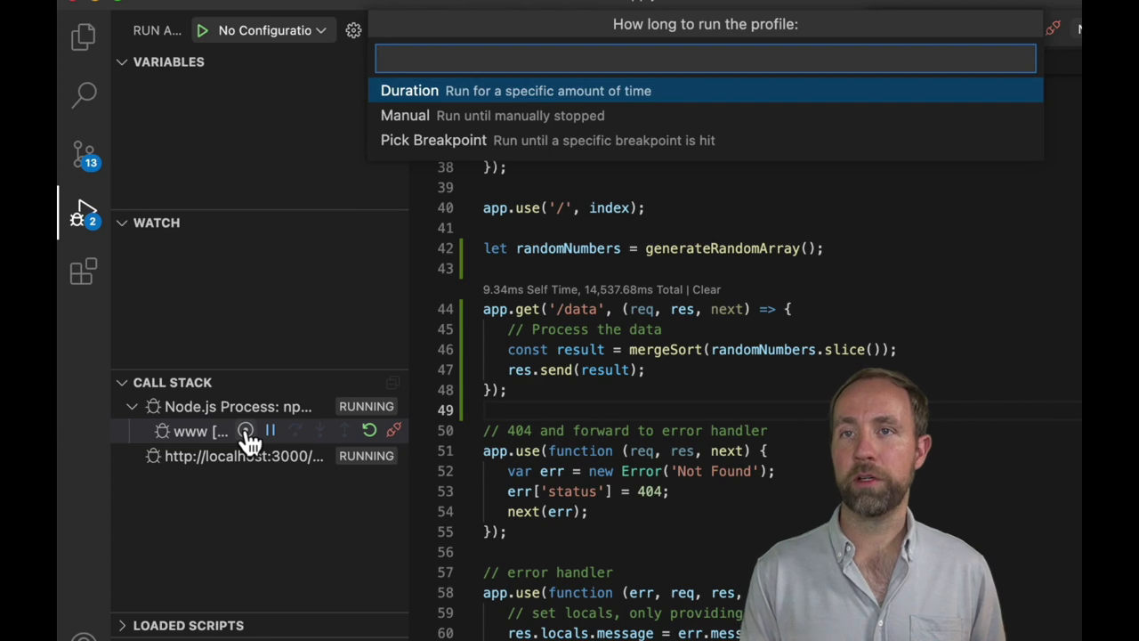
left_click(408, 89)
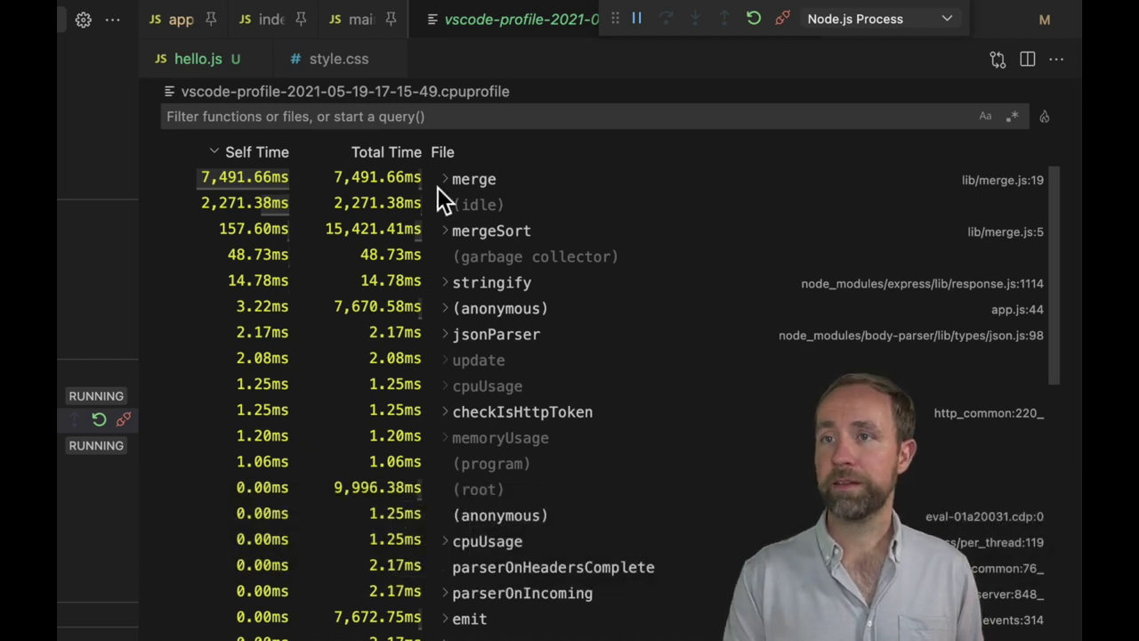
mouse_move(422, 160)
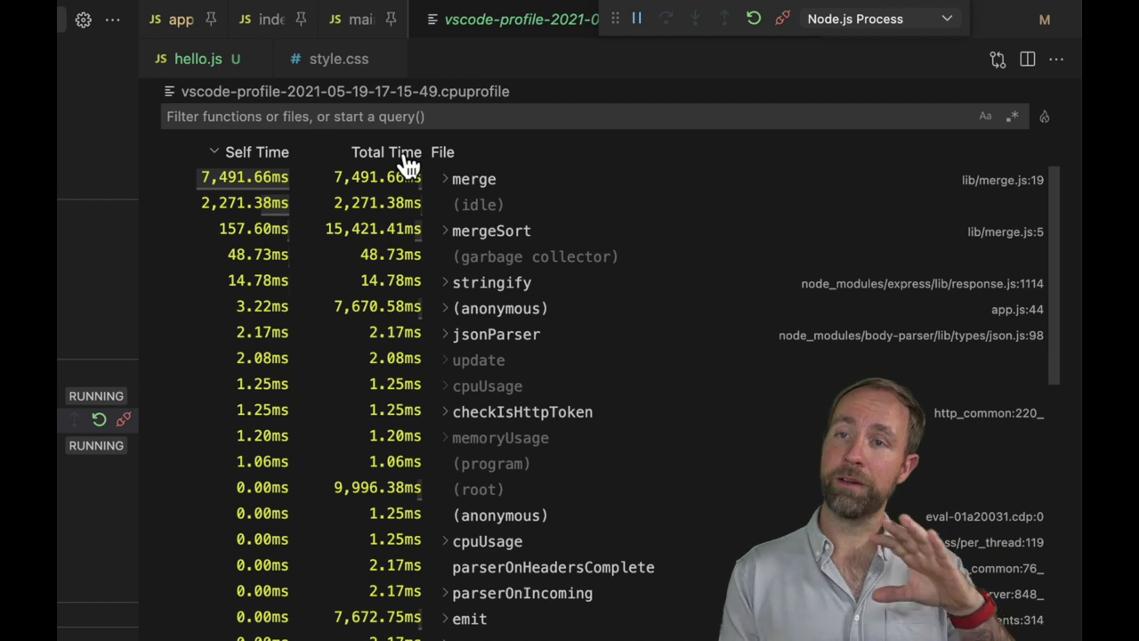
mouse_move(1002, 180)
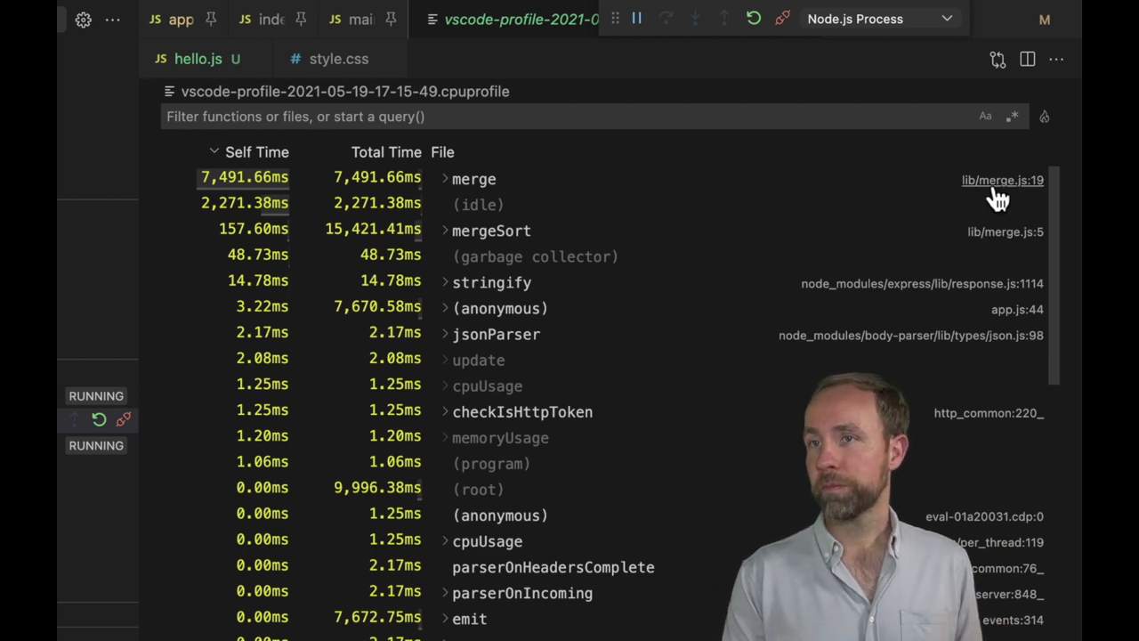
Expand and collapse merge and mergeSort in the profile call tree, then follow the lib/merge.js:19 link.
left_click(444, 179)
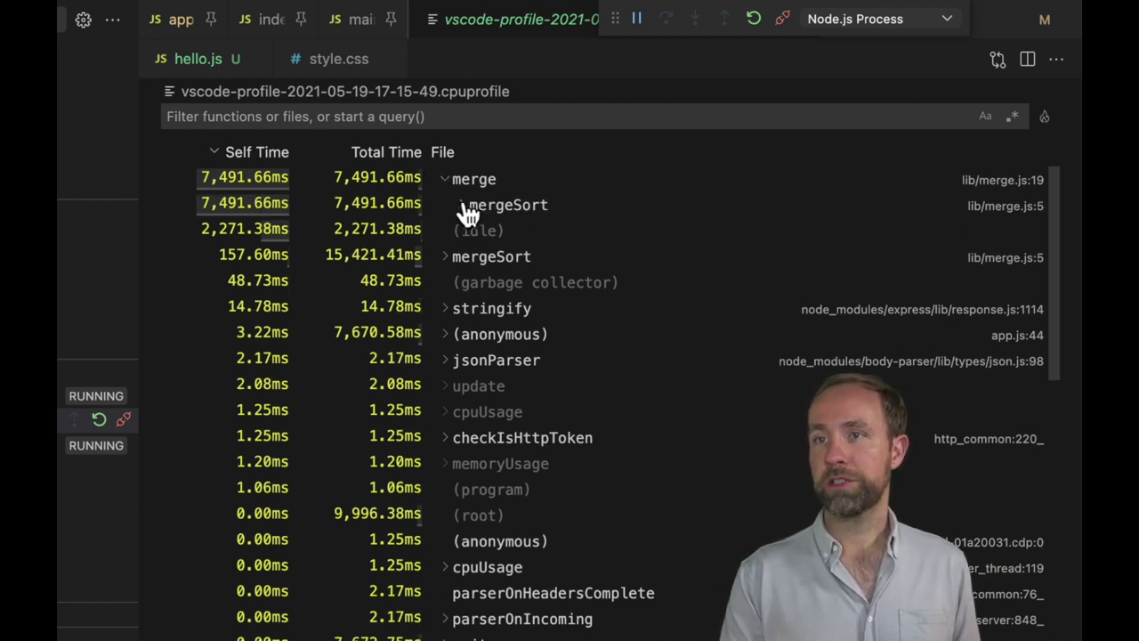
left_click(460, 205)
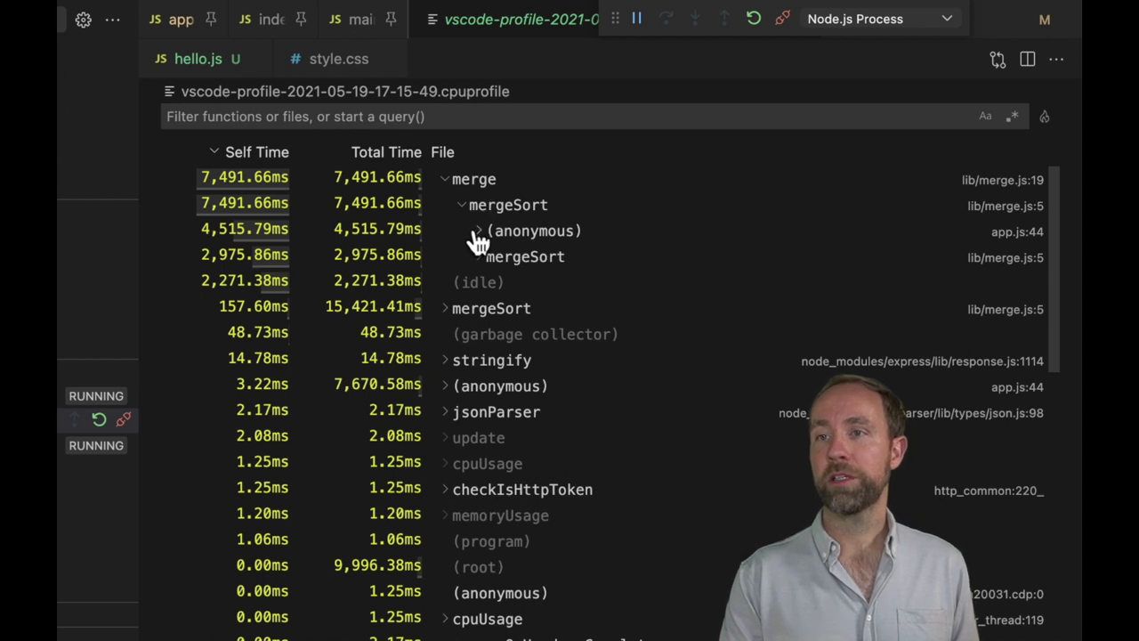
left_click(478, 231)
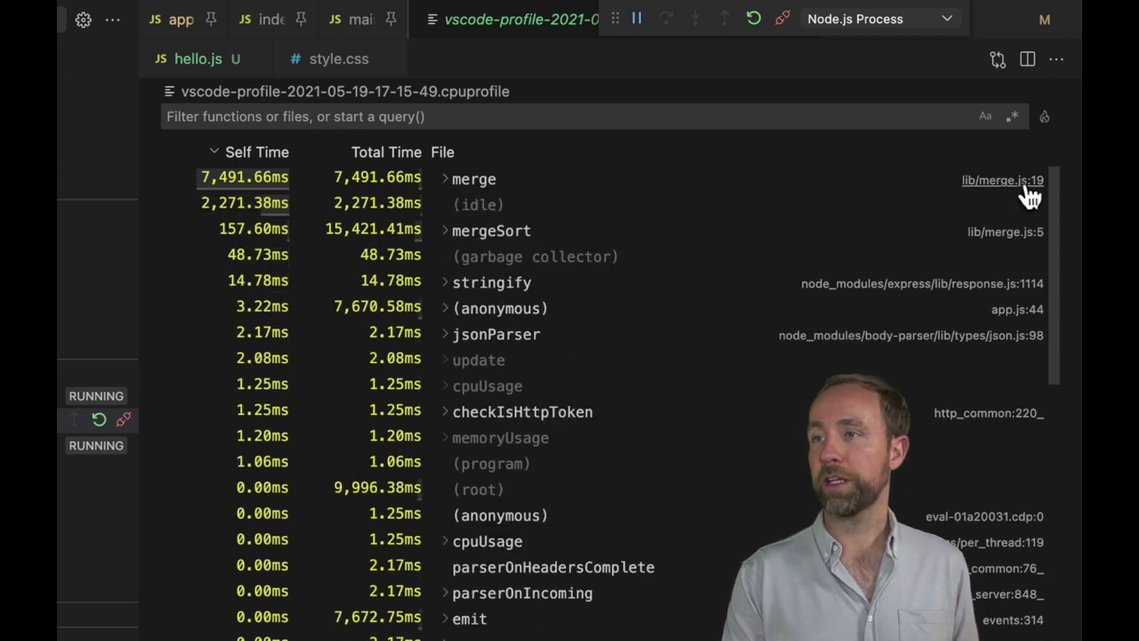
left_click(1001, 180)
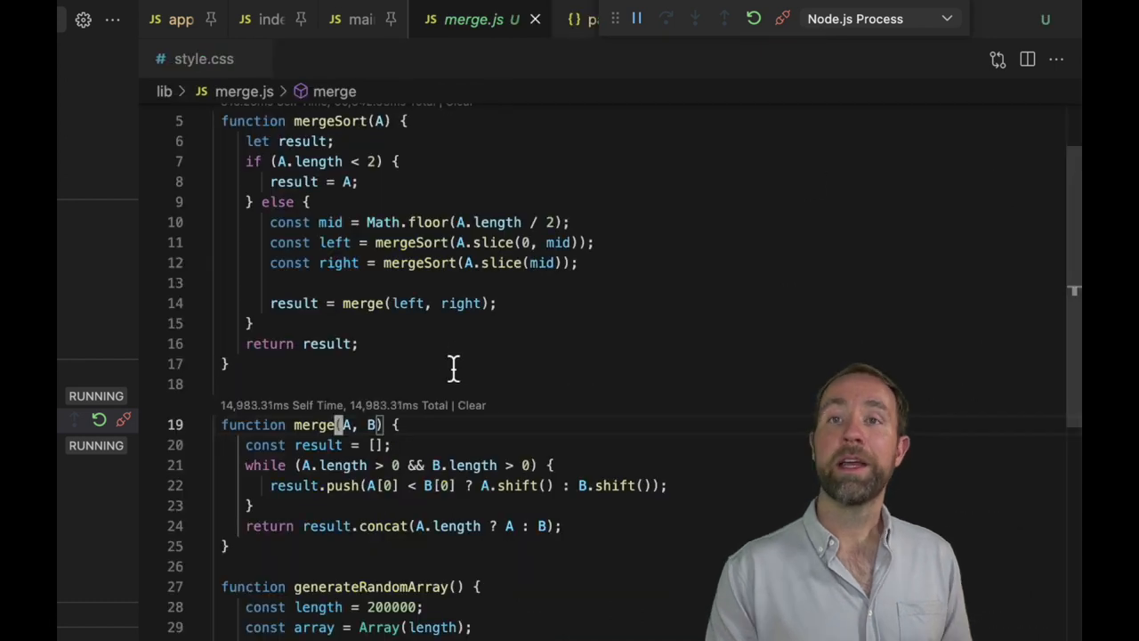
mouse_move(321, 423)
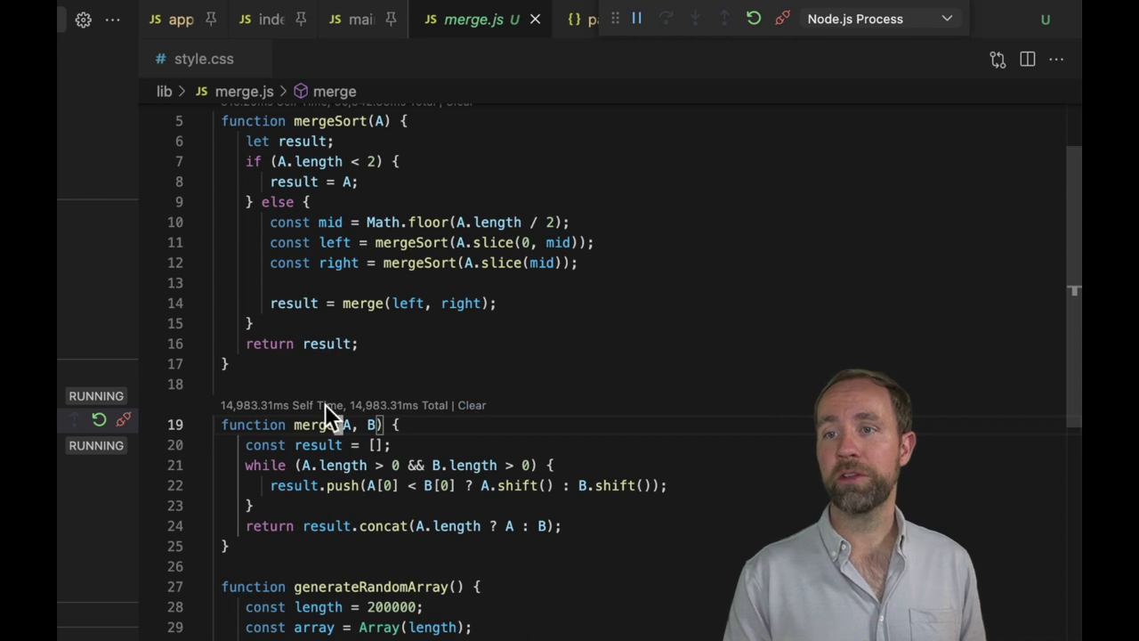
mouse_move(387, 418)
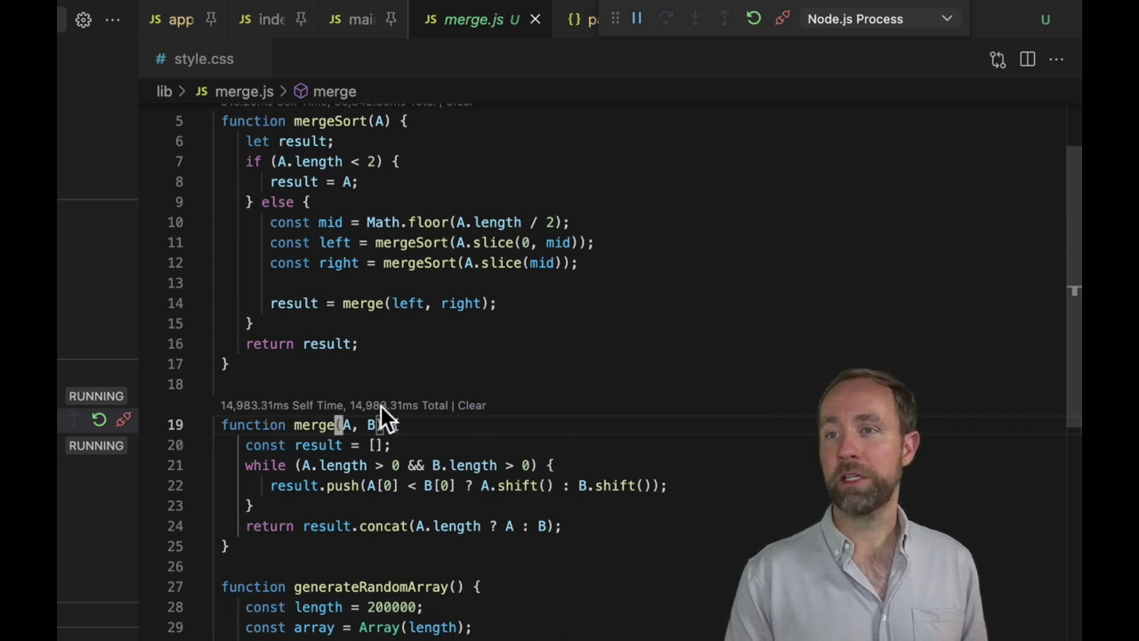
mouse_move(245, 50)
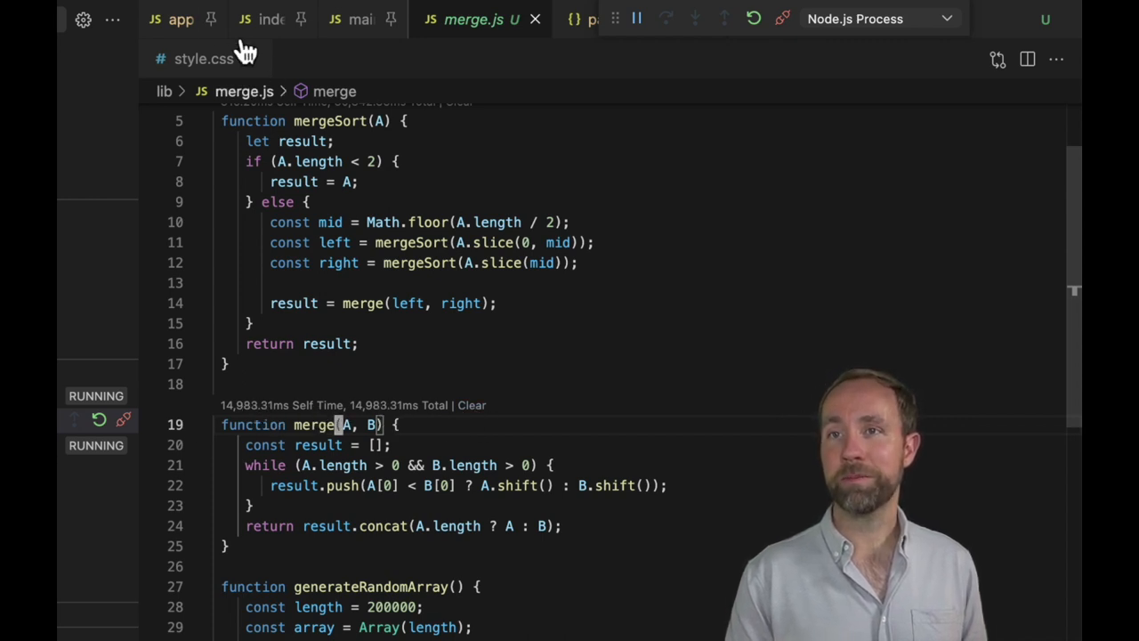
Return to app.js to see the self/total time CodeLens above the /data route handler.
left_click(181, 19)
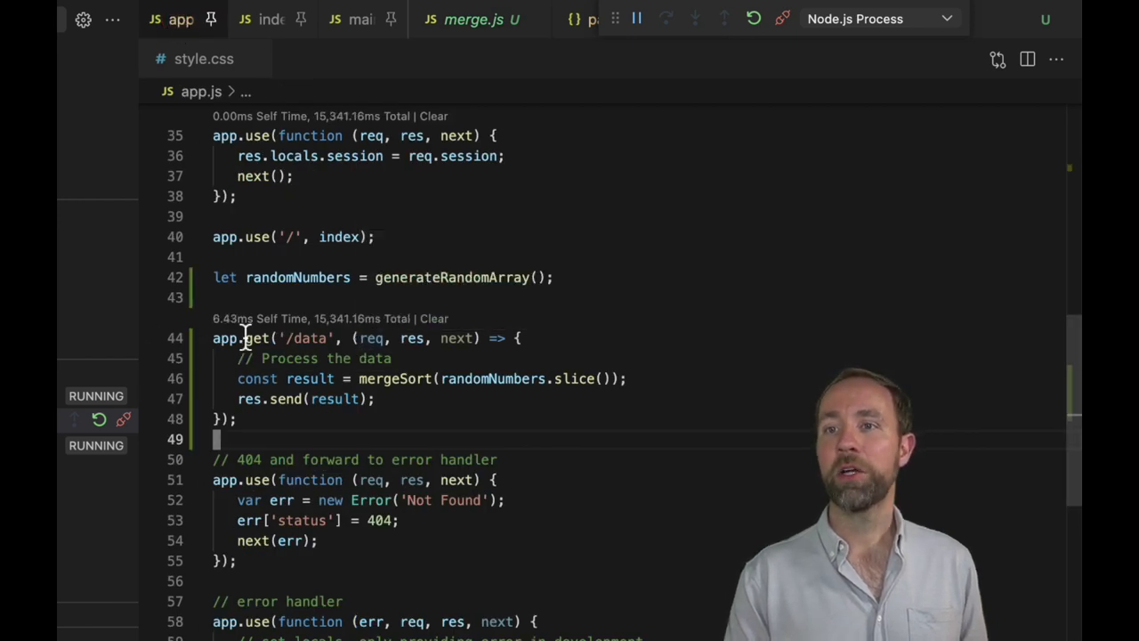
mouse_move(369, 333)
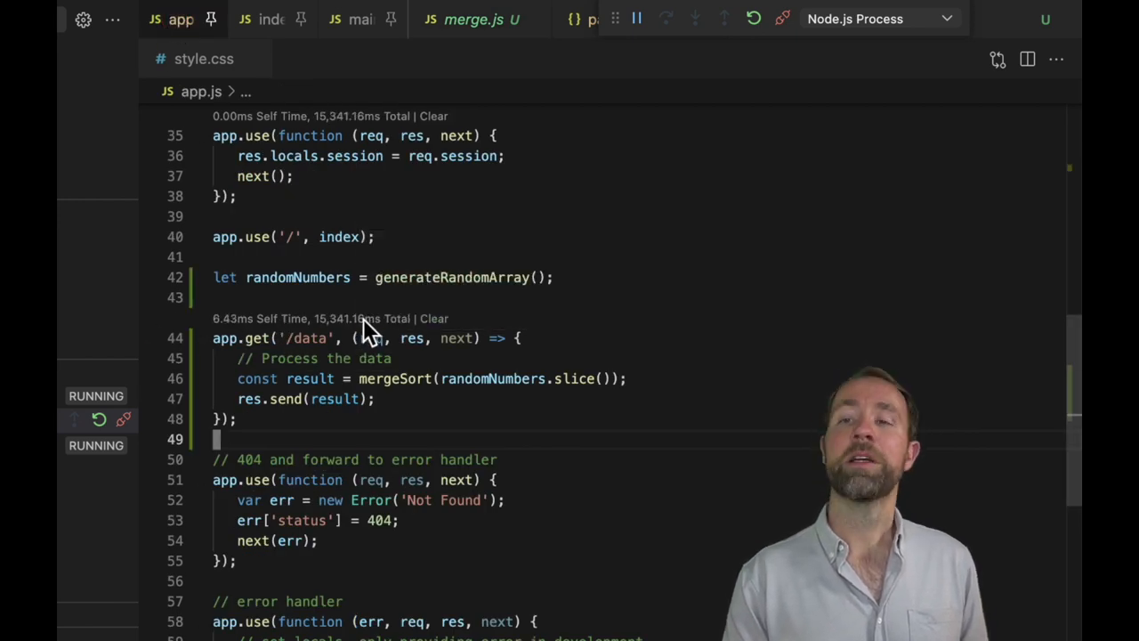
mouse_move(258, 333)
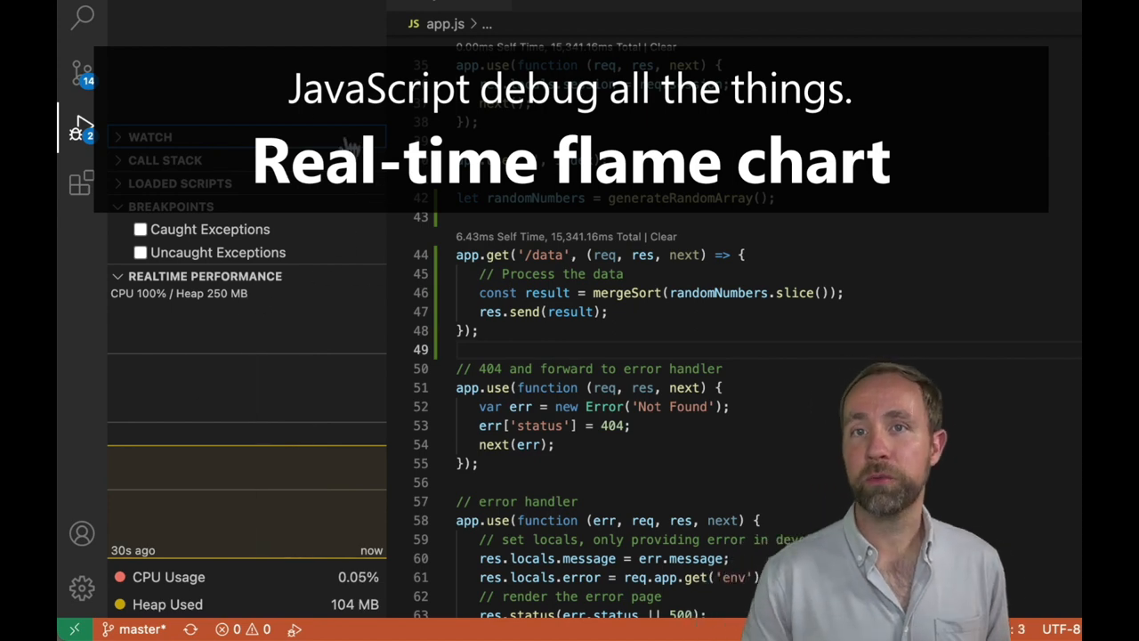
Select the browser debug session in Call Stack to graph its realtime performance metrics.
left_click(81, 182)
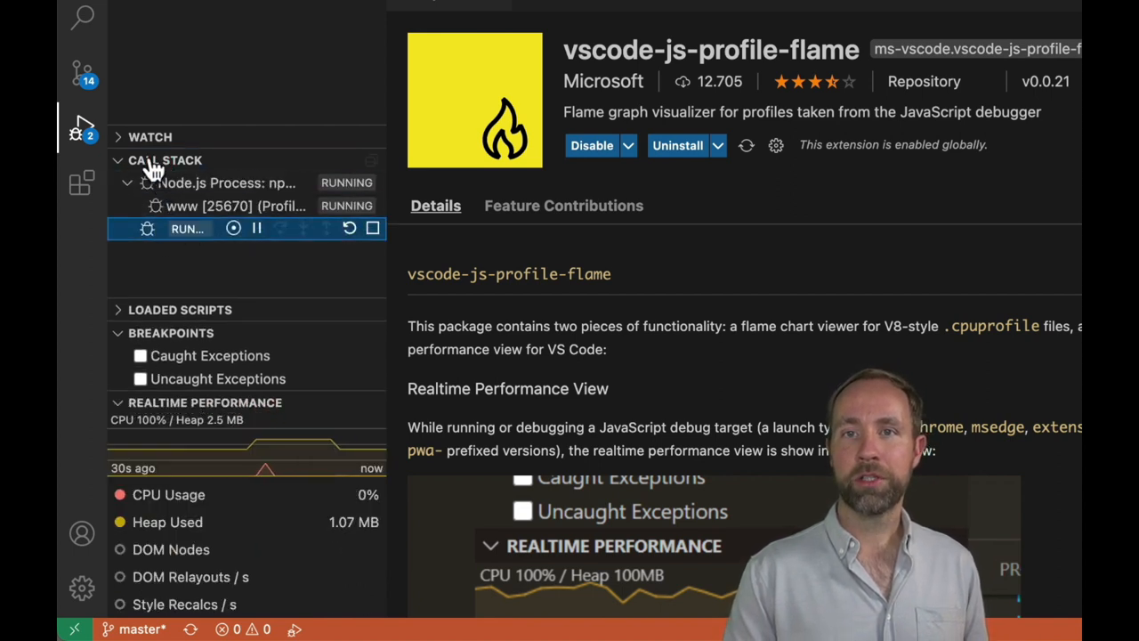
left_click(165, 159)
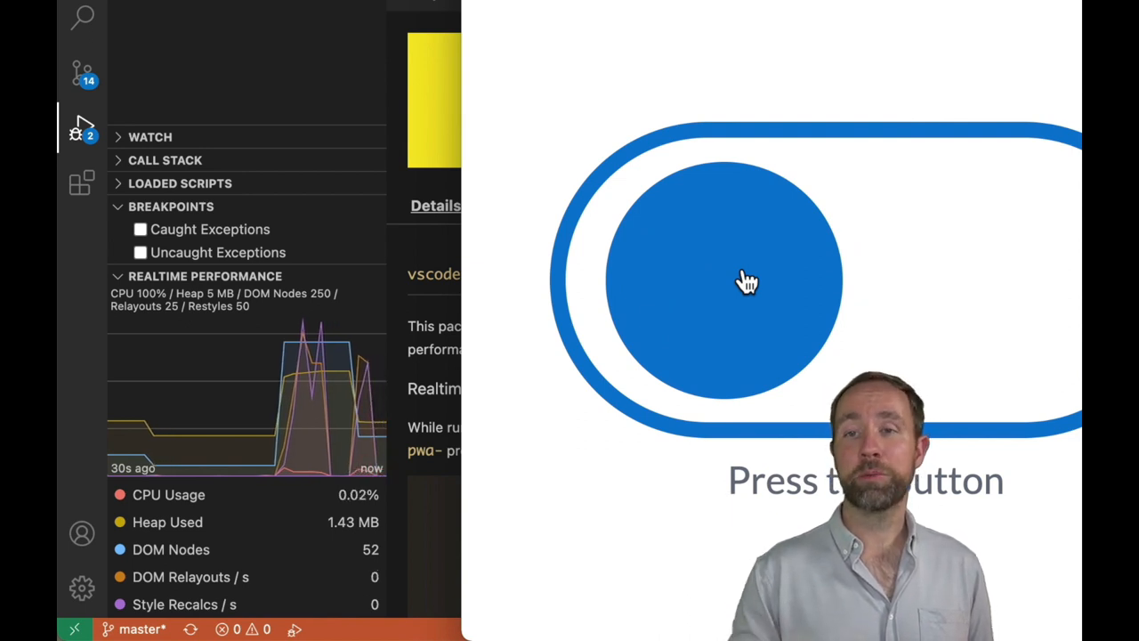
mouse_move(419, 54)
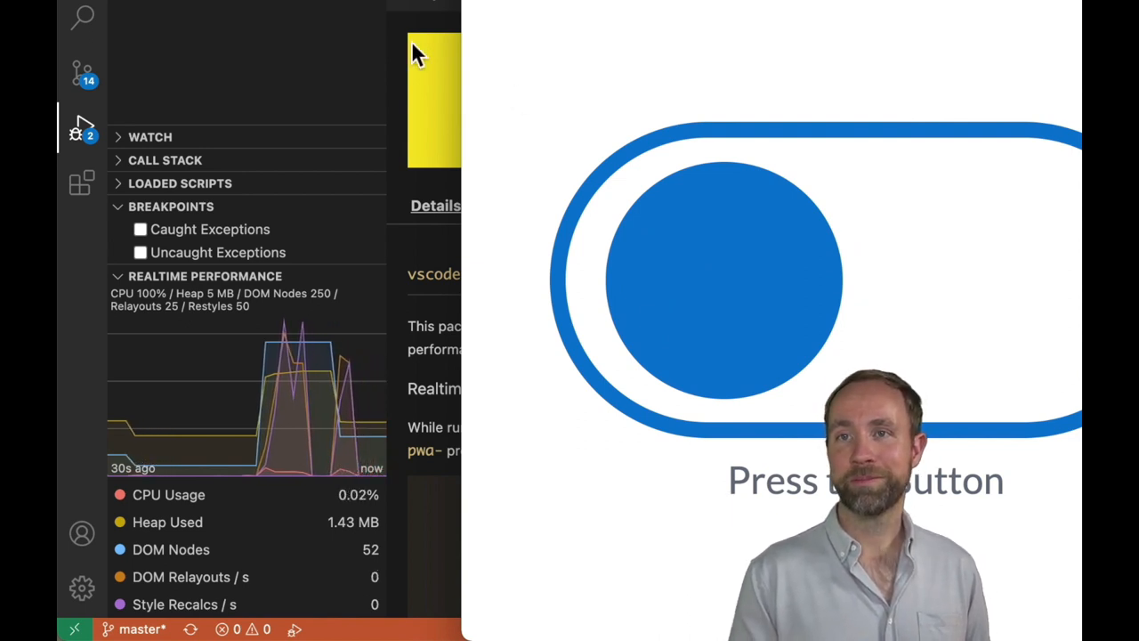